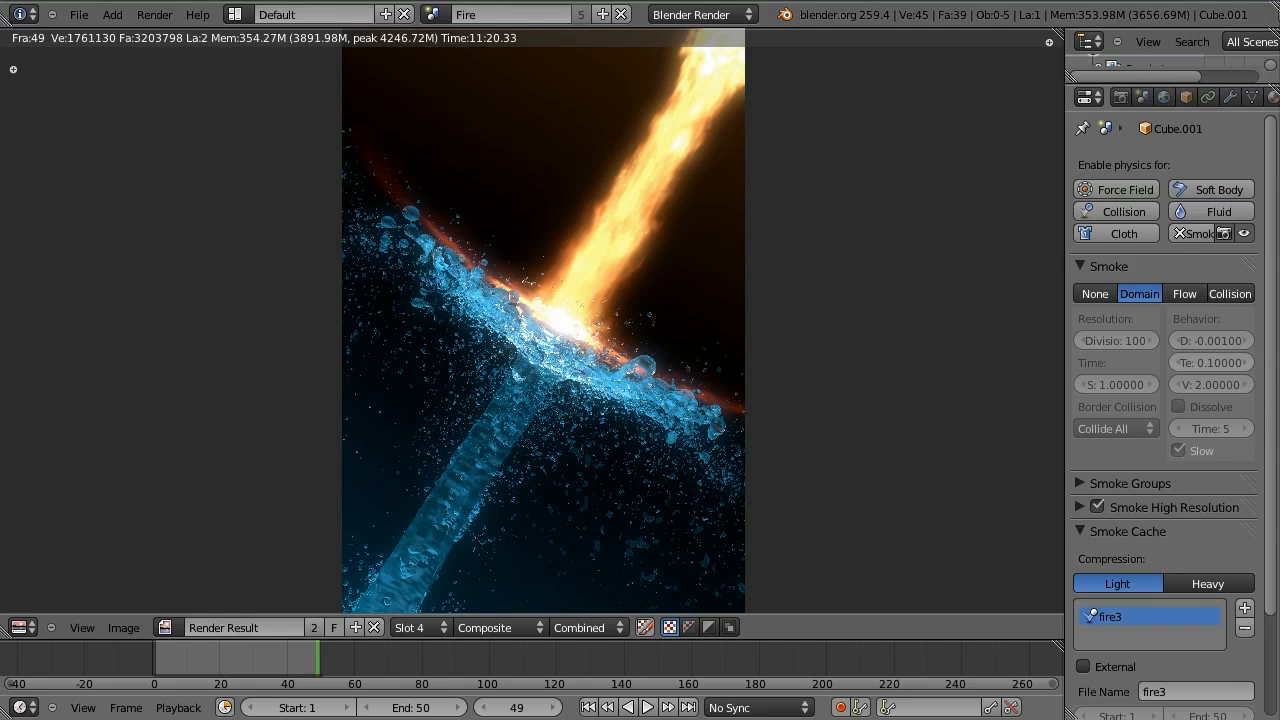
mouse_move(920, 380)
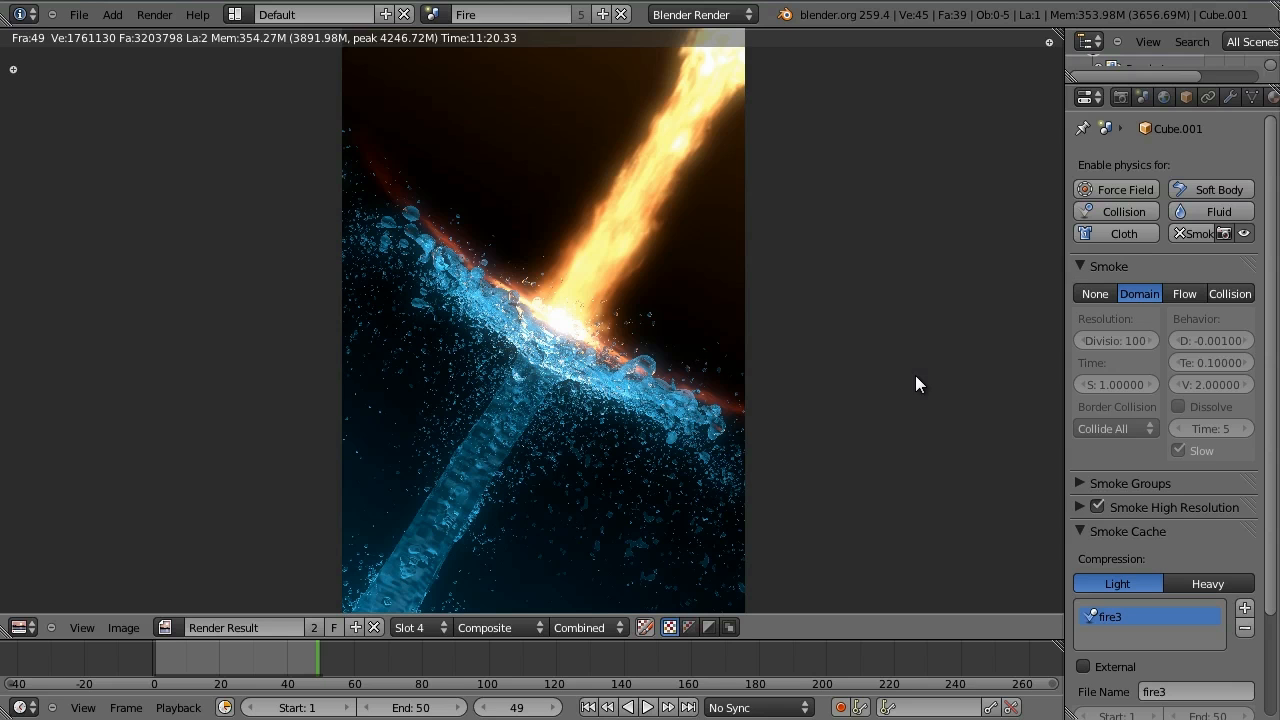
mouse_move(788, 458)
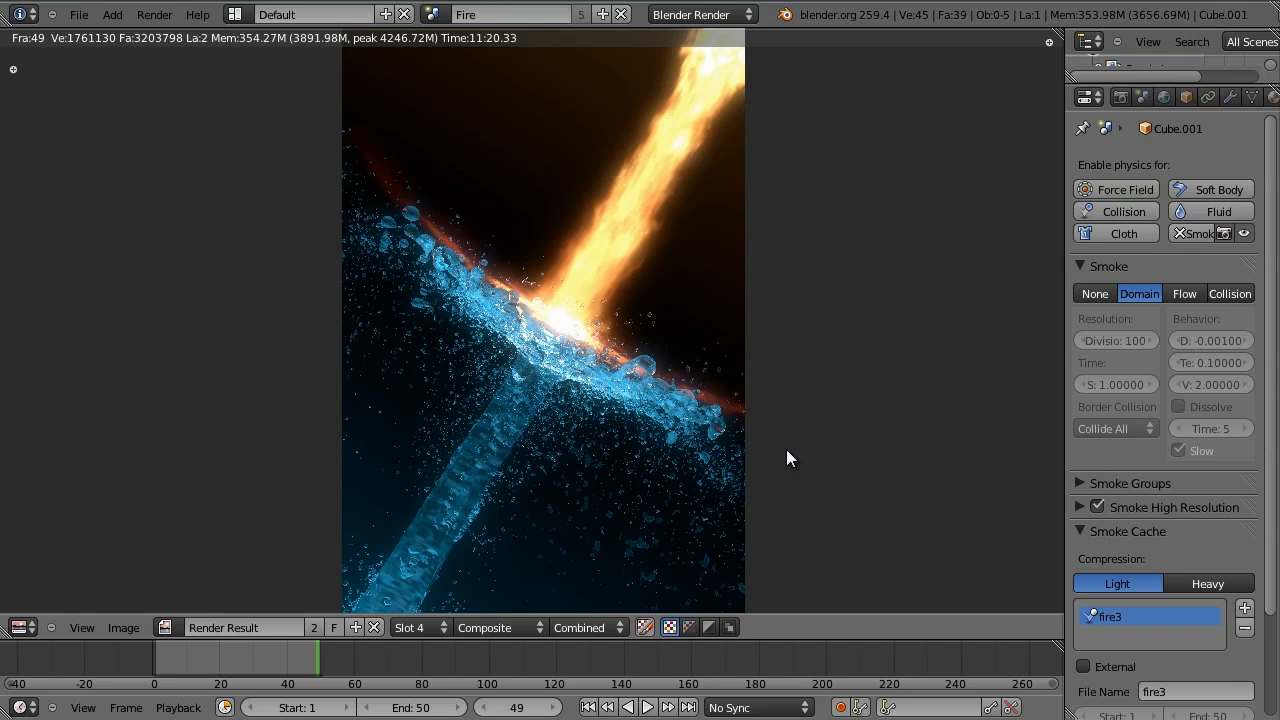
mouse_move(964, 464)
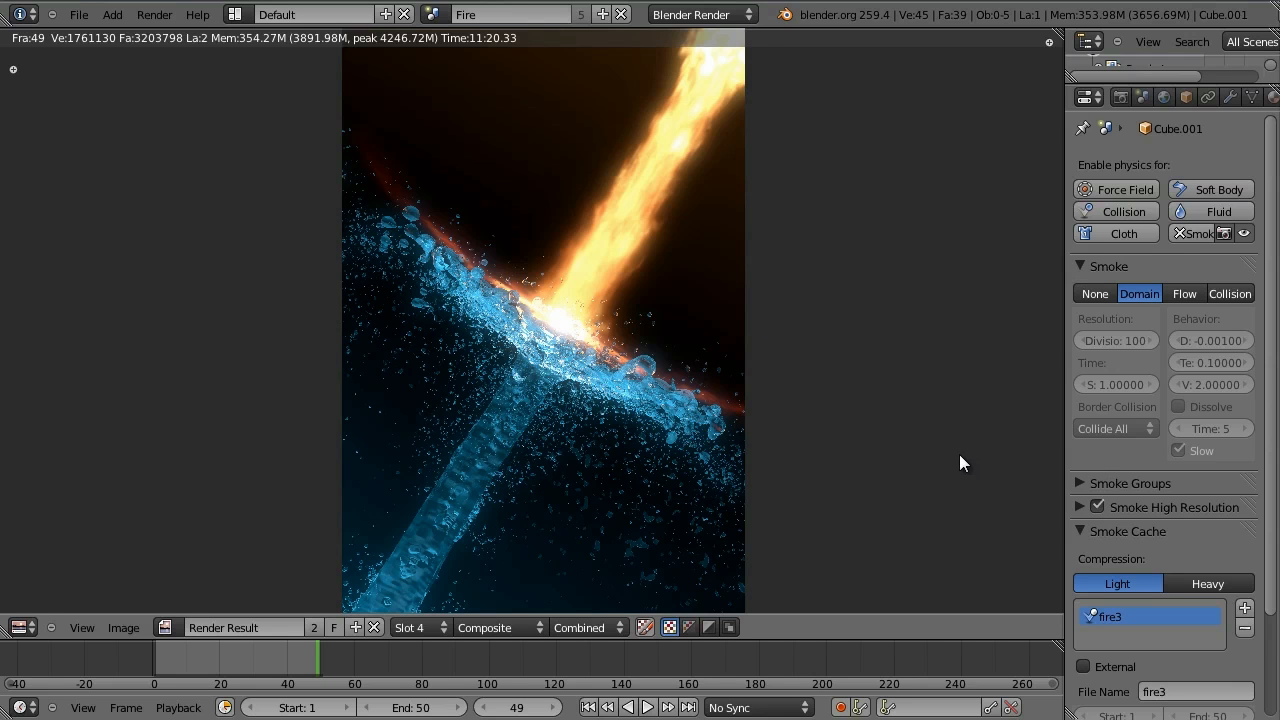
mouse_move(948, 432)
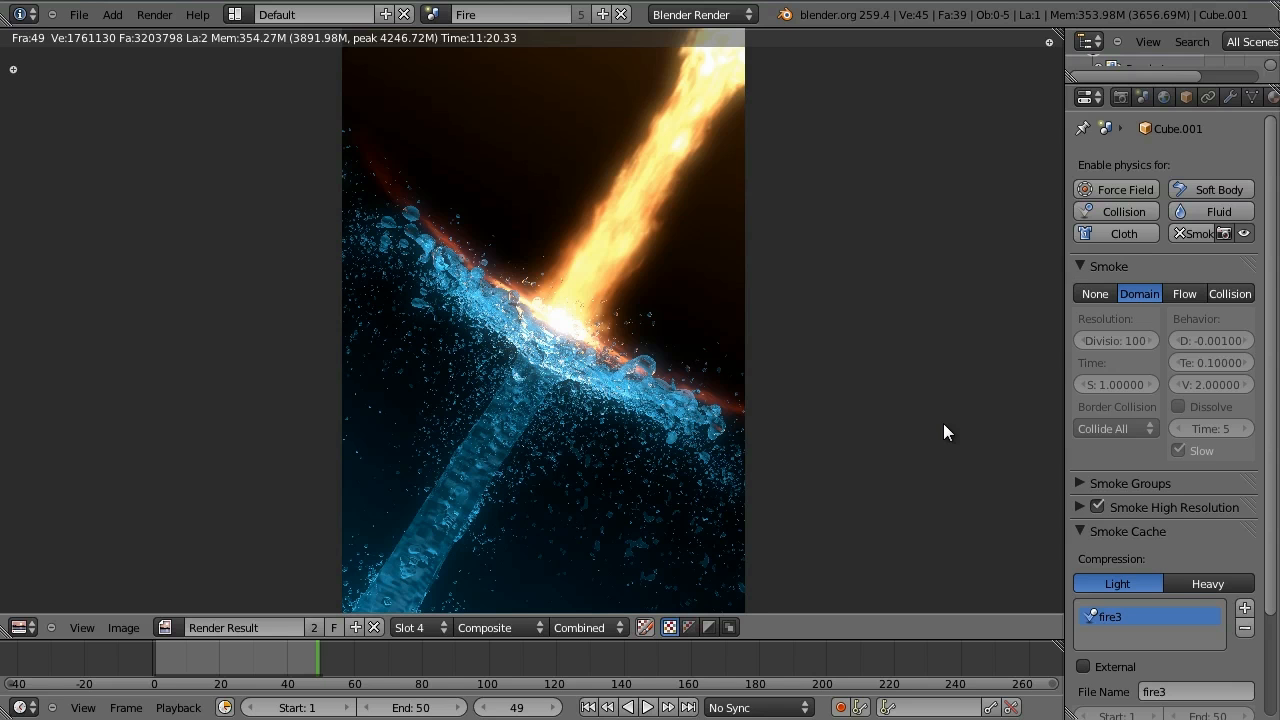
mouse_move(704, 344)
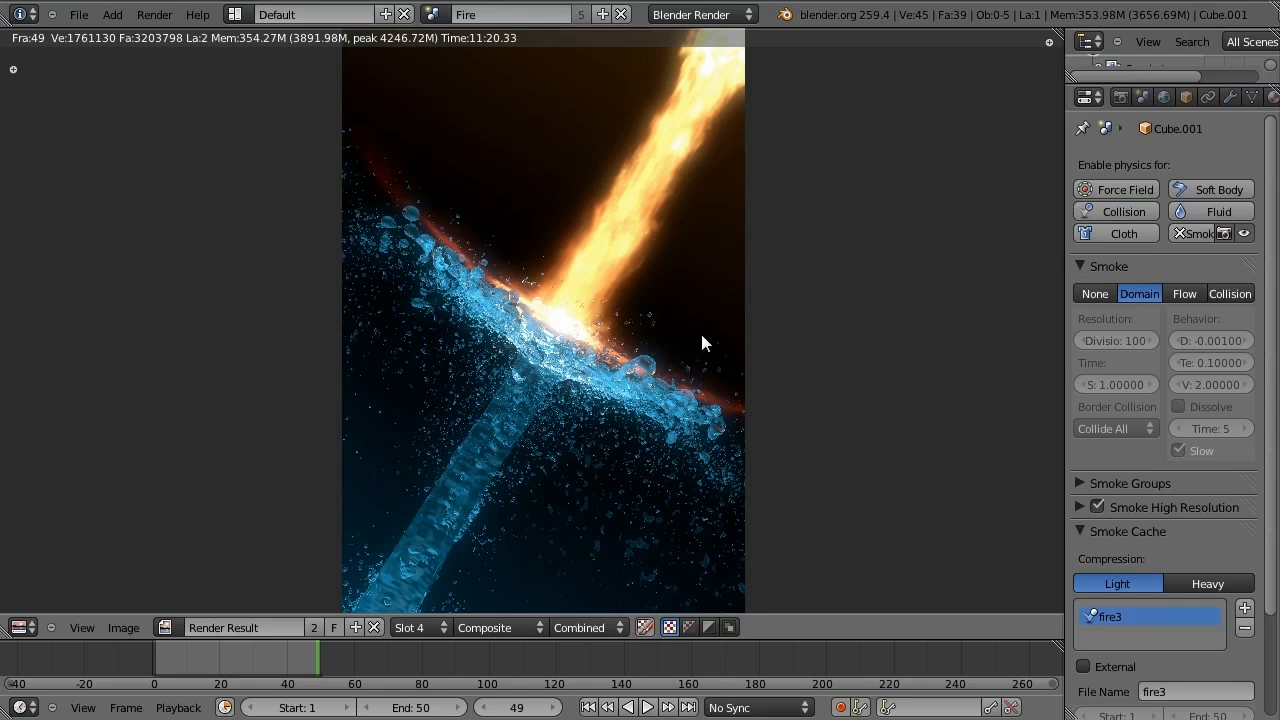
mouse_move(820, 376)
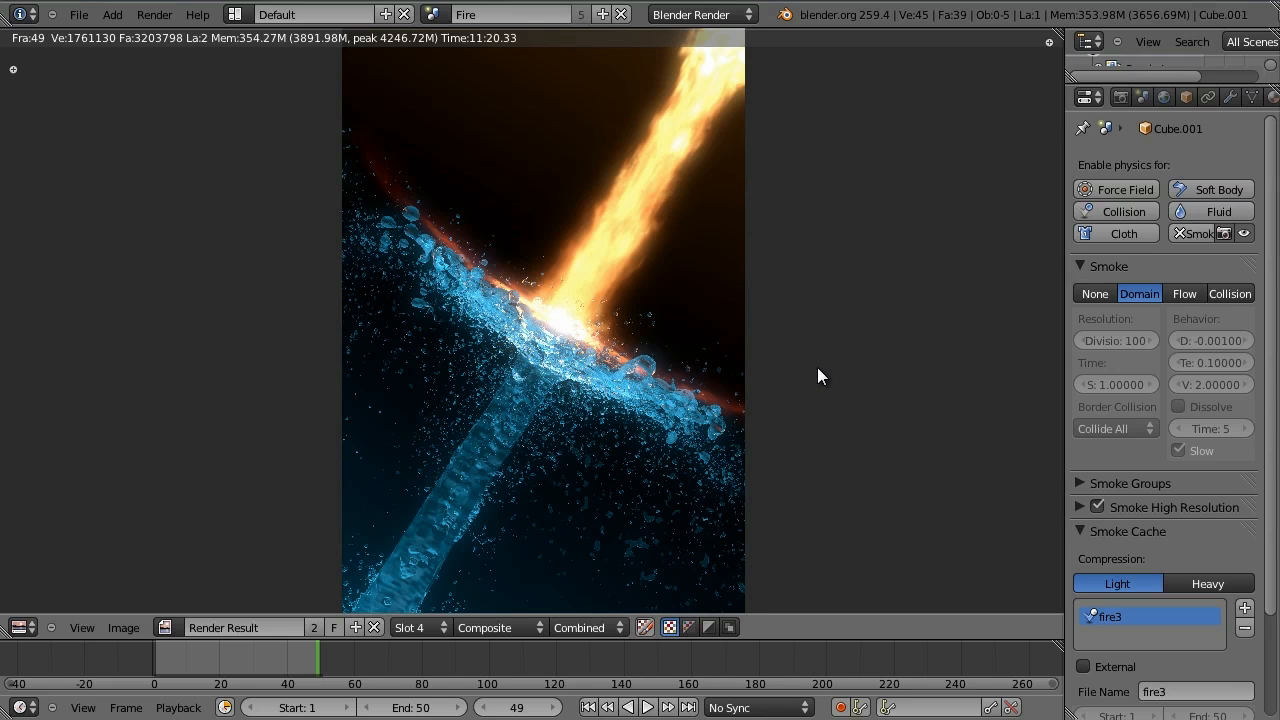
mouse_move(756, 276)
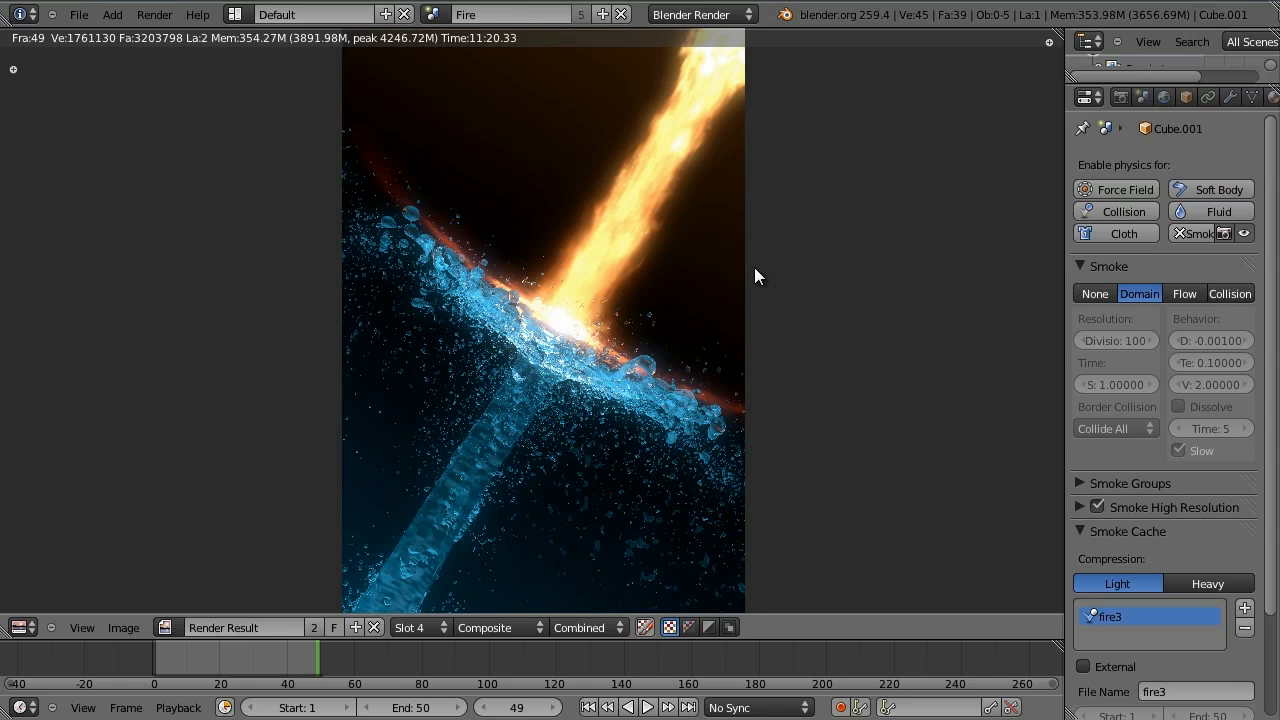
mouse_move(796, 320)
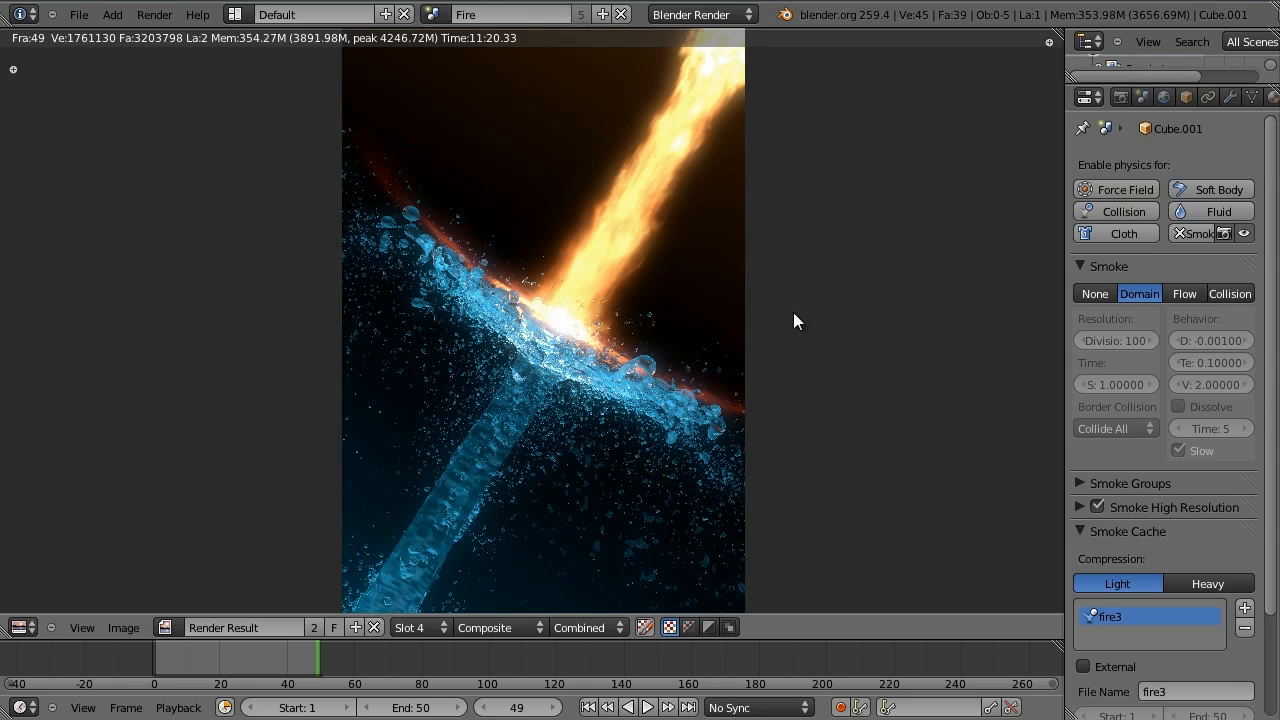
mouse_move(796, 330)
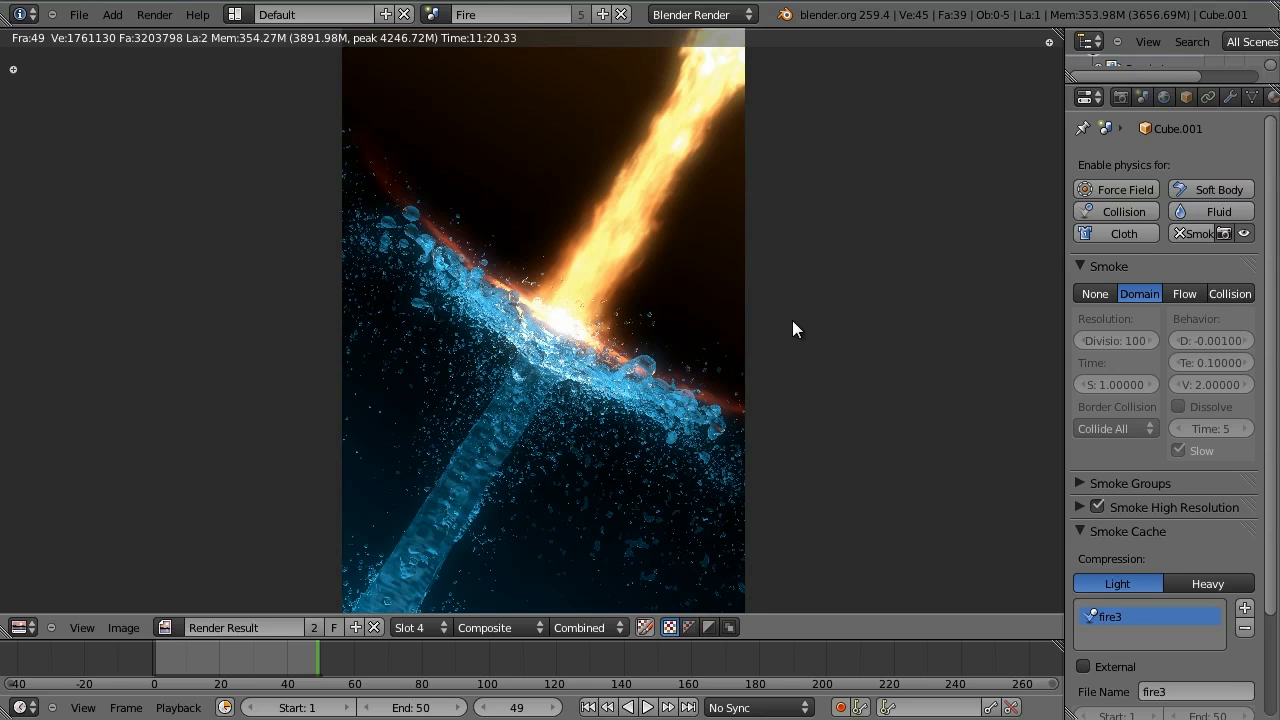
mouse_move(702, 330)
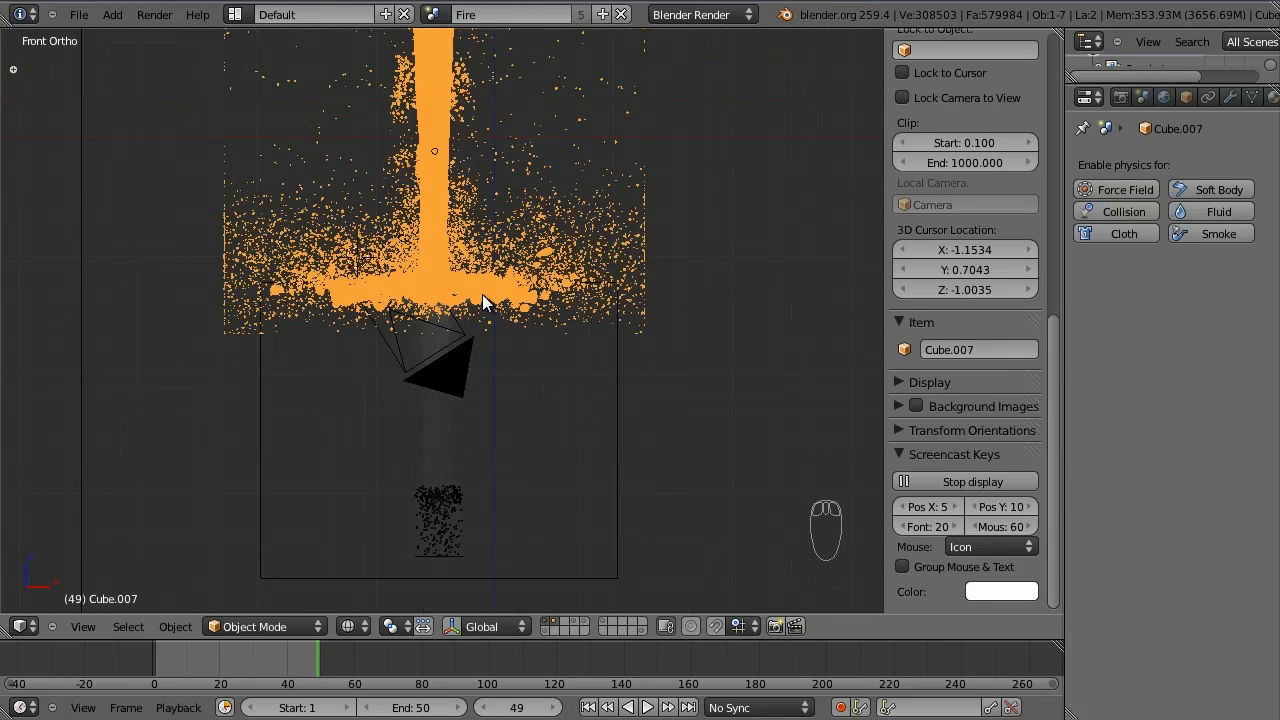
mouse_move(364, 290)
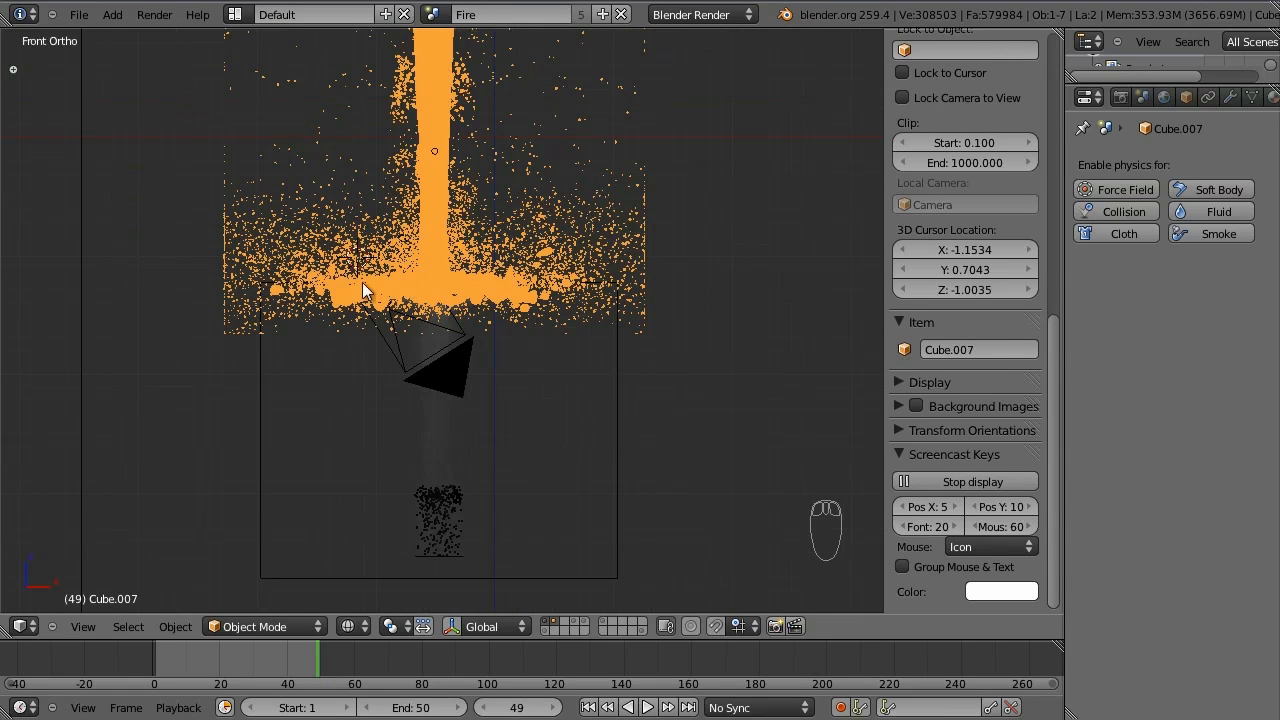
mouse_move(620, 404)
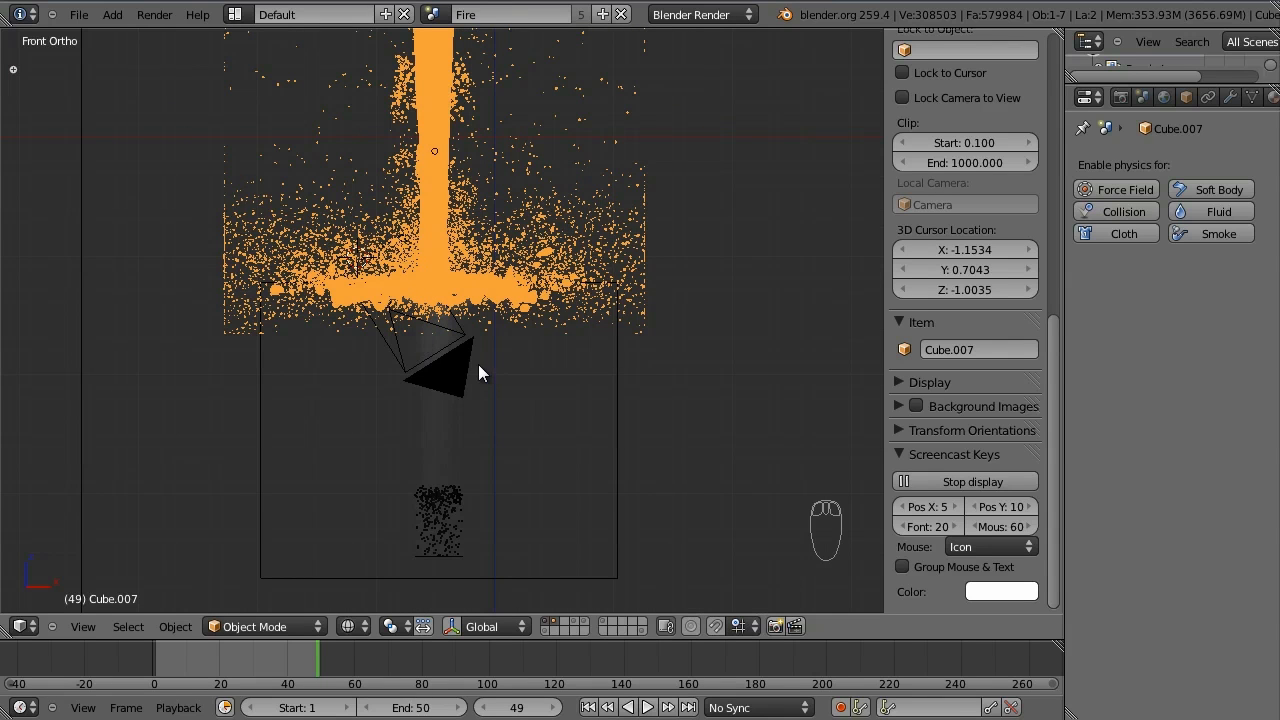
mouse_move(416, 360)
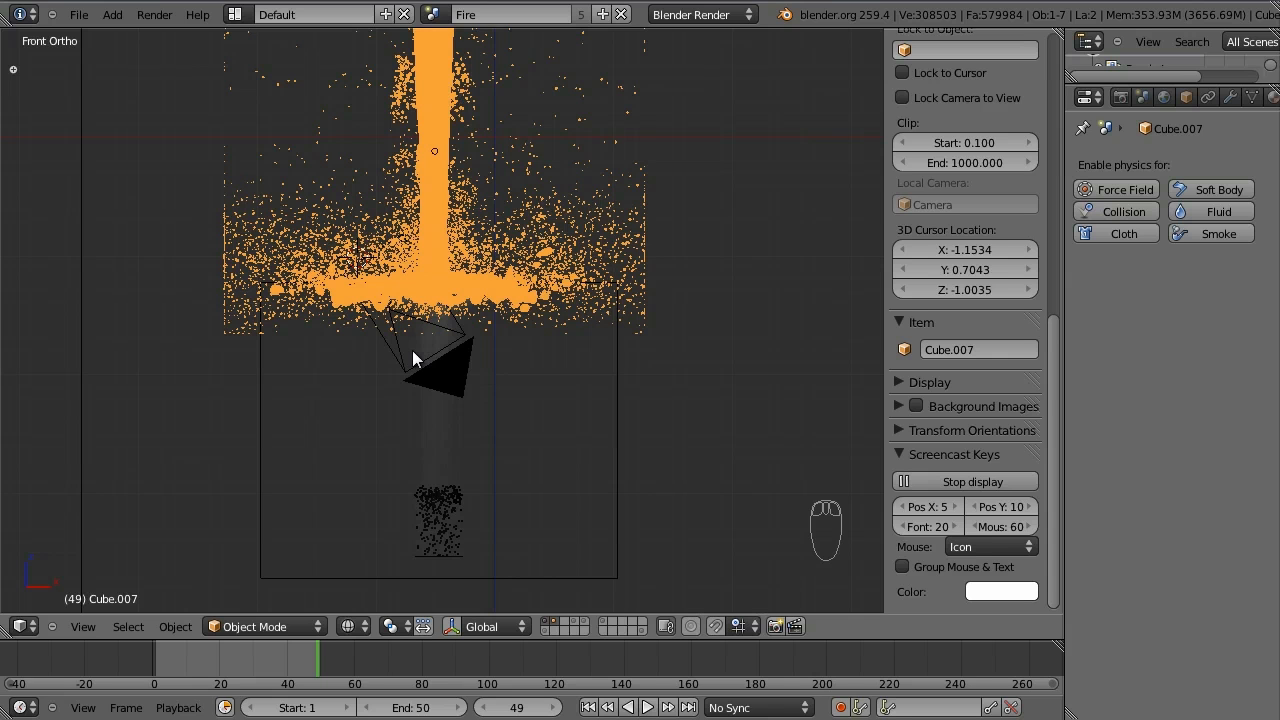
mouse_move(444, 222)
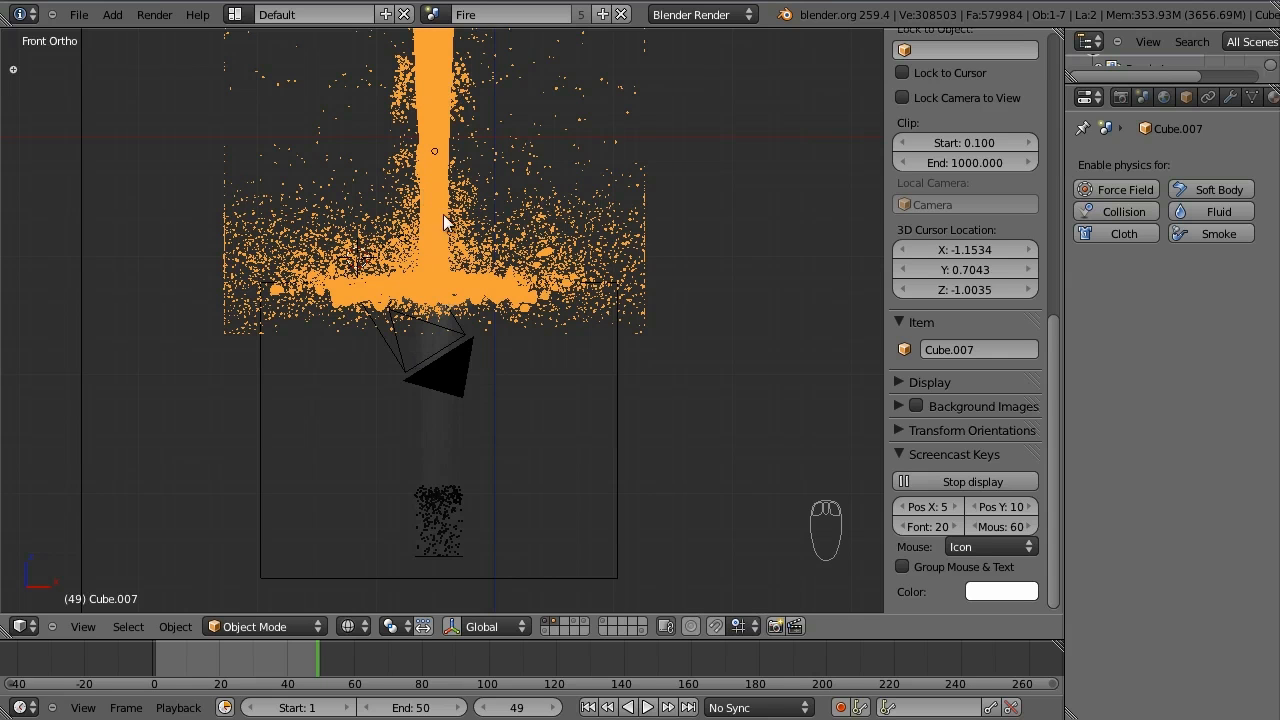
mouse_move(508, 330)
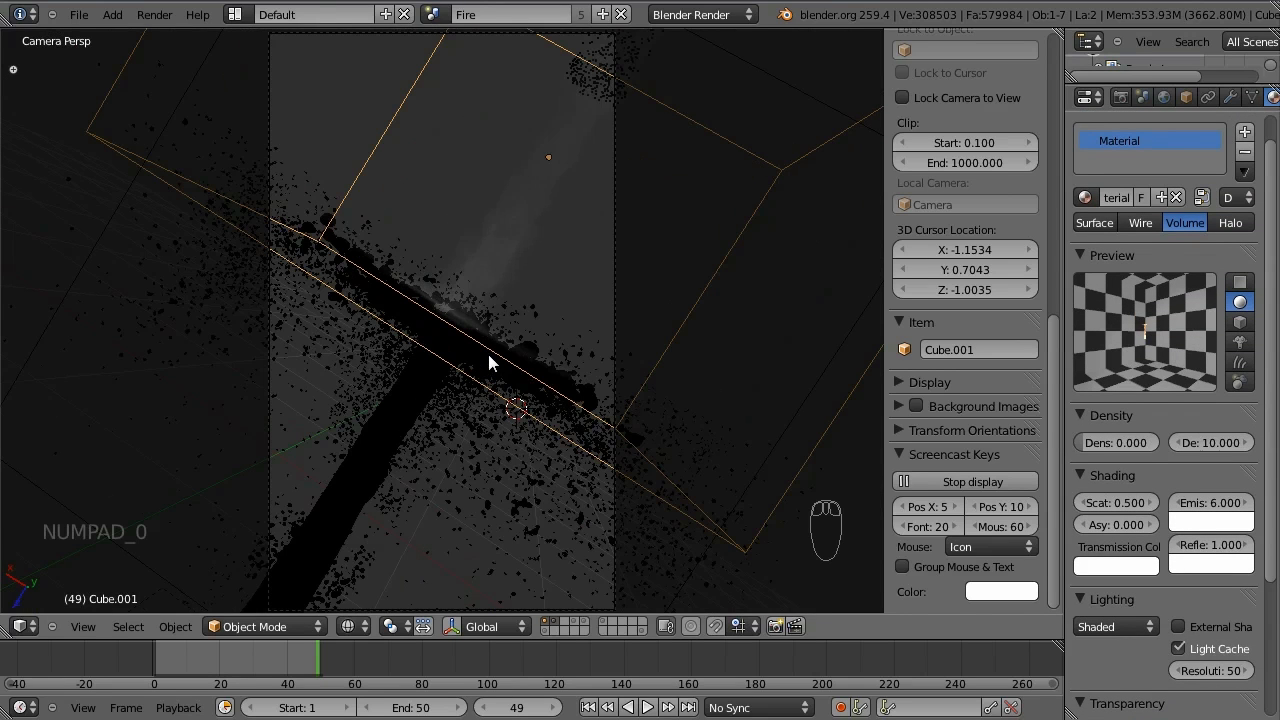
Leave the Render Result and start a fresh default scene with cube, camera and lamp.
click(314, 14)
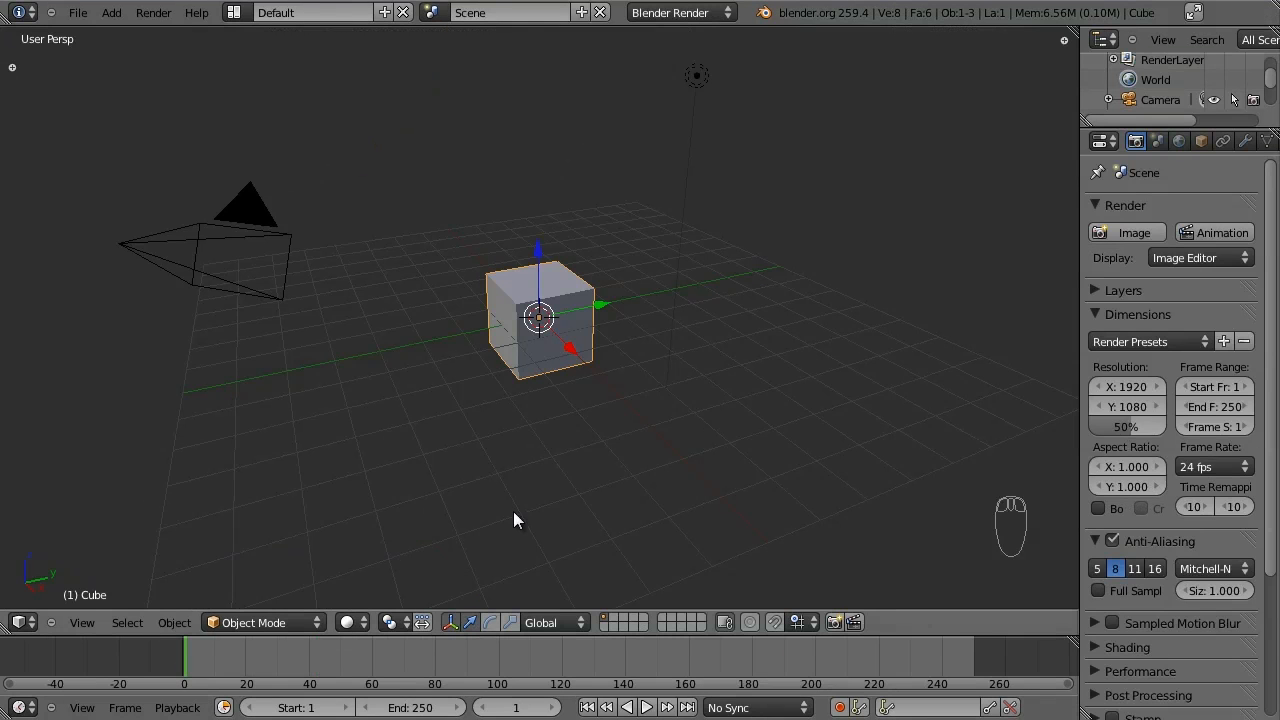
mouse_move(576, 328)
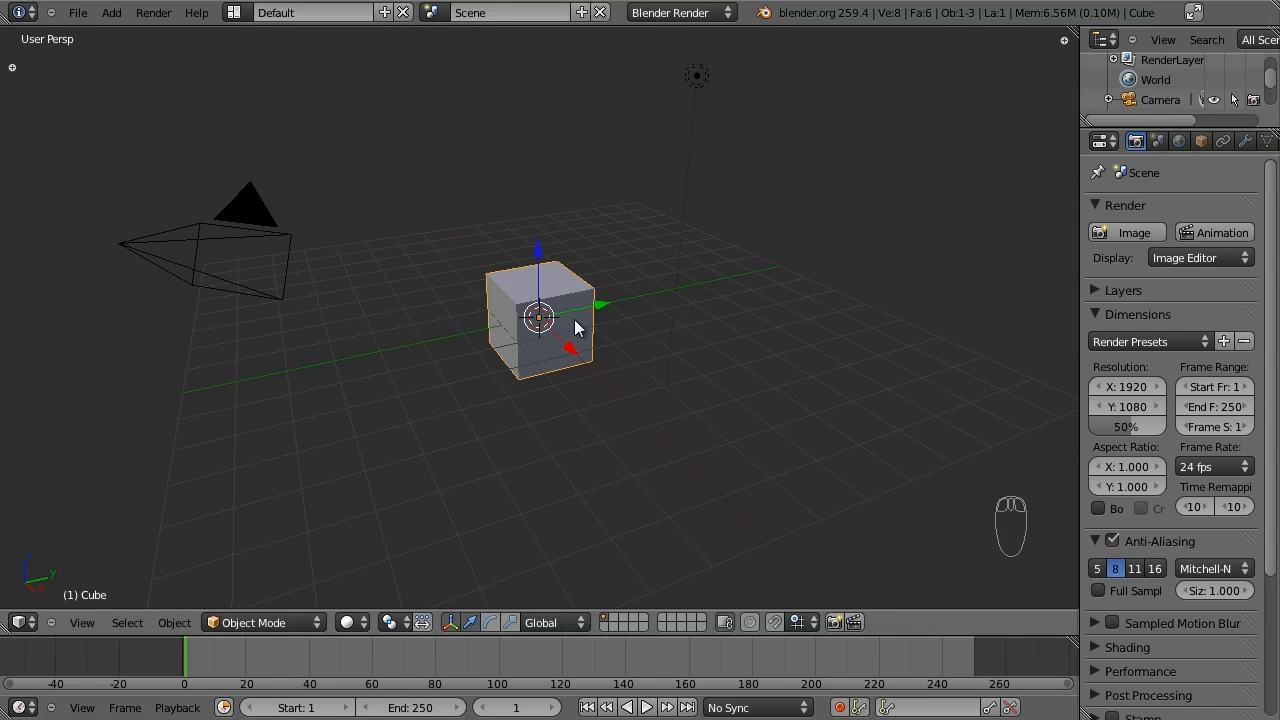
mouse_move(788, 208)
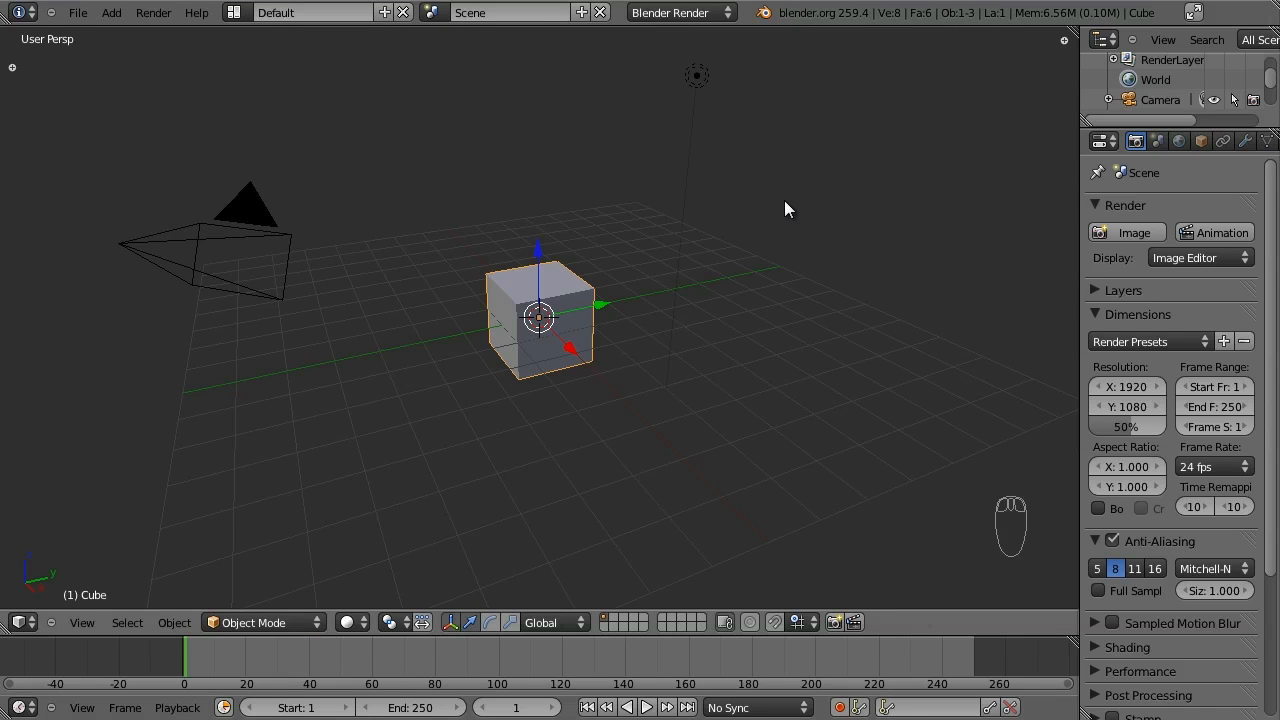
mouse_move(1080, 206)
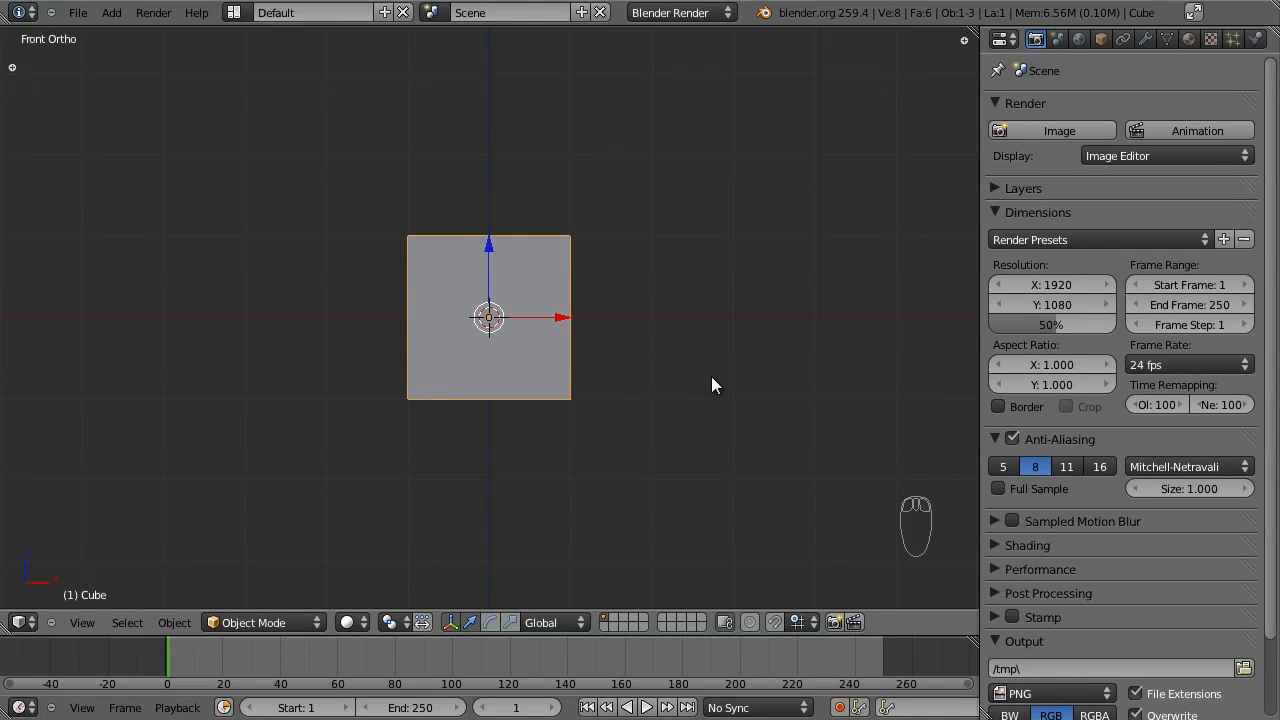
Show the cube as wireframe in Front Ortho and raise it so its base rests on the origin.
key(z)
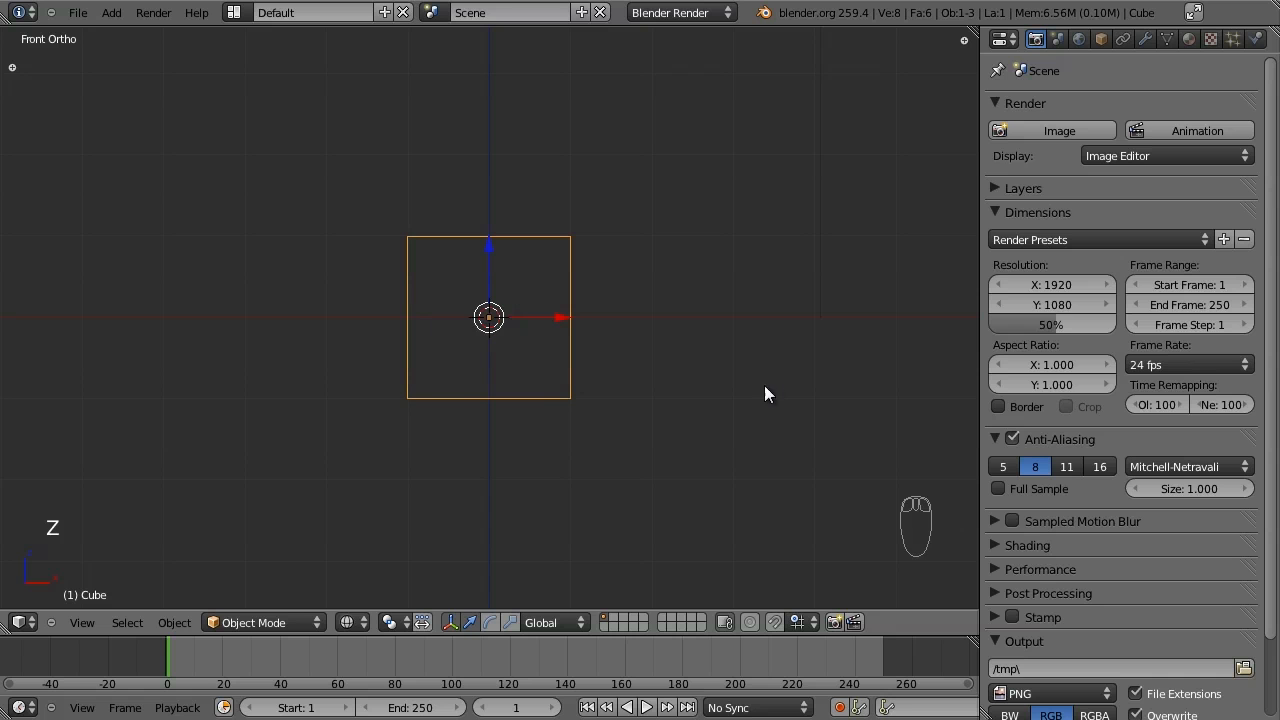
mouse_move(704, 348)
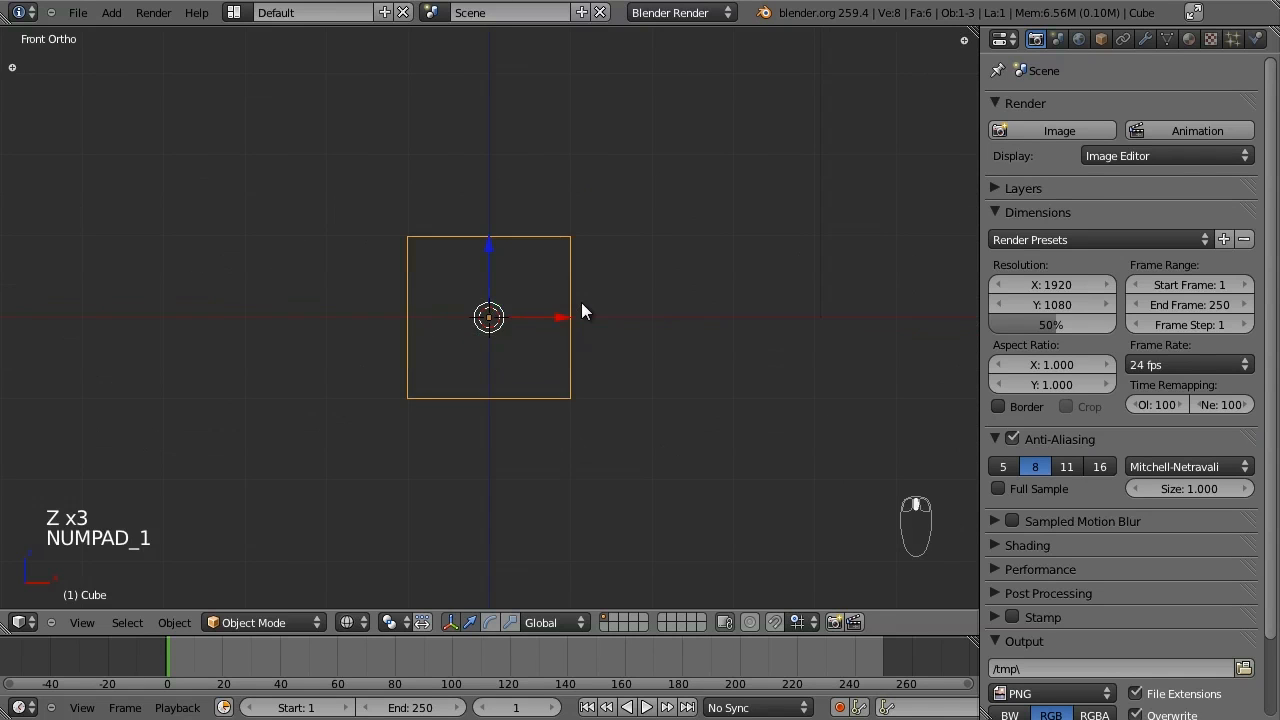
key(g)
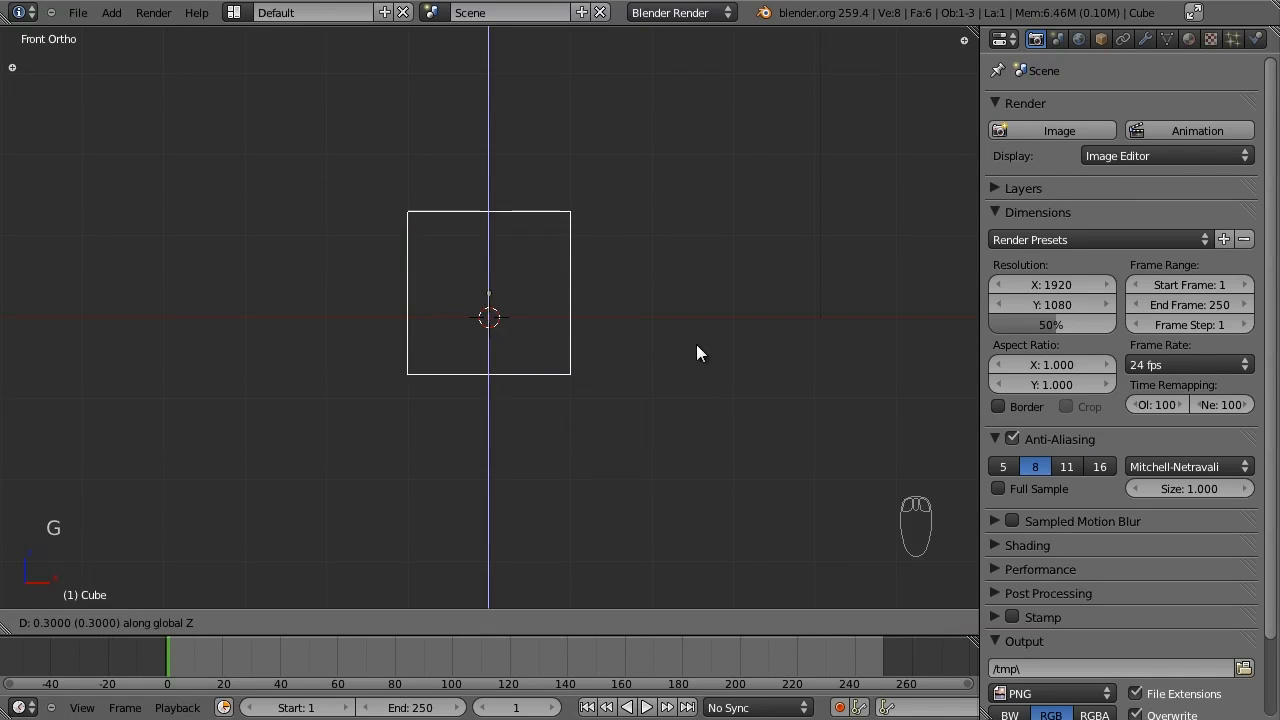
mouse_move(716, 296)
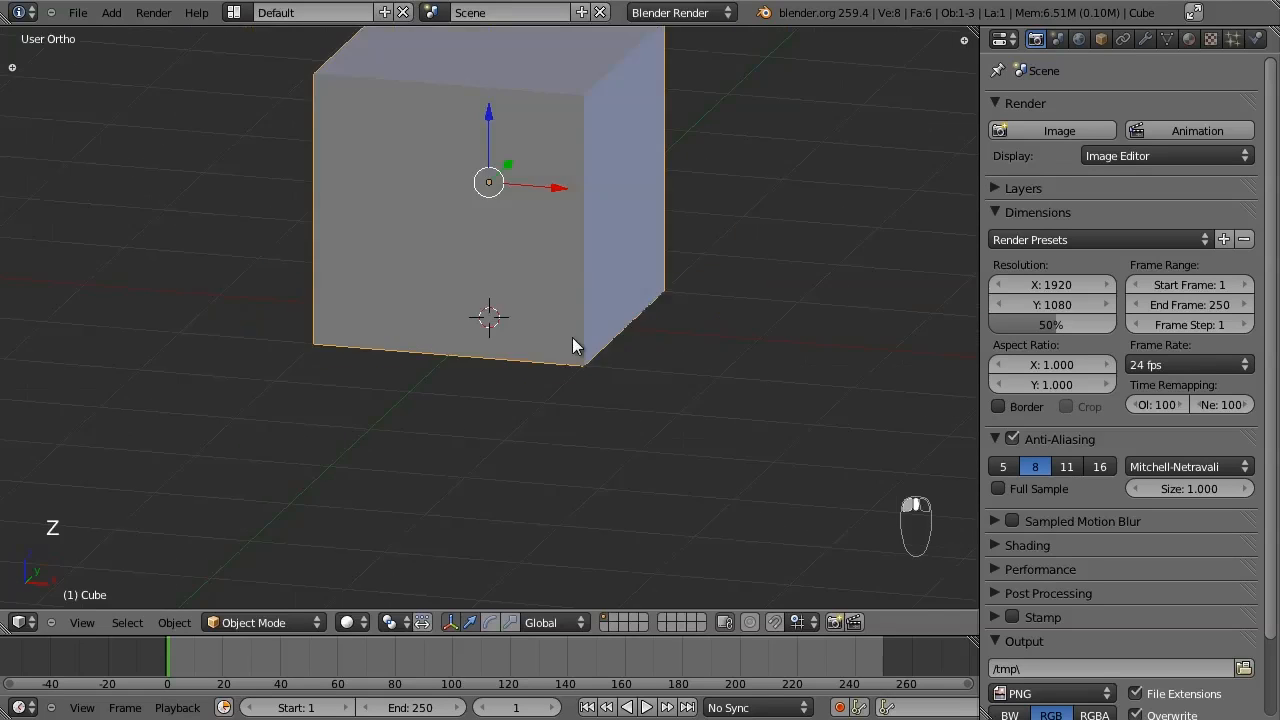
key(numpad_1)
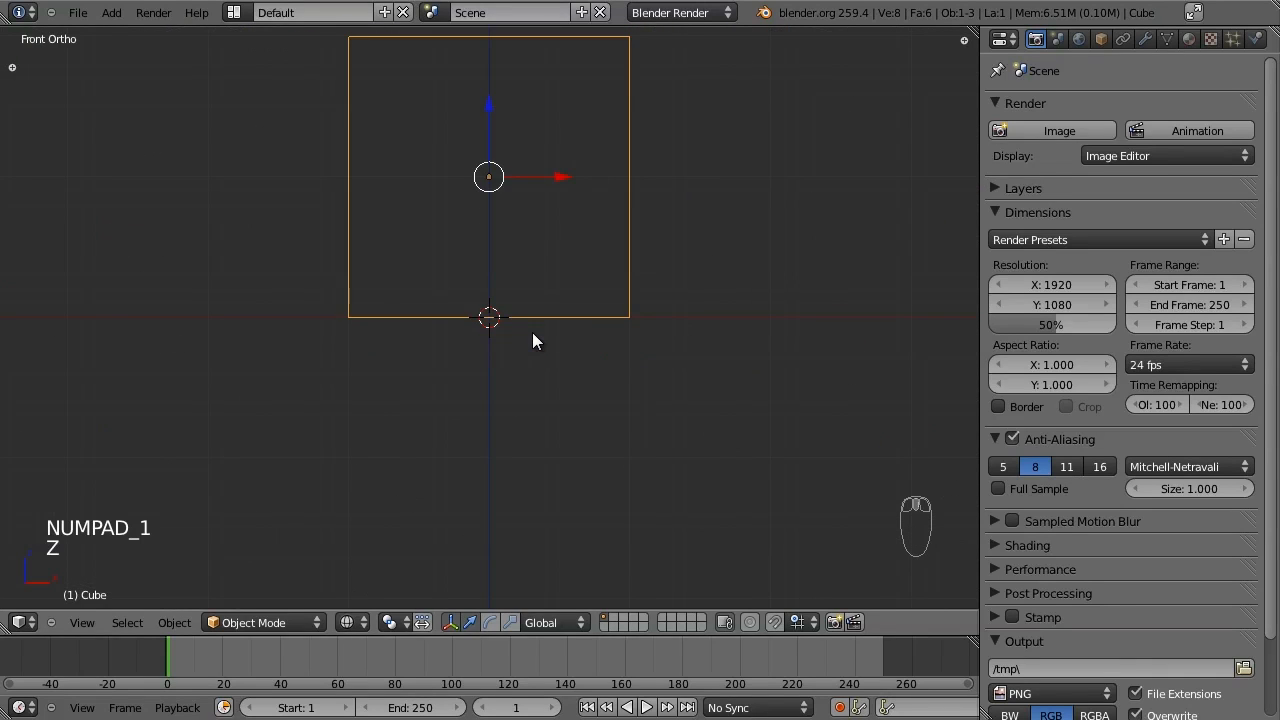
key(ctrl+space)
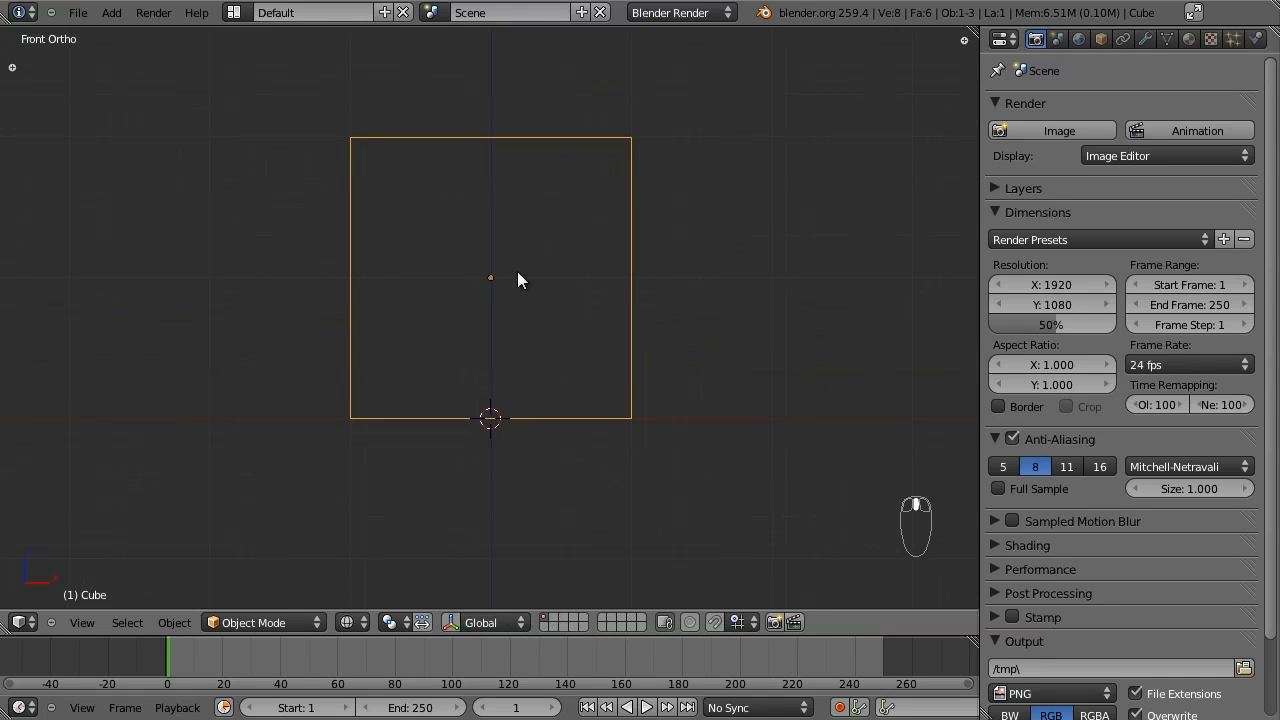
mouse_move(576, 320)
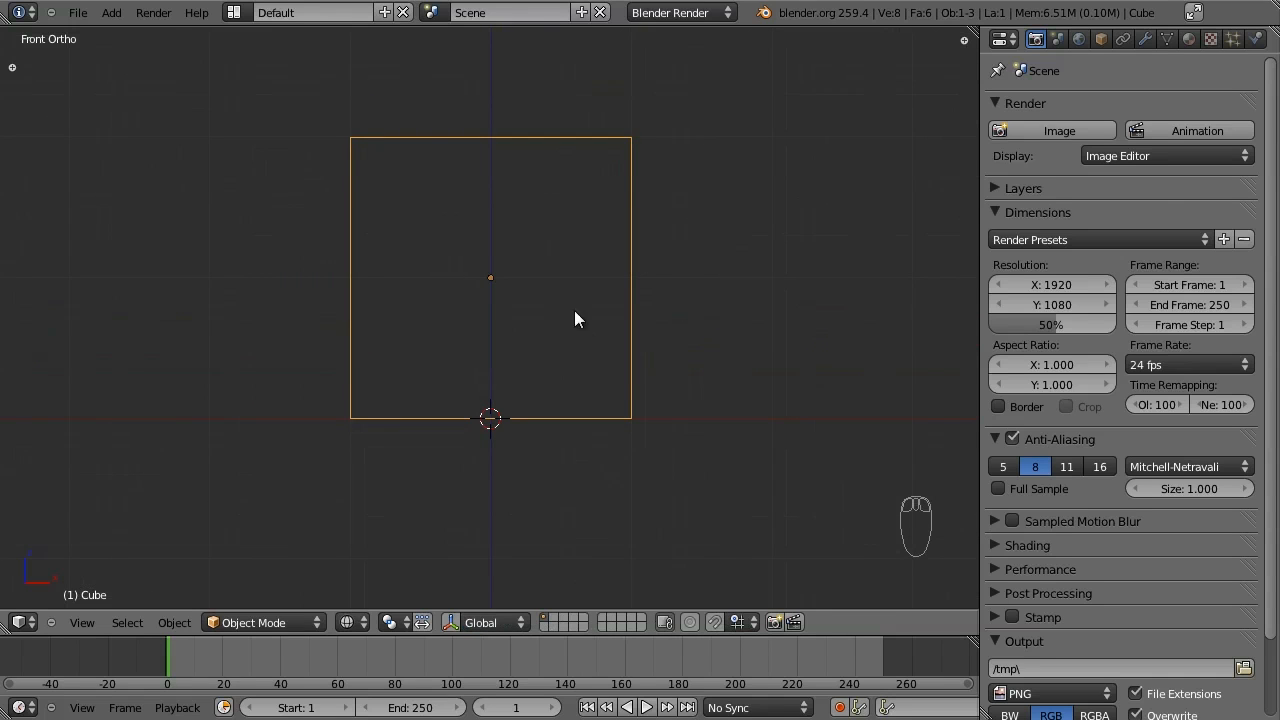
mouse_move(564, 276)
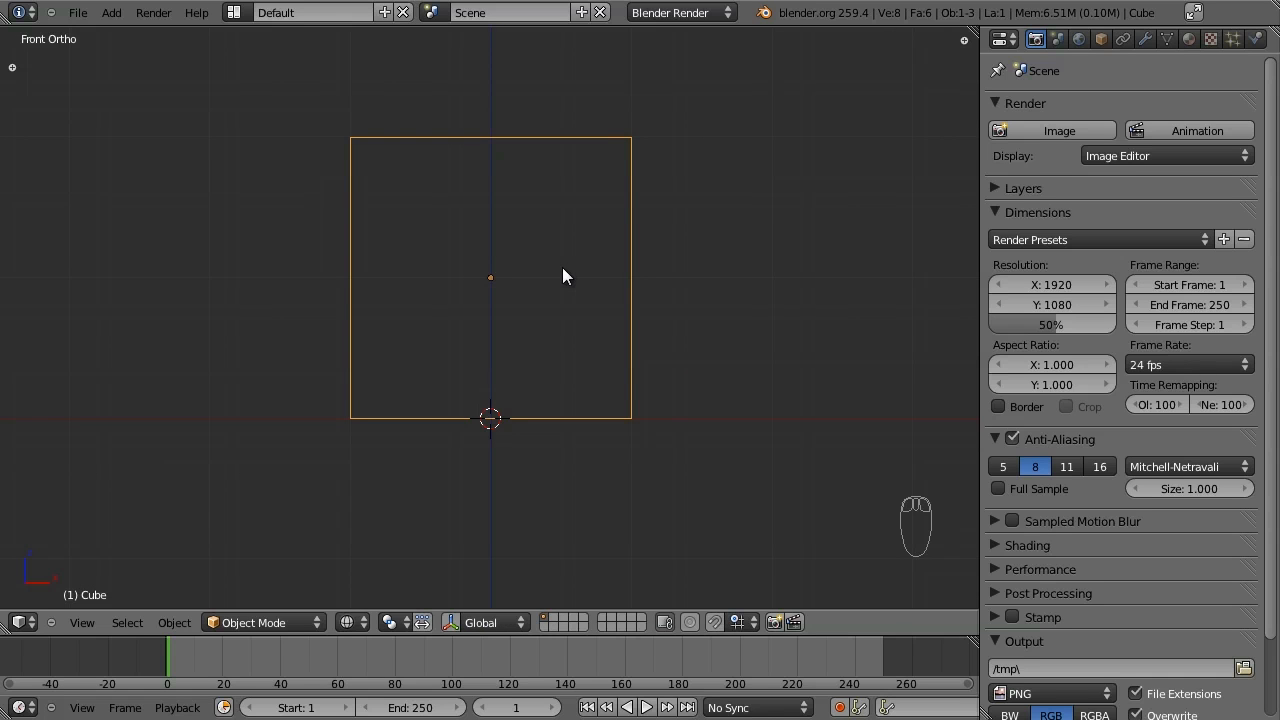
scroll(down, 3)
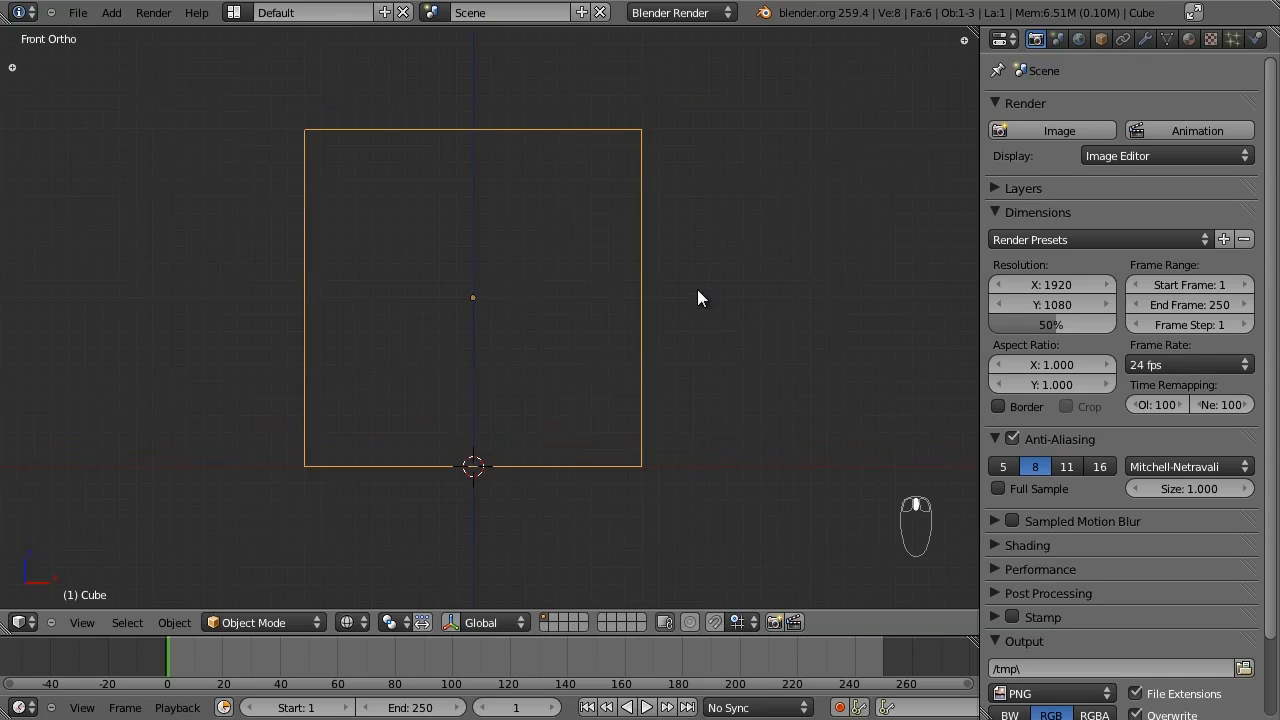
mouse_move(716, 196)
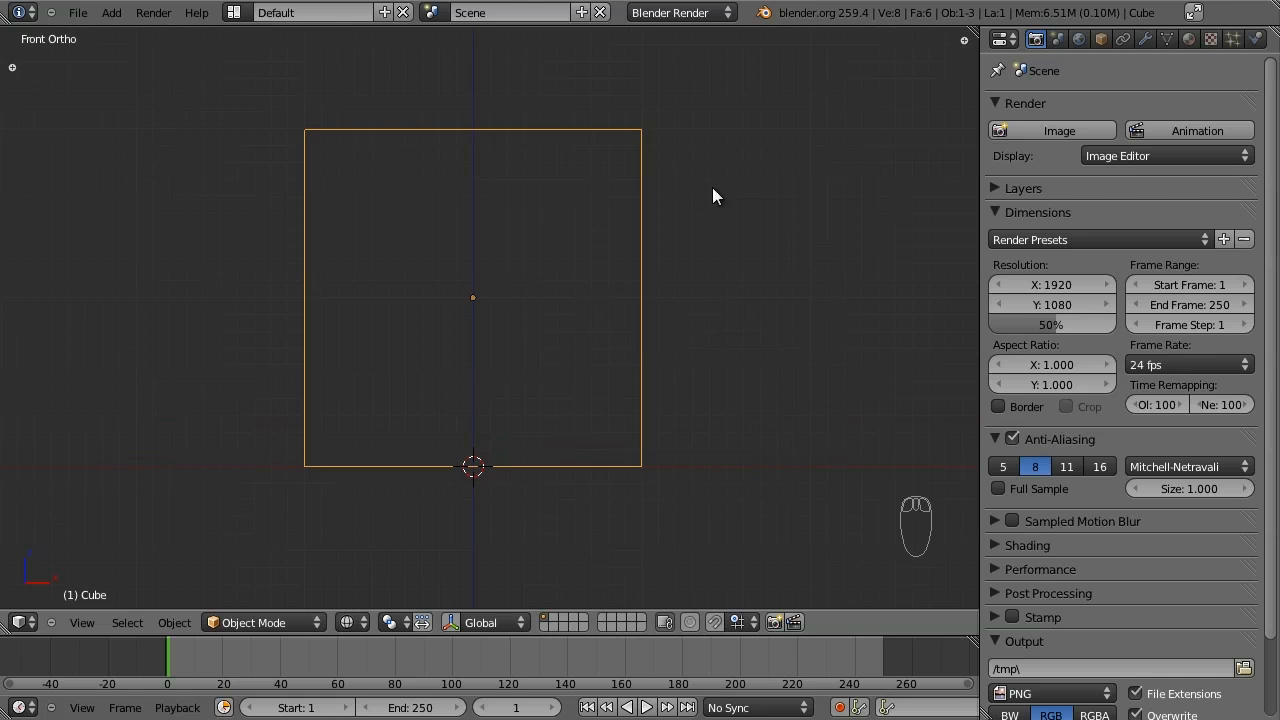
mouse_move(948, 160)
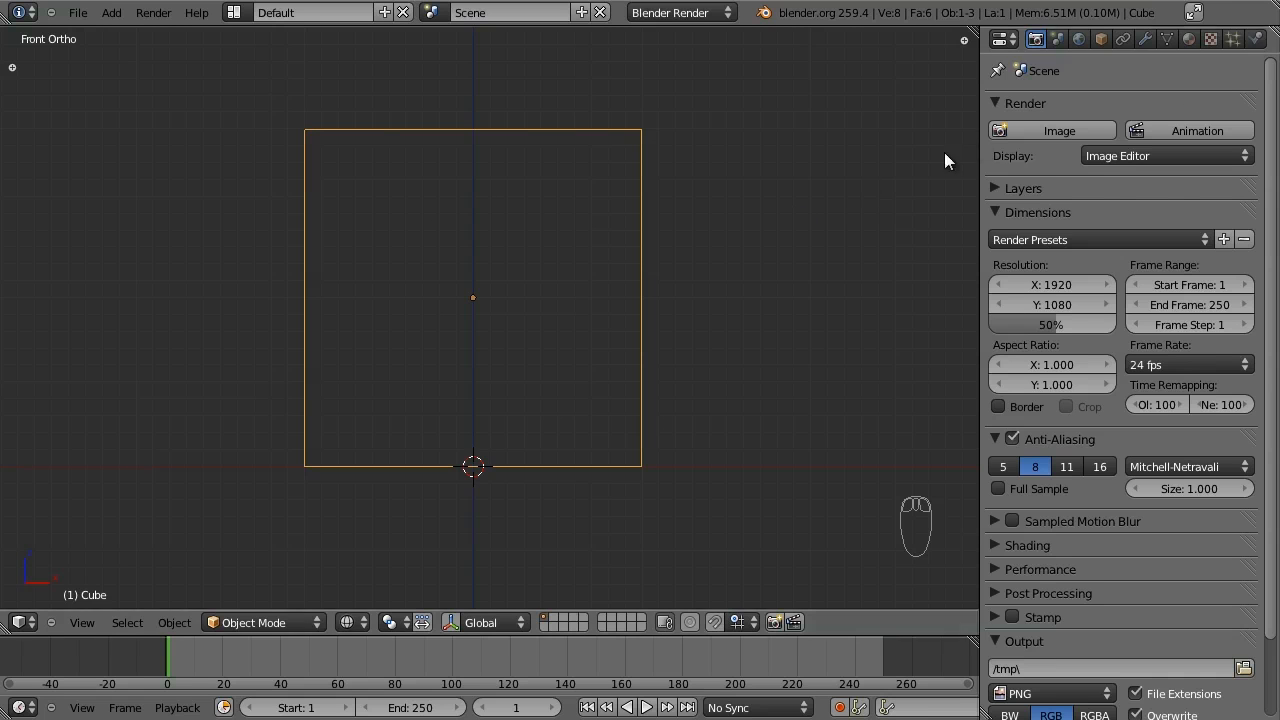
mouse_move(1256, 38)
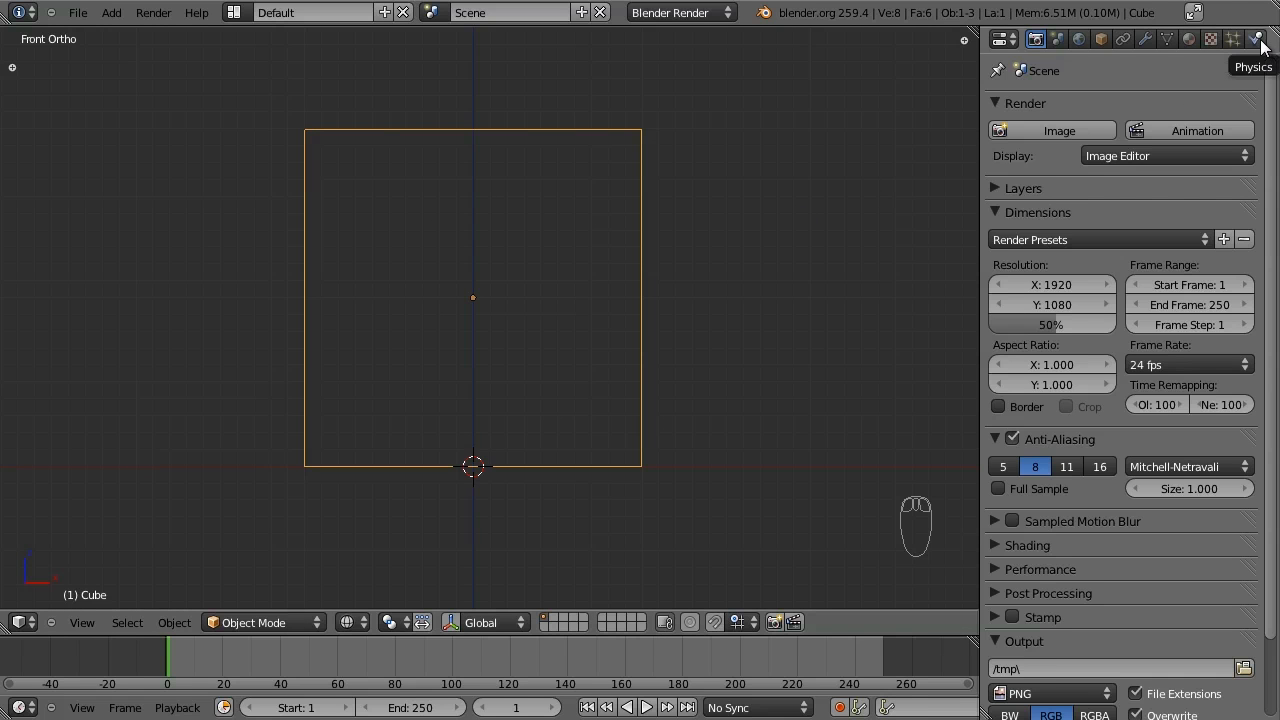
Enable Fluid physics on the cube and set its type to Domain.
click(1256, 38)
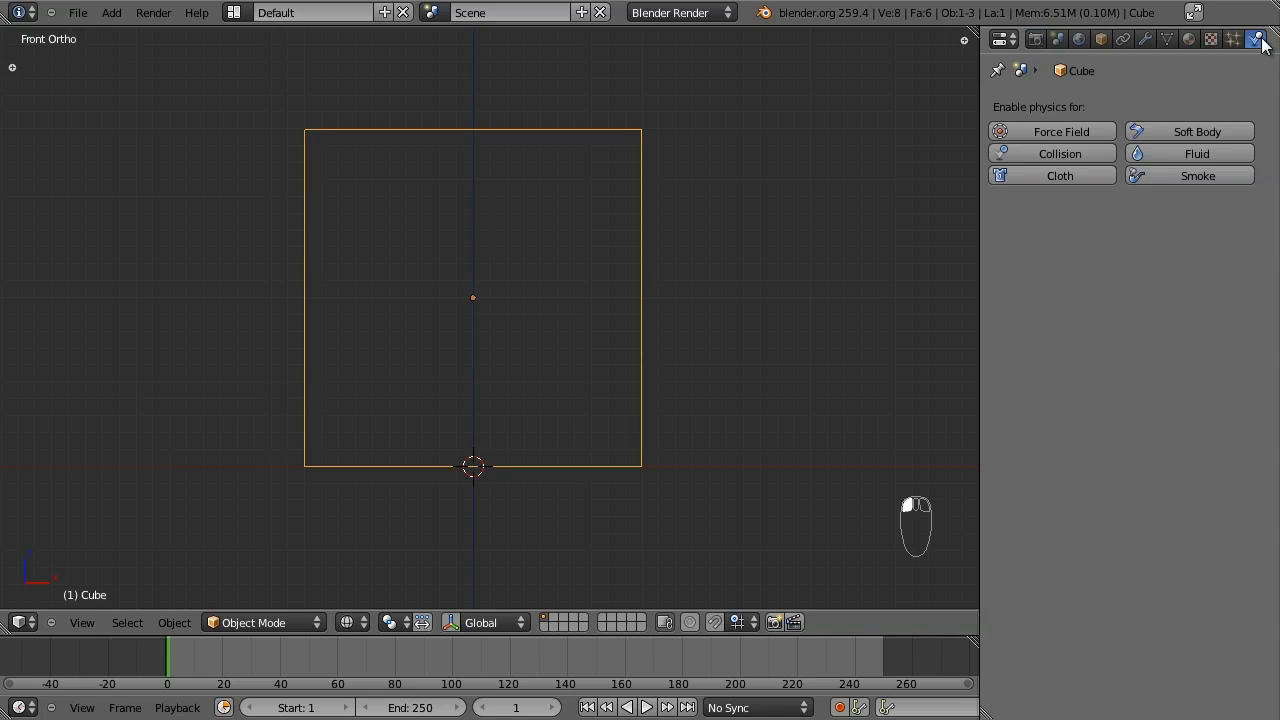
mouse_move(1136, 180)
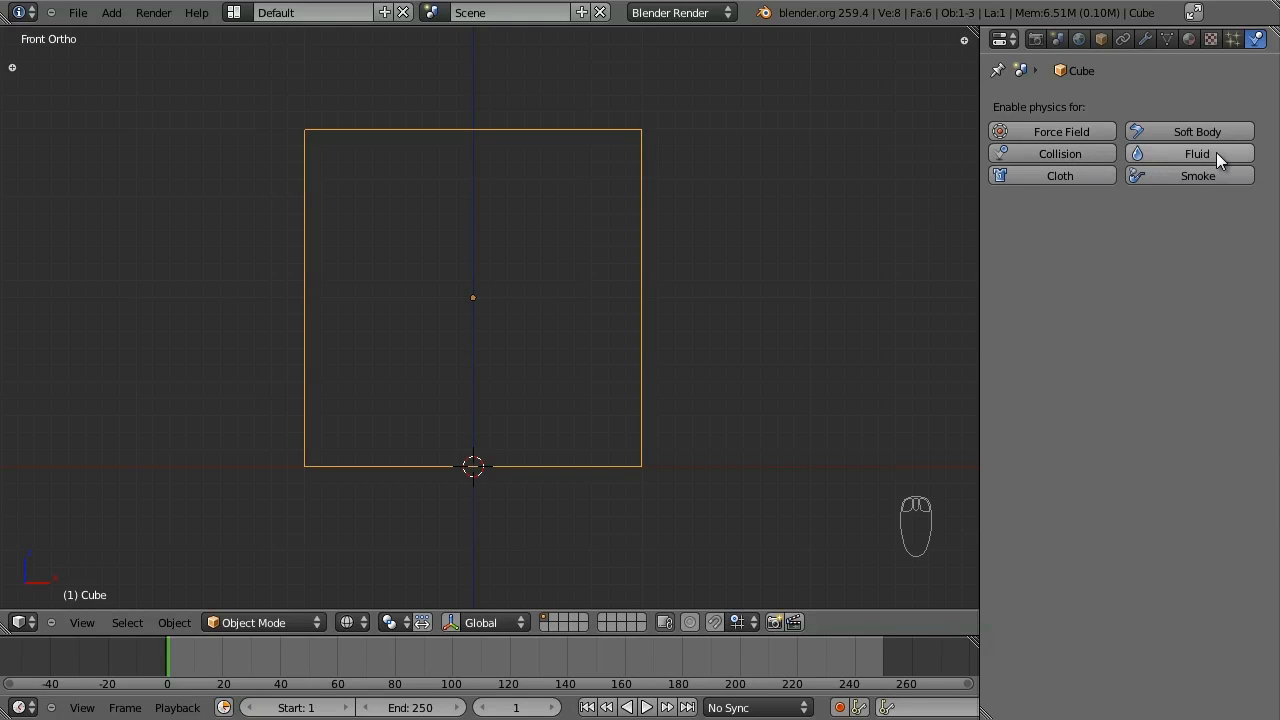
click(1196, 152)
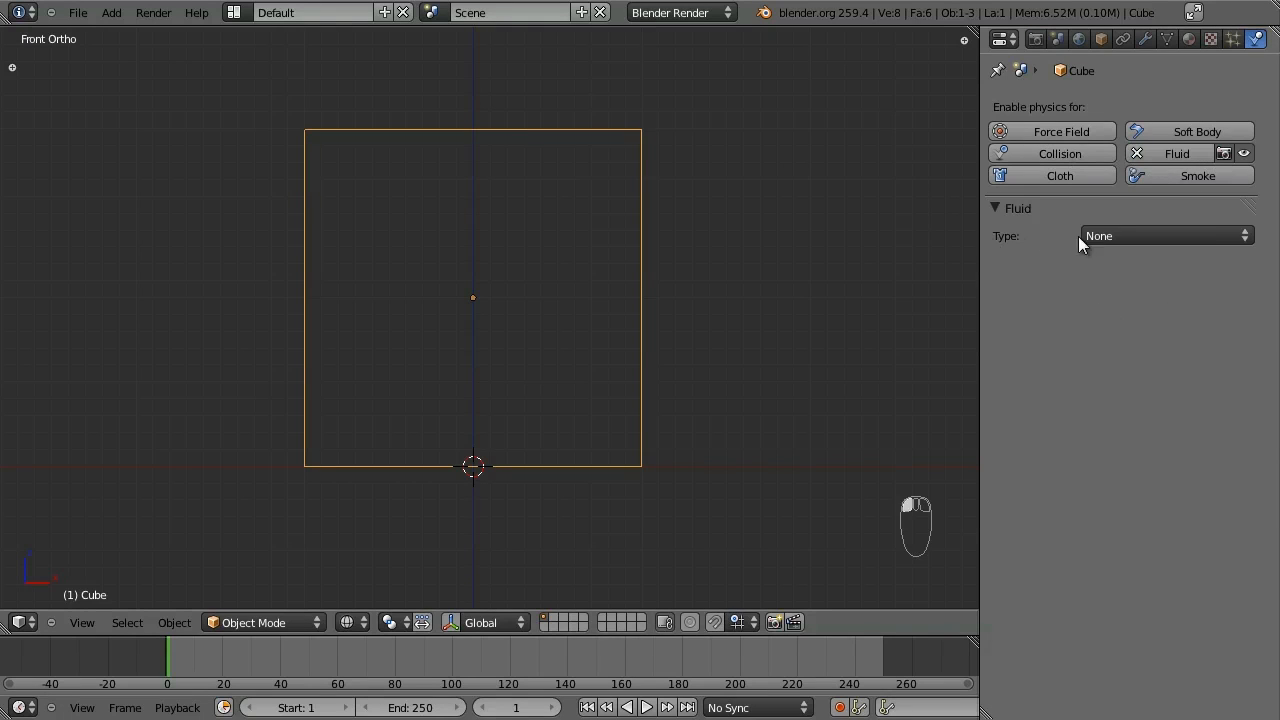
mouse_move(1118, 240)
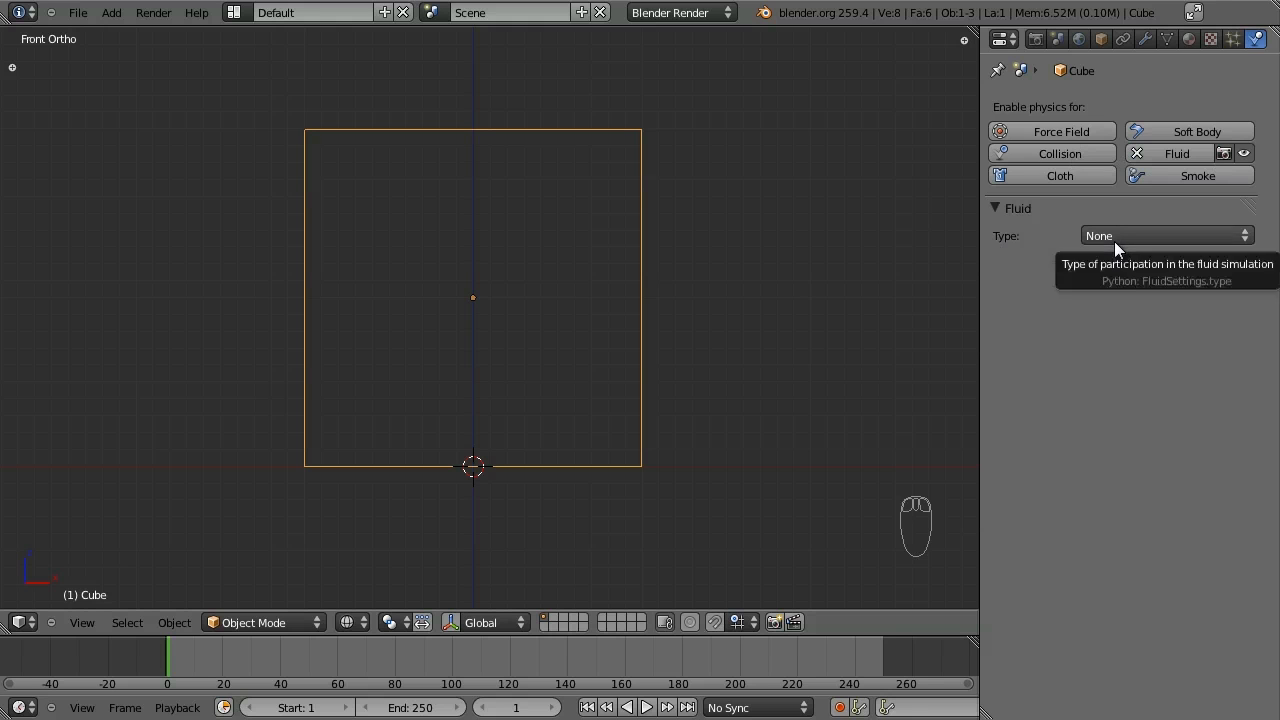
click(1164, 236)
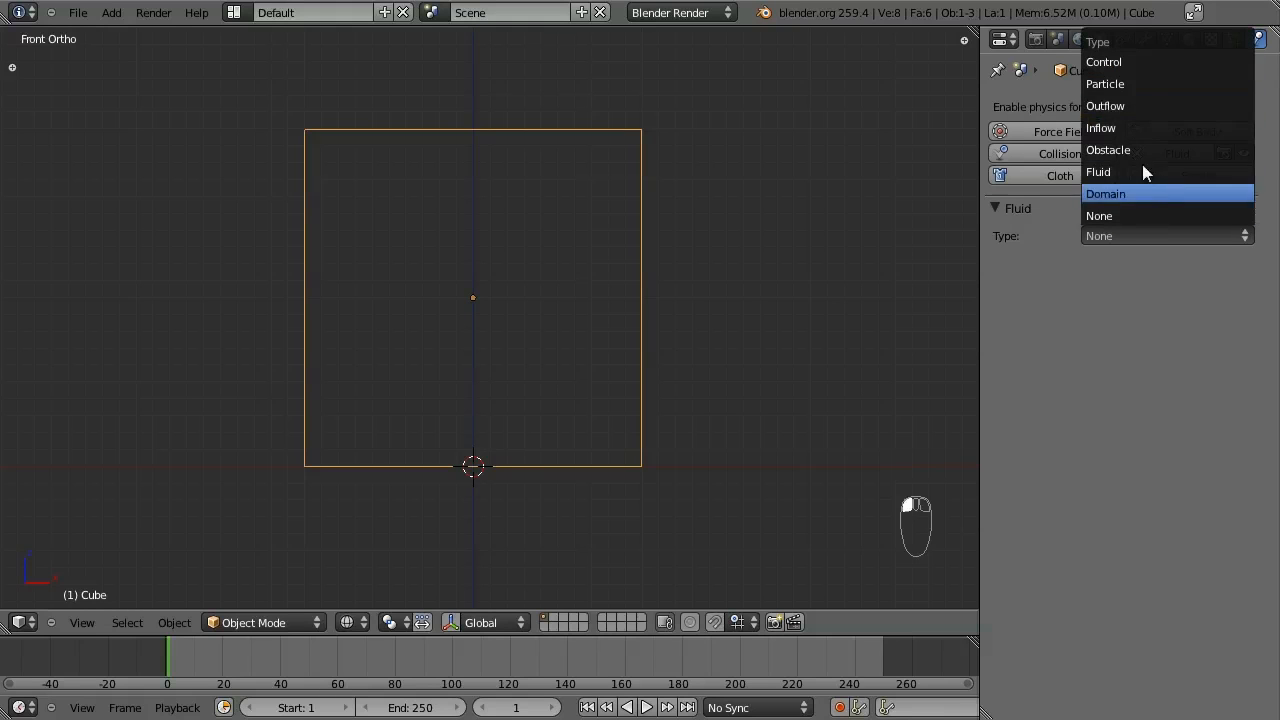
mouse_move(1136, 128)
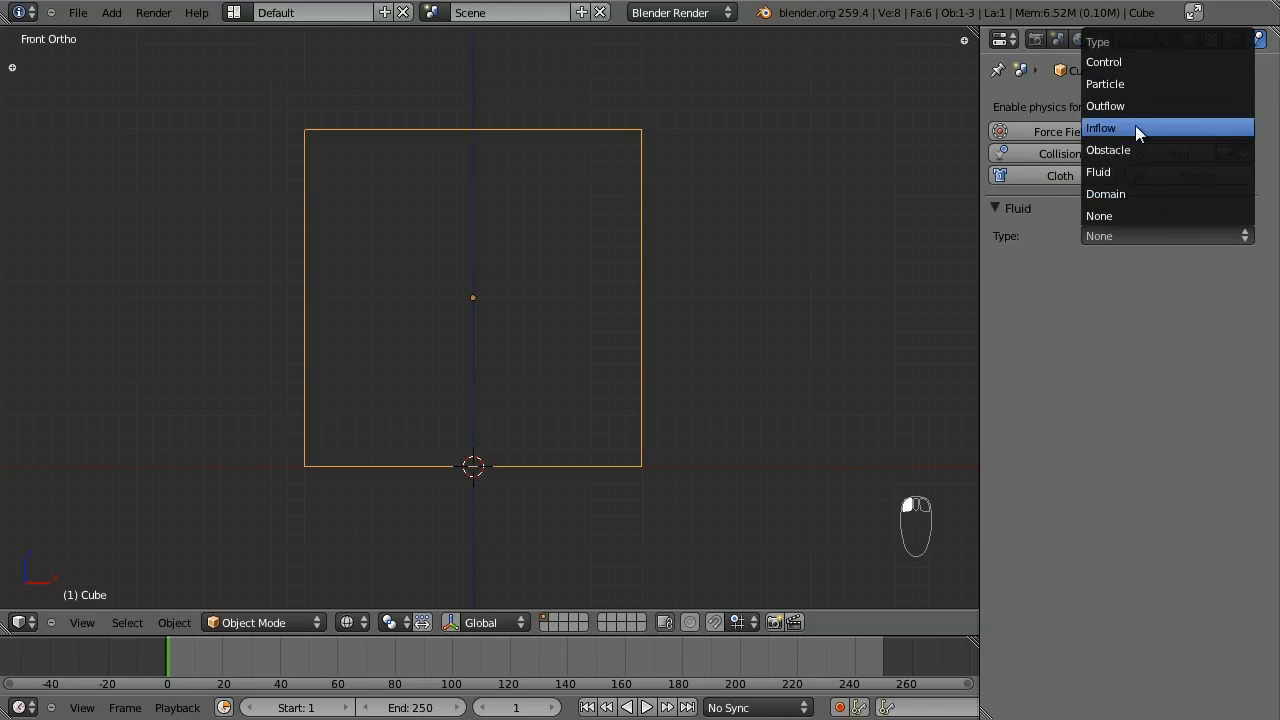
mouse_move(1148, 194)
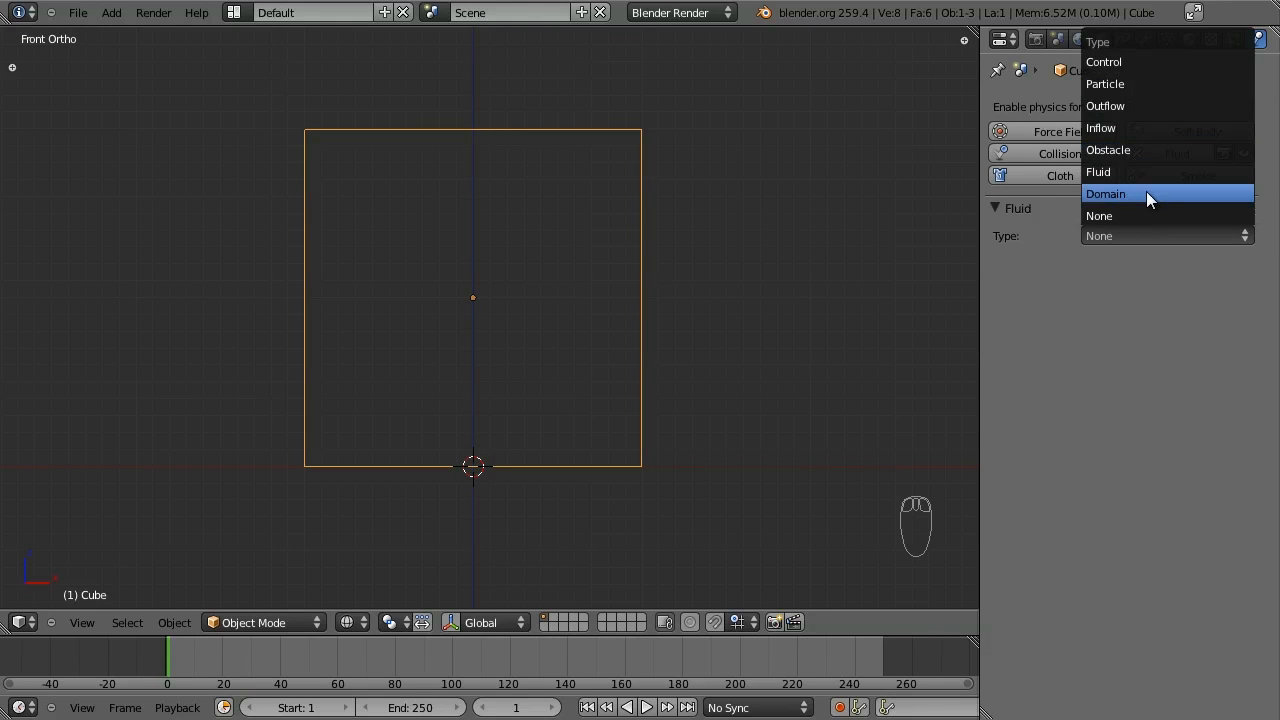
click(1104, 194)
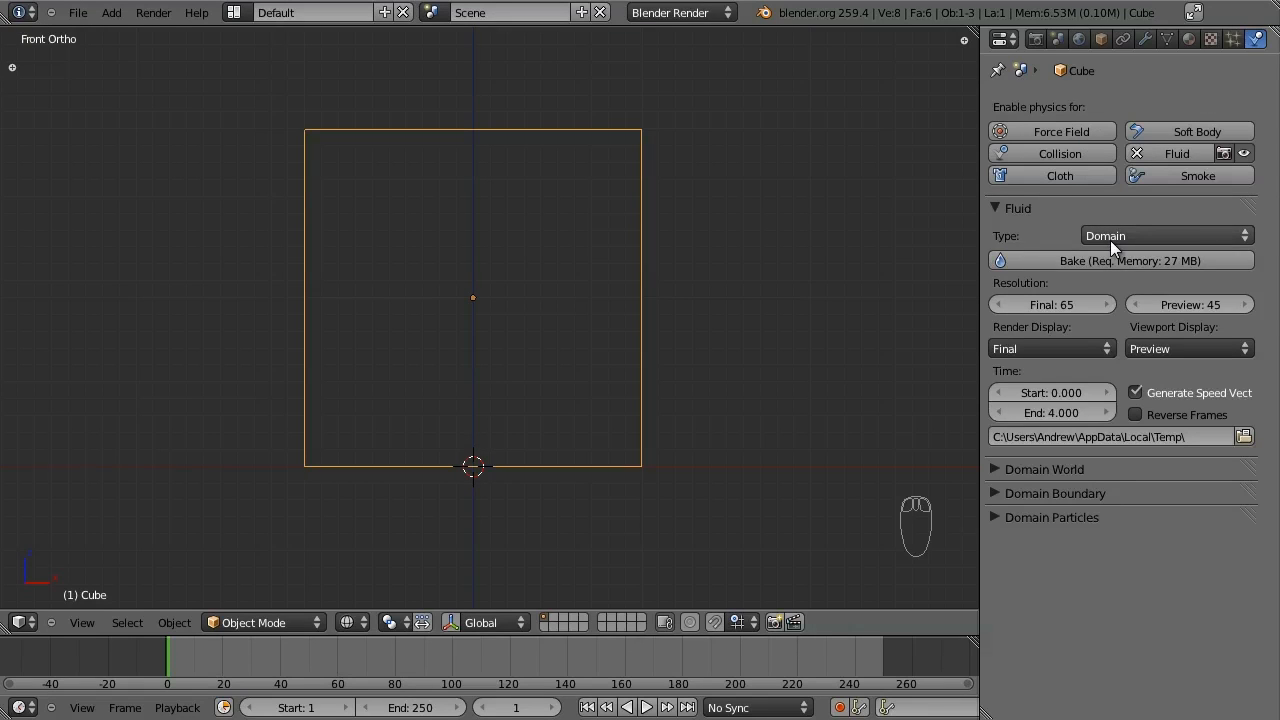
mouse_move(1130, 240)
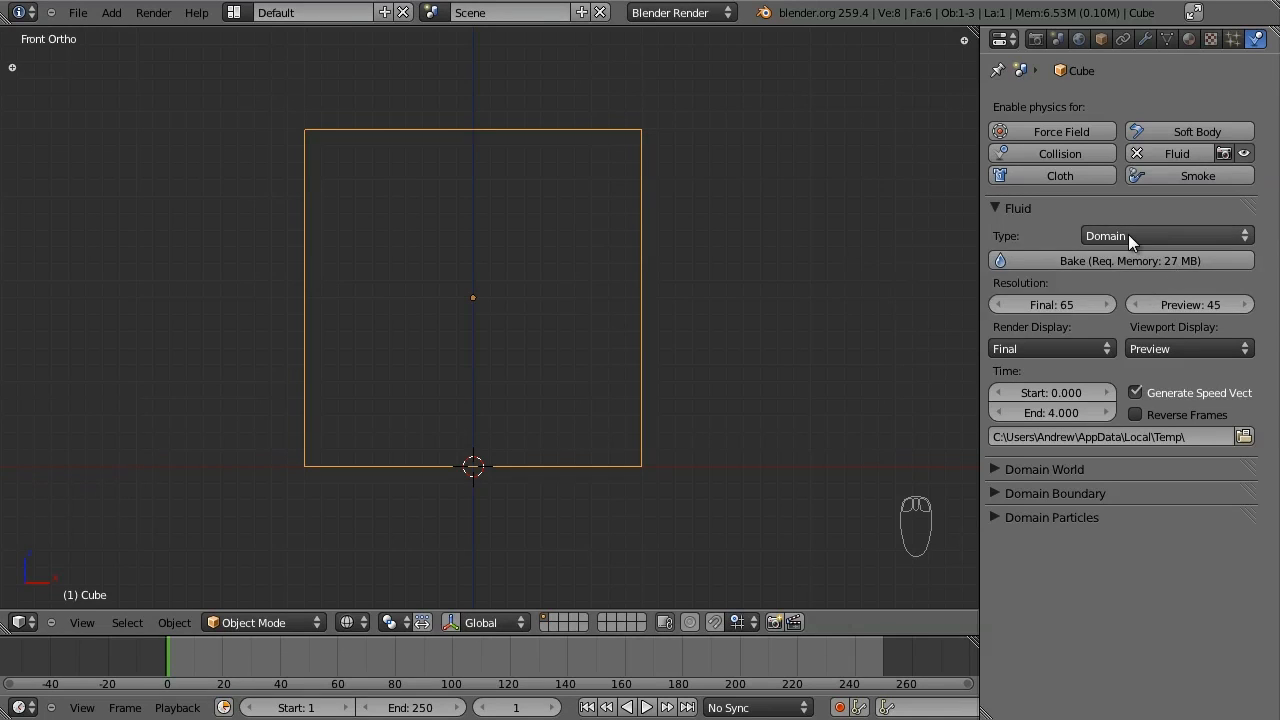
mouse_move(1108, 292)
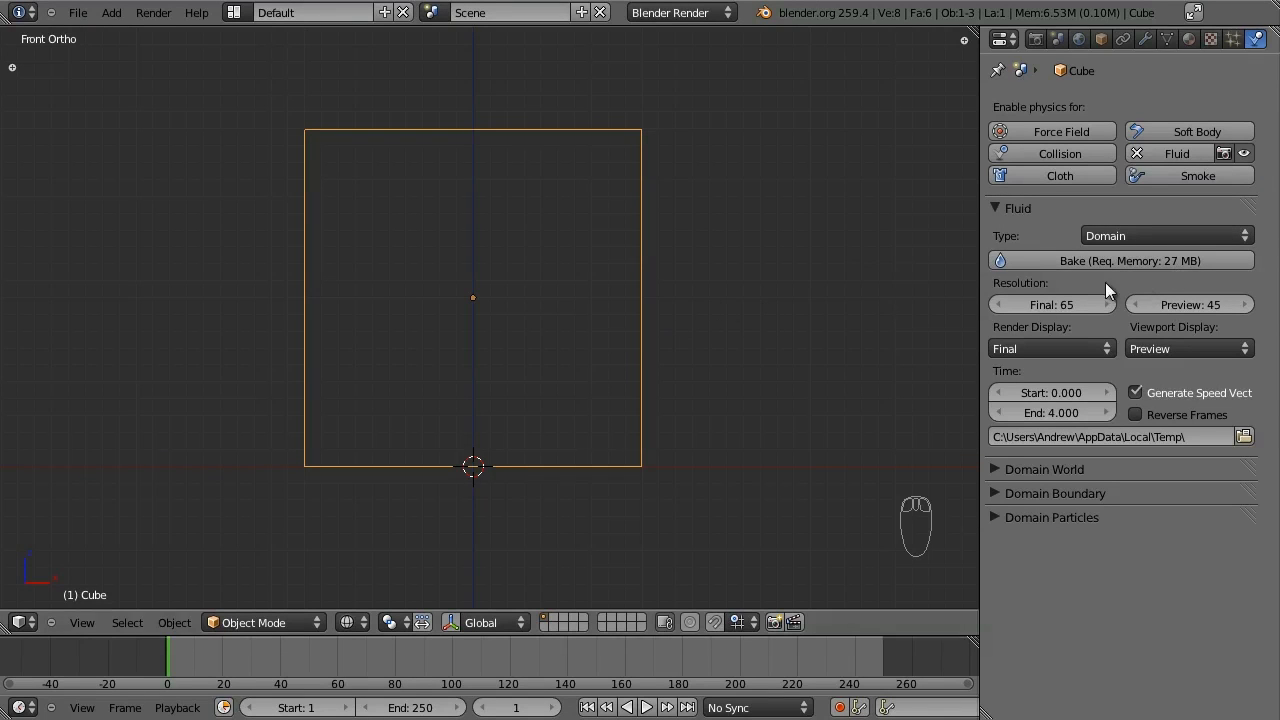
mouse_move(676, 336)
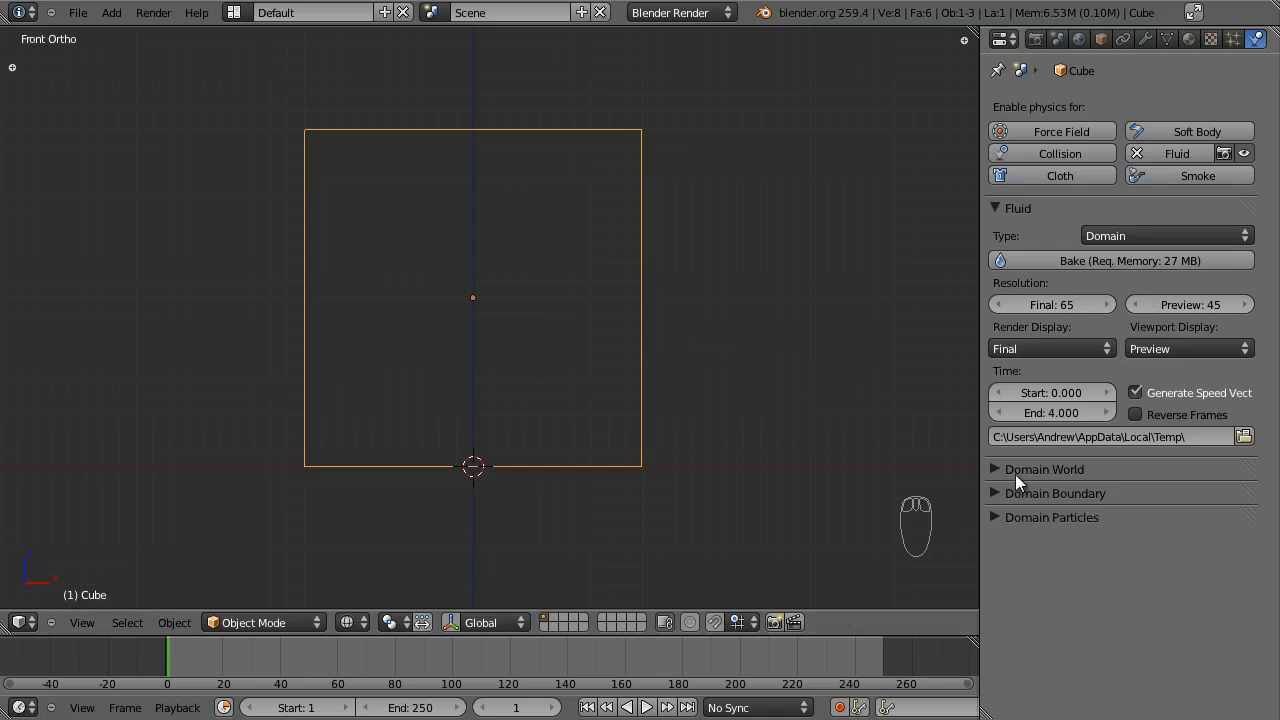
Expand the Domain World, Boundary and Particles panels in the properties editor.
click(1044, 468)
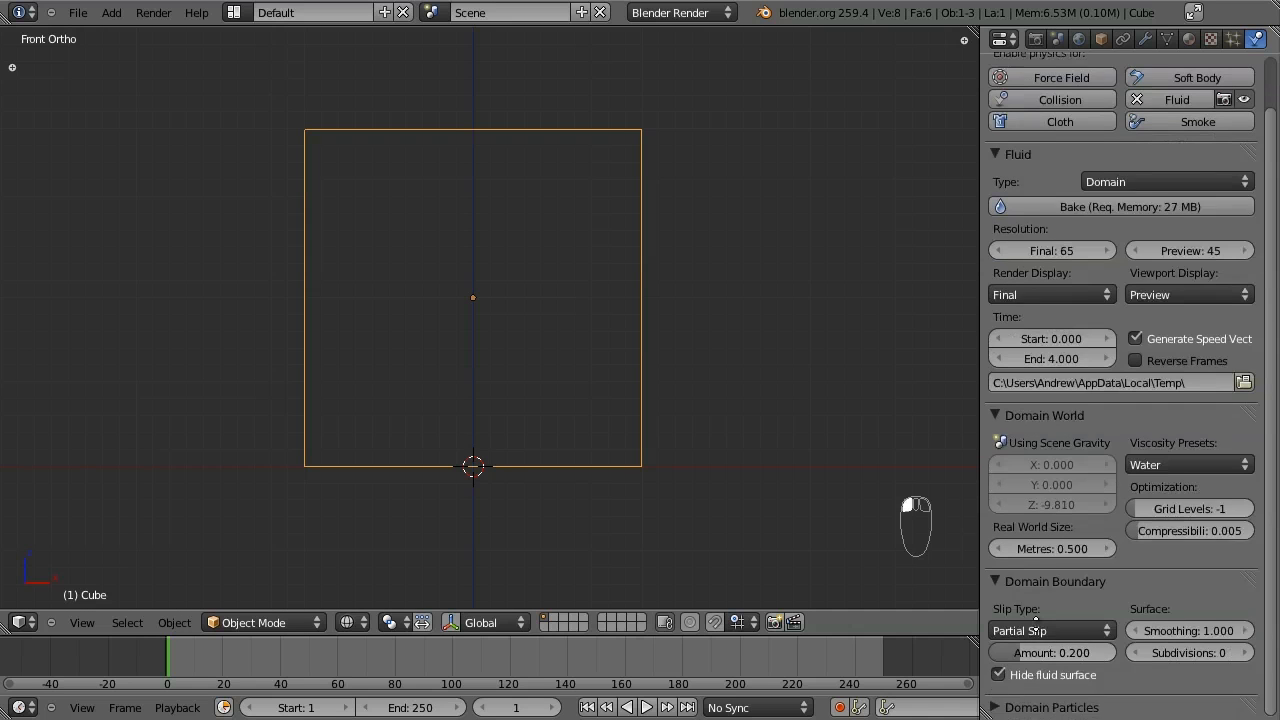
scroll(up, 3)
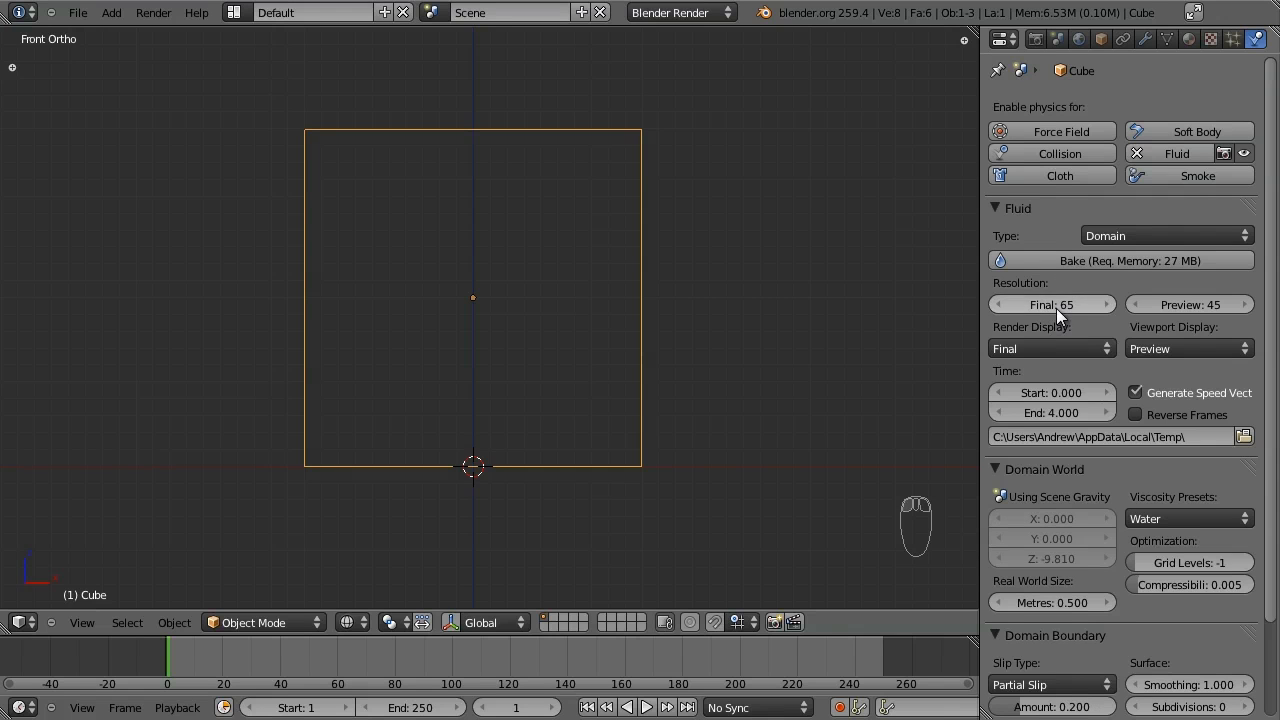
mouse_move(1020, 304)
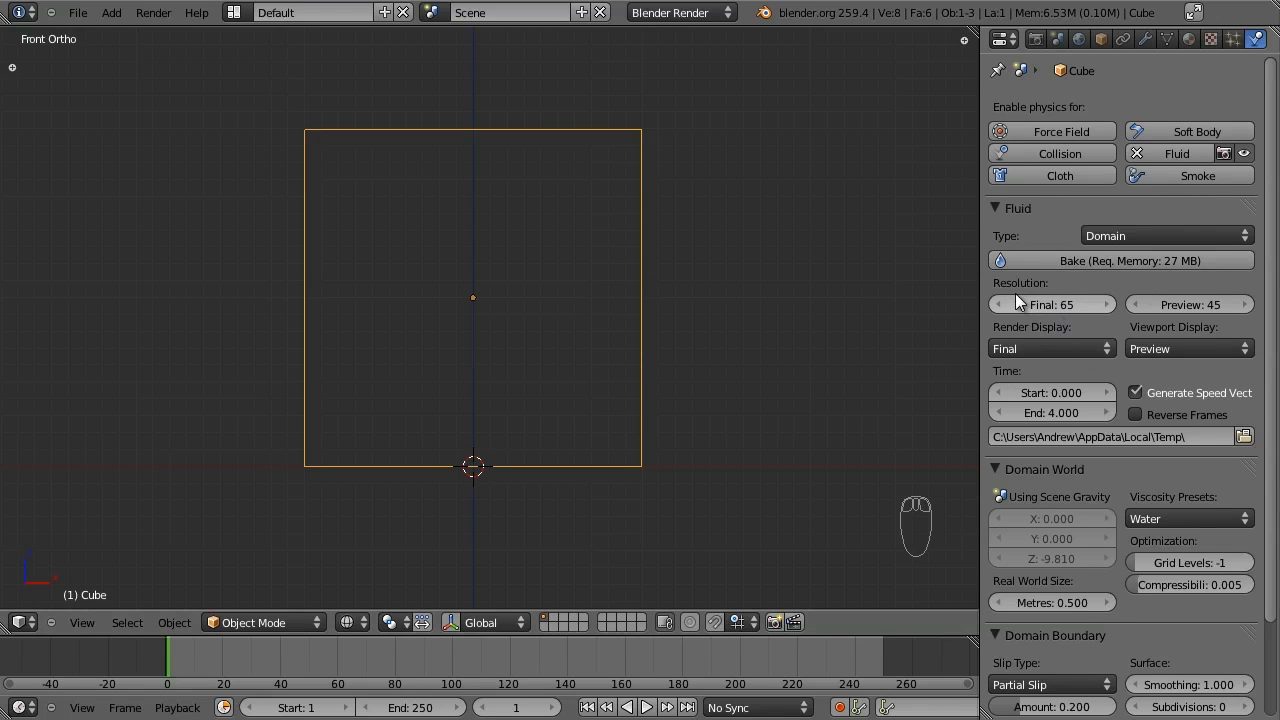
mouse_move(1076, 390)
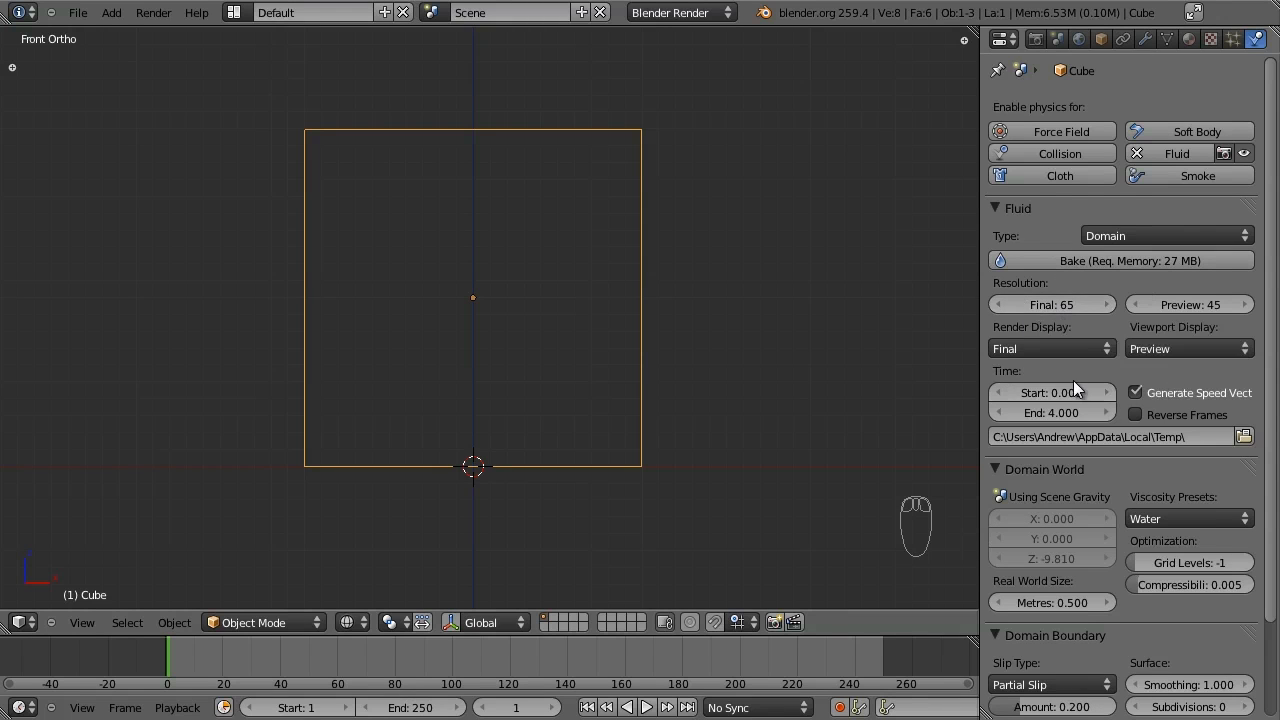
scroll(down, 3)
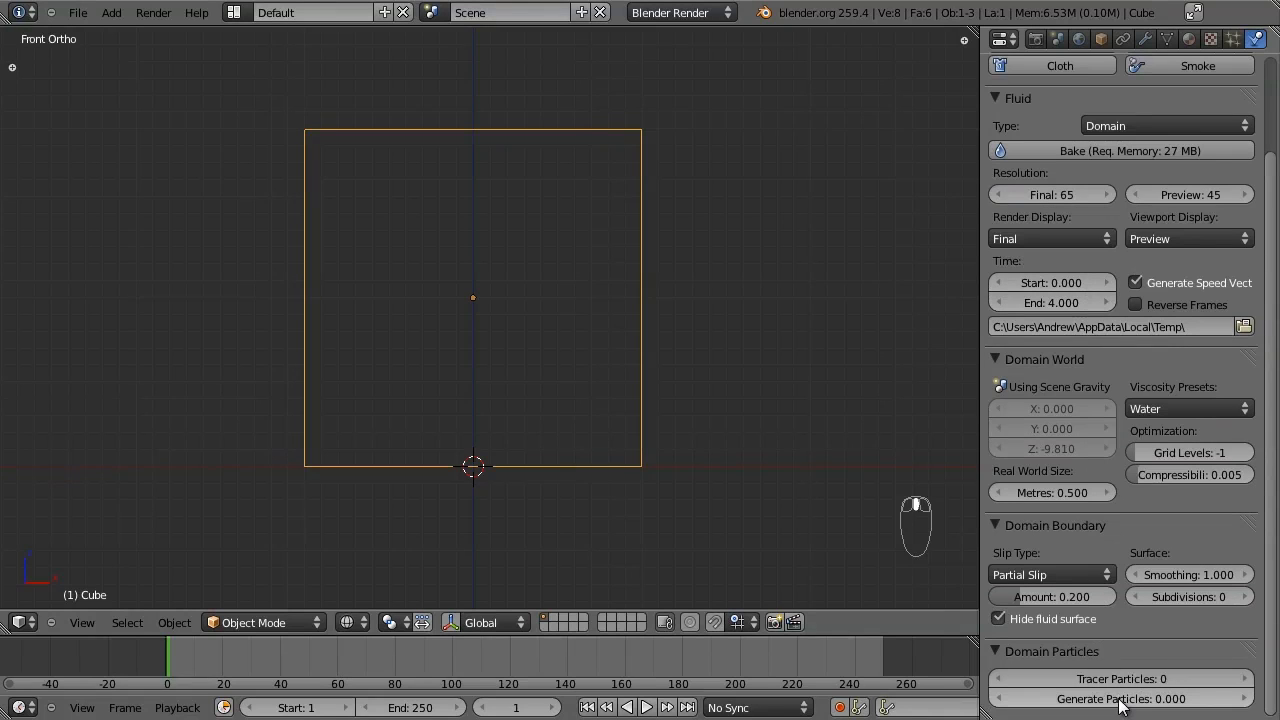
mouse_move(1190, 596)
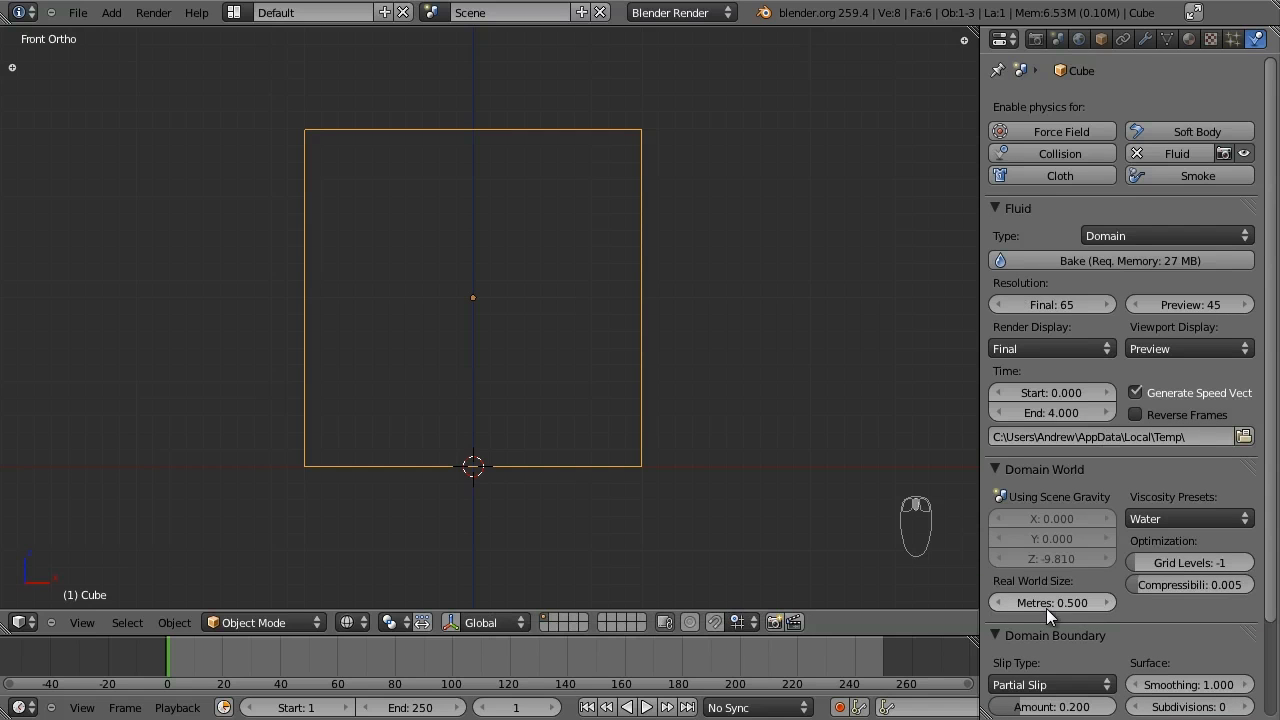
mouse_move(1048, 364)
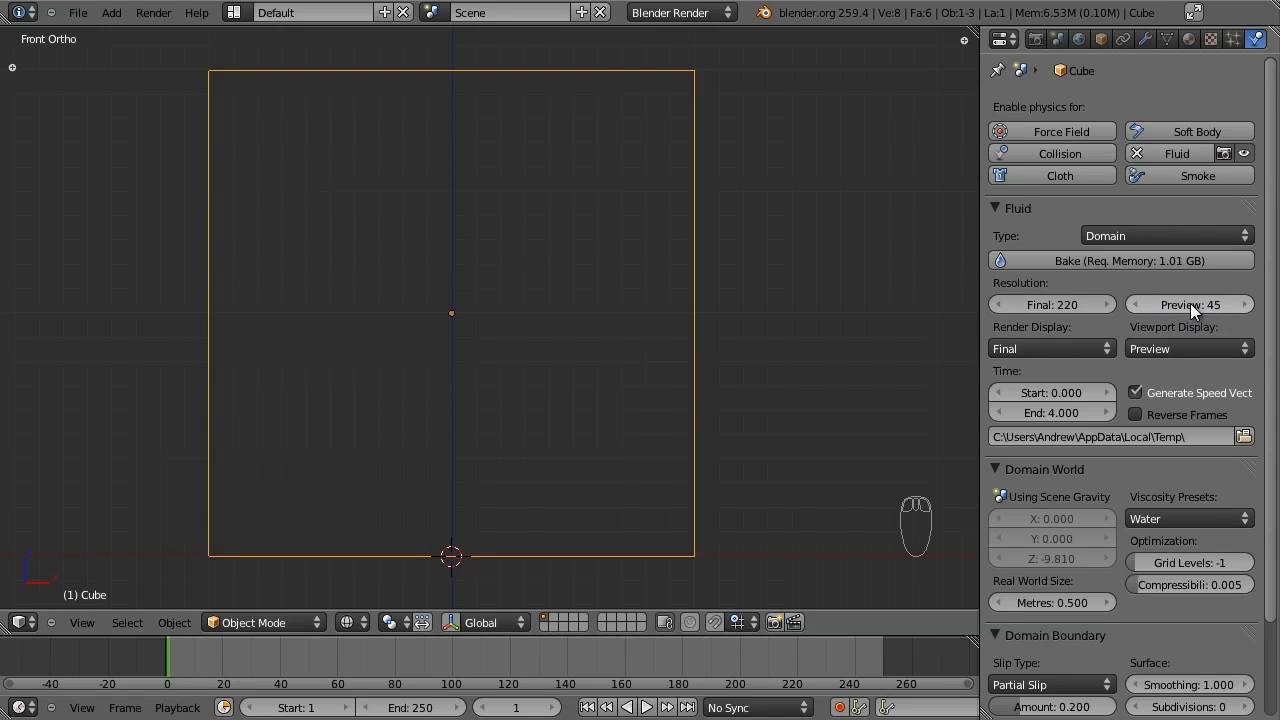
mouse_move(1190, 348)
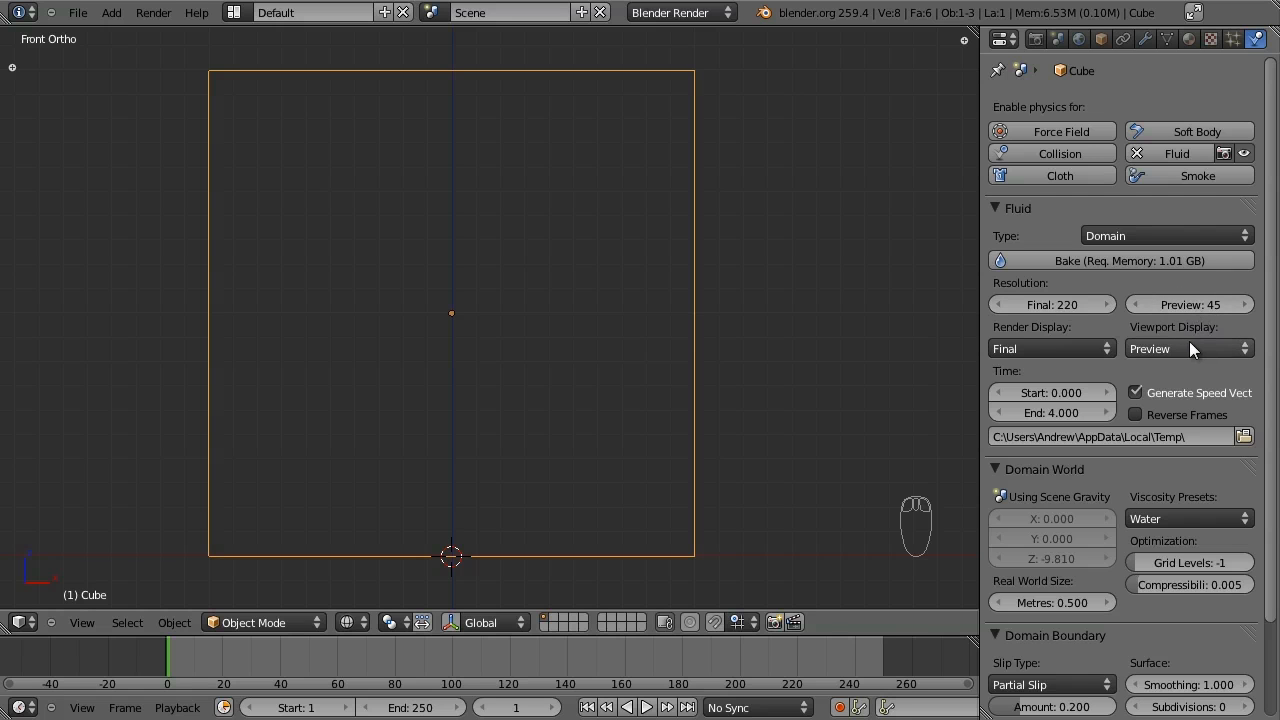
mouse_move(412, 162)
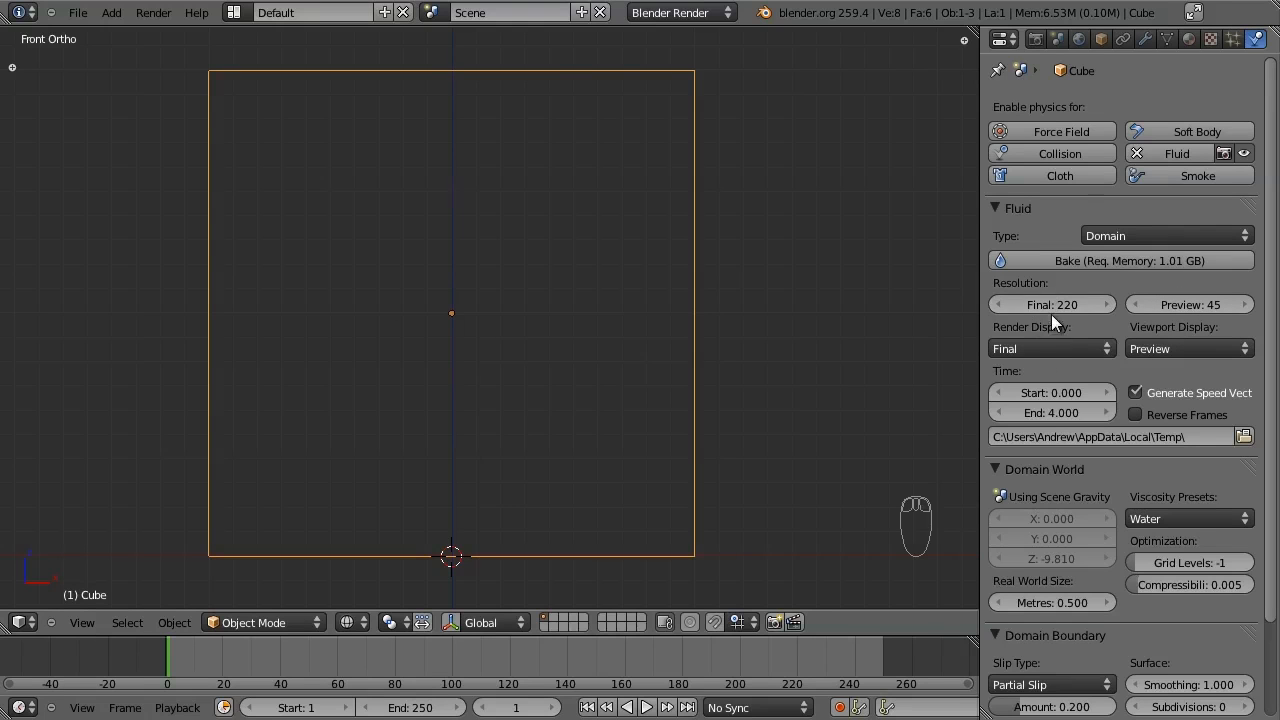
mouse_move(1260, 344)
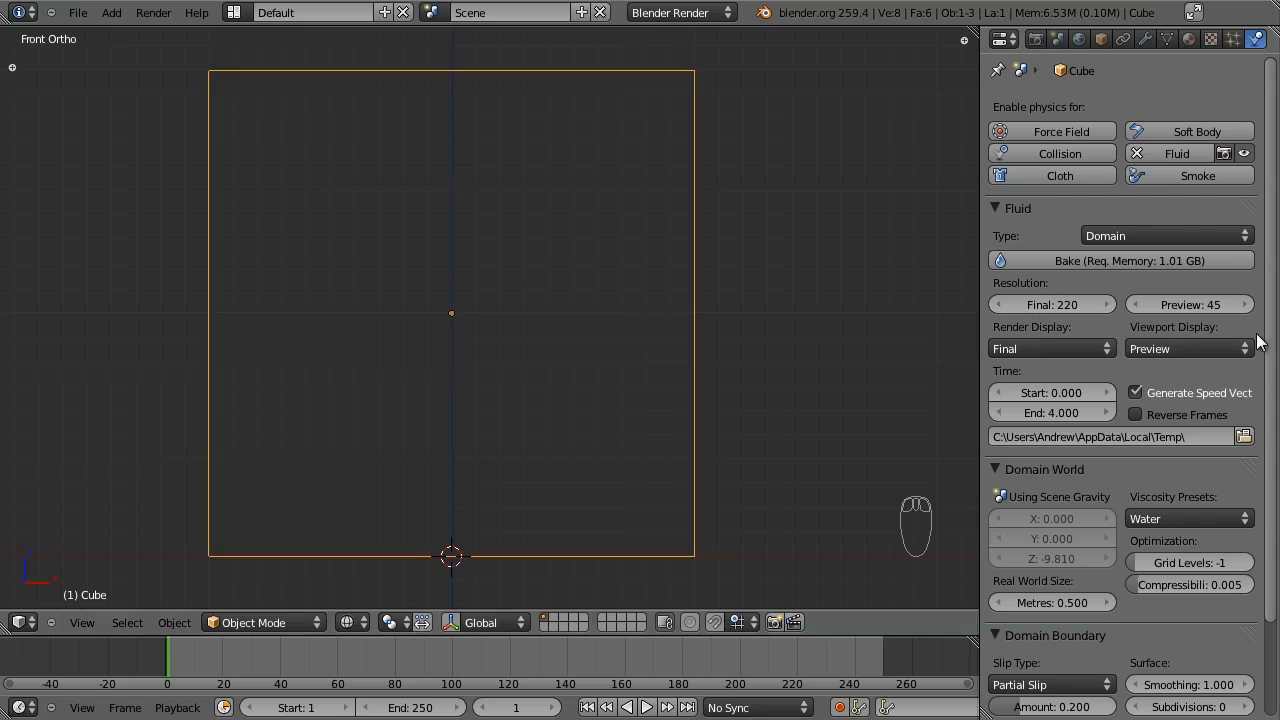
mouse_move(1184, 348)
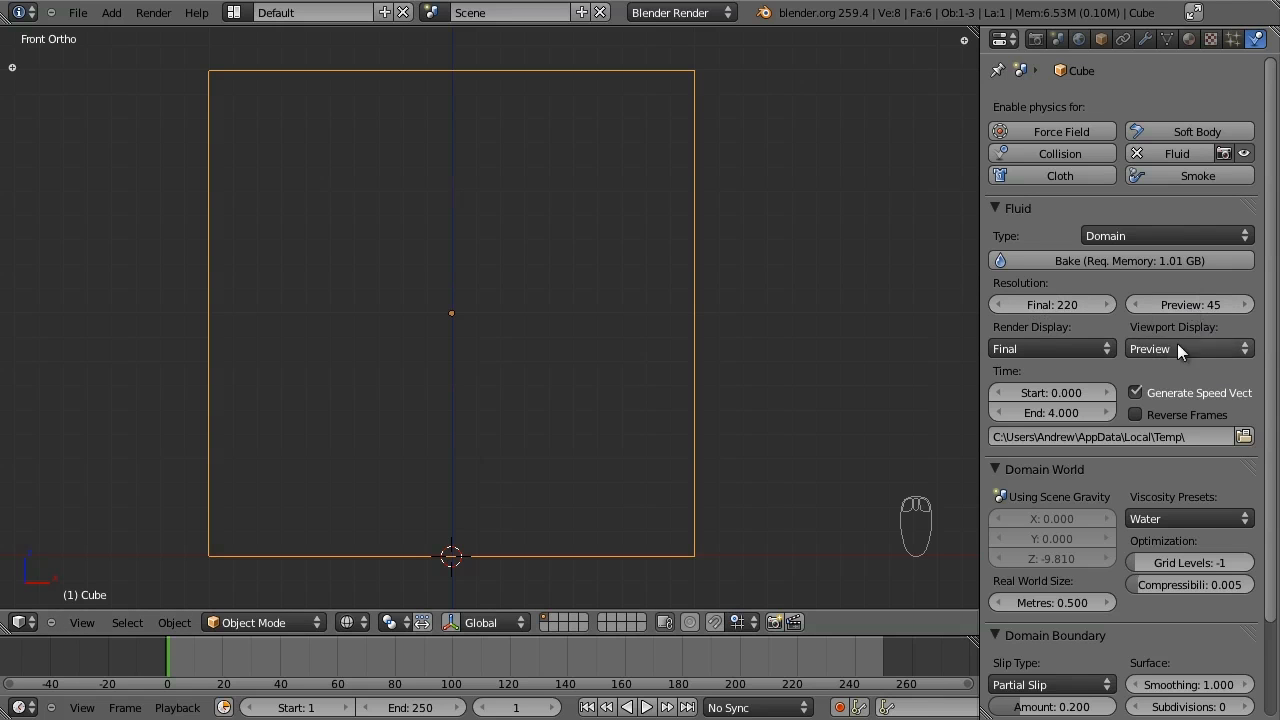
Switch the domain's Viewport Display from Preview to Final.
click(1188, 348)
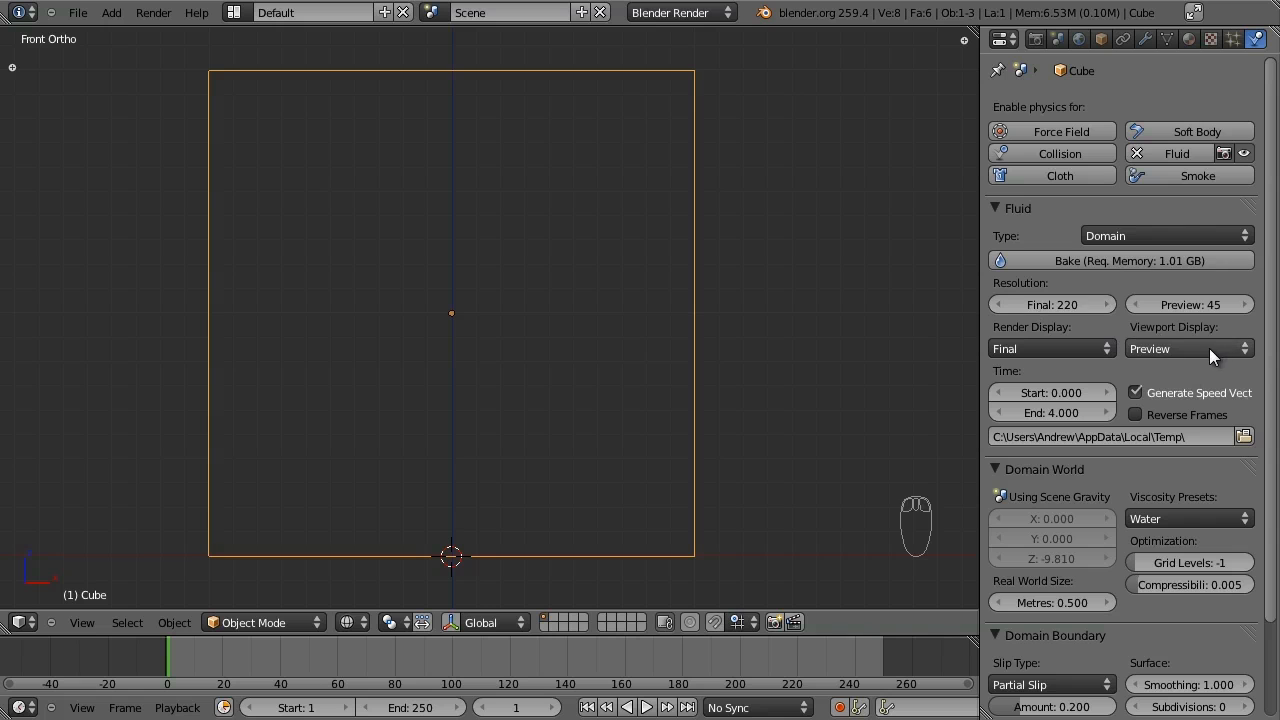
click(1188, 348)
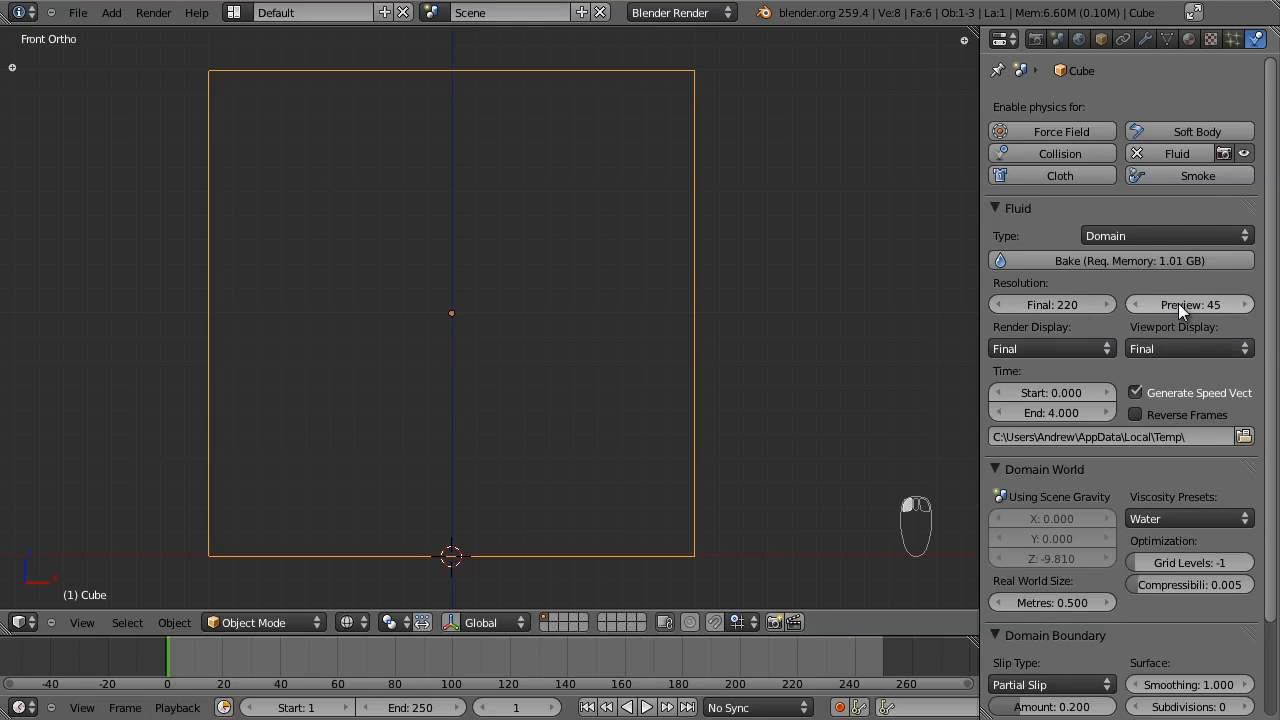
Set the domain's Real World Size to 1.0 metre.
scroll(down, 3)
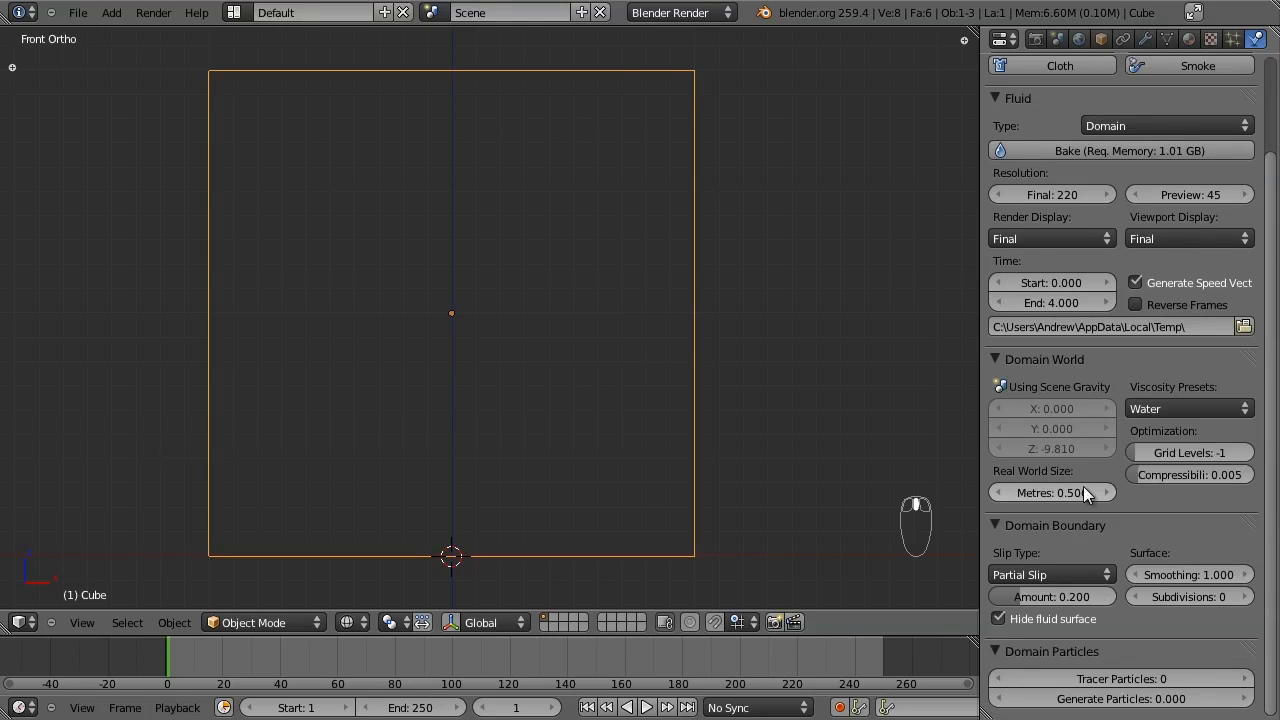
mouse_move(1058, 506)
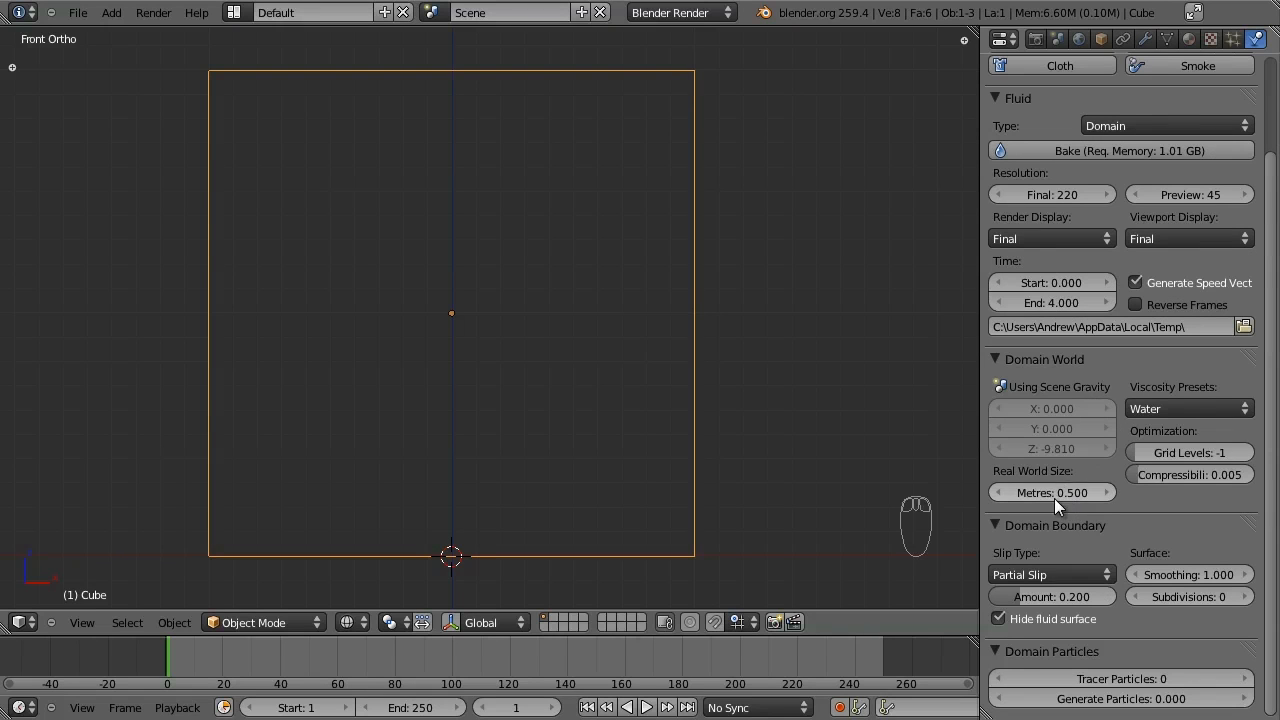
mouse_move(1056, 500)
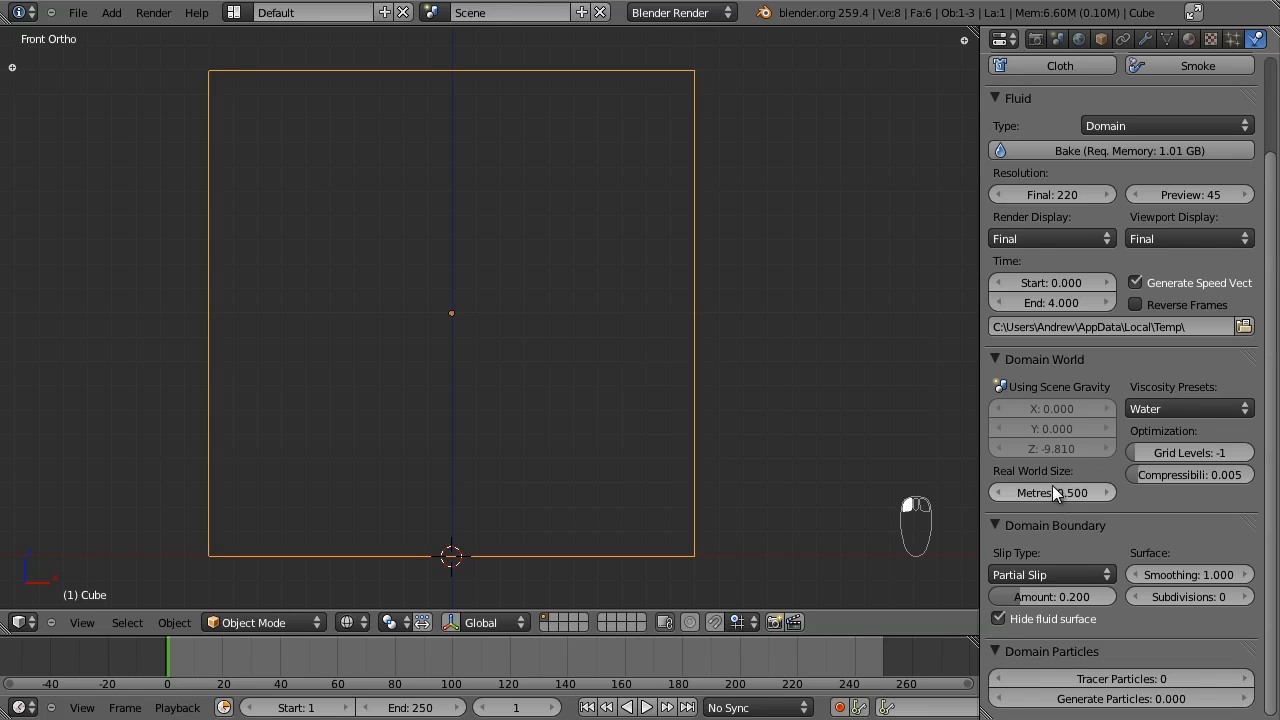
drag(1020, 492, 1080, 492)
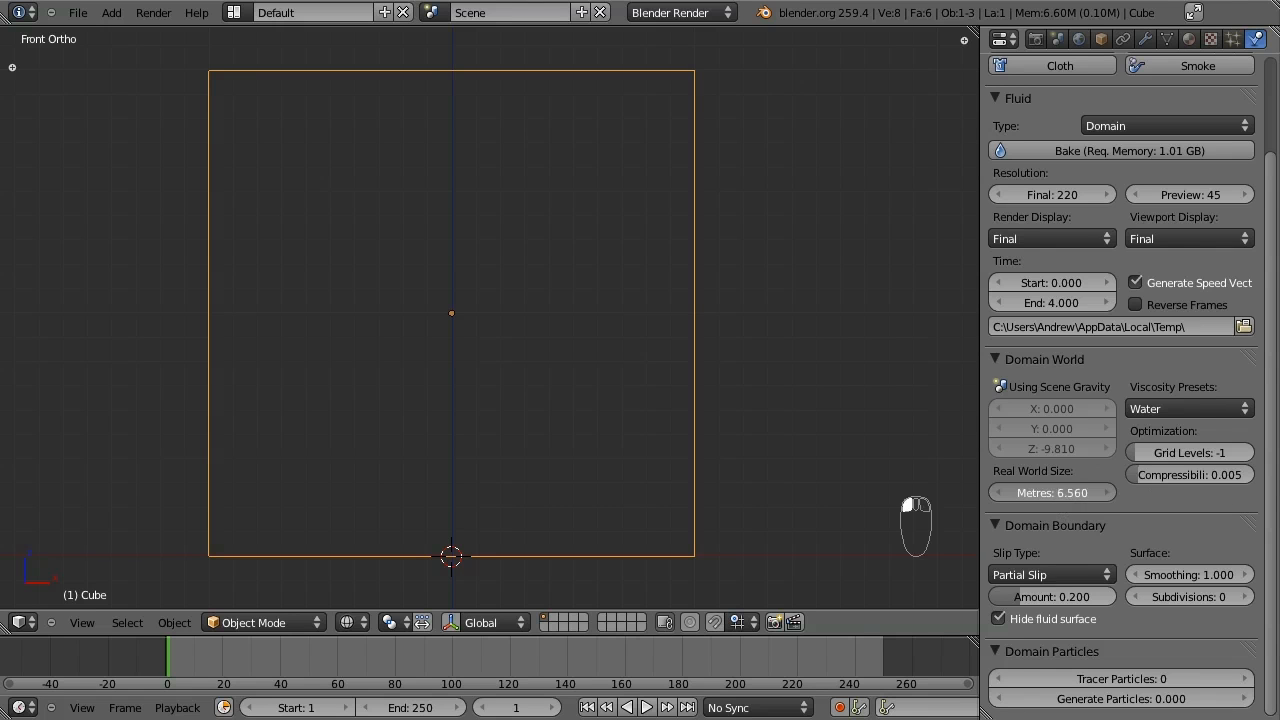
click(1052, 492)
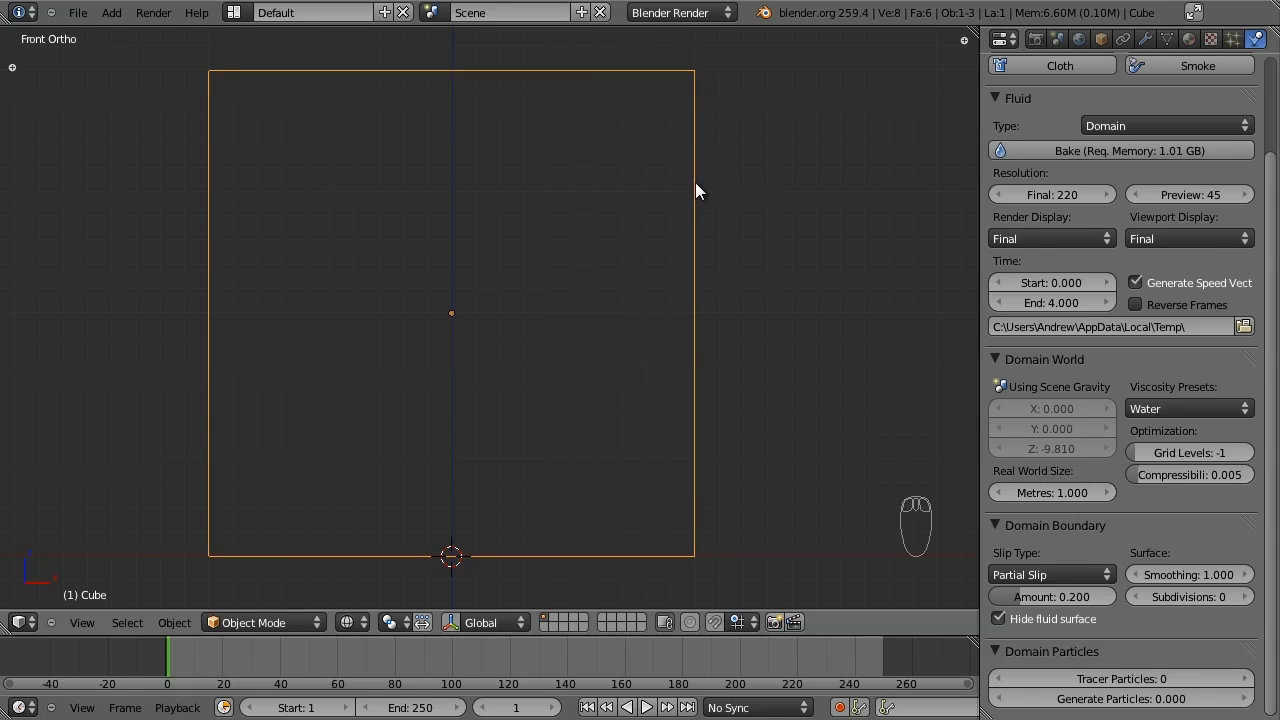
mouse_move(208, 68)
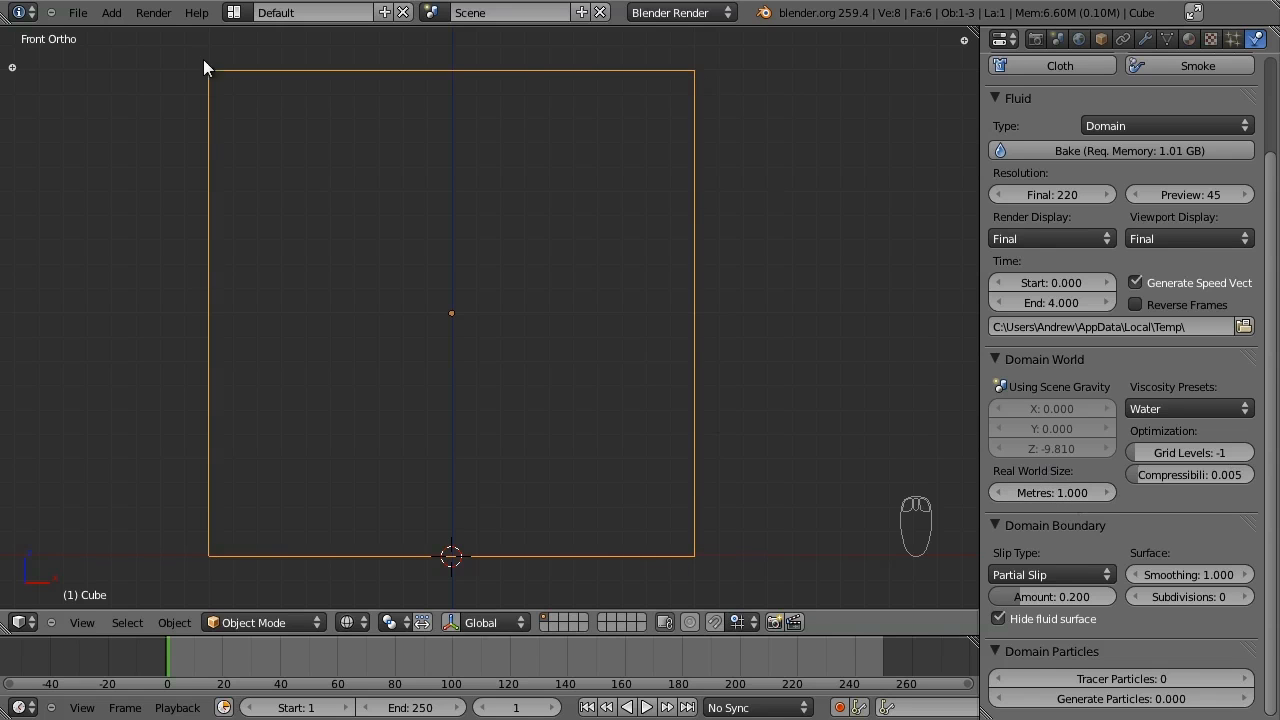
mouse_move(698, 476)
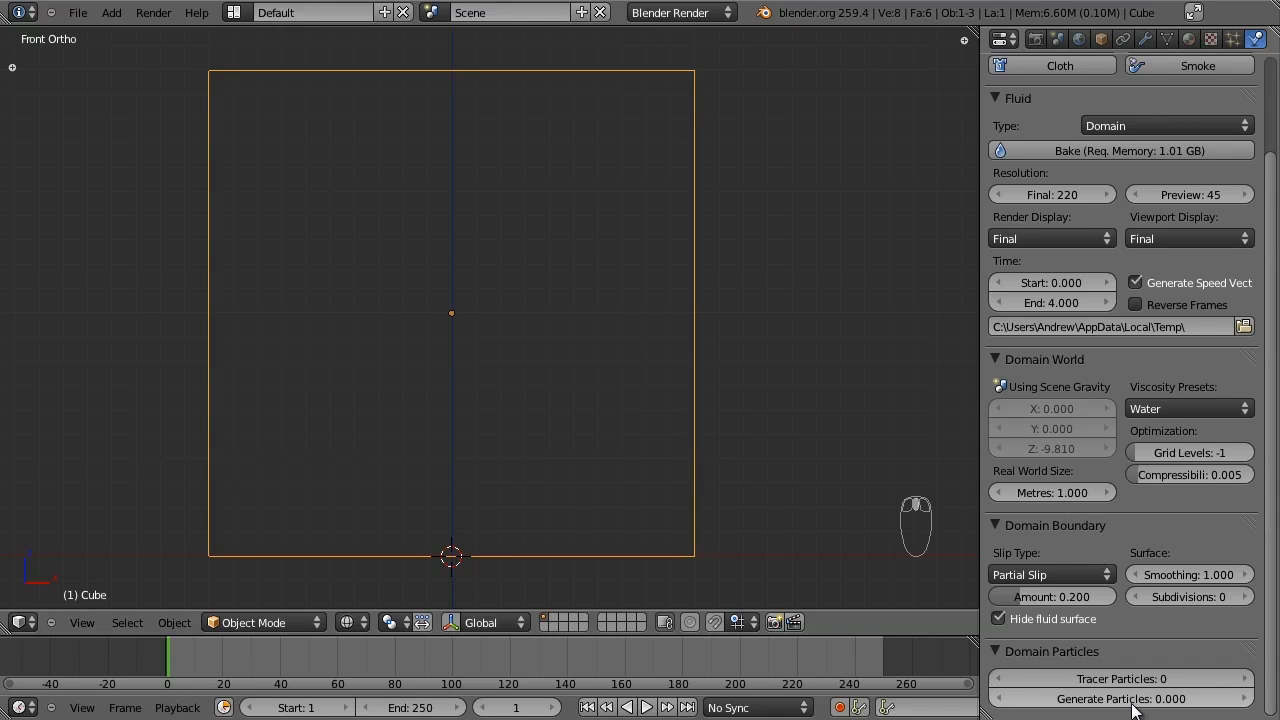
Set the domain's Generate Particles amount to 0.150 after trying other values.
click(1120, 698)
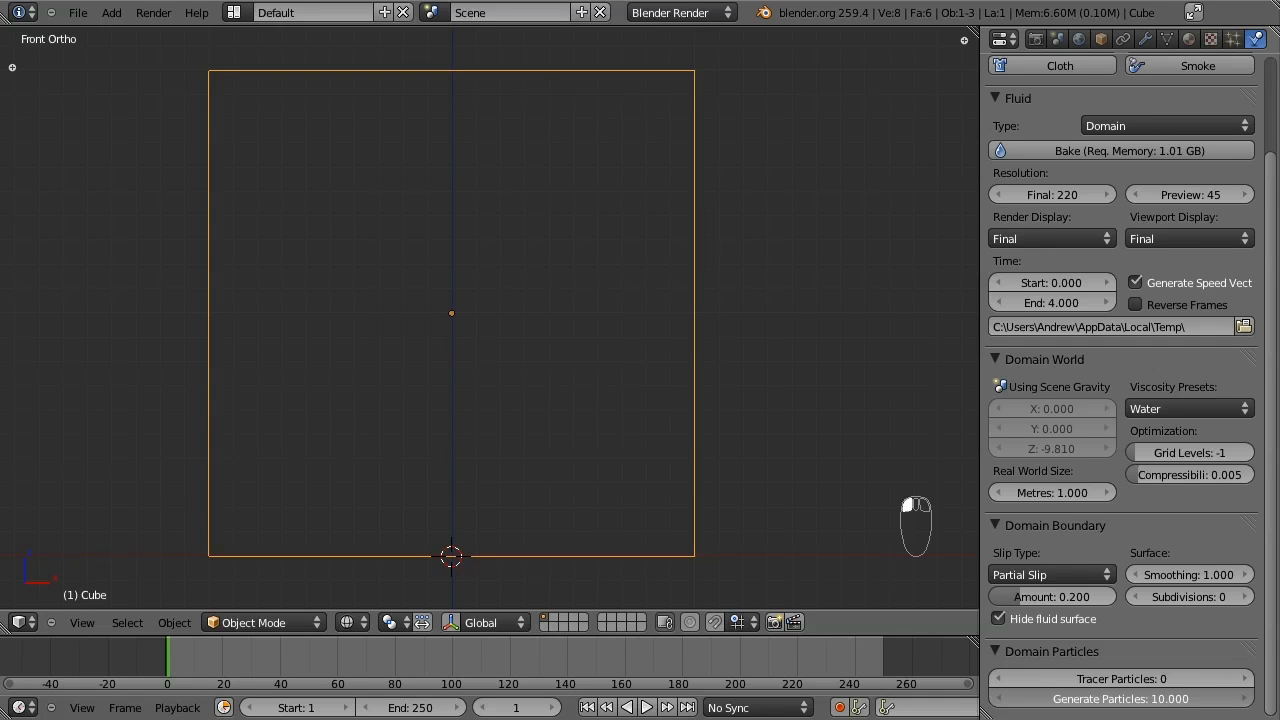
click(1120, 698)
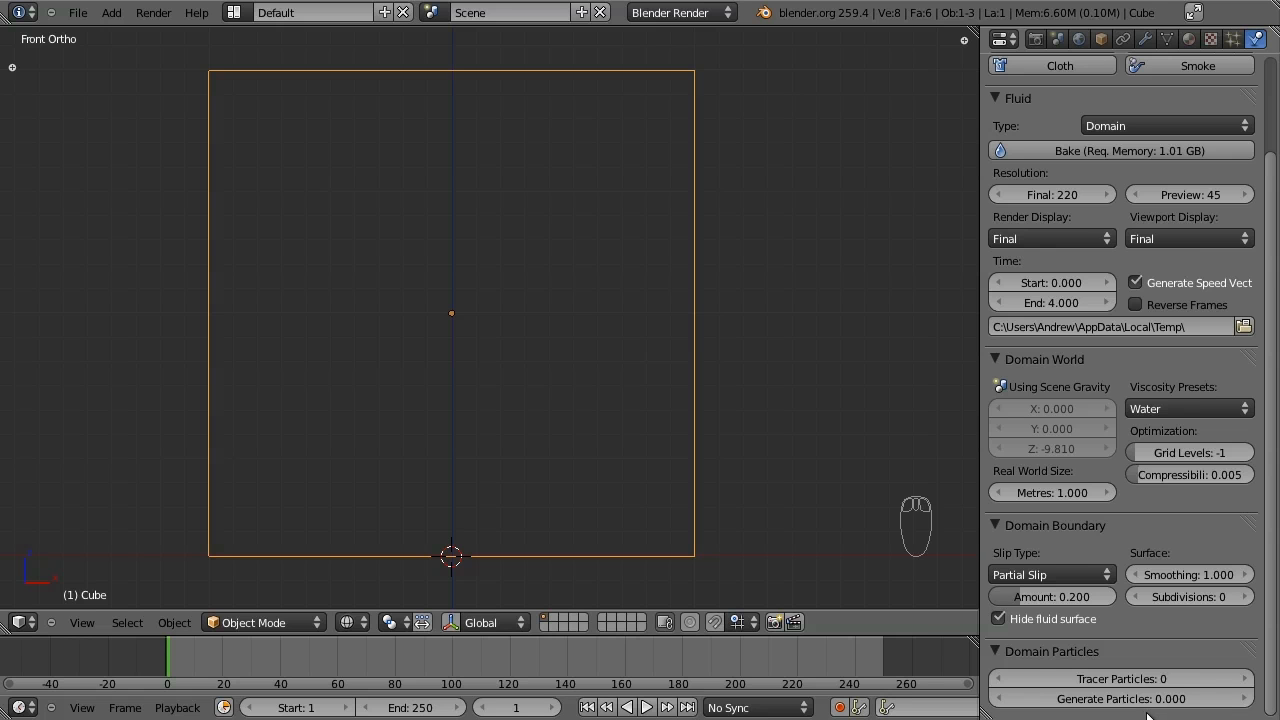
mouse_move(1156, 696)
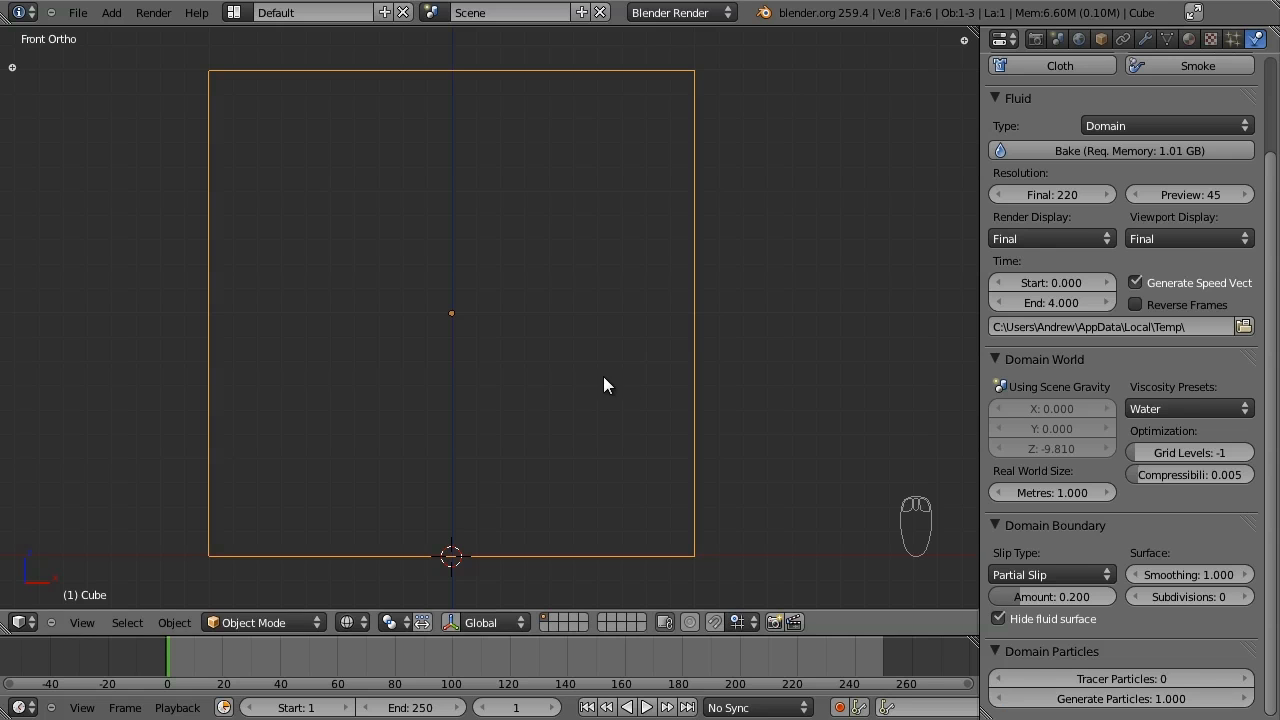
mouse_move(696, 414)
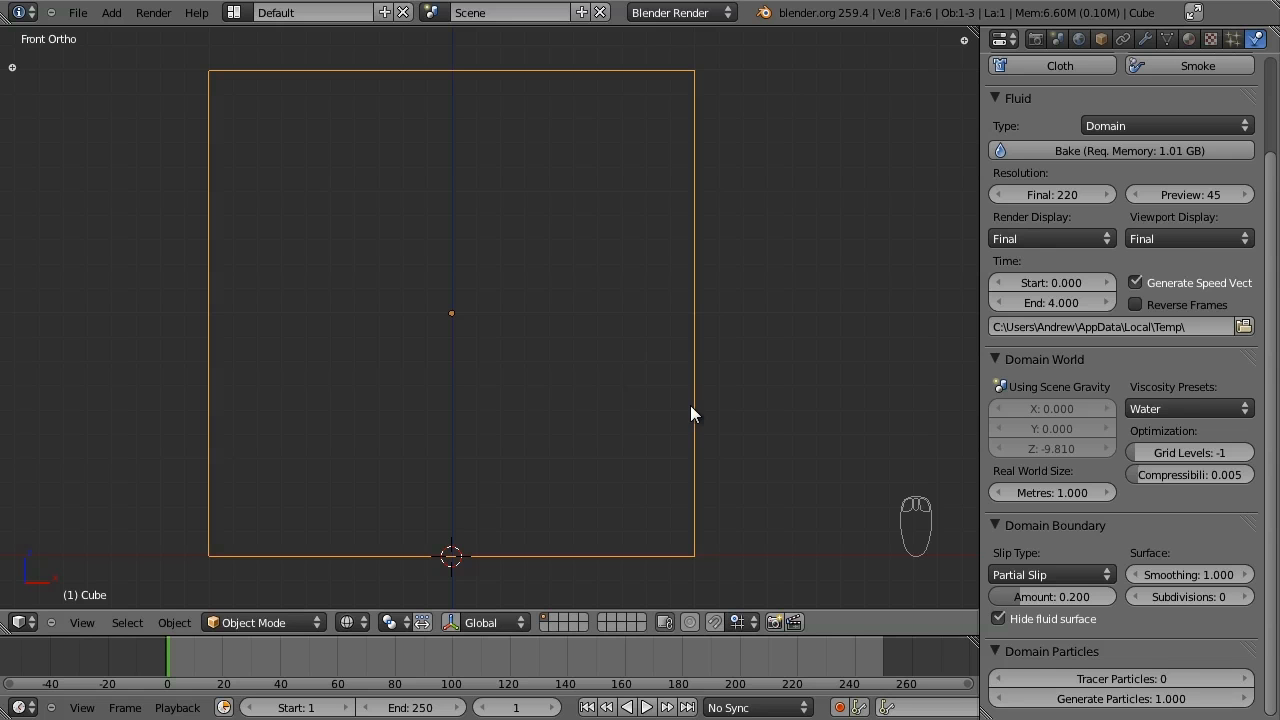
click(1120, 698)
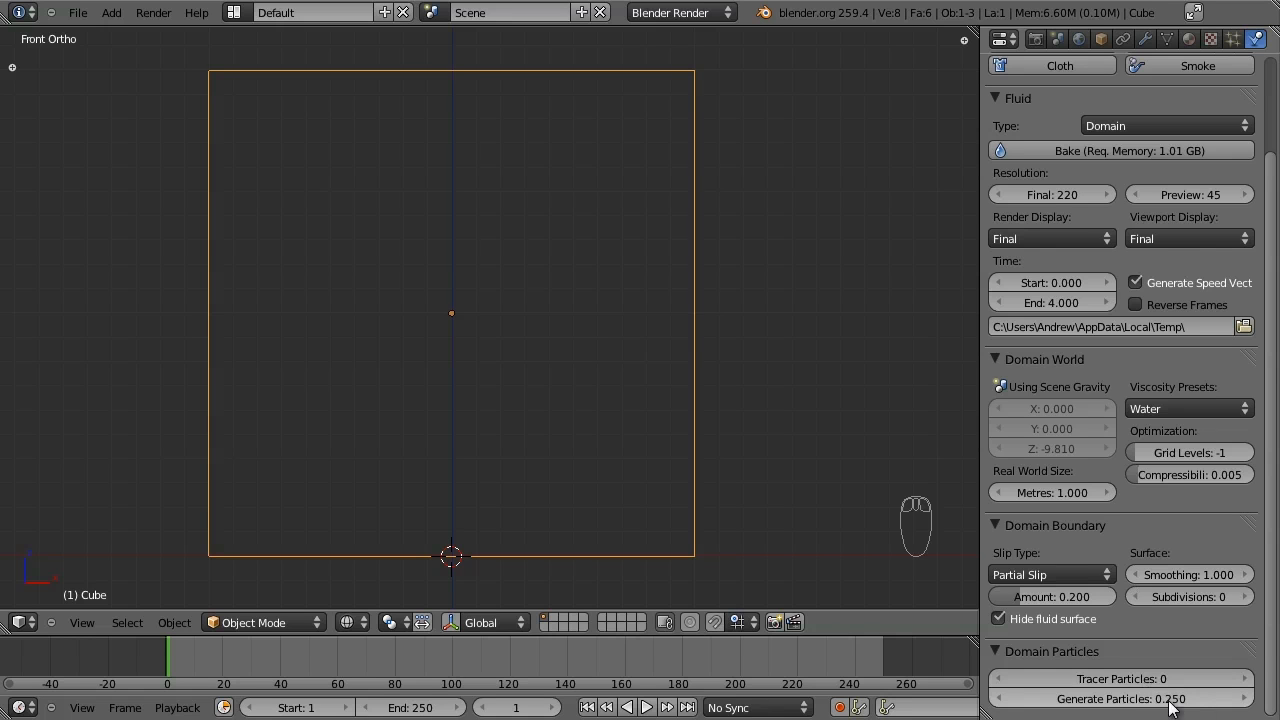
click(1120, 698)
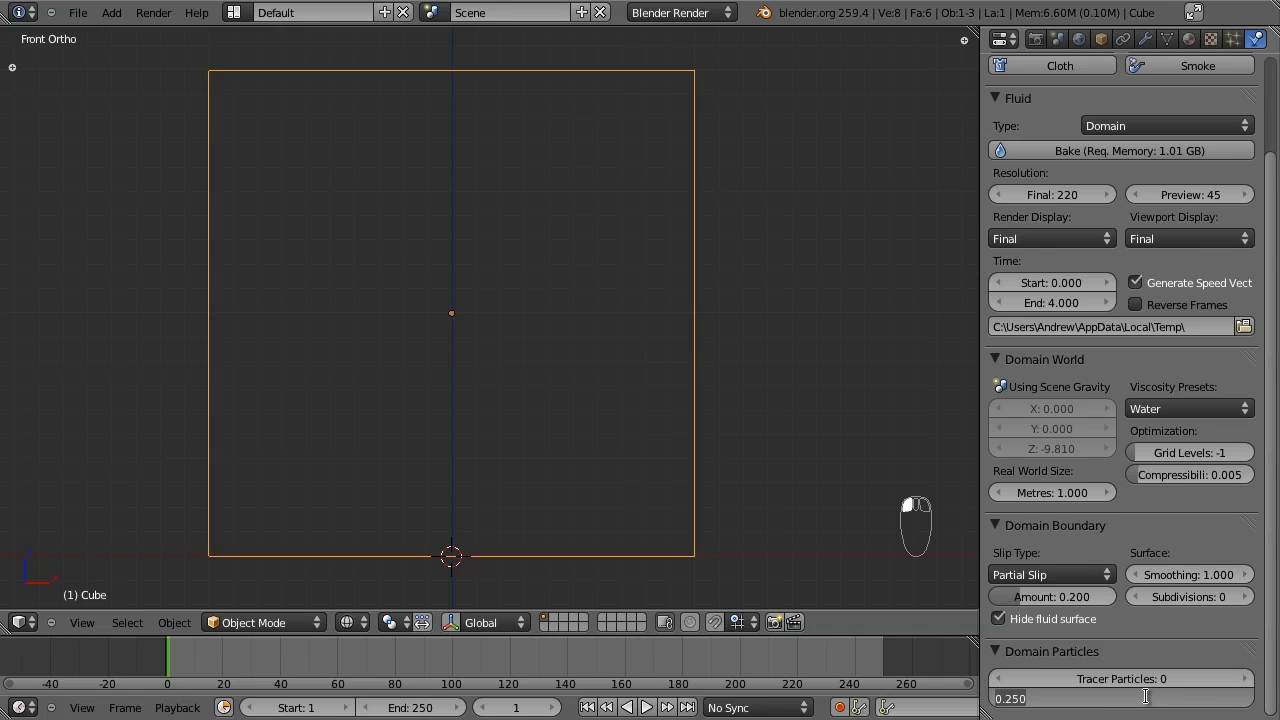
mouse_move(1120, 700)
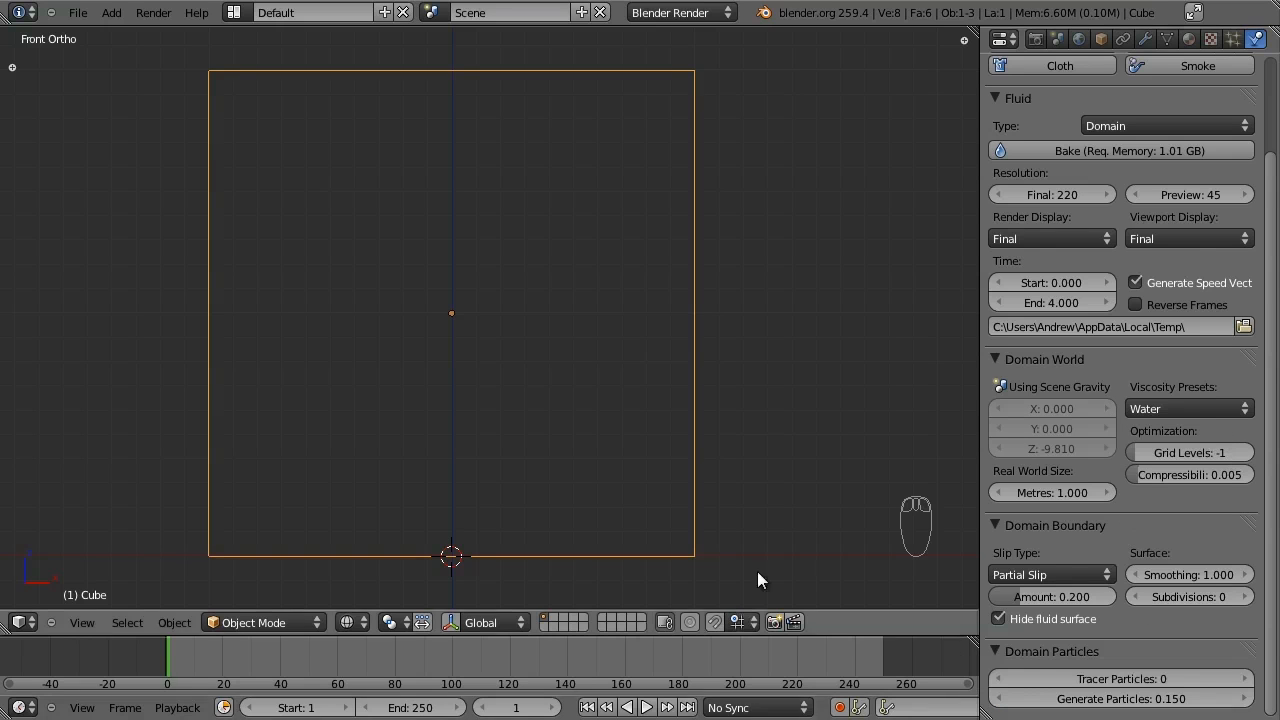
mouse_move(1176, 510)
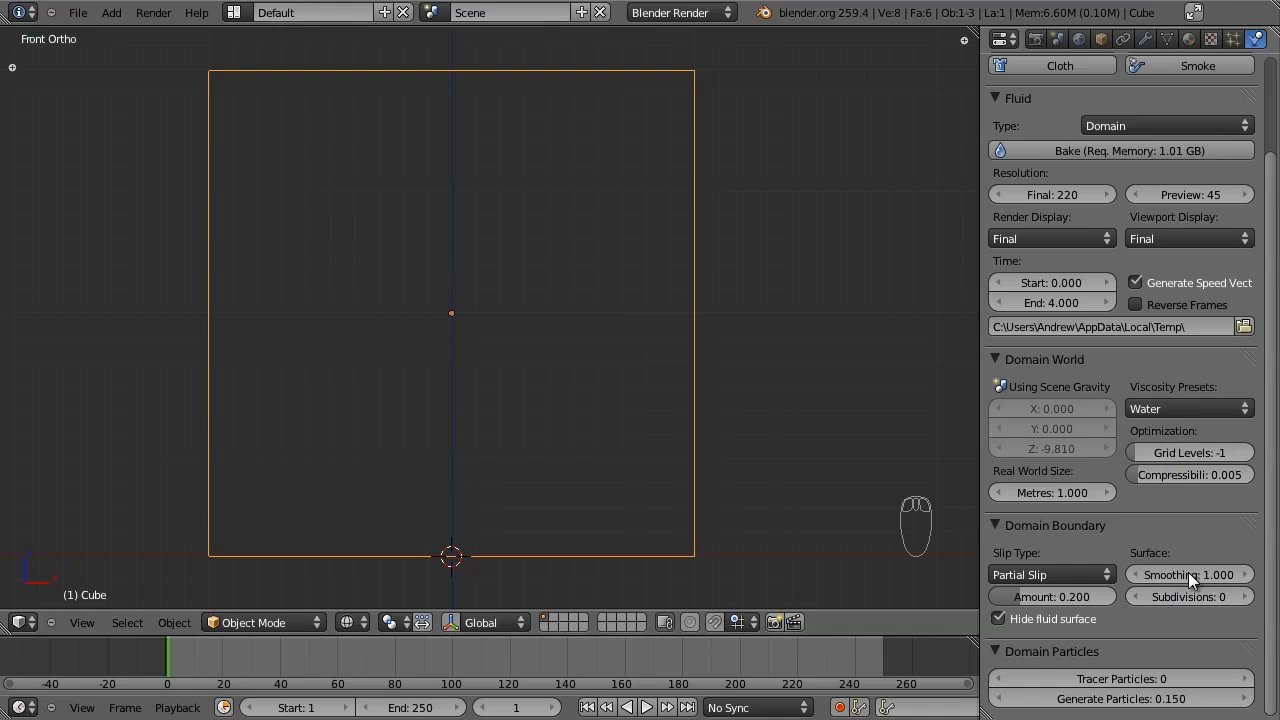
mouse_move(1136, 698)
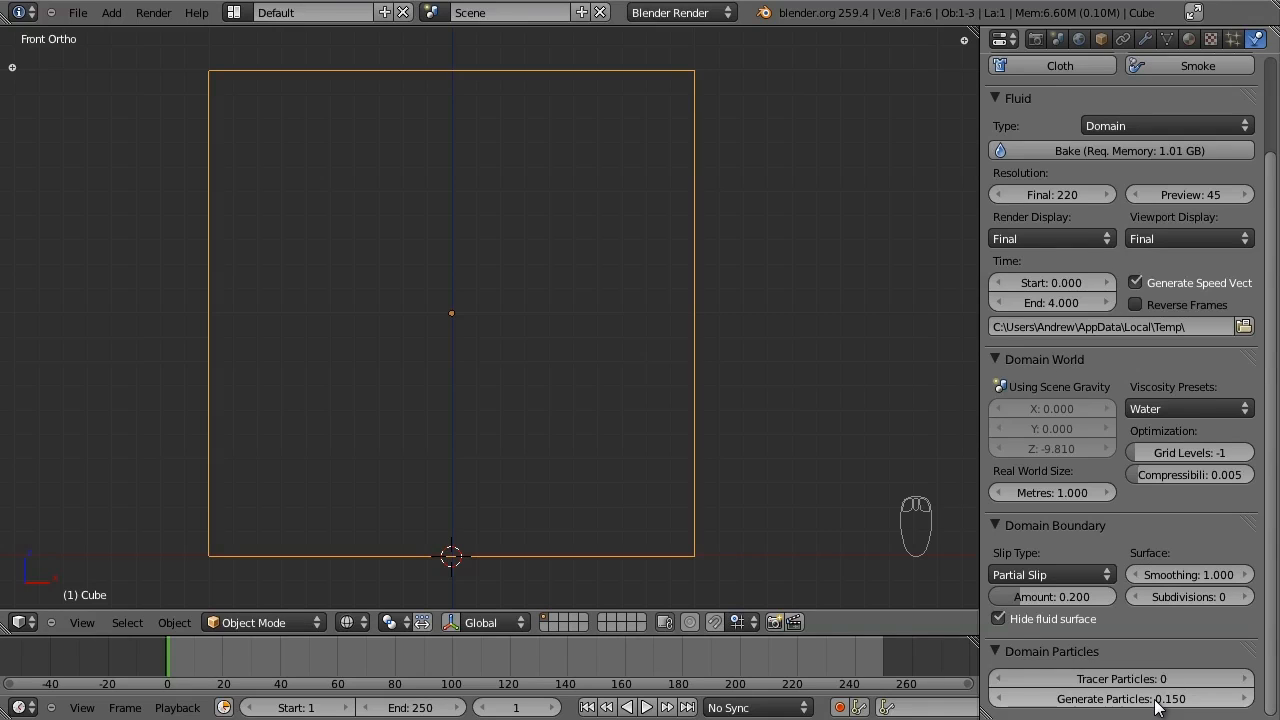
mouse_move(1130, 200)
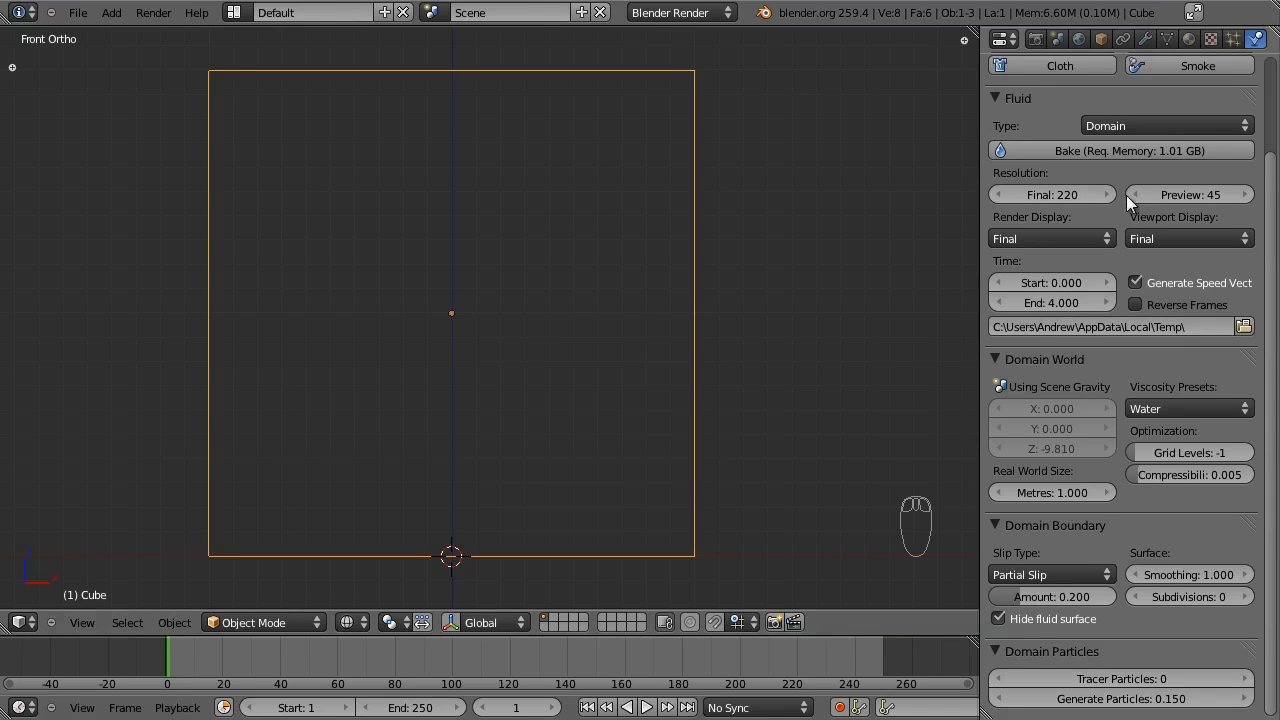
mouse_move(414, 324)
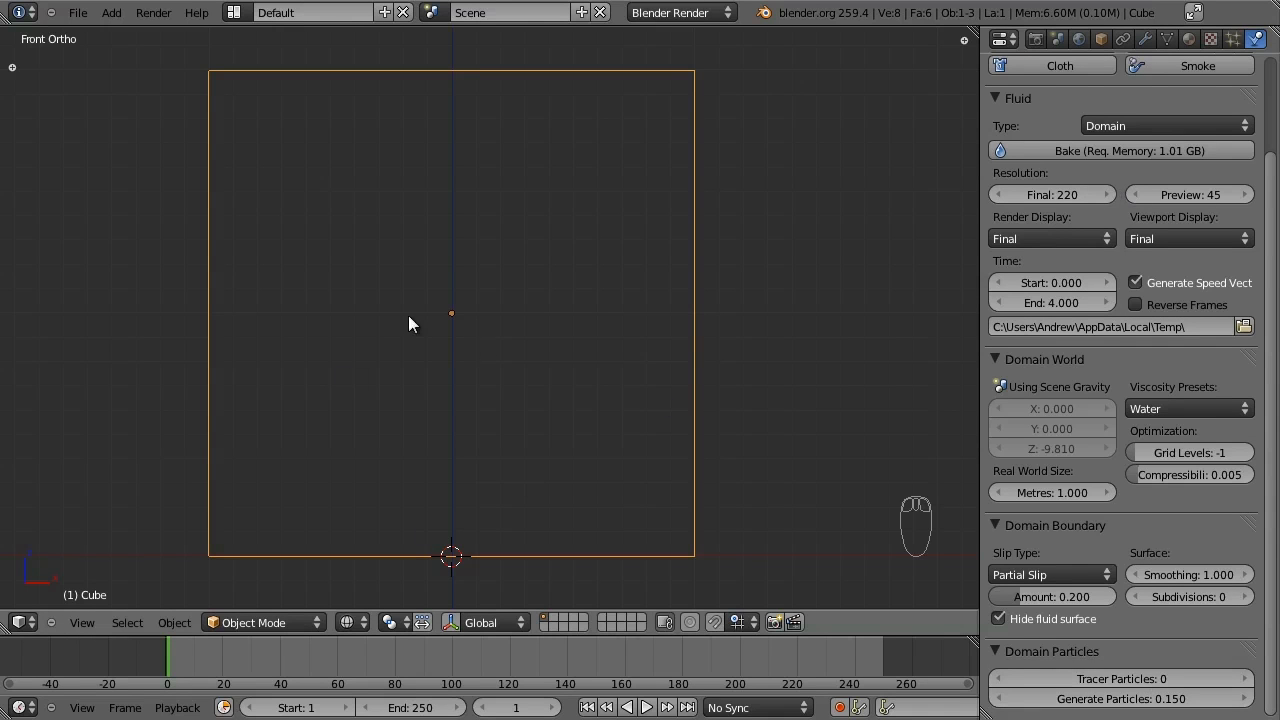
mouse_move(800, 476)
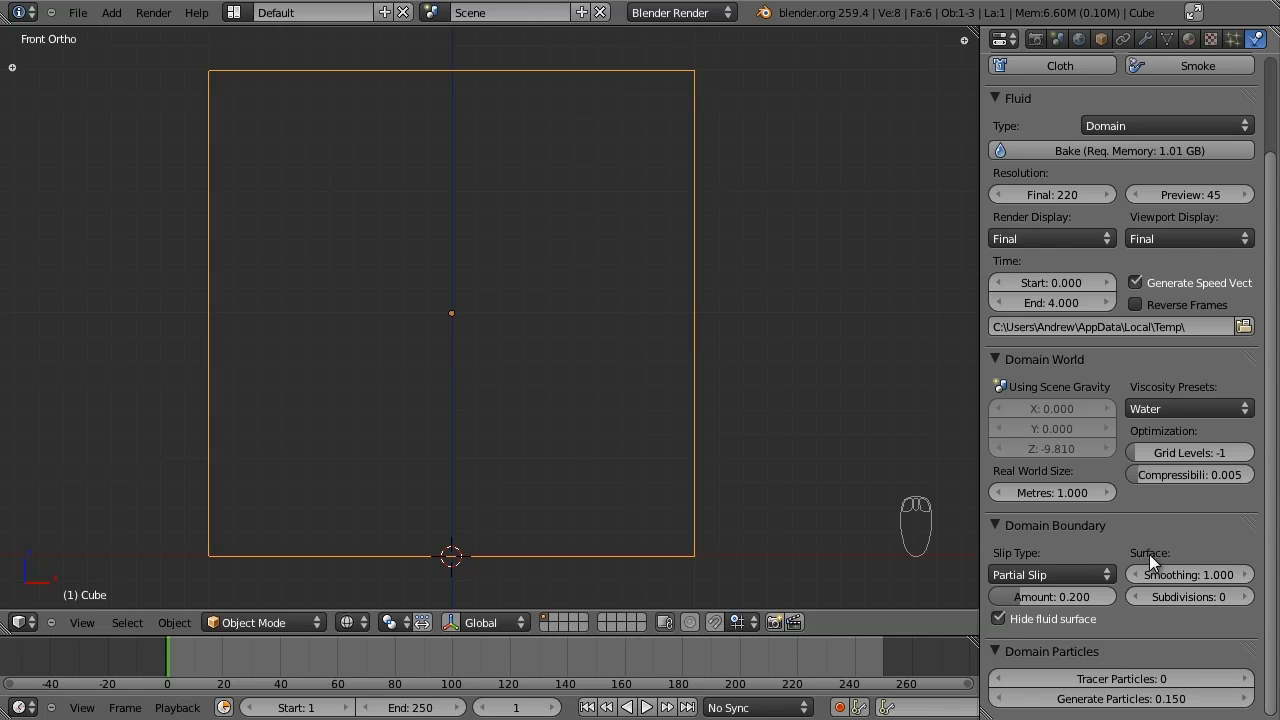
Raise the domain's Surface Subdivisions from 0 to 2.
click(1244, 596)
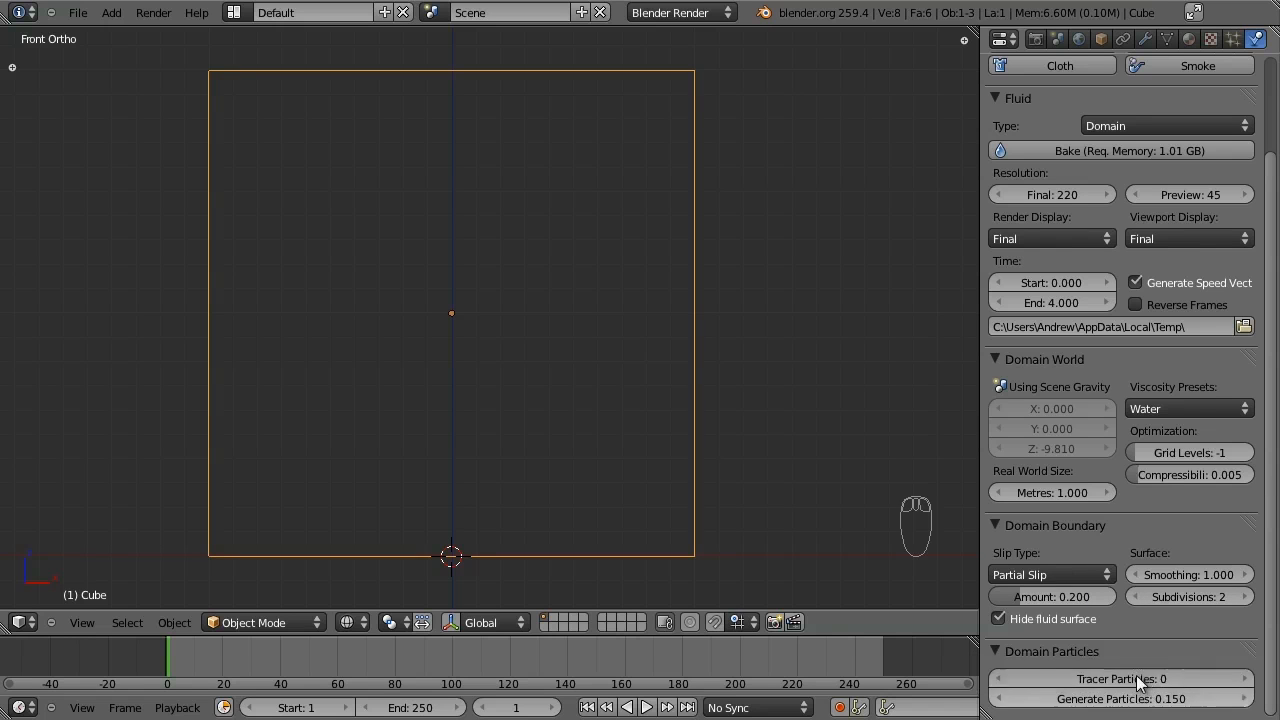
mouse_move(1188, 596)
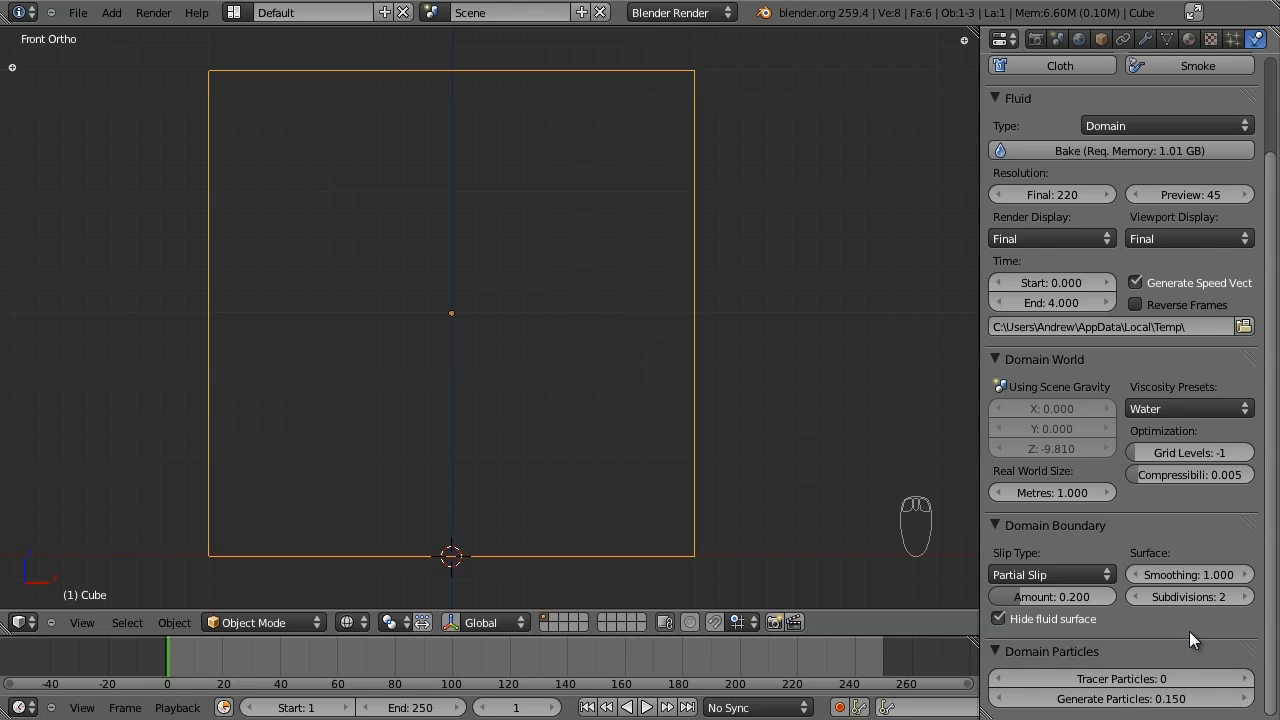
mouse_move(1236, 628)
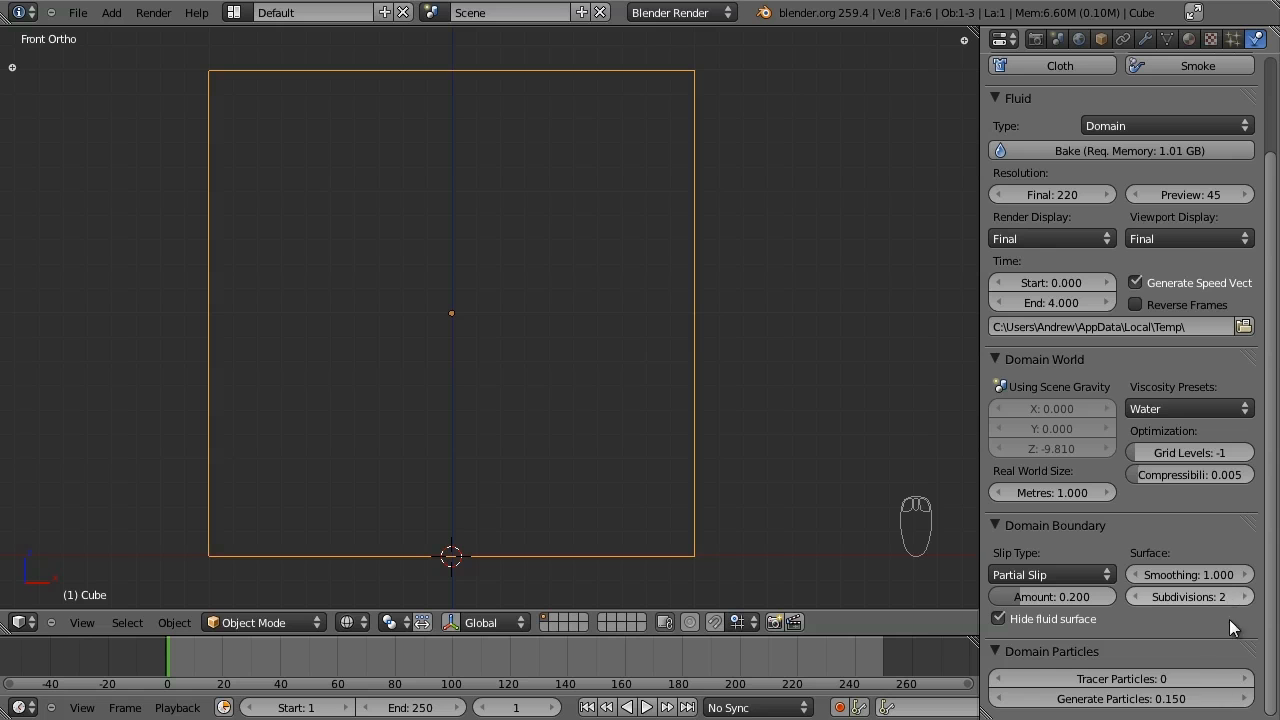
mouse_move(1232, 512)
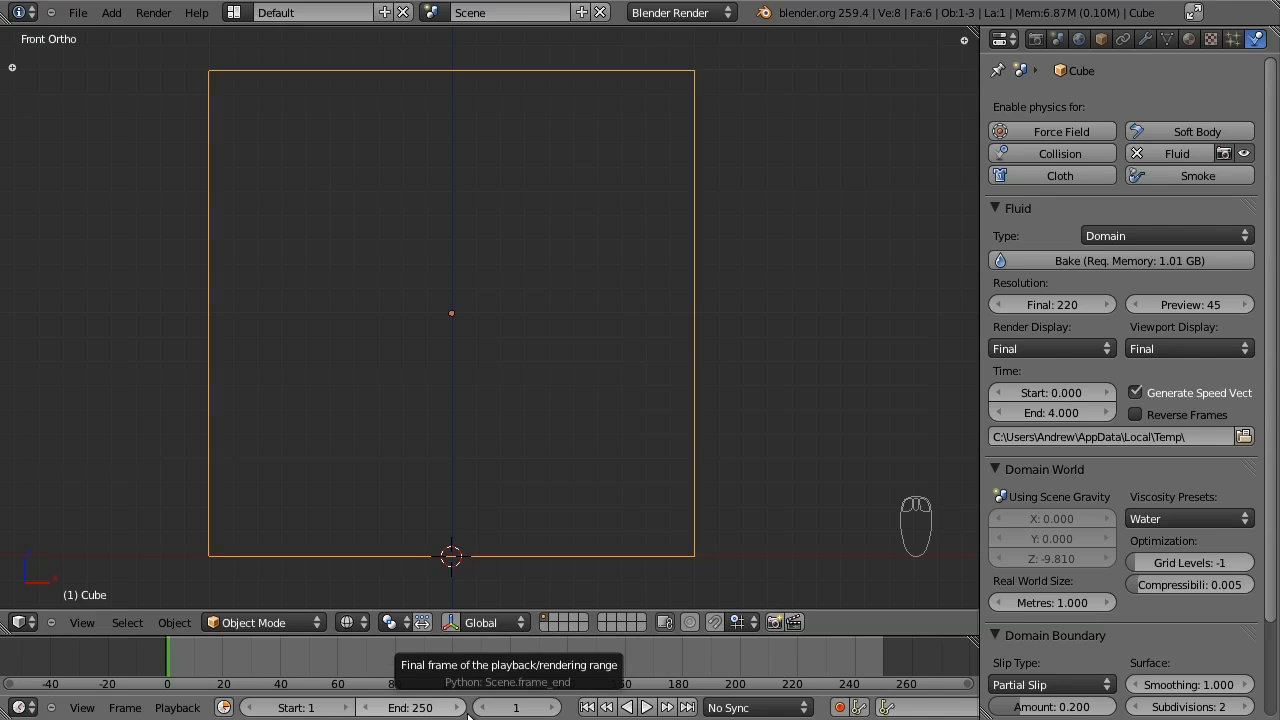
mouse_move(718, 670)
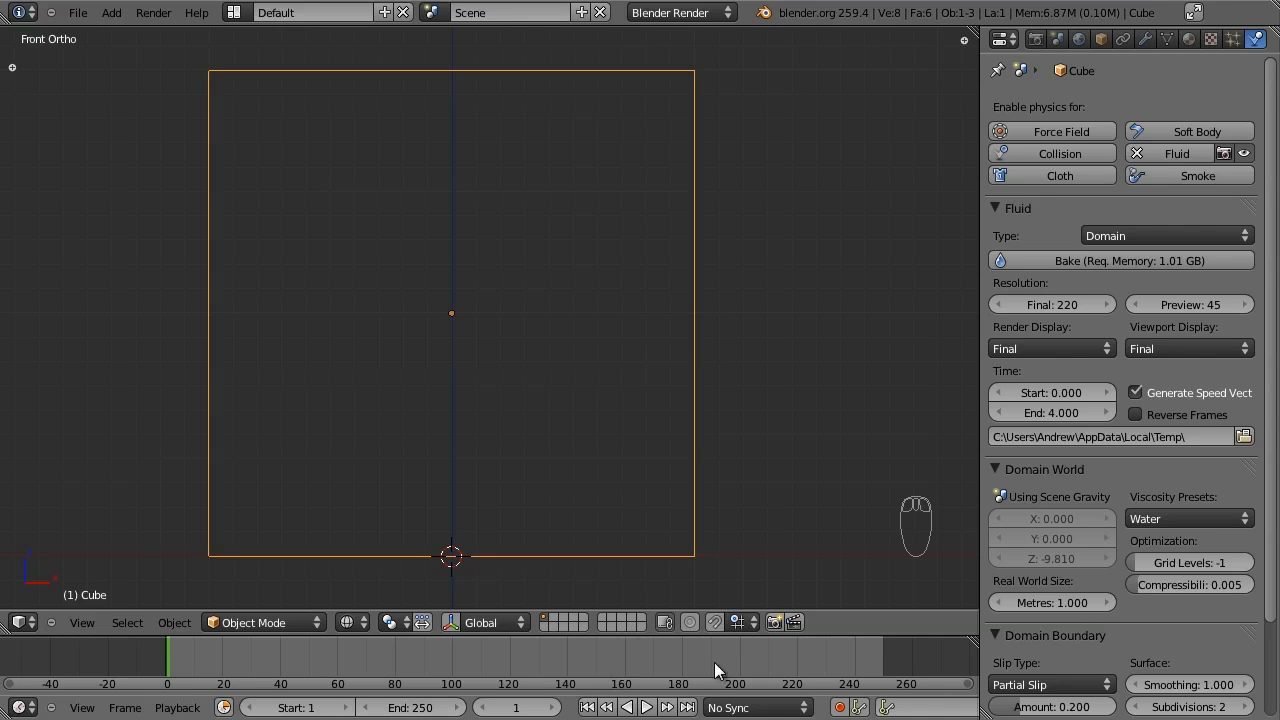
mouse_move(1050, 412)
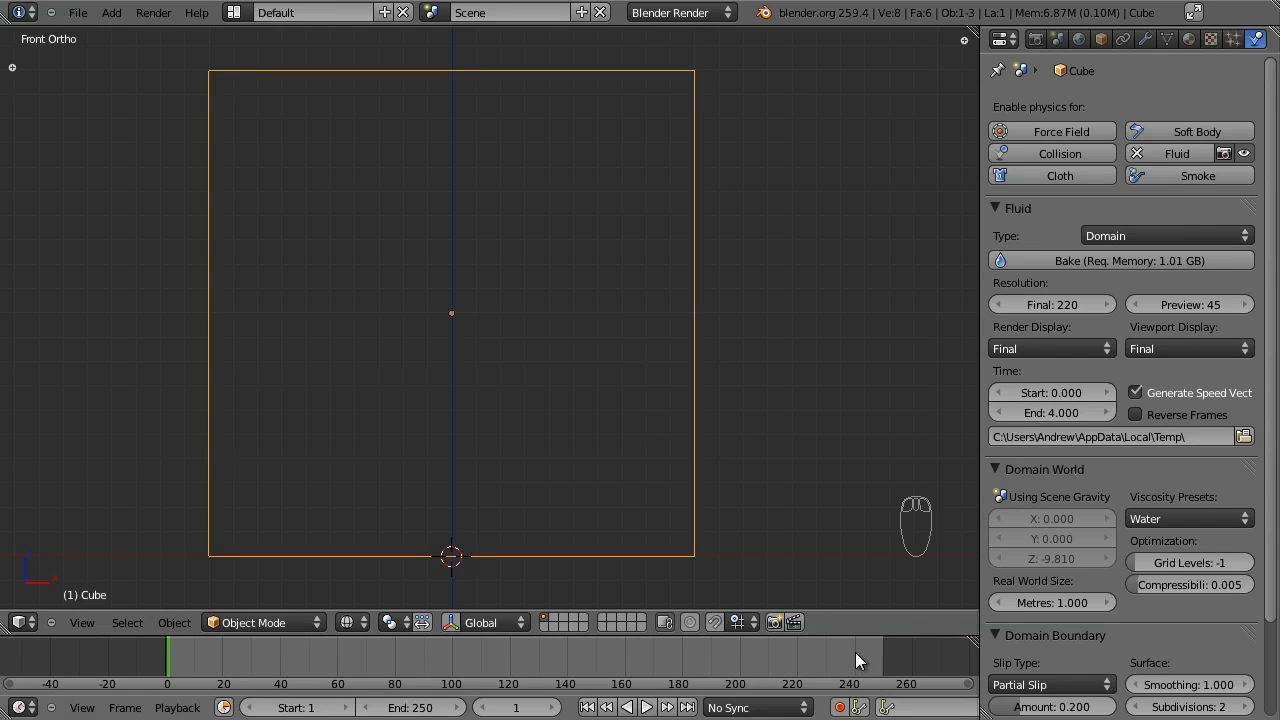
mouse_move(716, 470)
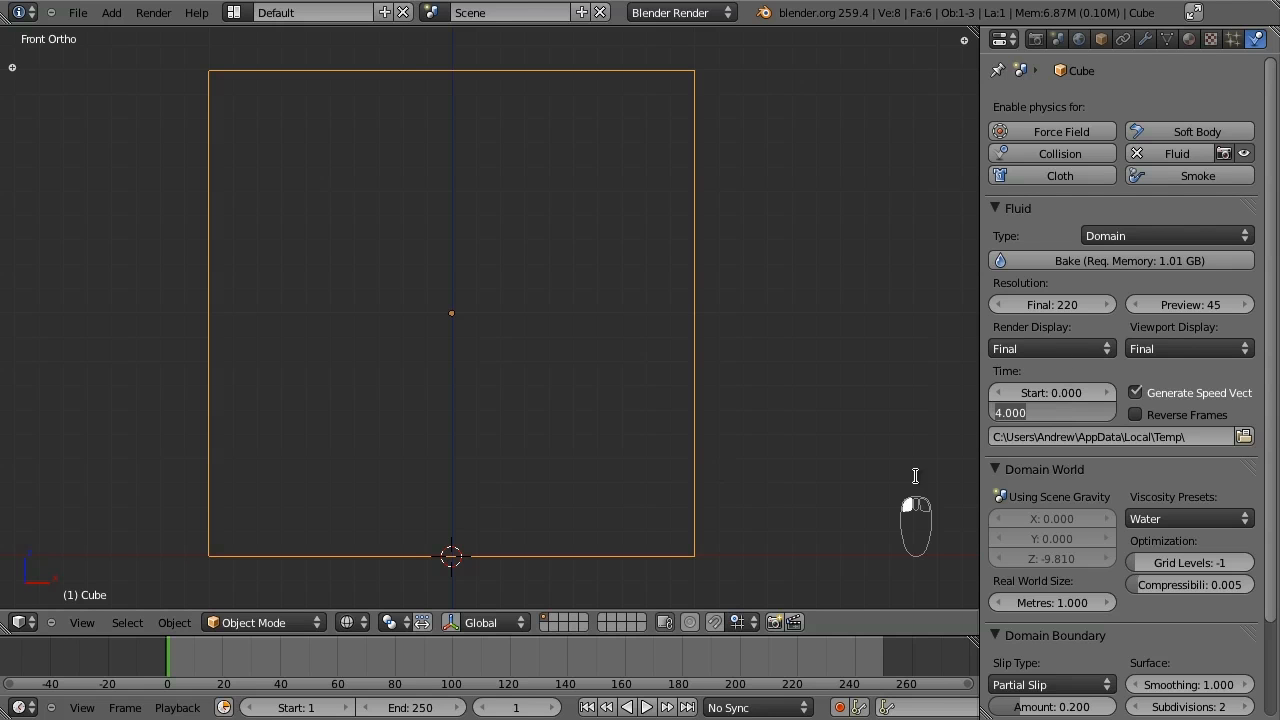
Set the timeline End frame to 50.
click(1050, 412)
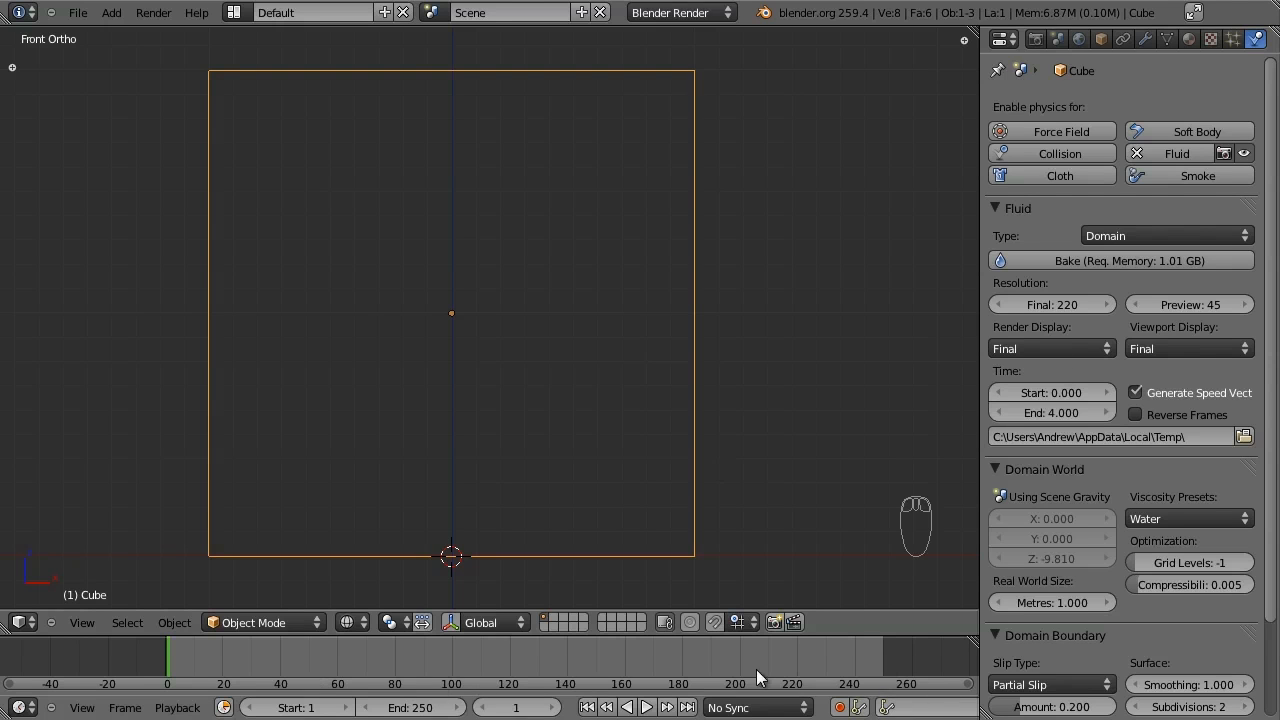
mouse_move(372, 390)
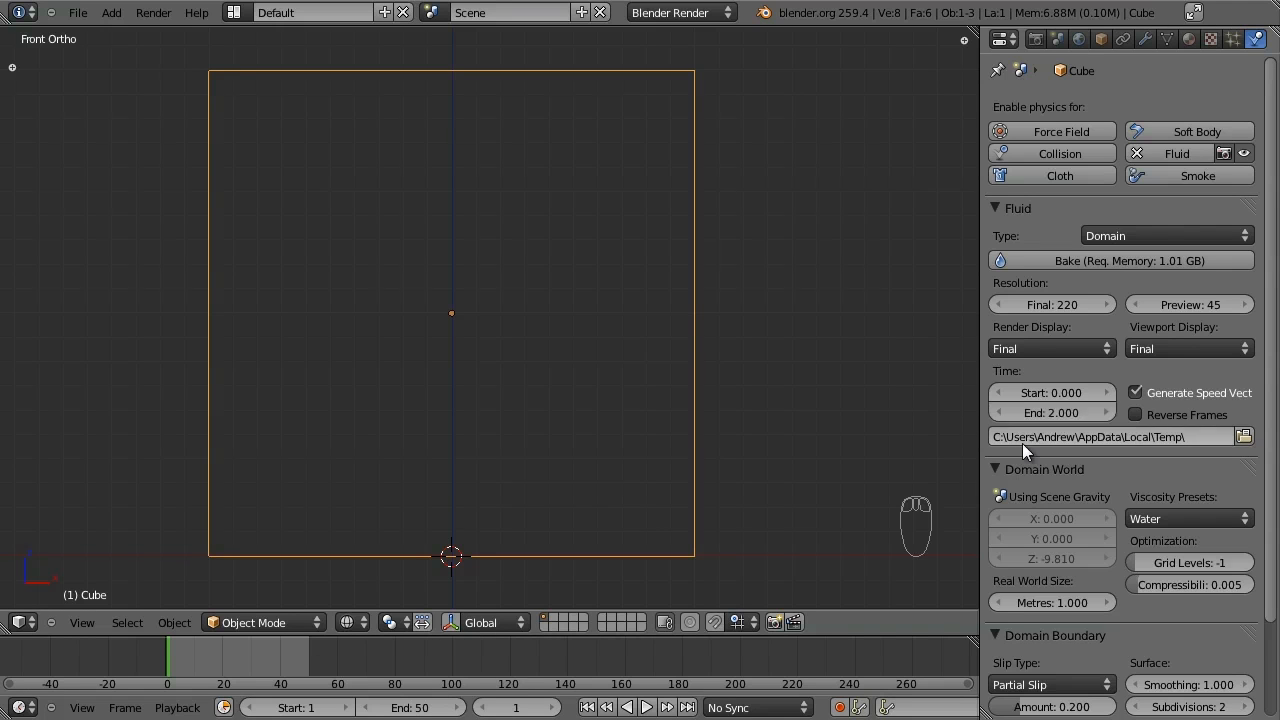
scroll(down, 3)
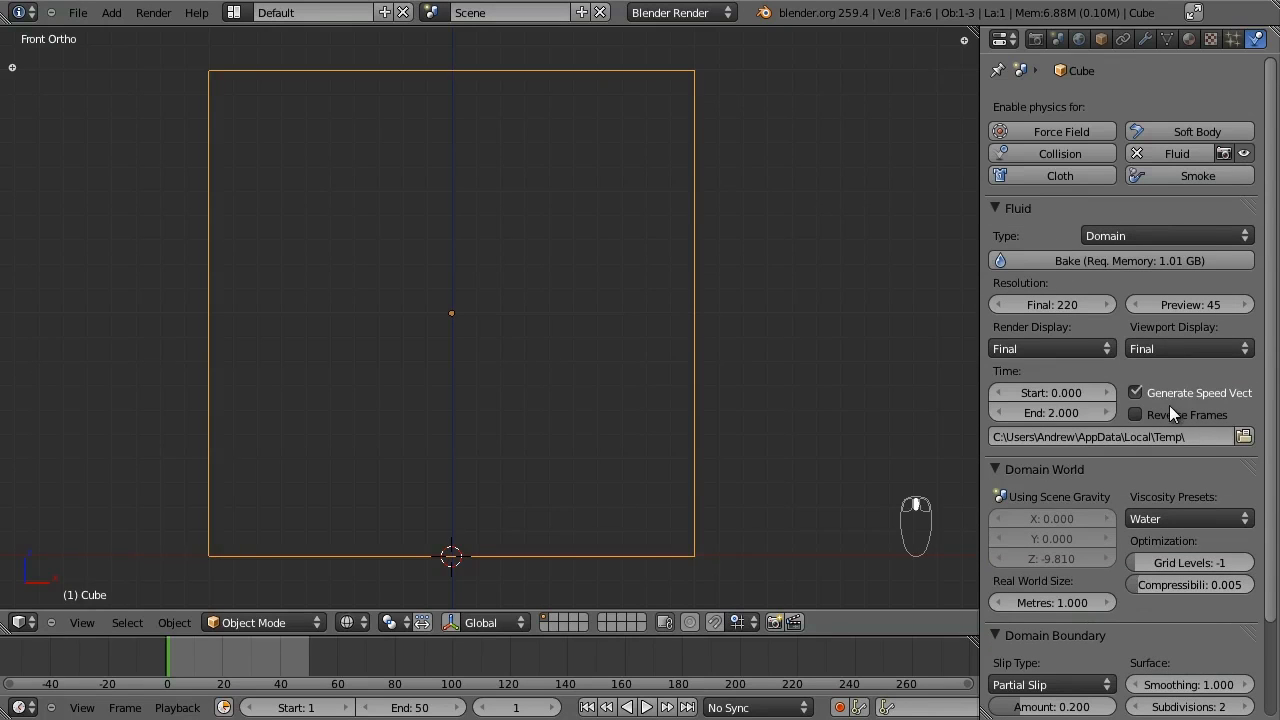
mouse_move(1244, 436)
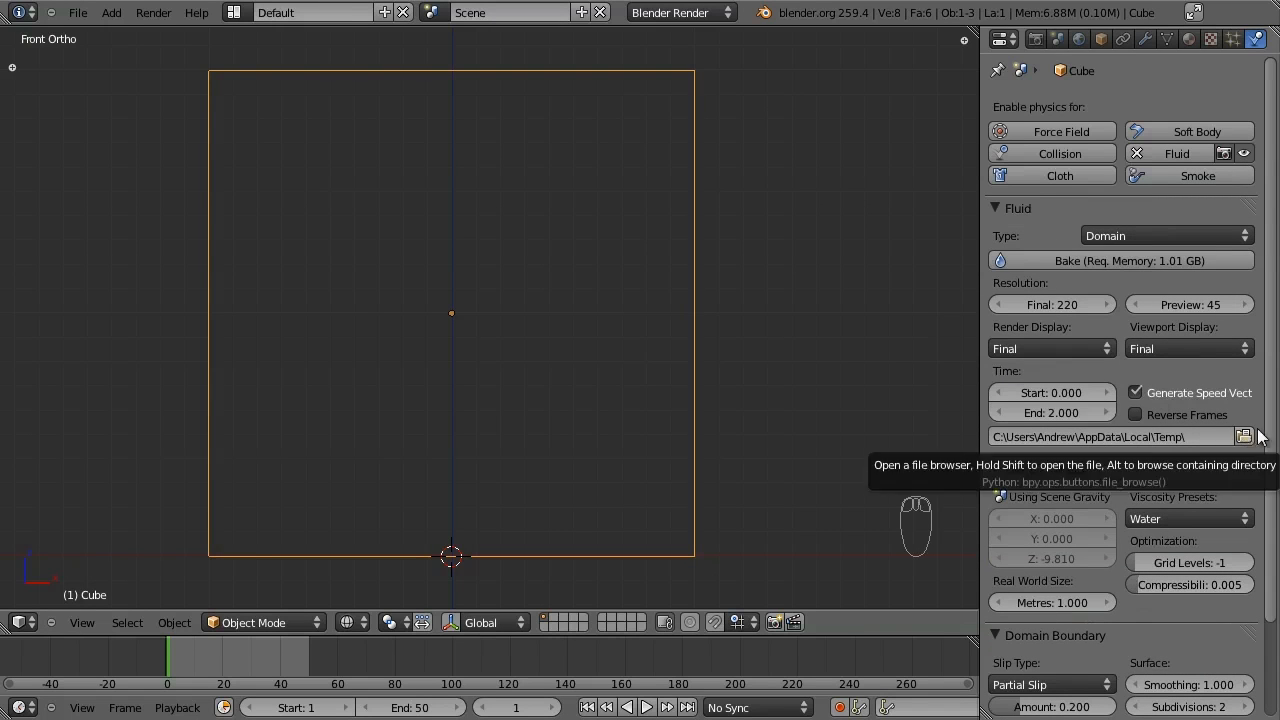
Point the domain bake cache to a new new_cache3 folder inside Fire and Water.
click(1244, 436)
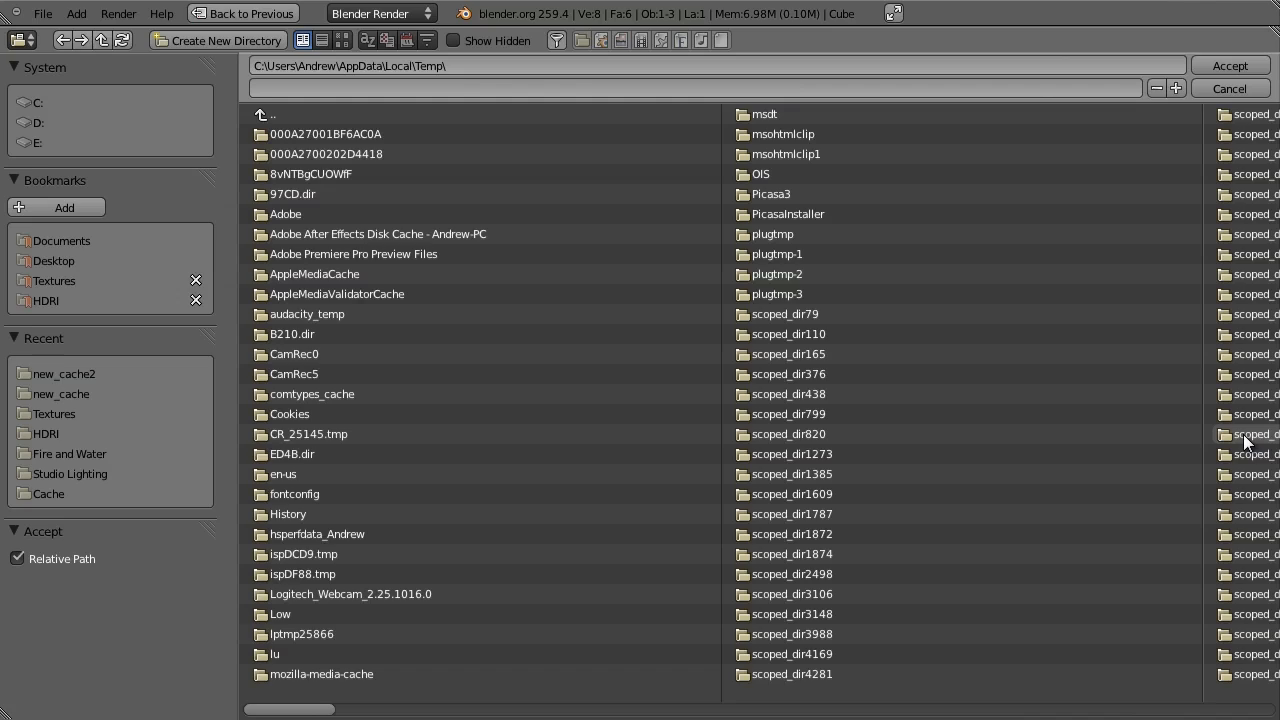
mouse_move(1228, 88)
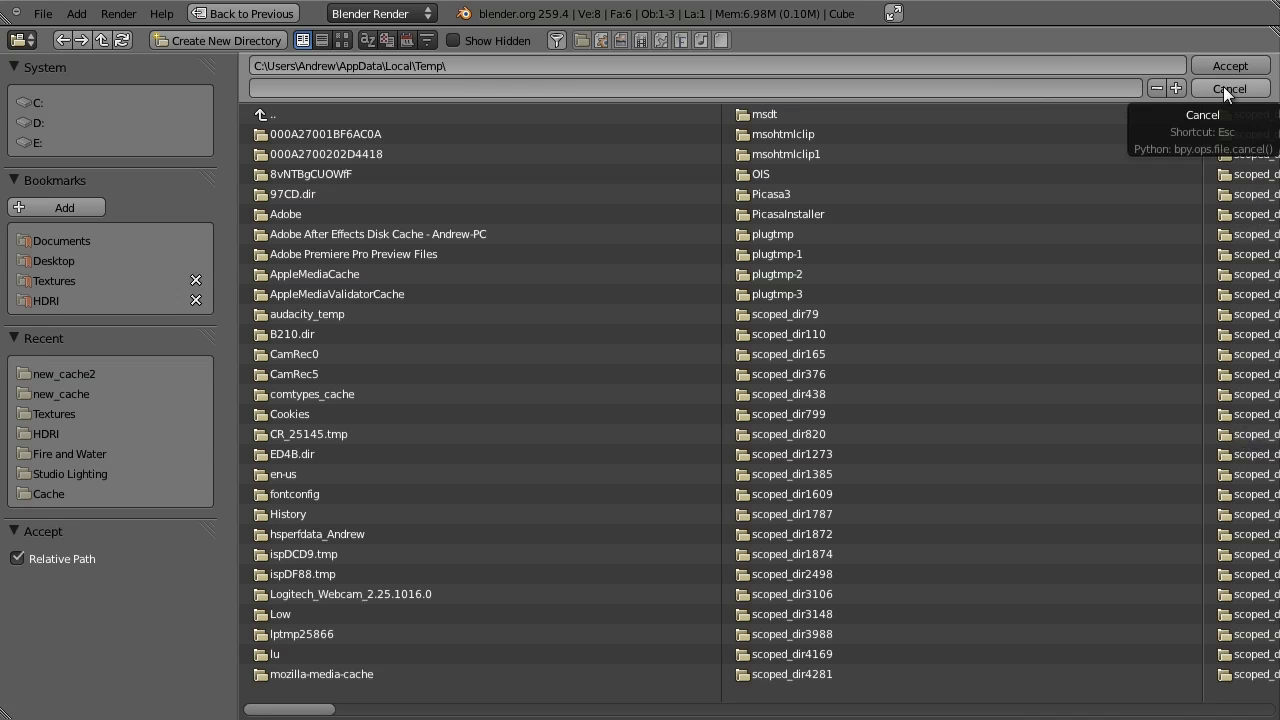
double_click(64, 374)
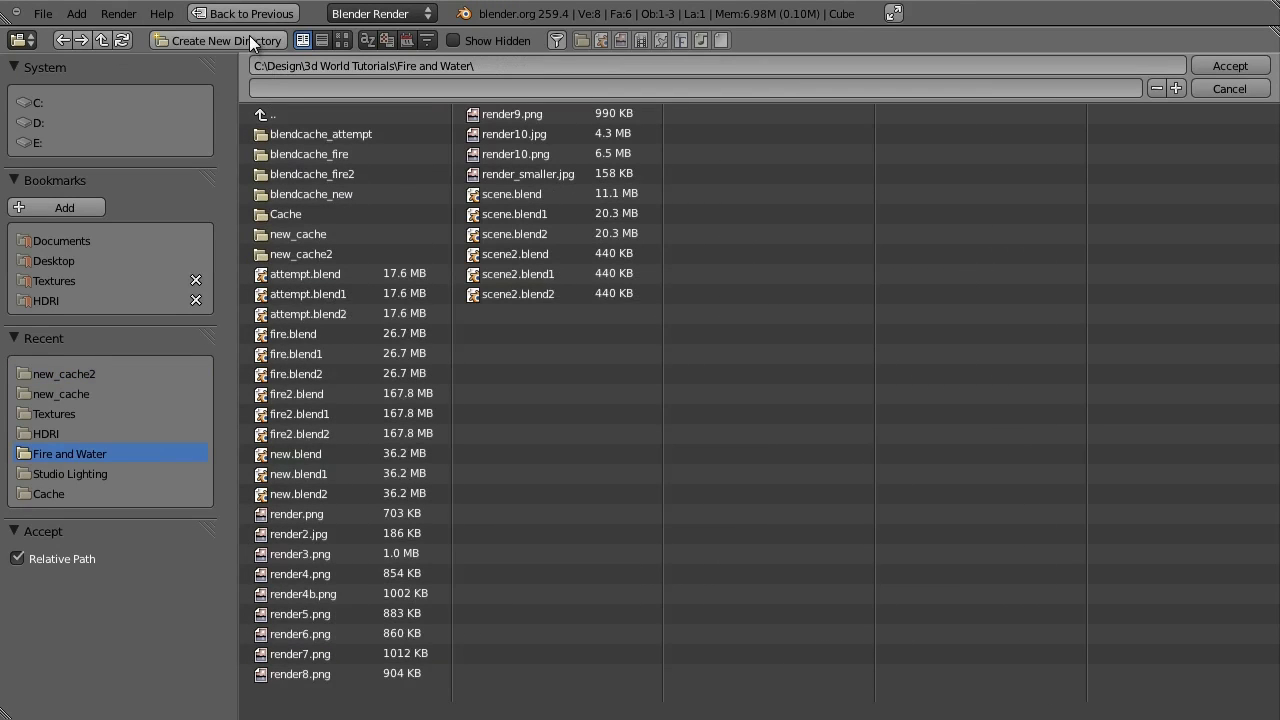
click(216, 40)
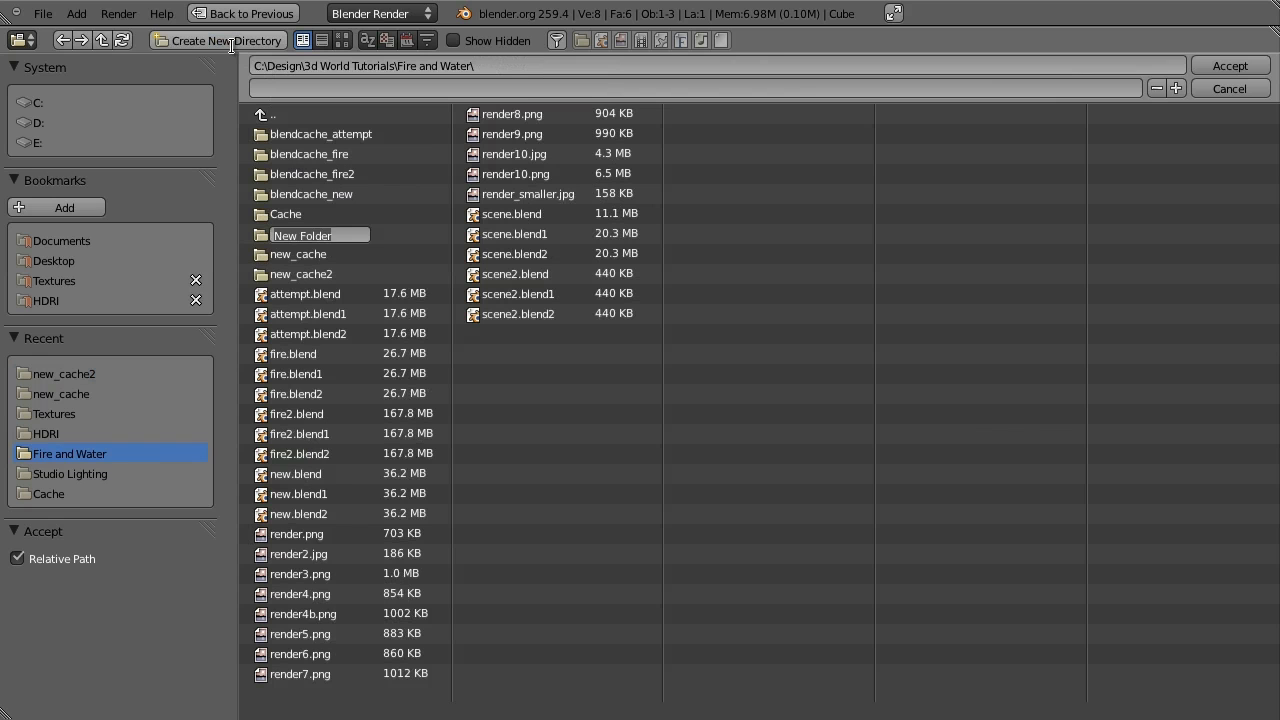
text(new_cache3)
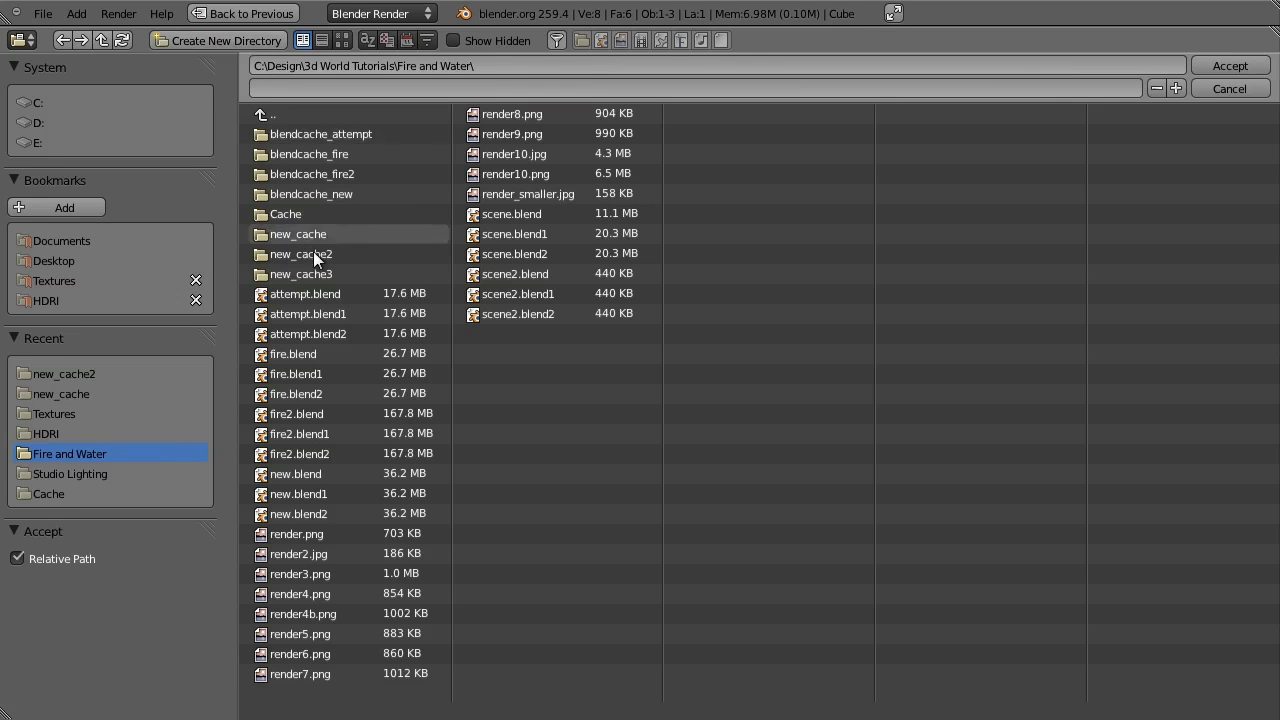
double_click(300, 274)
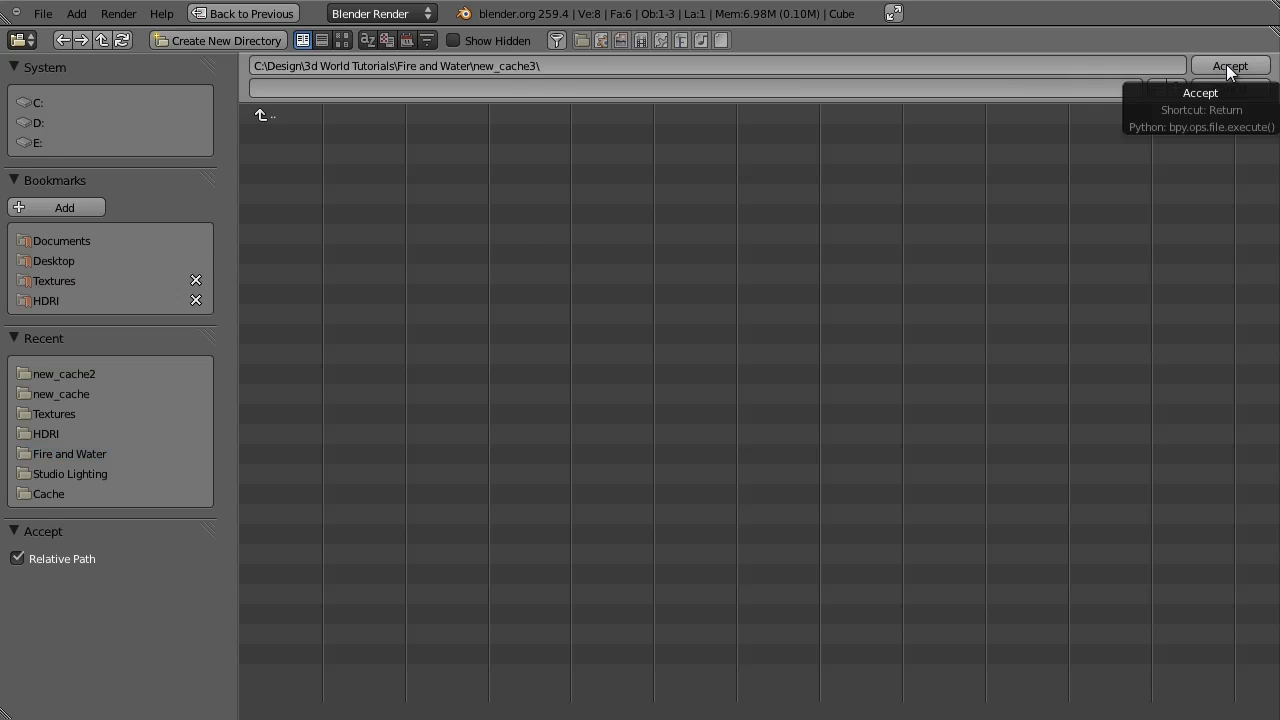
click(1230, 64)
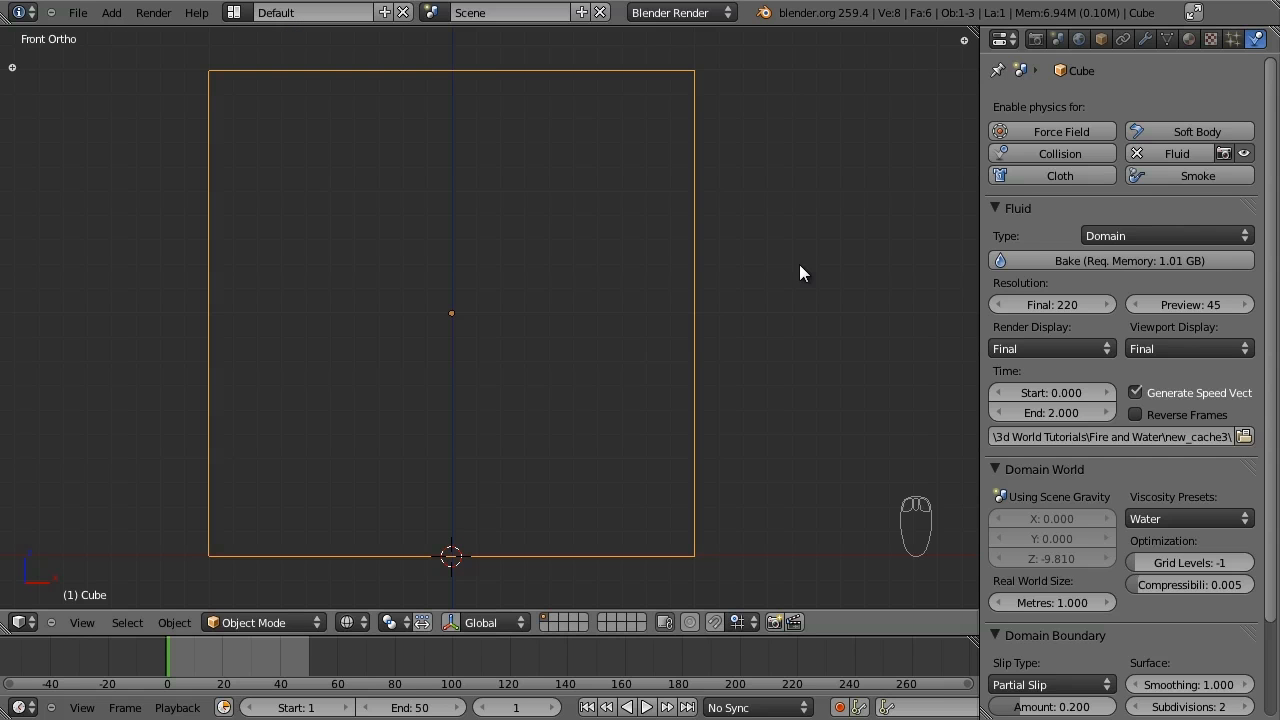
mouse_move(882, 302)
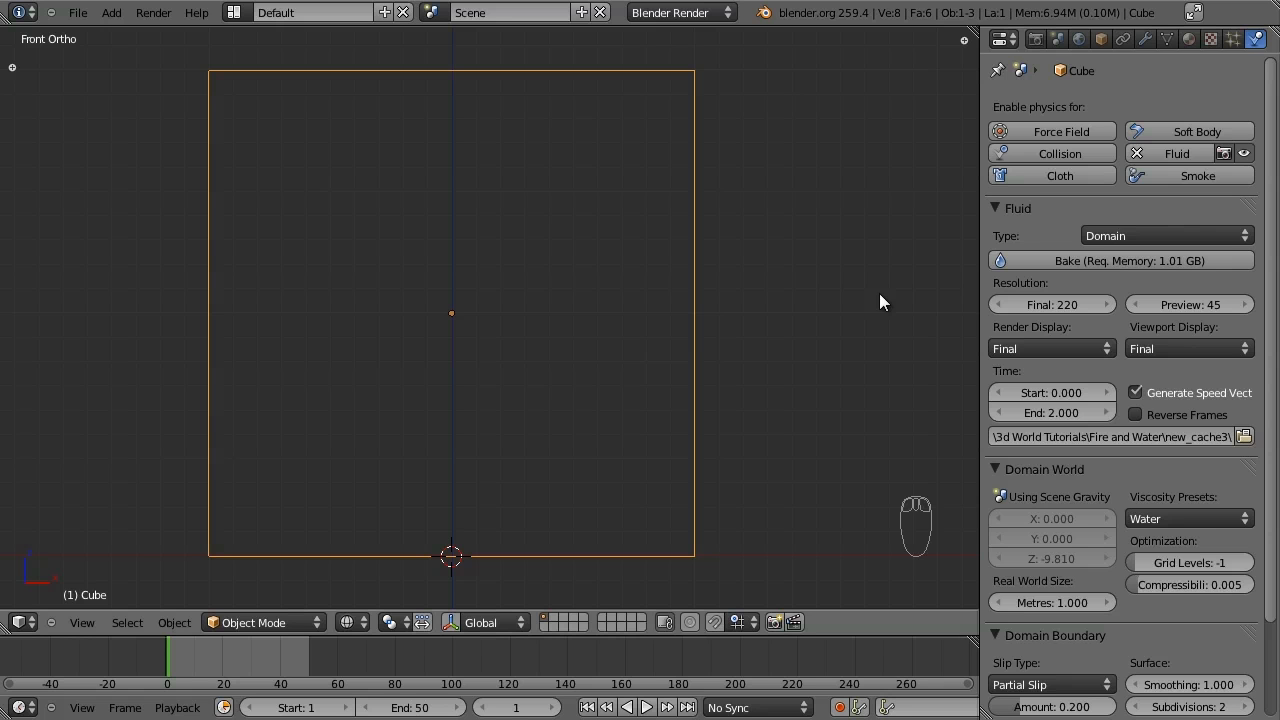
mouse_move(840, 336)
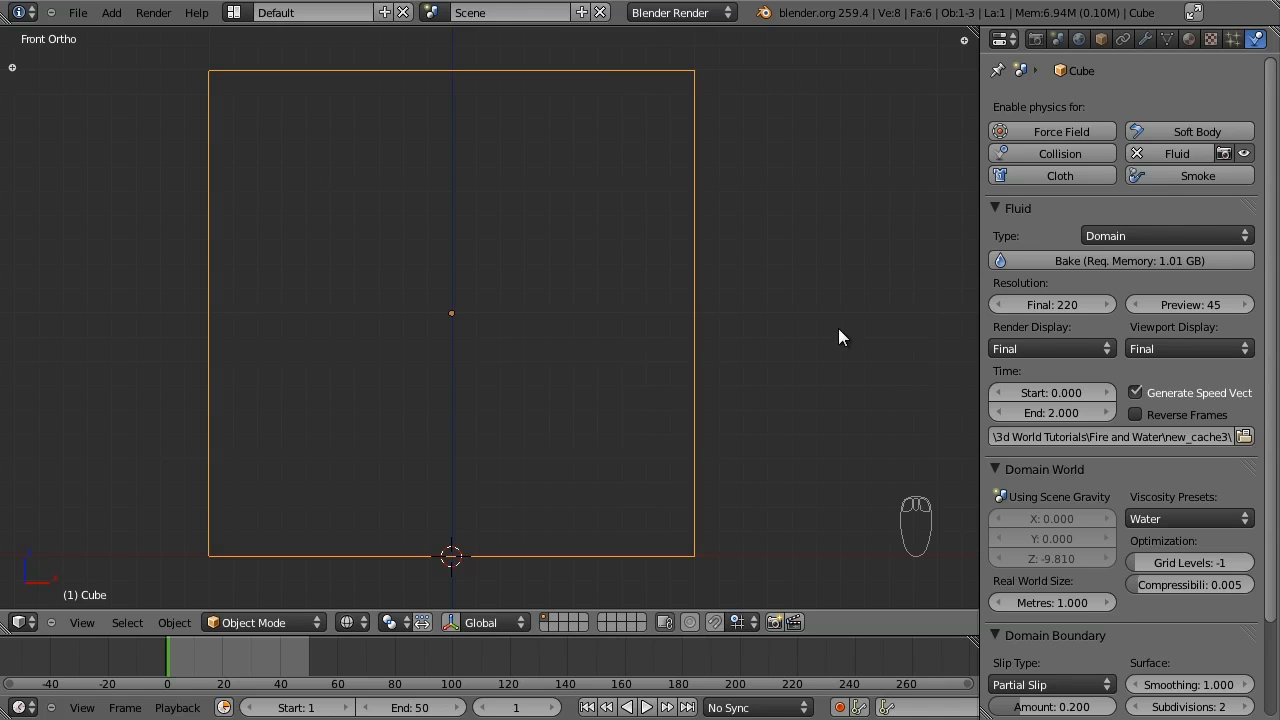
Save the scene as tutorial.blend via Save As.
click(76, 12)
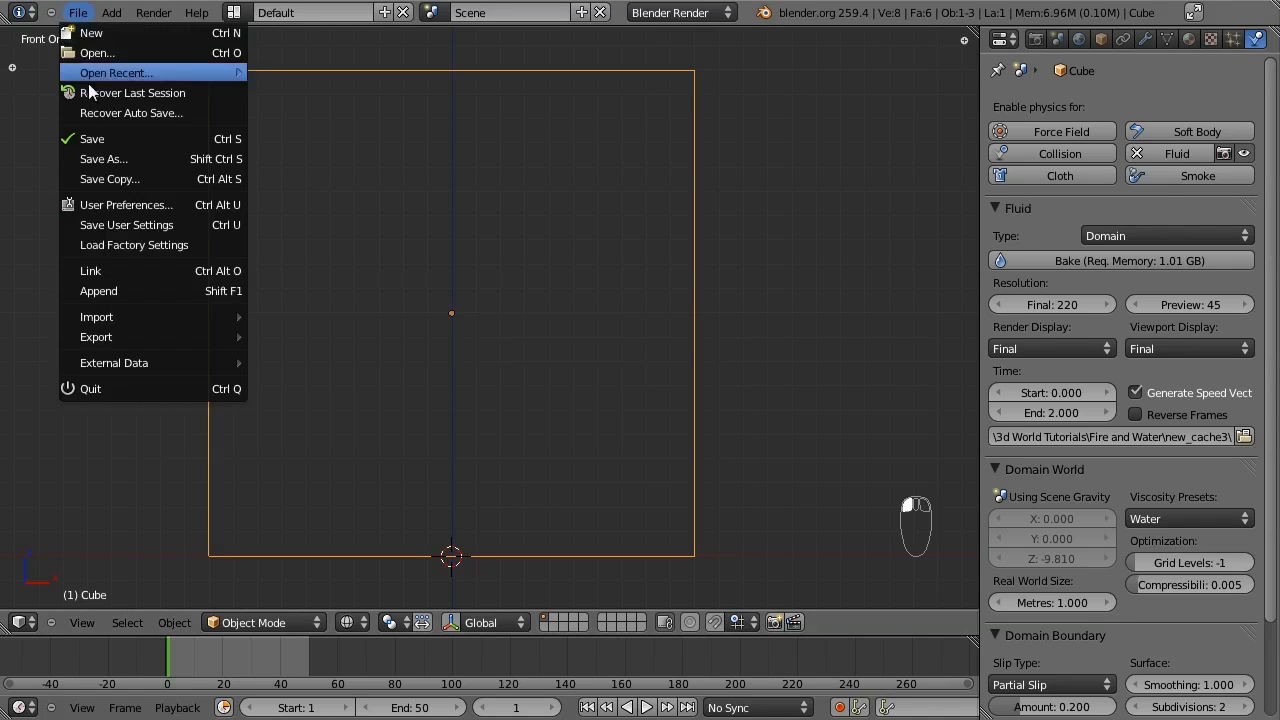
click(104, 158)
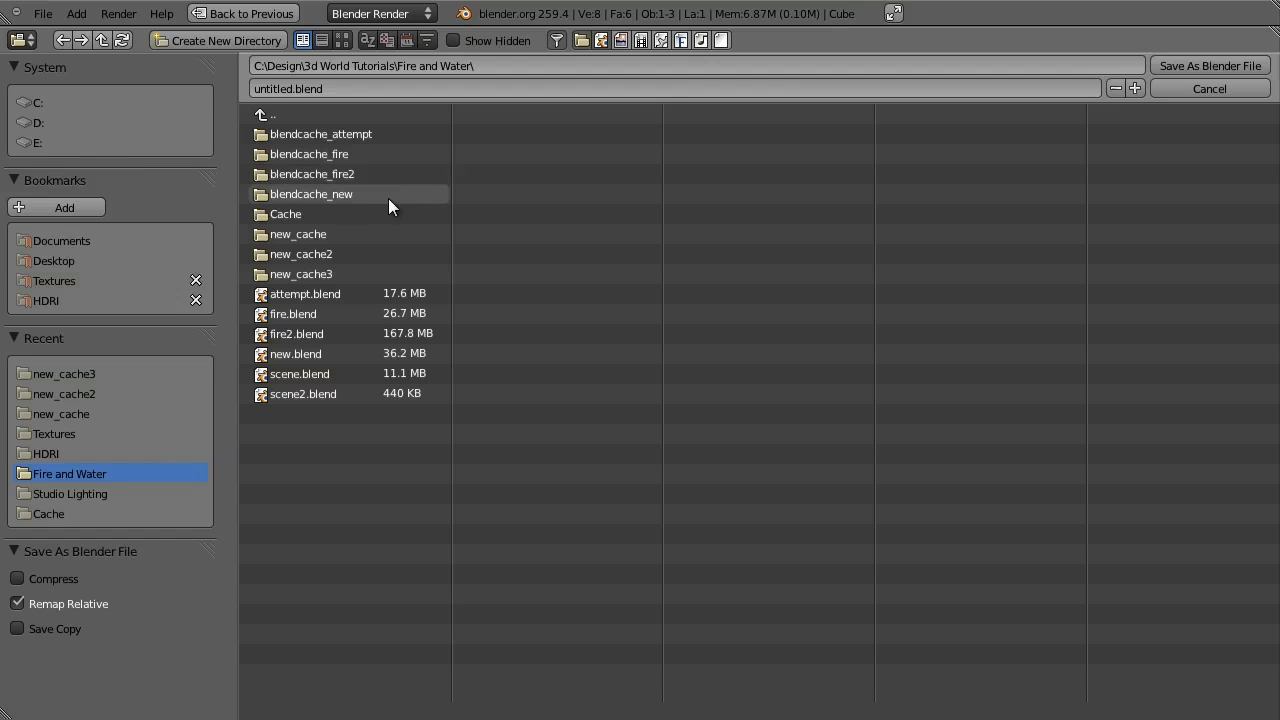
text(tutoria)
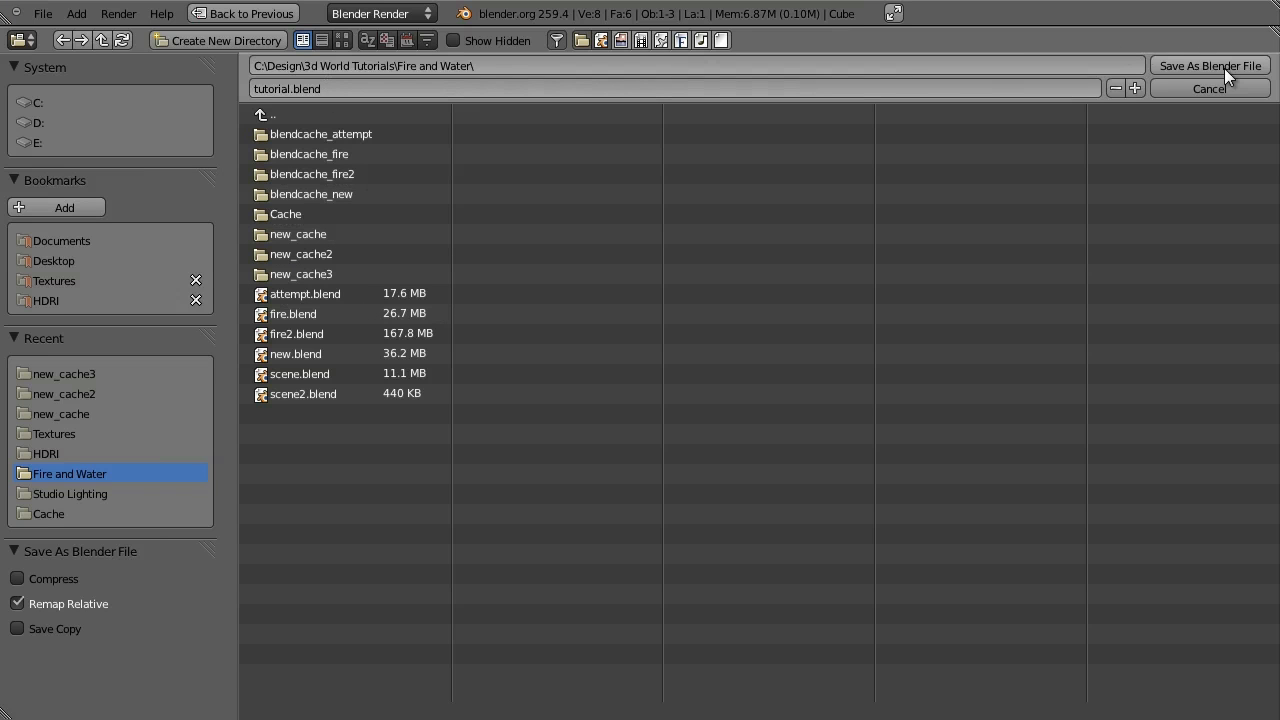
click(1208, 64)
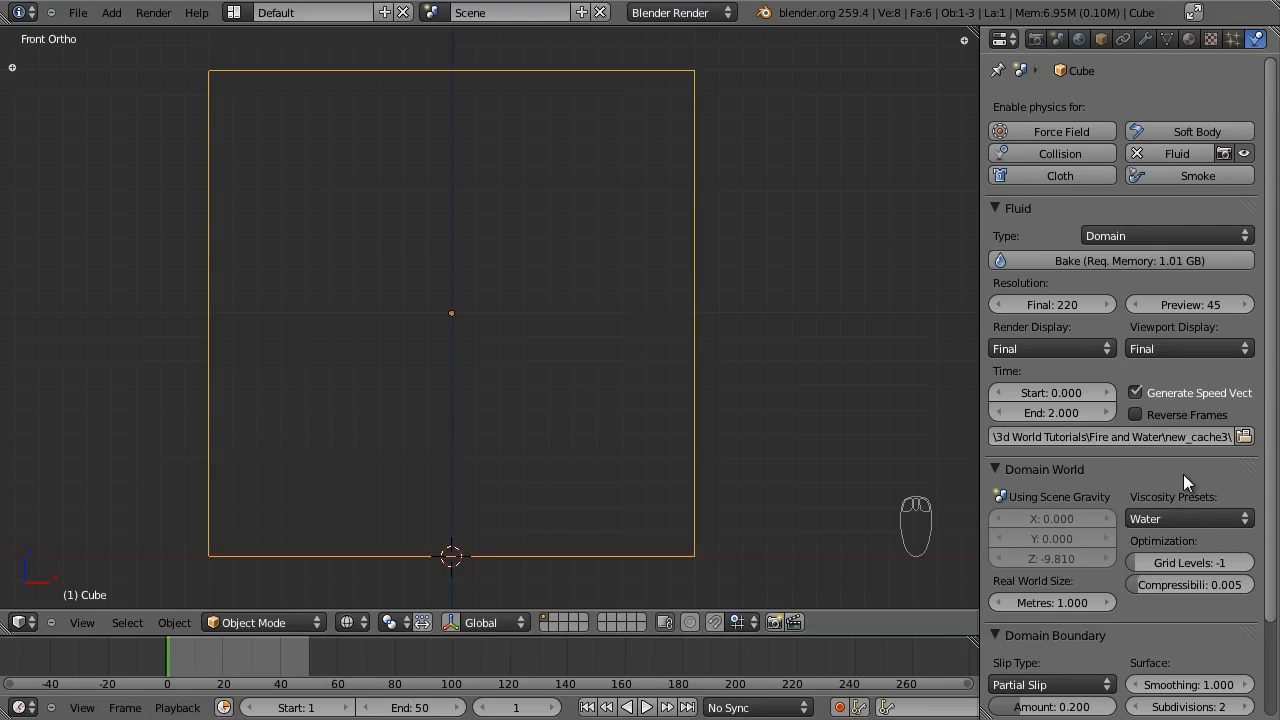
mouse_move(1222, 256)
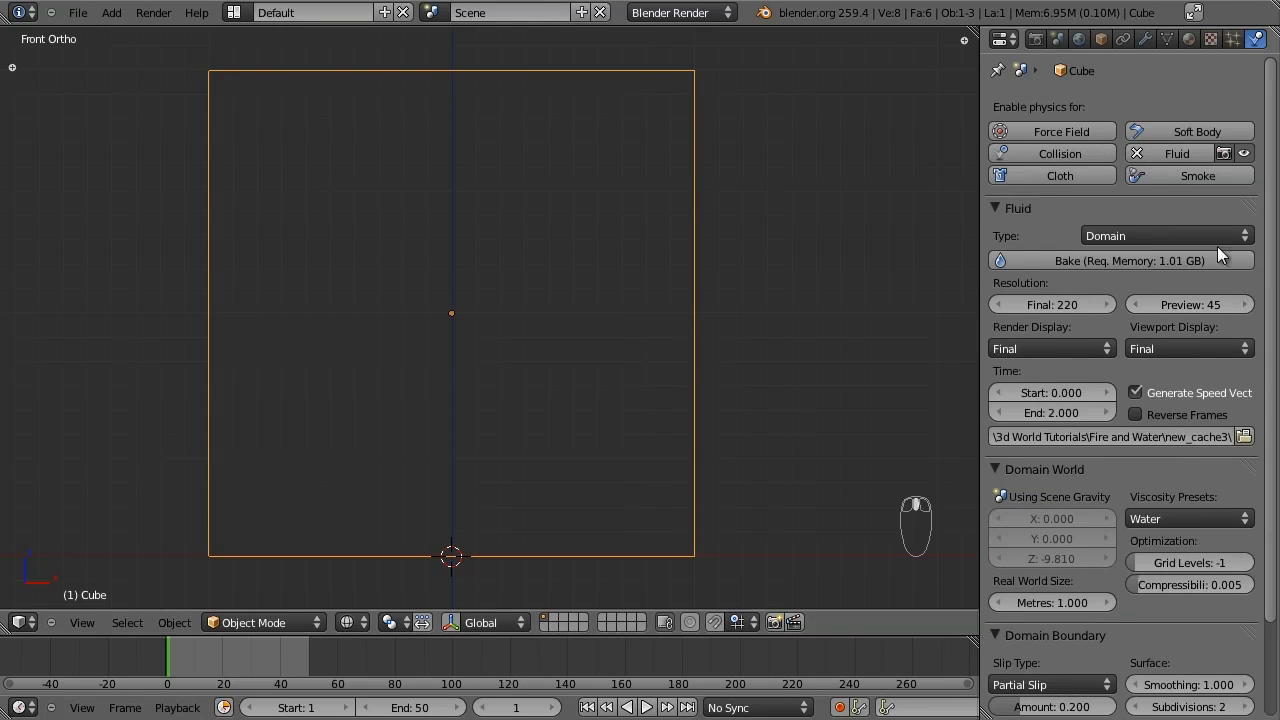
mouse_move(1184, 500)
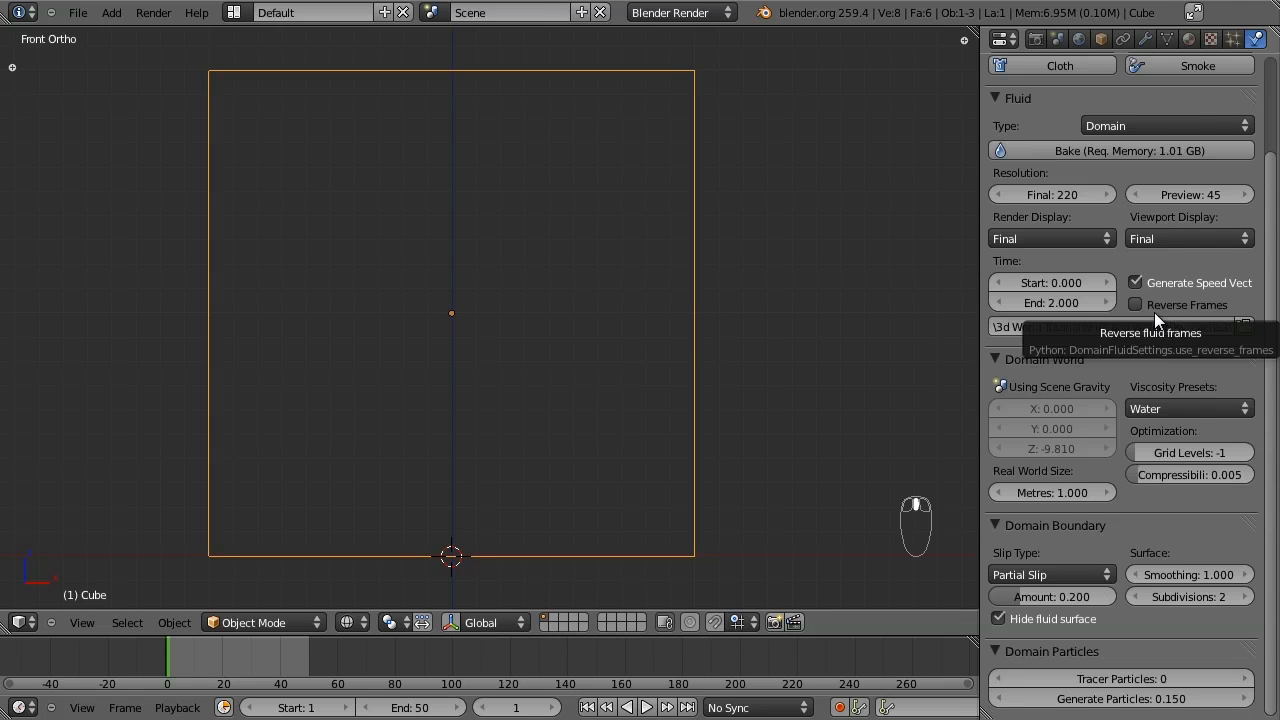
mouse_move(1150, 284)
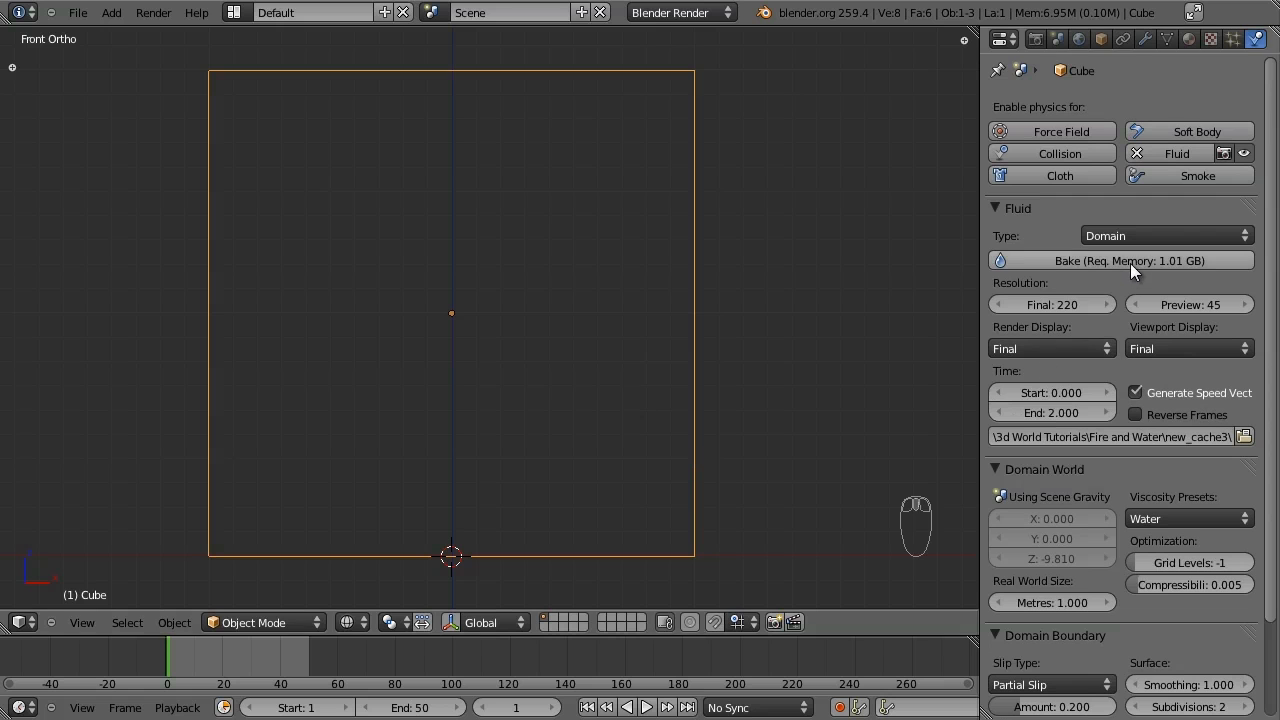
mouse_move(630, 260)
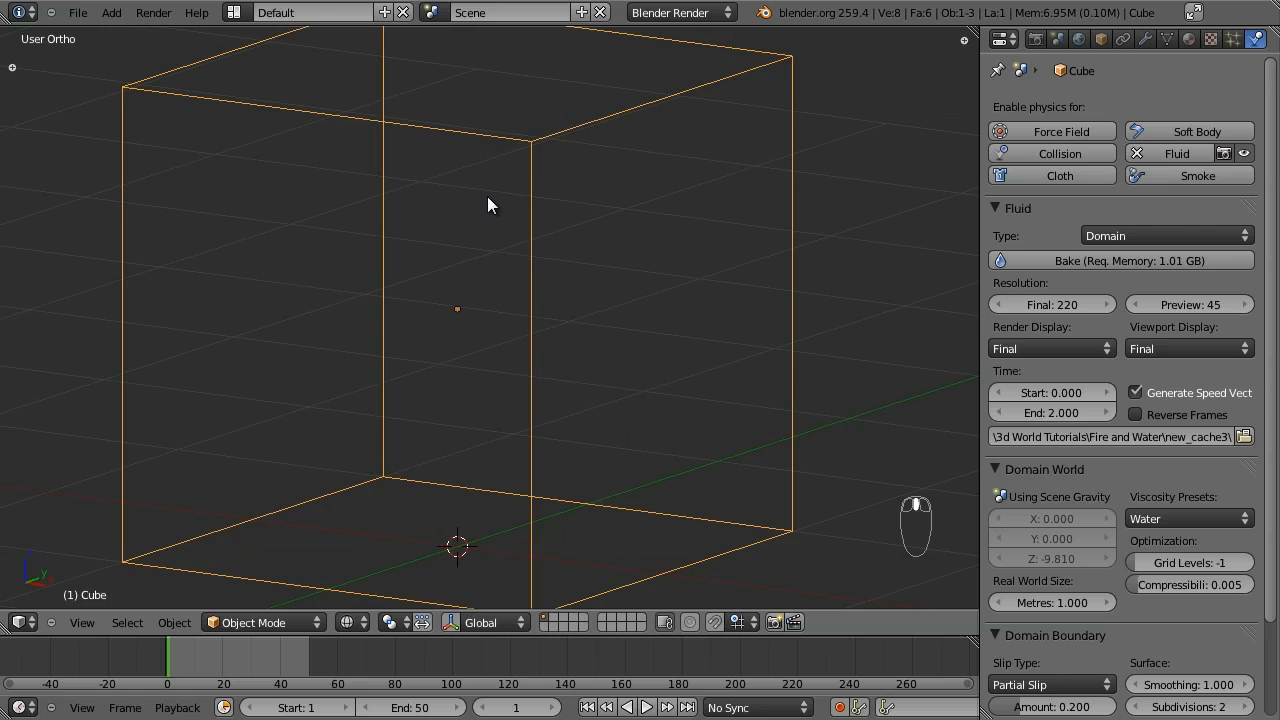
key(NUMPAD_1)
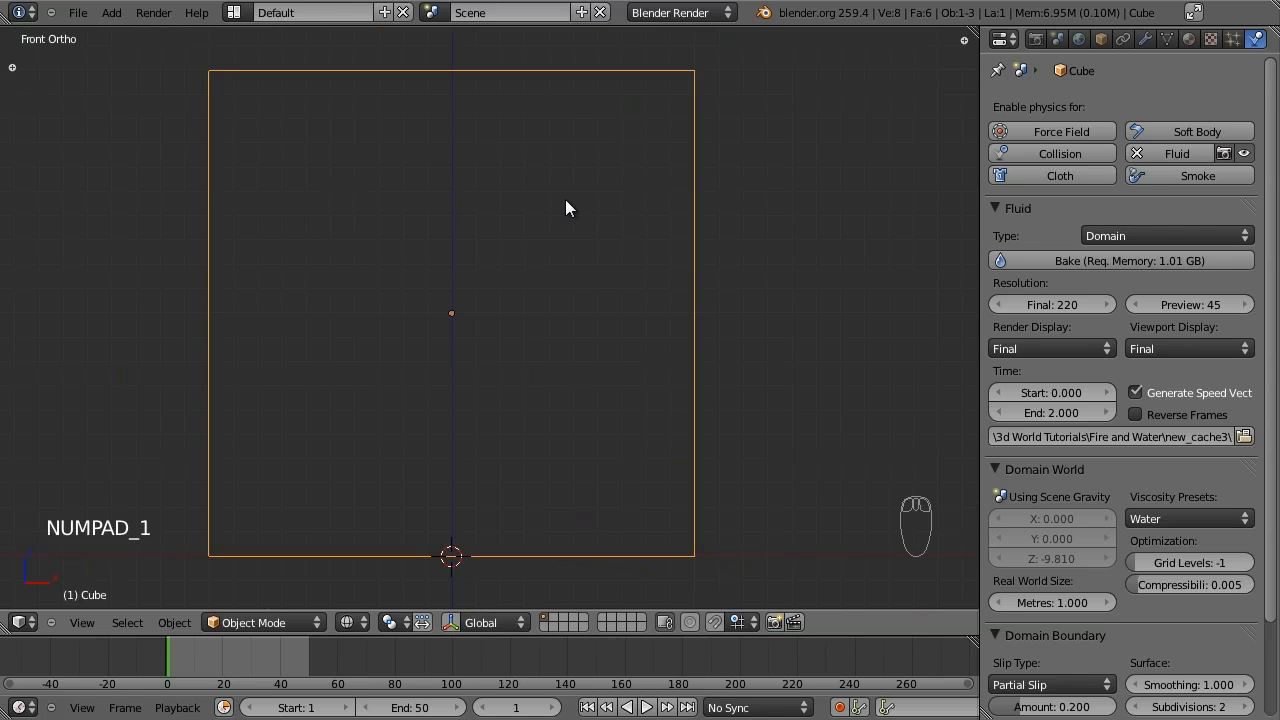
scroll(down, 3)
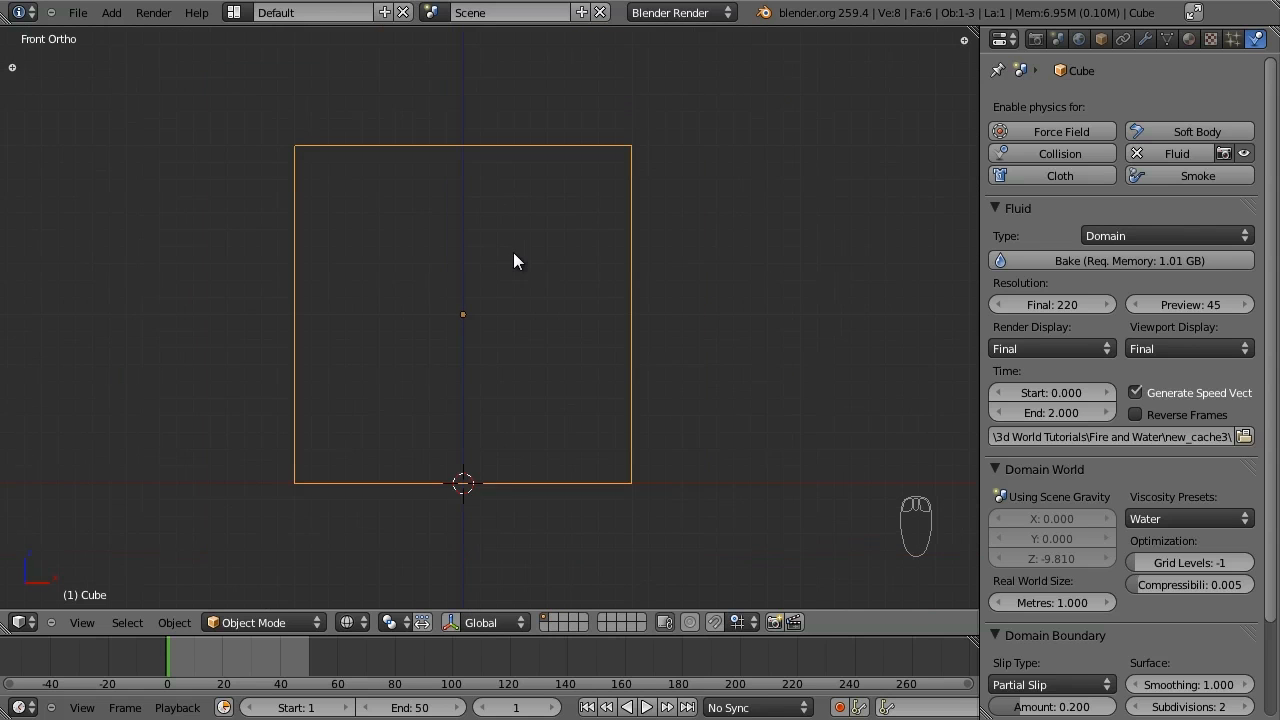
Add a cylinder mesh, scale it down and place it near the top of the domain.
key(shift+a)
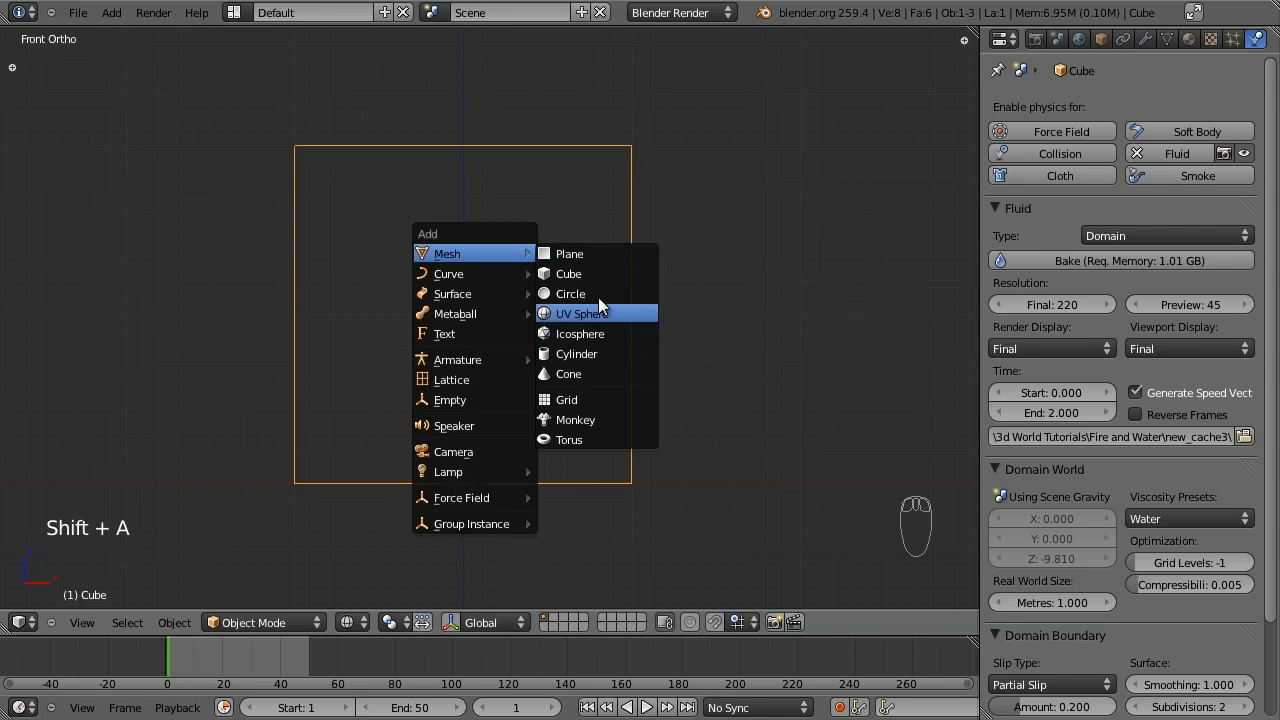
mouse_move(576, 352)
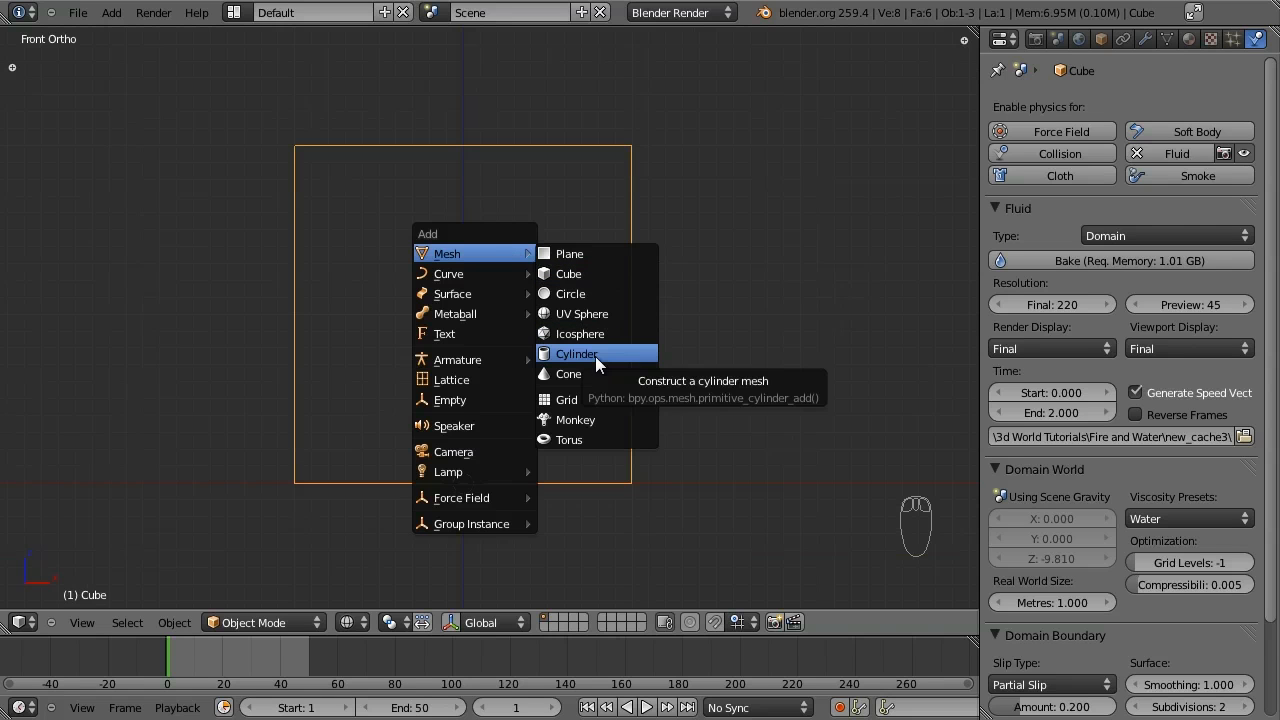
click(576, 352)
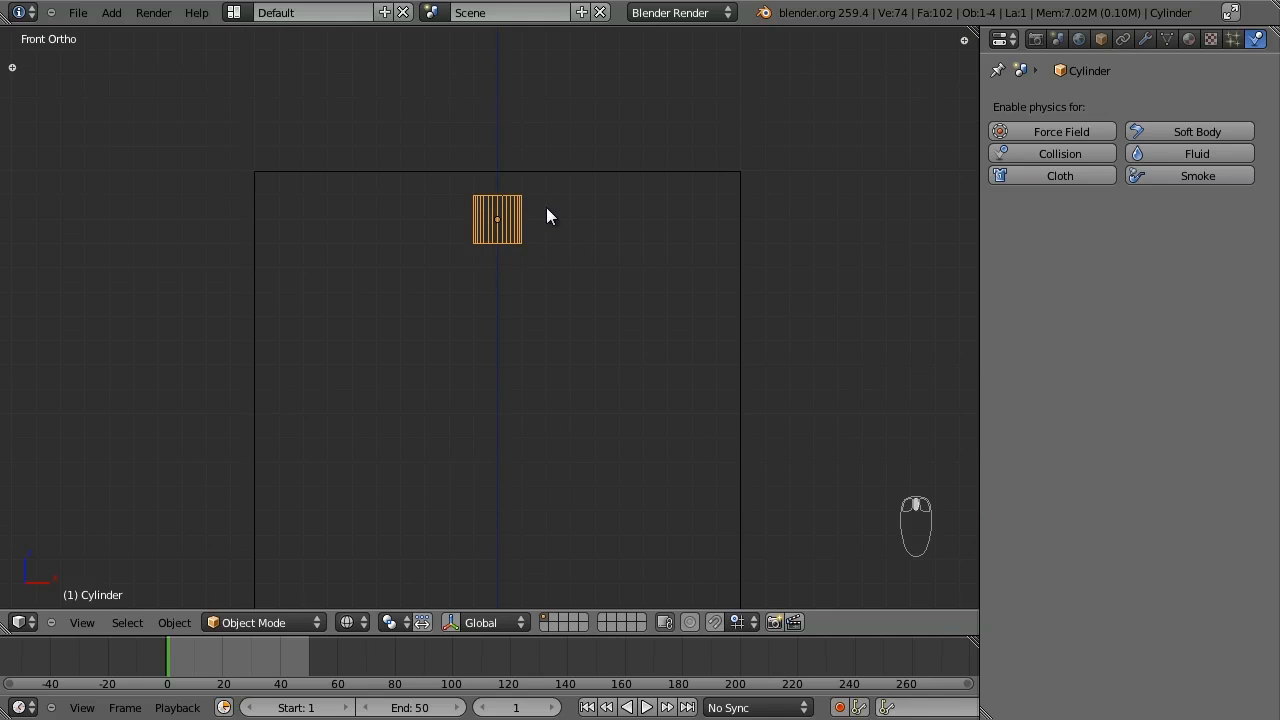
drag(544, 216, 490, 312)
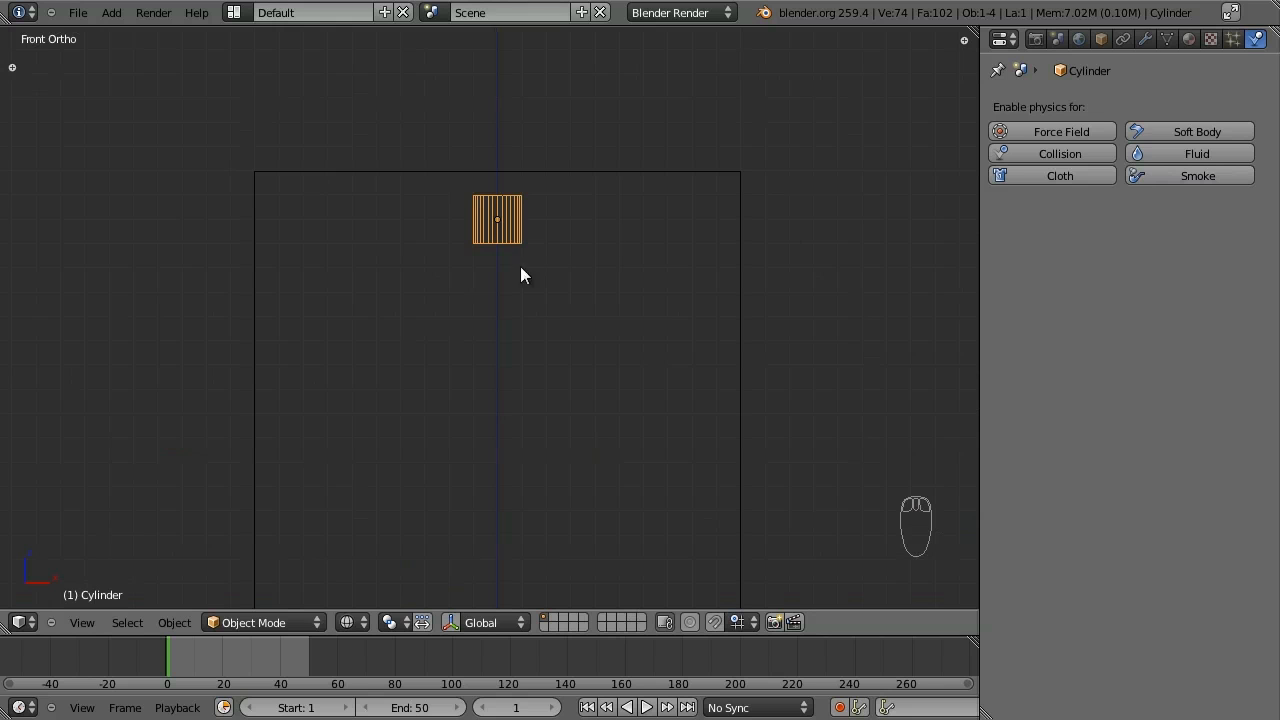
mouse_move(1188, 152)
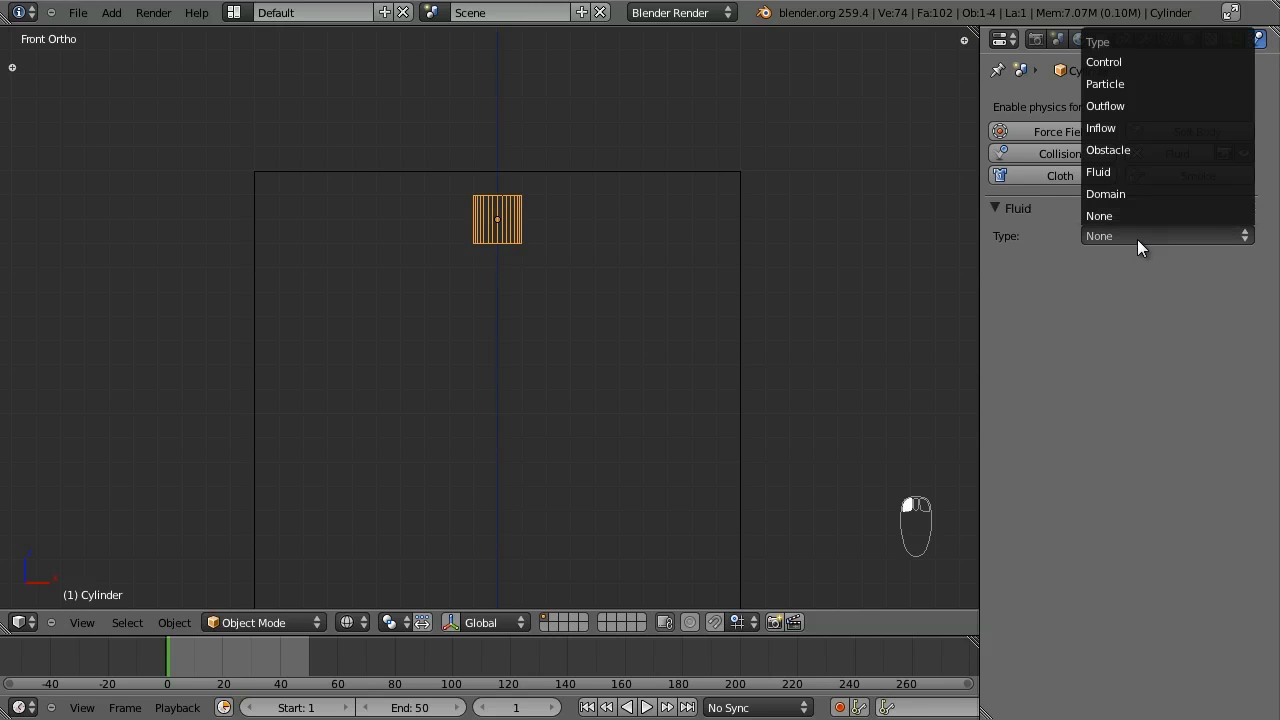
mouse_move(1144, 248)
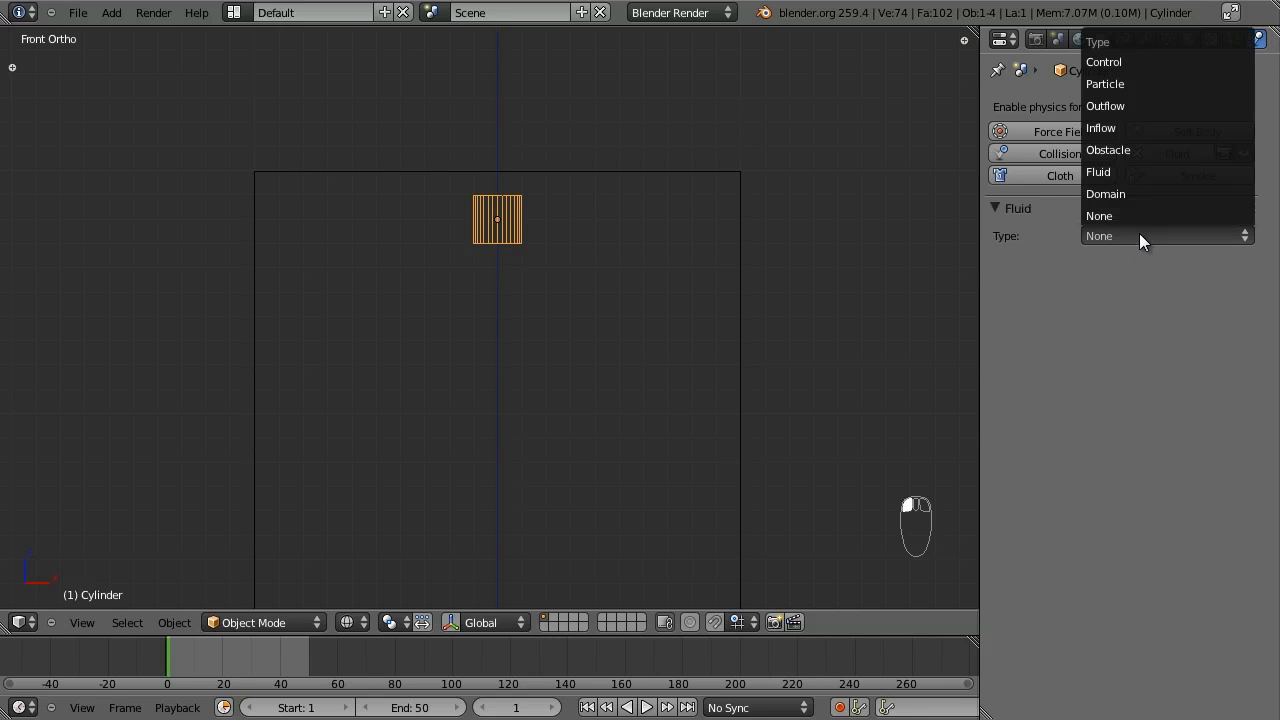
mouse_move(1124, 172)
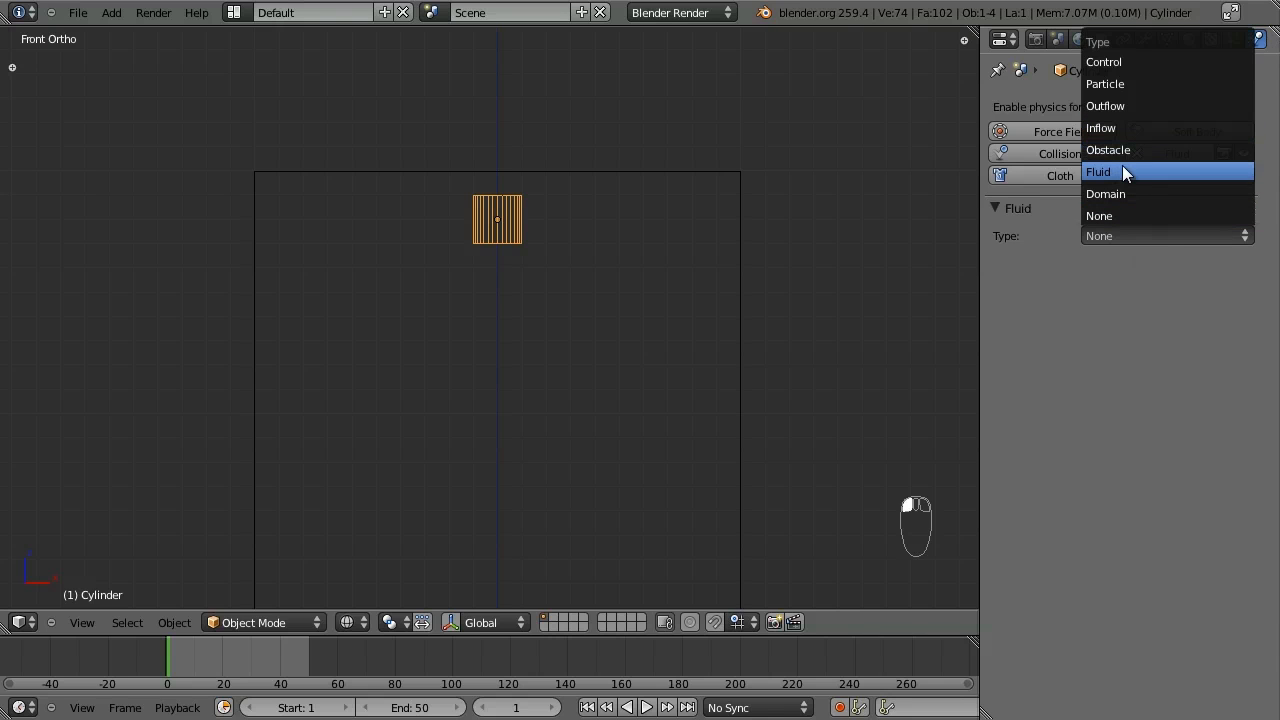
mouse_move(1120, 128)
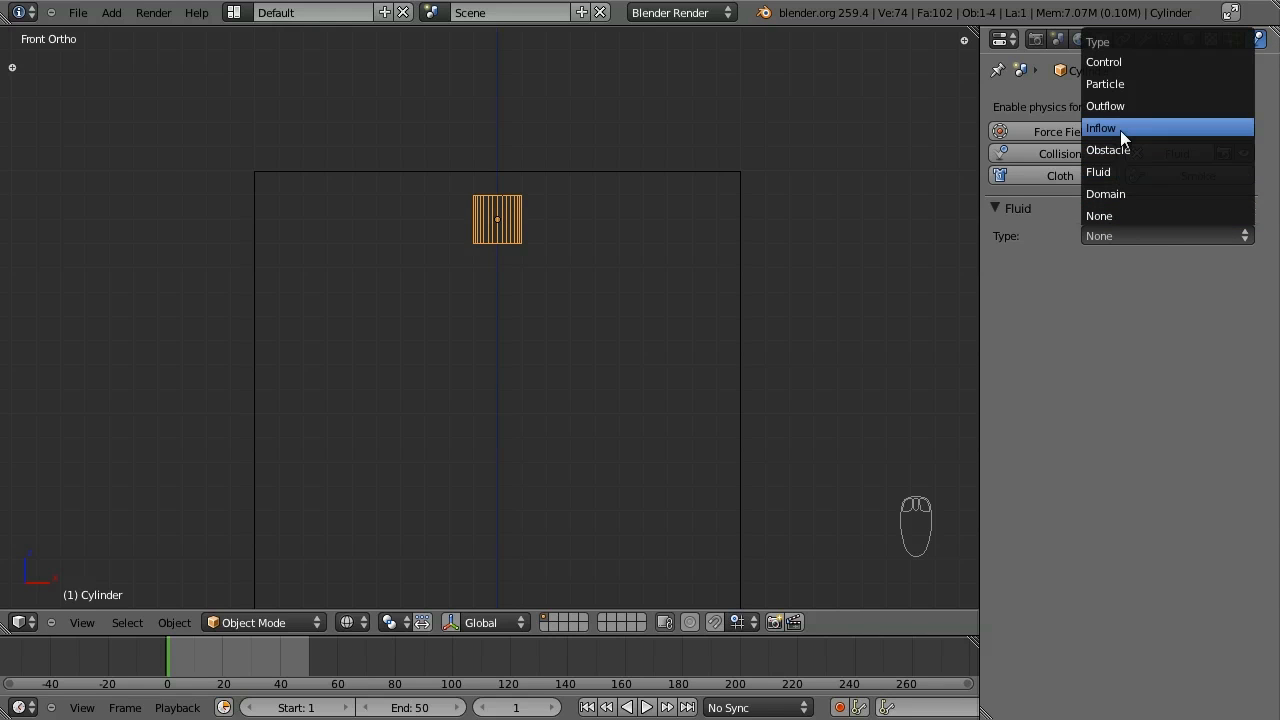
mouse_move(1116, 172)
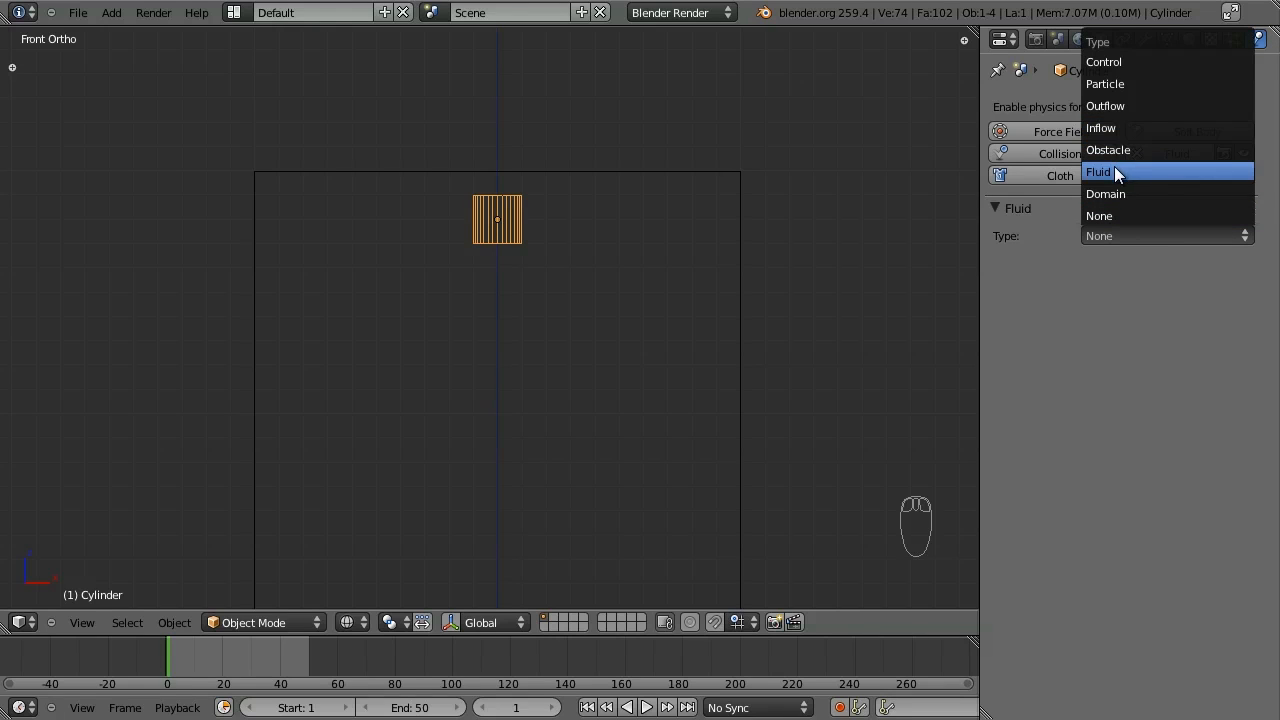
Enable Fluid physics on the cylinder and set its type to Inflow.
click(1096, 172)
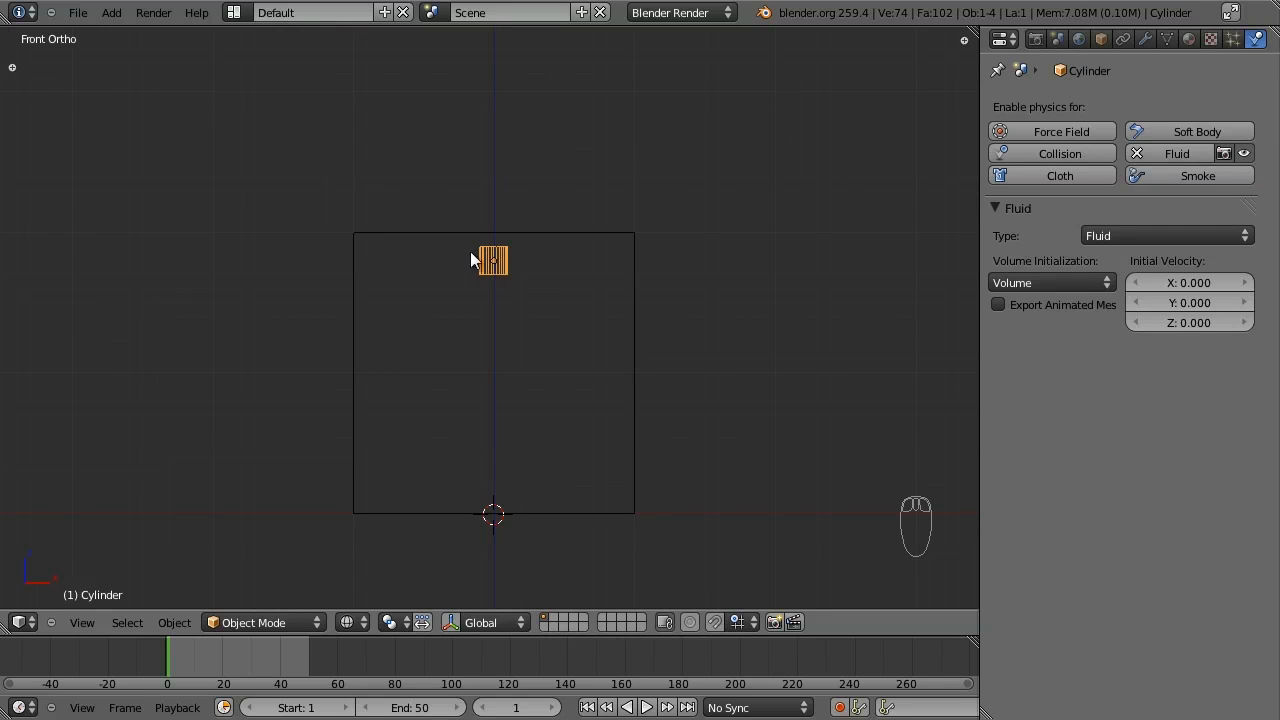
mouse_move(500, 262)
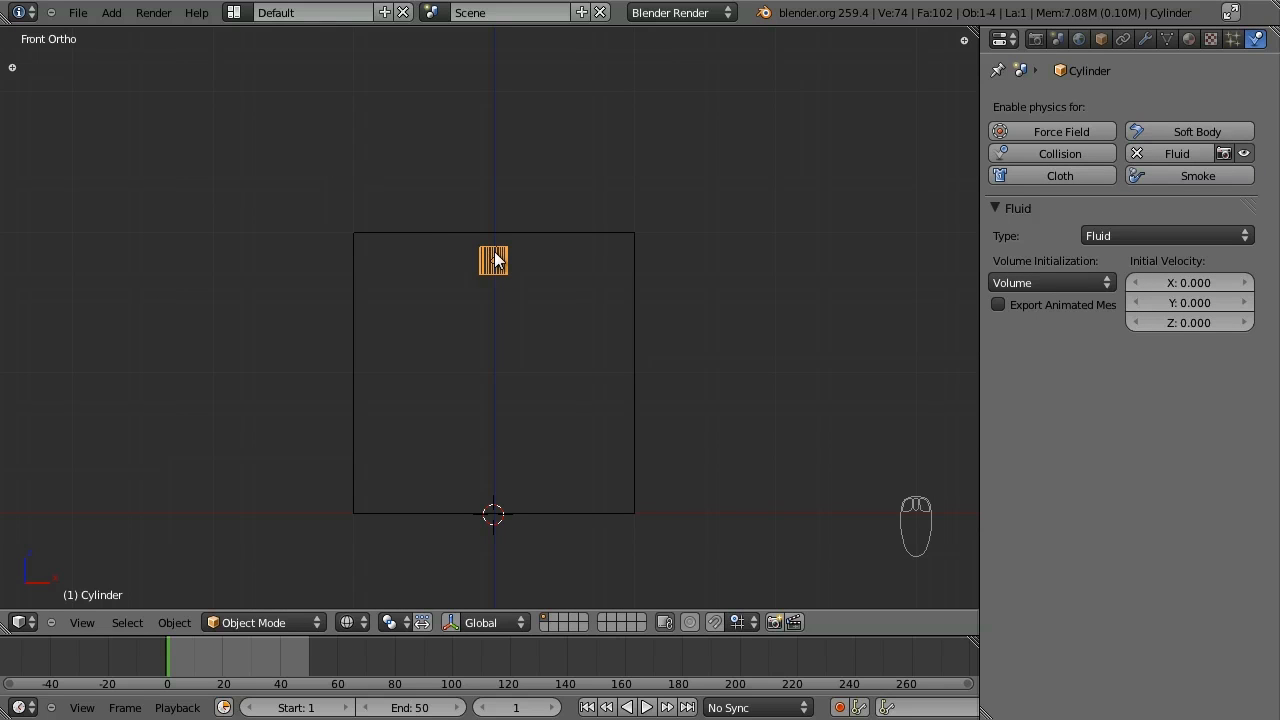
mouse_move(528, 306)
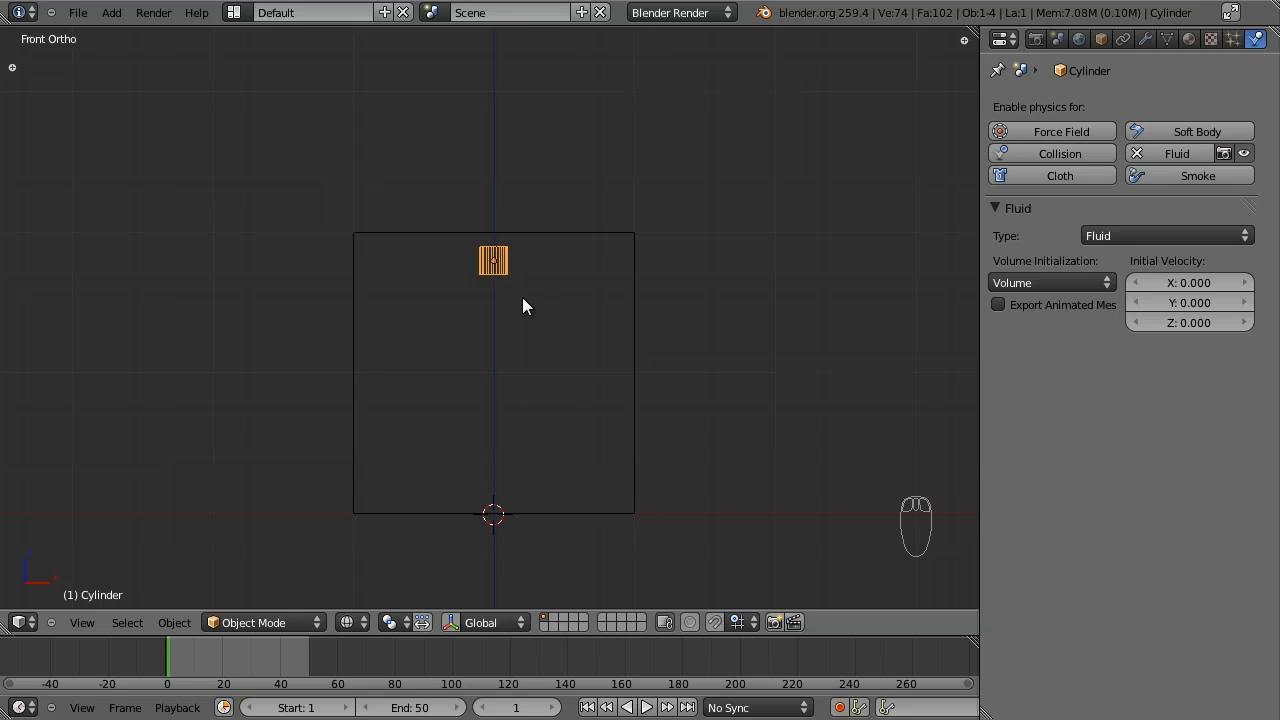
click(1148, 236)
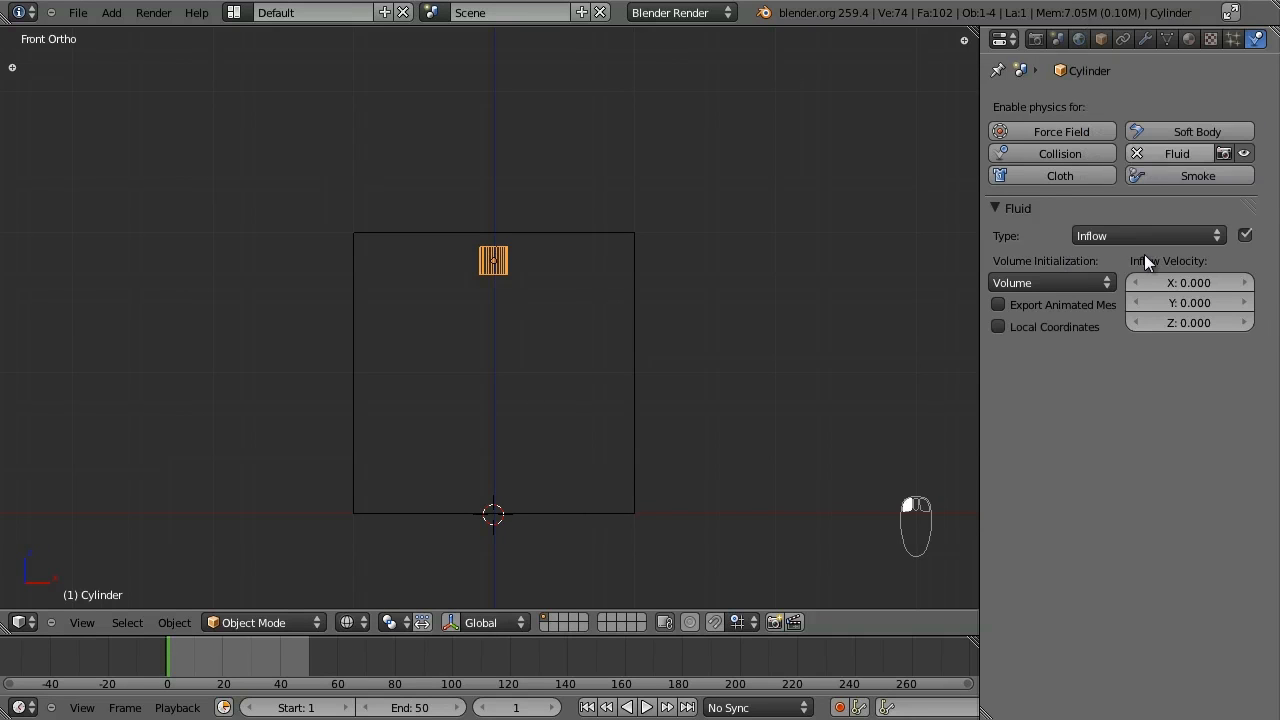
mouse_move(476, 292)
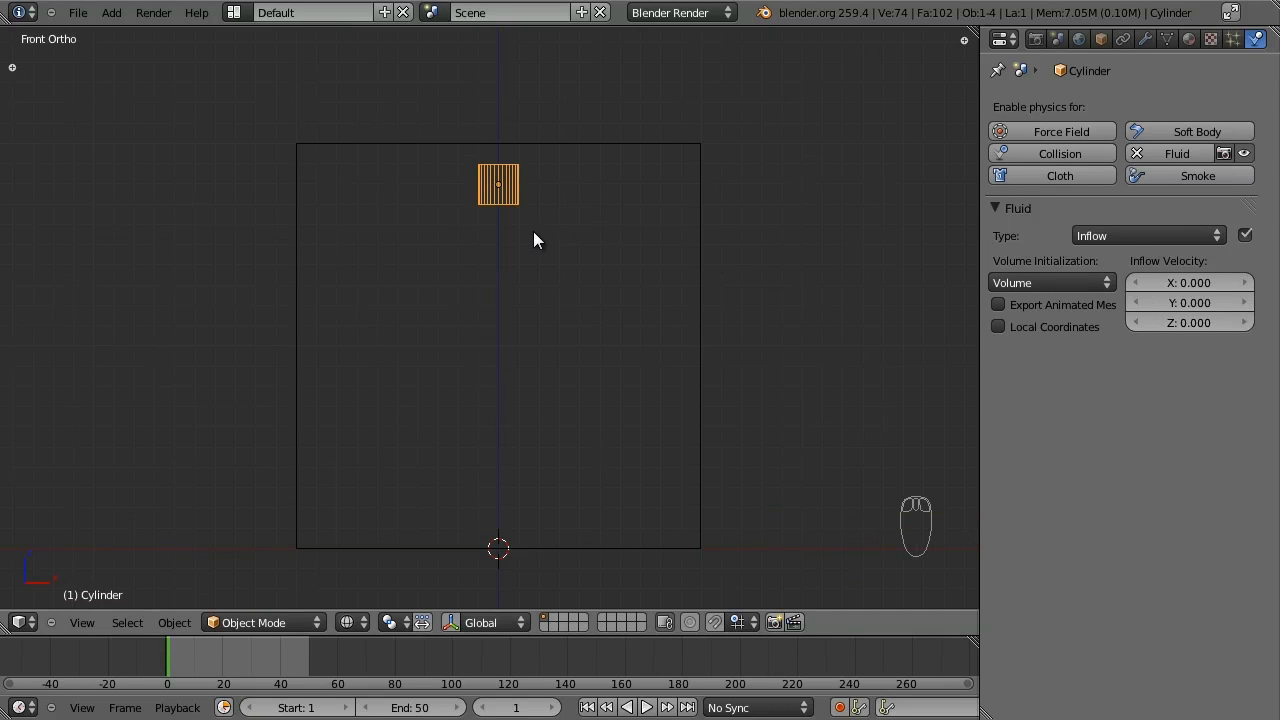
mouse_move(536, 404)
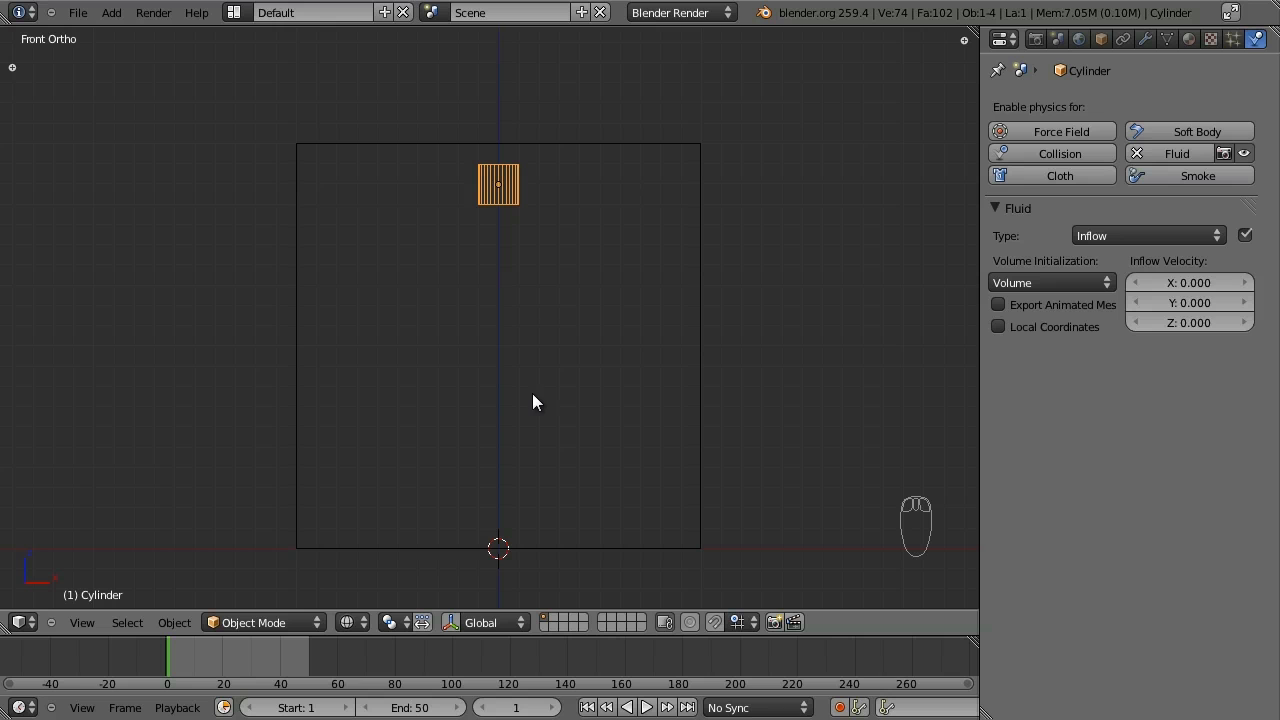
mouse_move(500, 248)
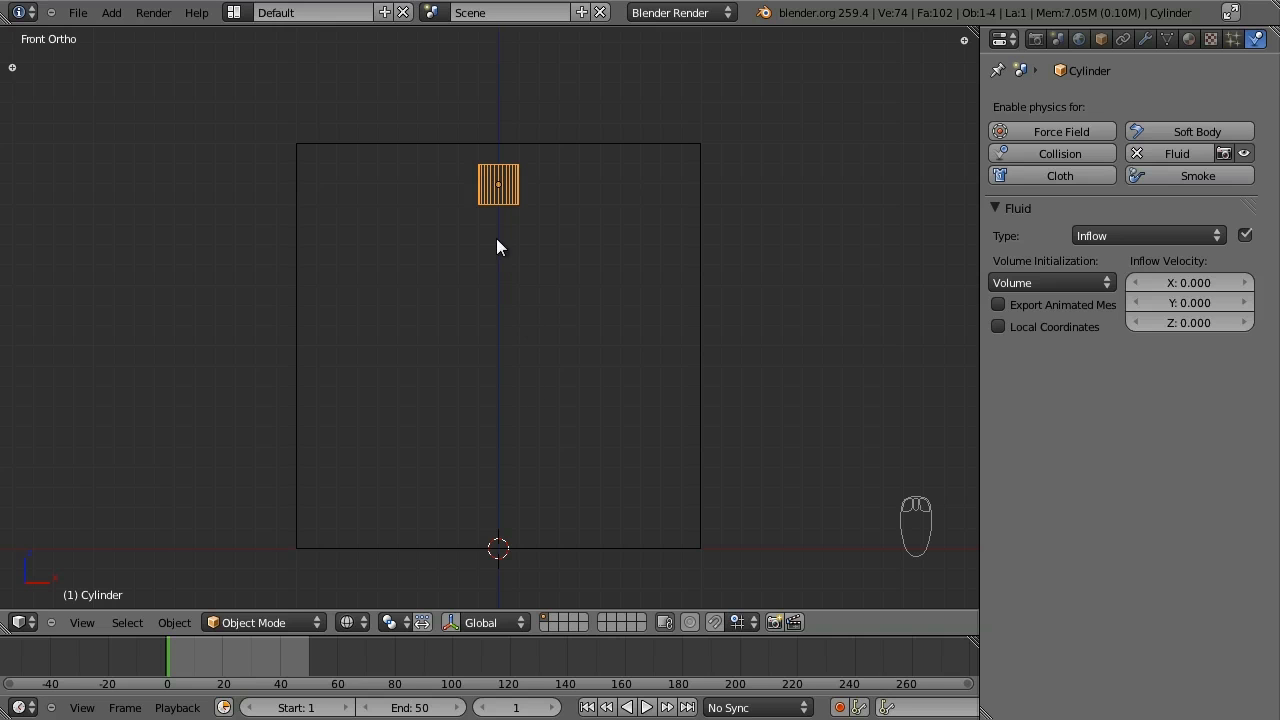
mouse_move(576, 378)
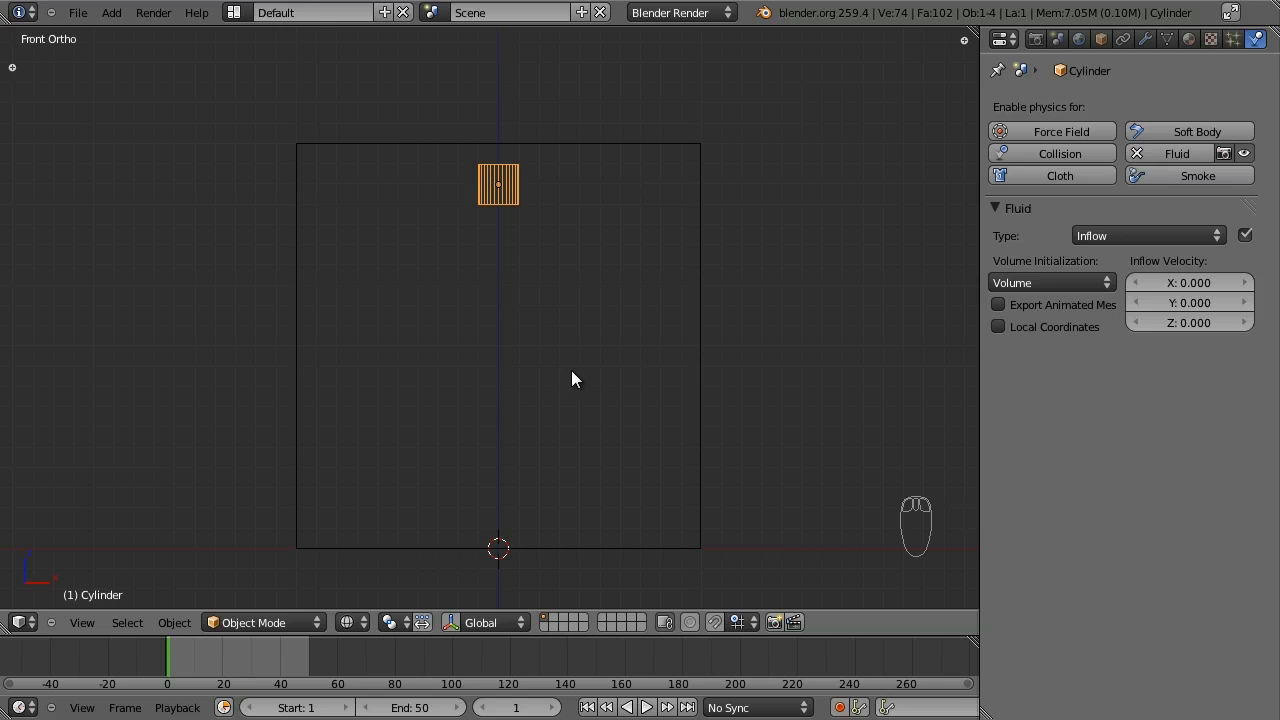
mouse_move(892, 378)
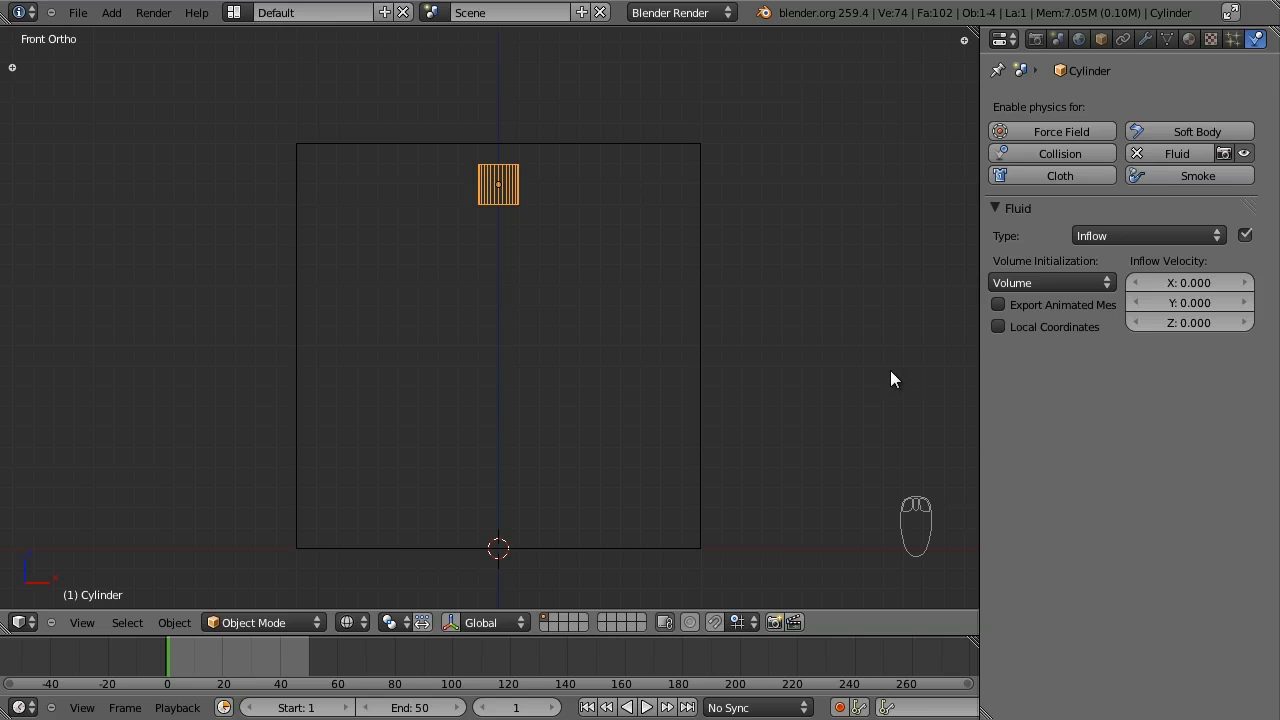
mouse_move(1188, 374)
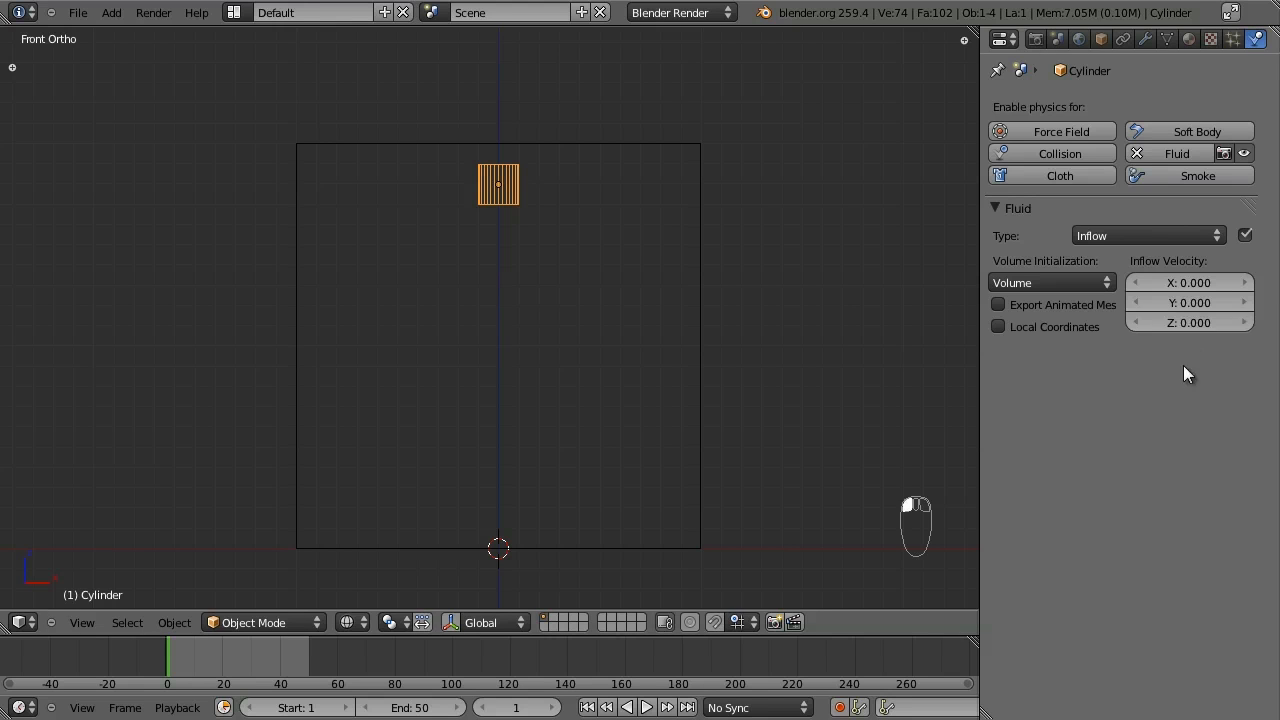
mouse_move(1160, 360)
text(-2)
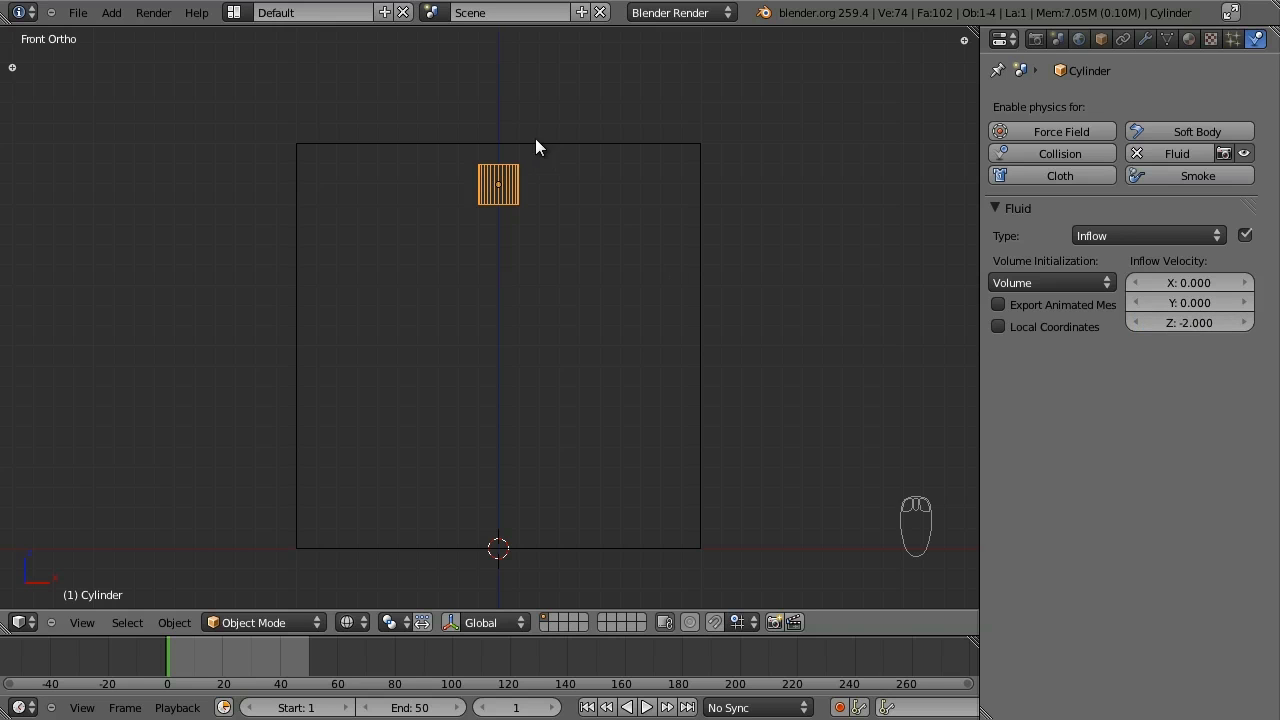
mouse_move(1190, 322)
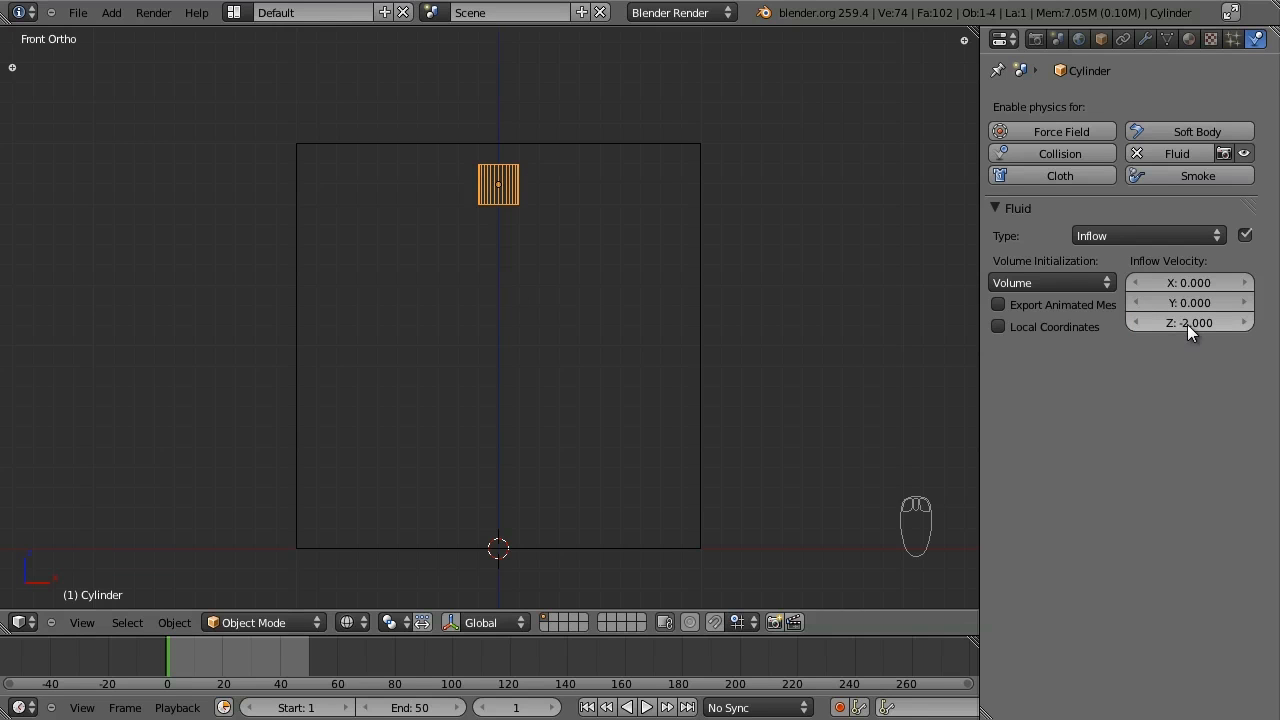
mouse_move(1176, 336)
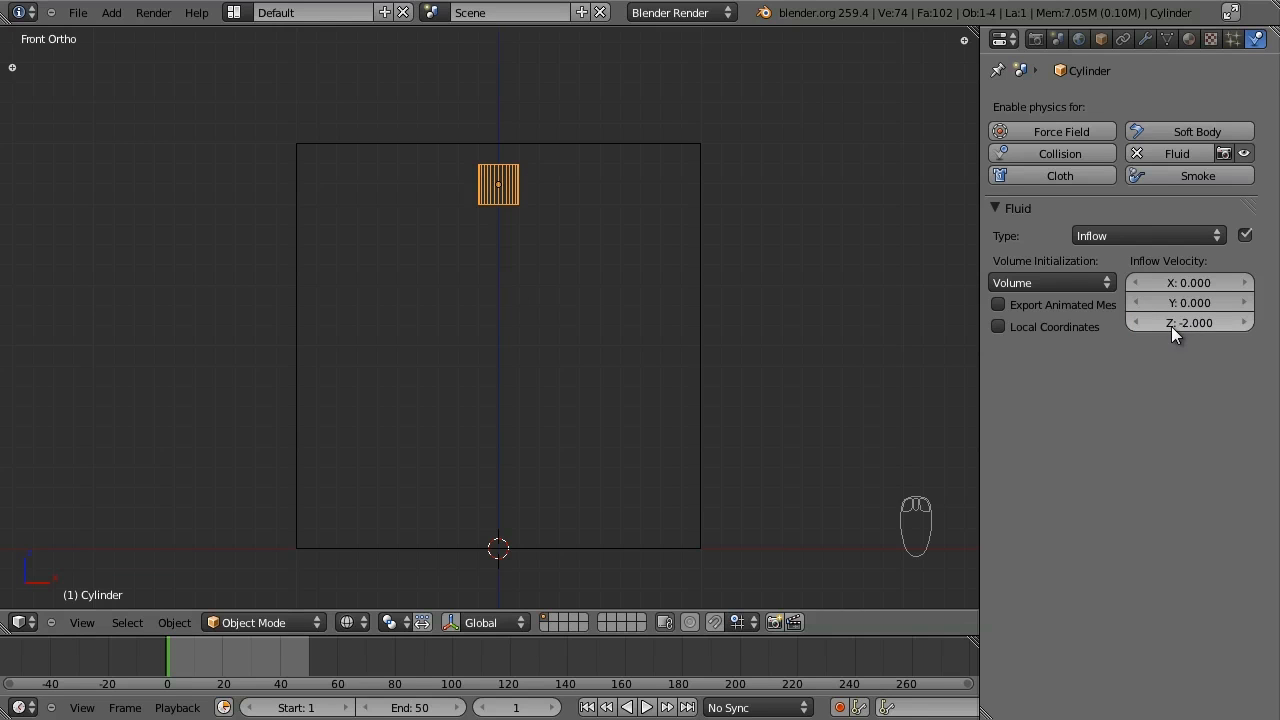
mouse_move(528, 154)
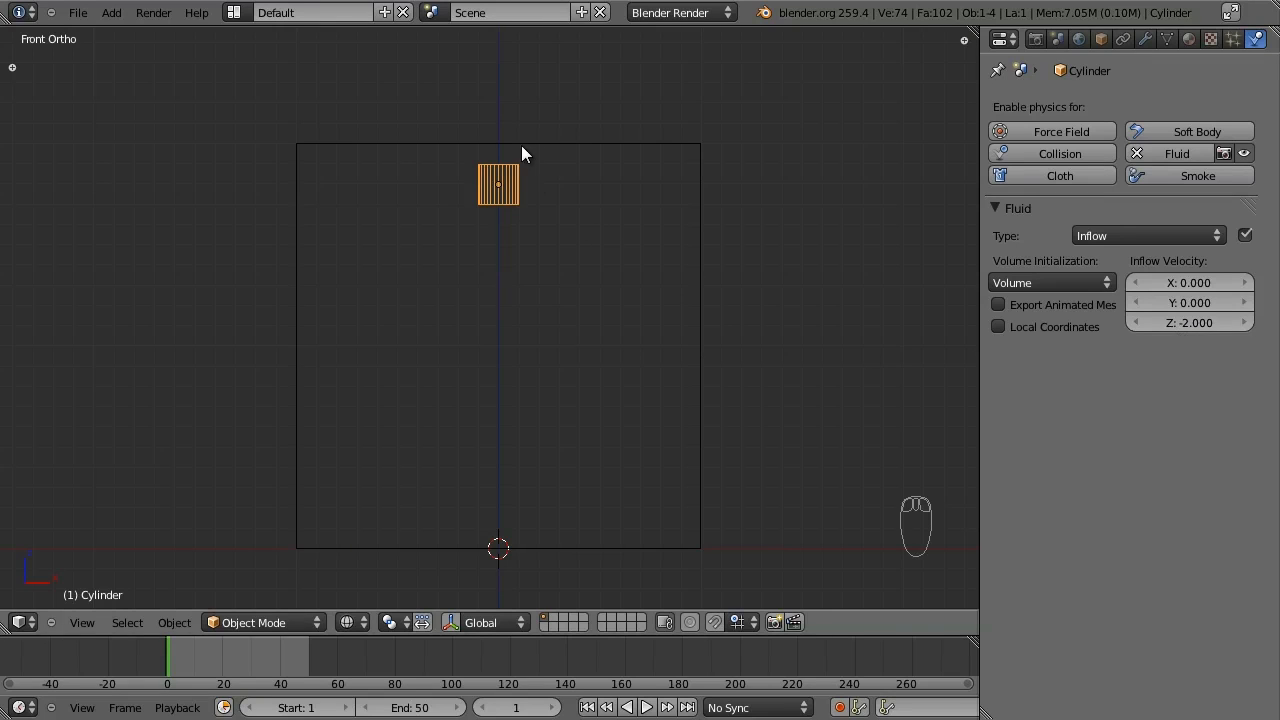
Give the cylinder inflow Z velocity -2 and bring back the fire-and-water render.
key(NUMPAD_1)
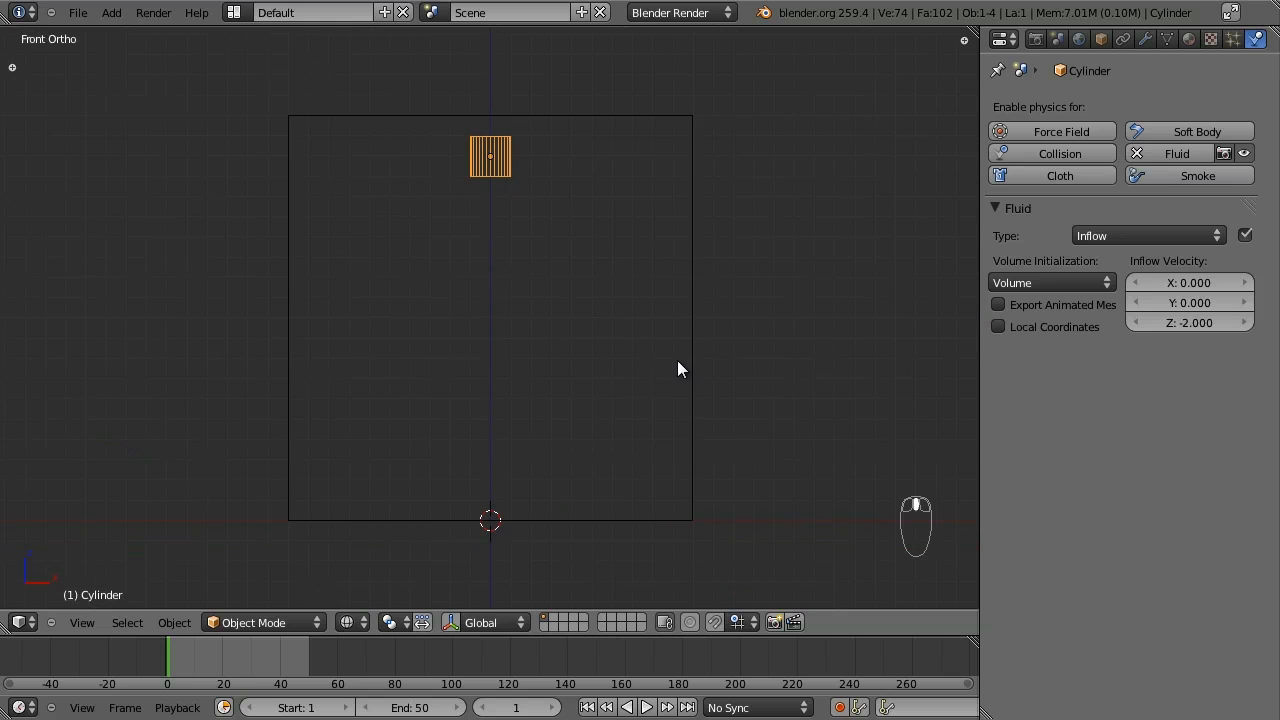
key(shift+a)
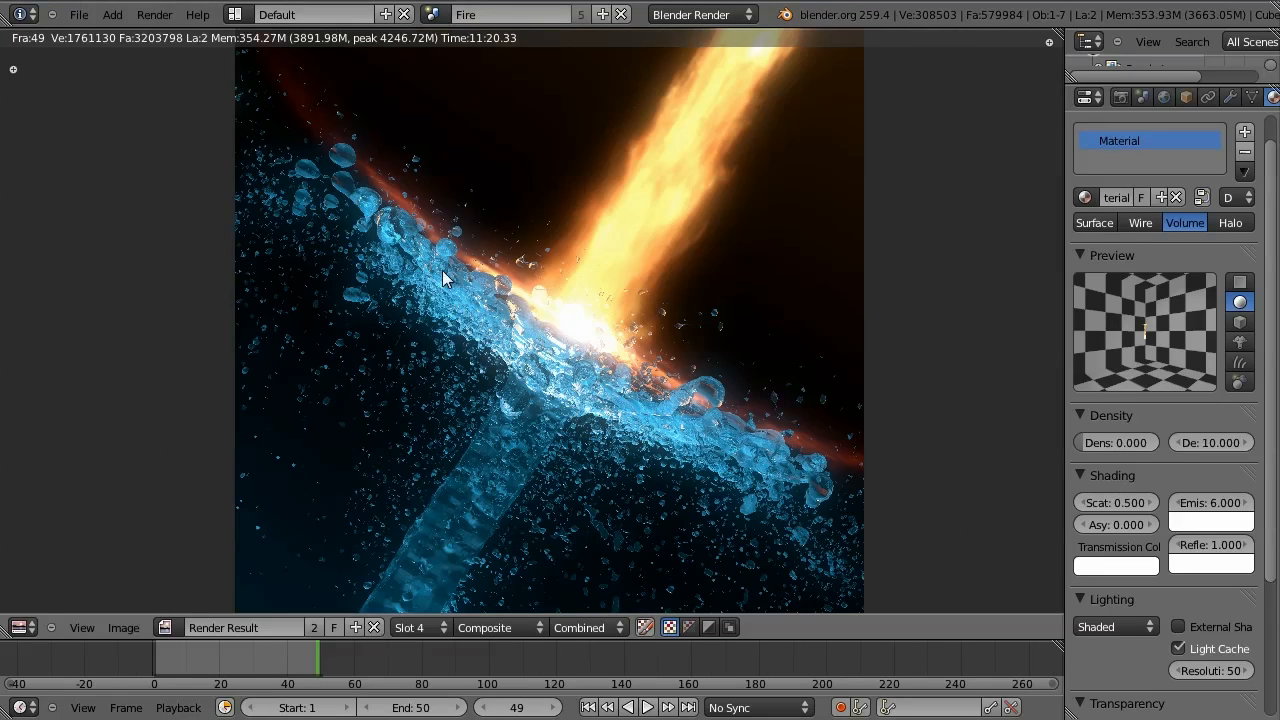
mouse_move(470, 308)
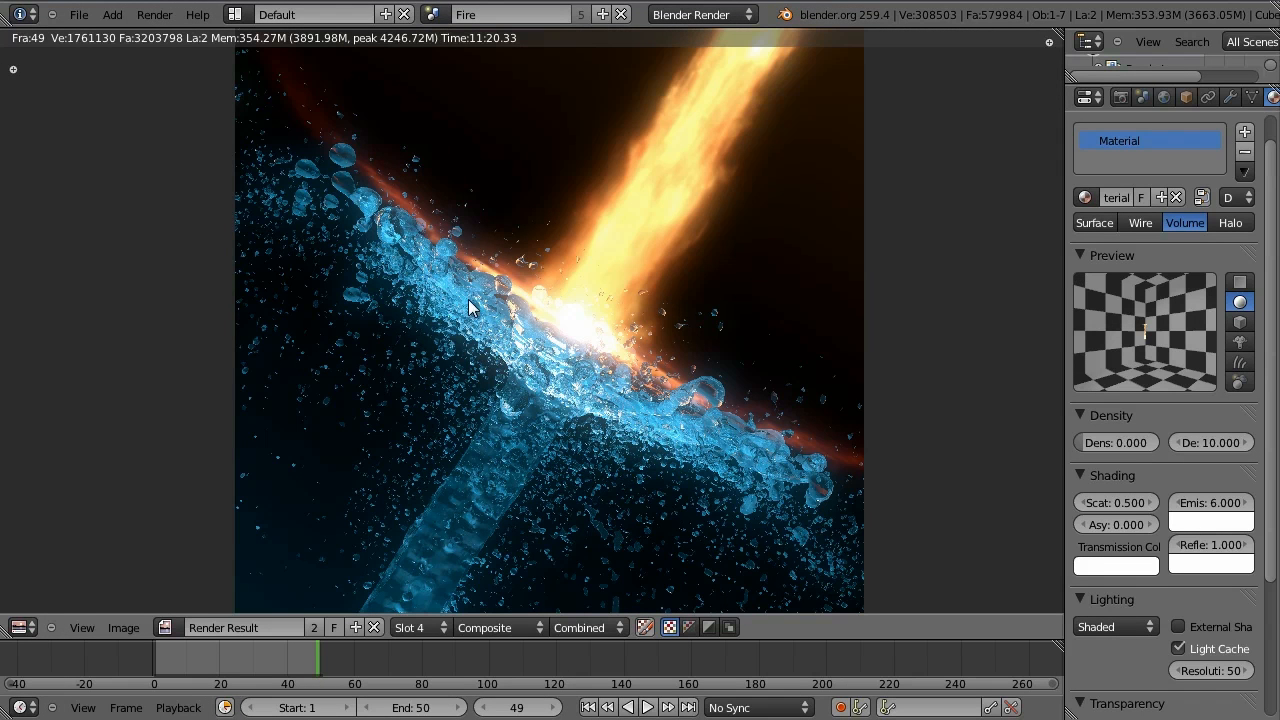
mouse_move(584, 328)
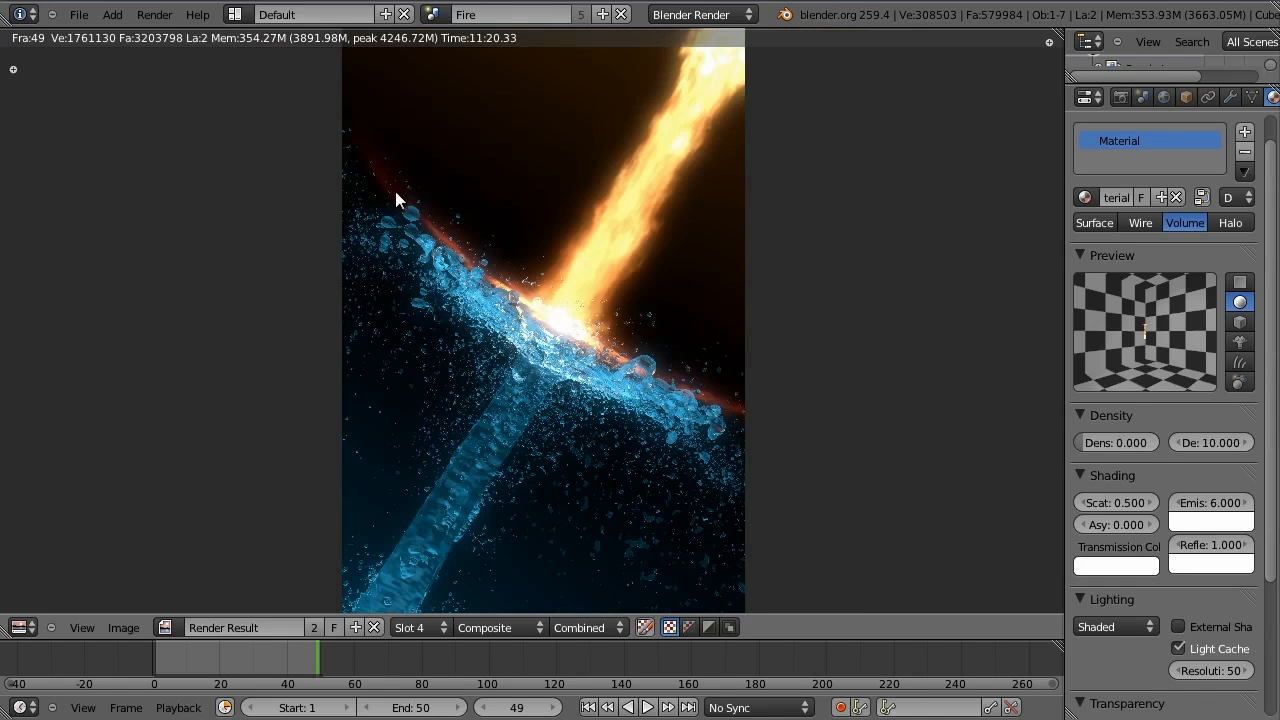
mouse_move(548, 322)
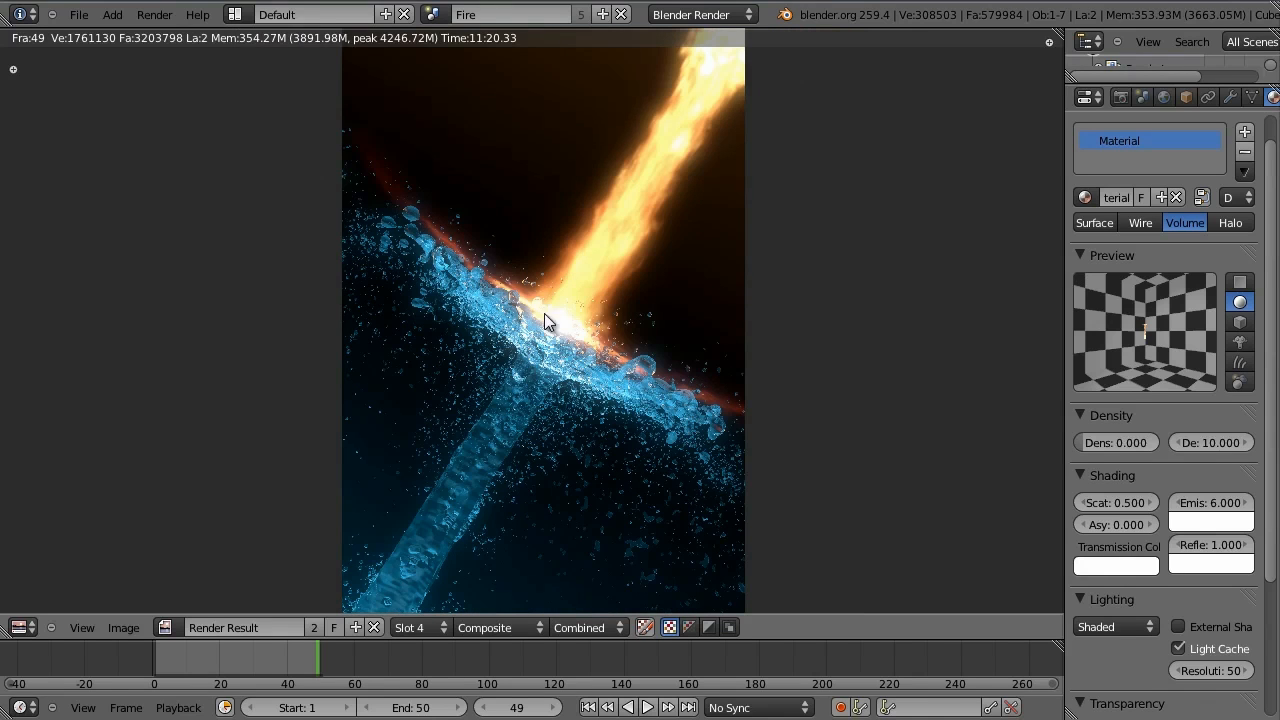
mouse_move(608, 348)
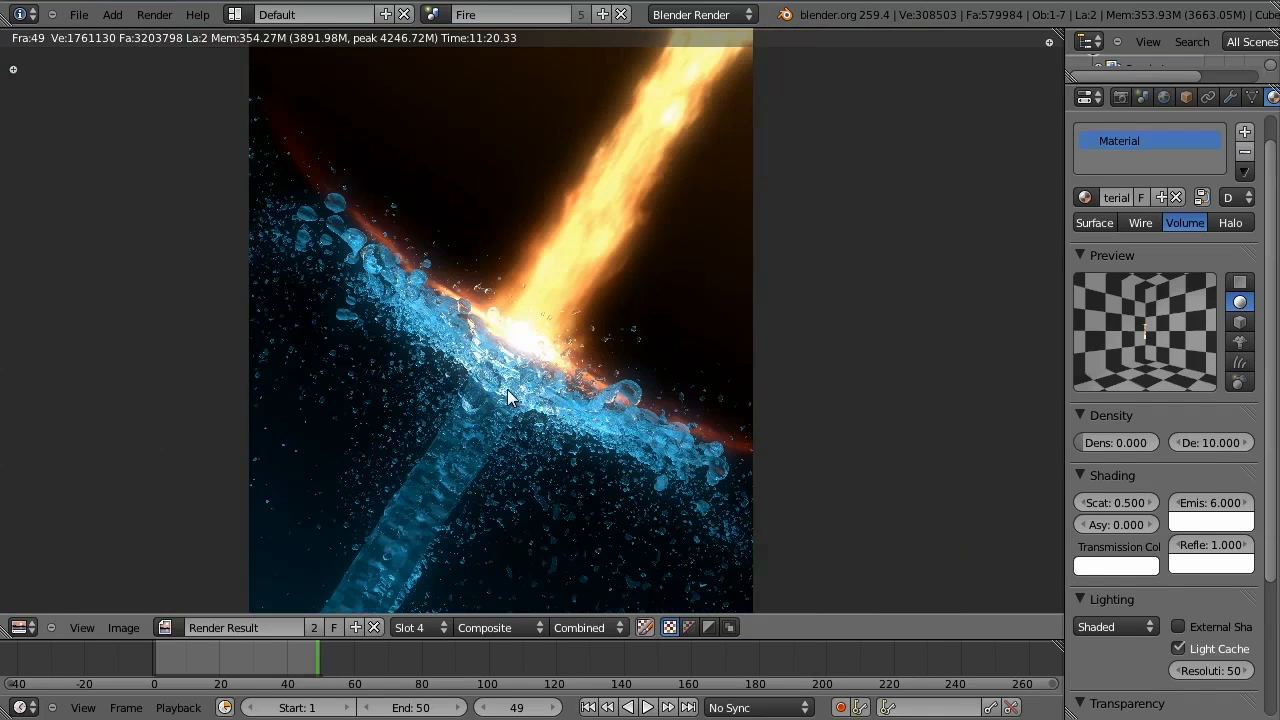
mouse_move(404, 256)
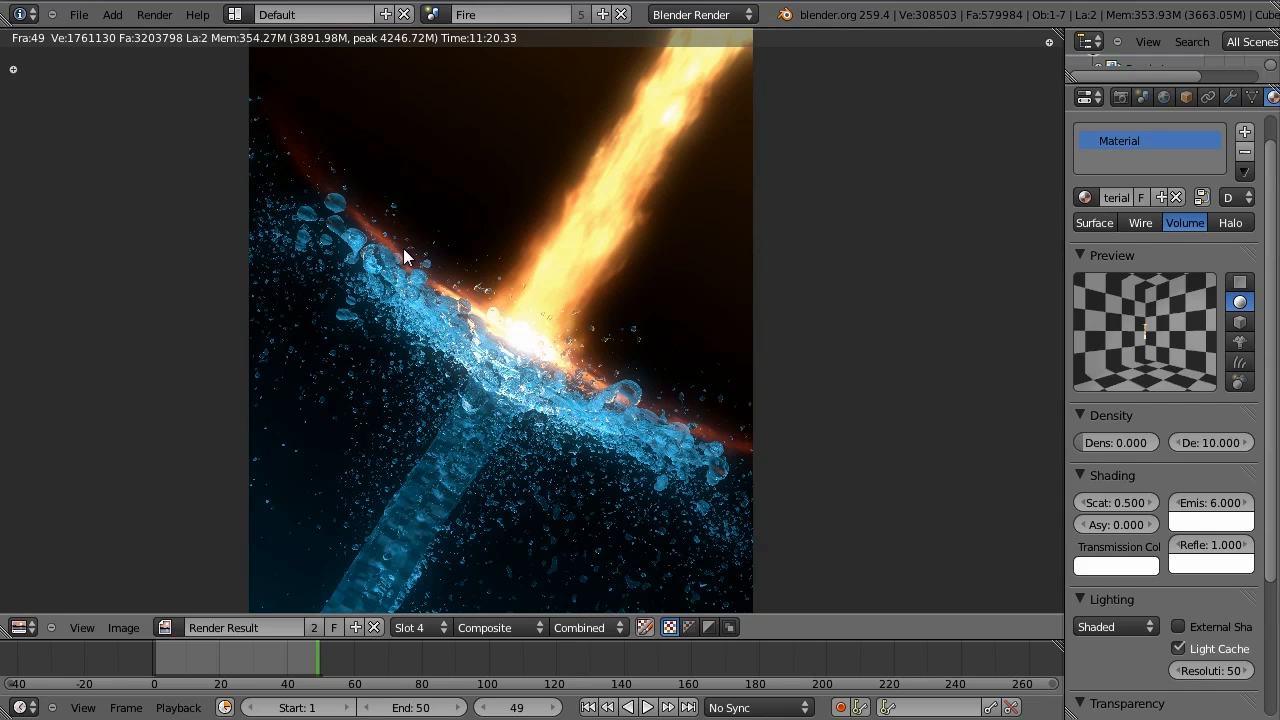
mouse_move(472, 302)
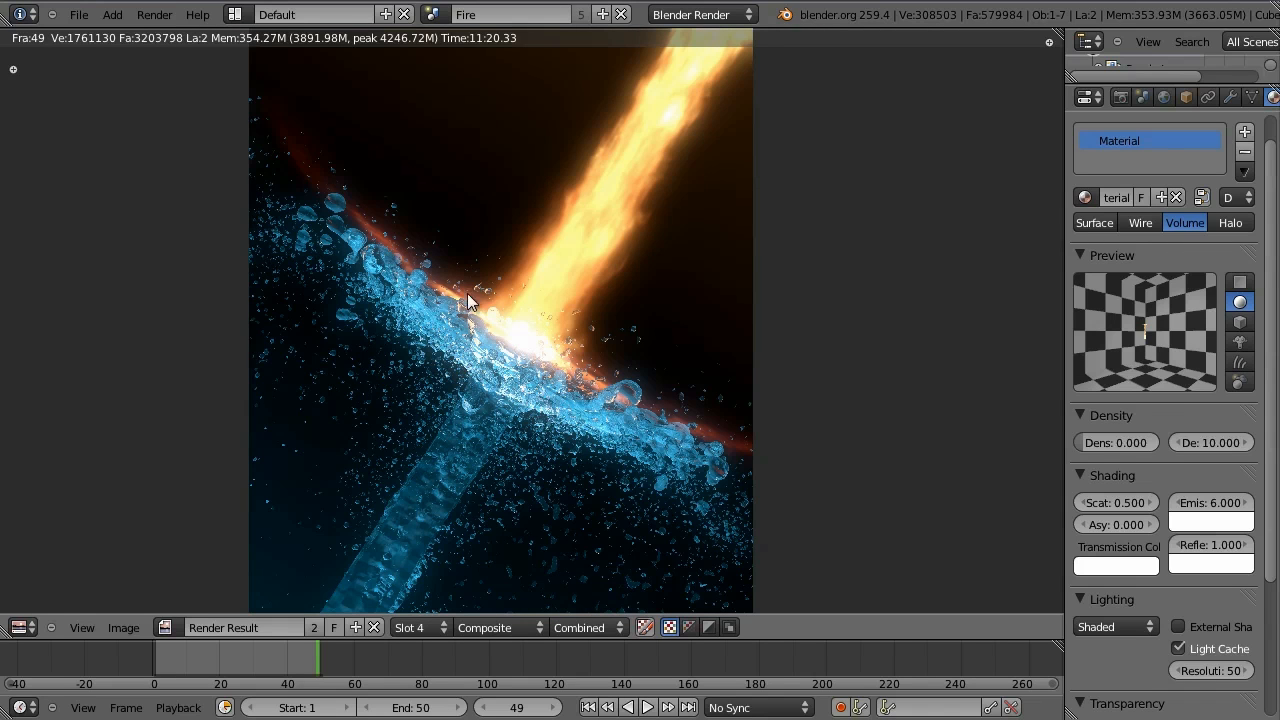
mouse_move(382, 260)
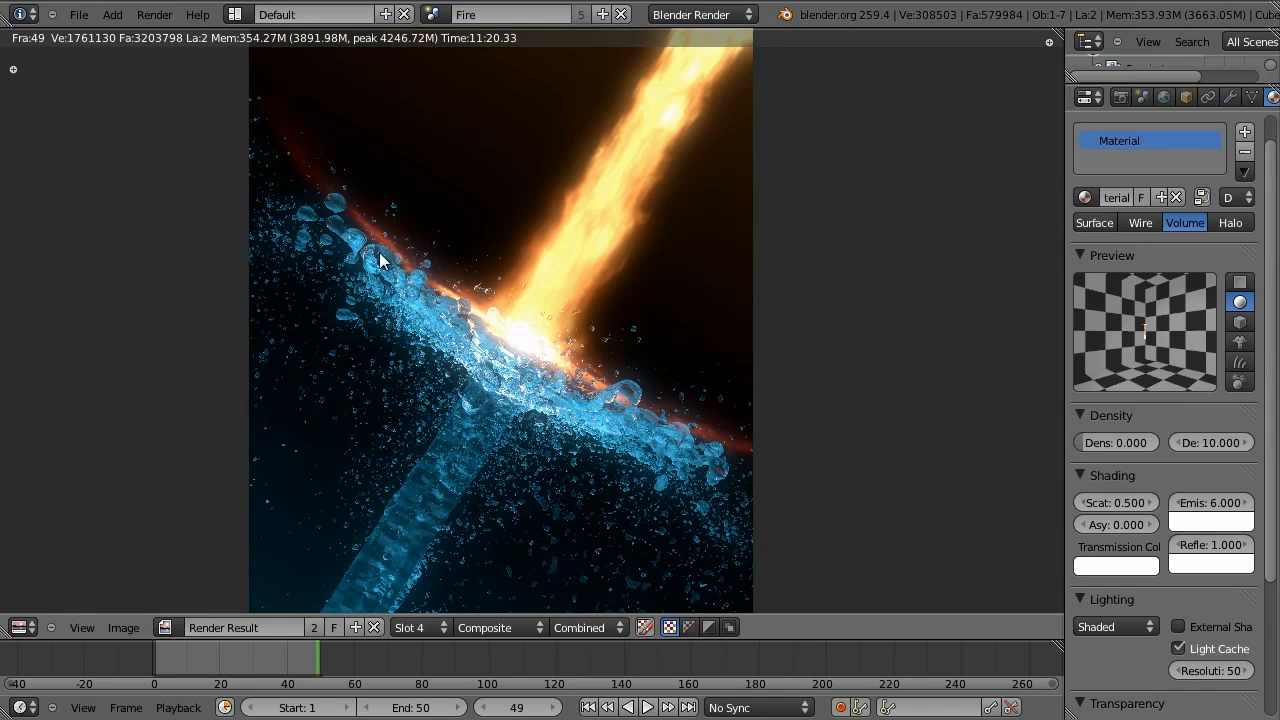
mouse_move(316, 240)
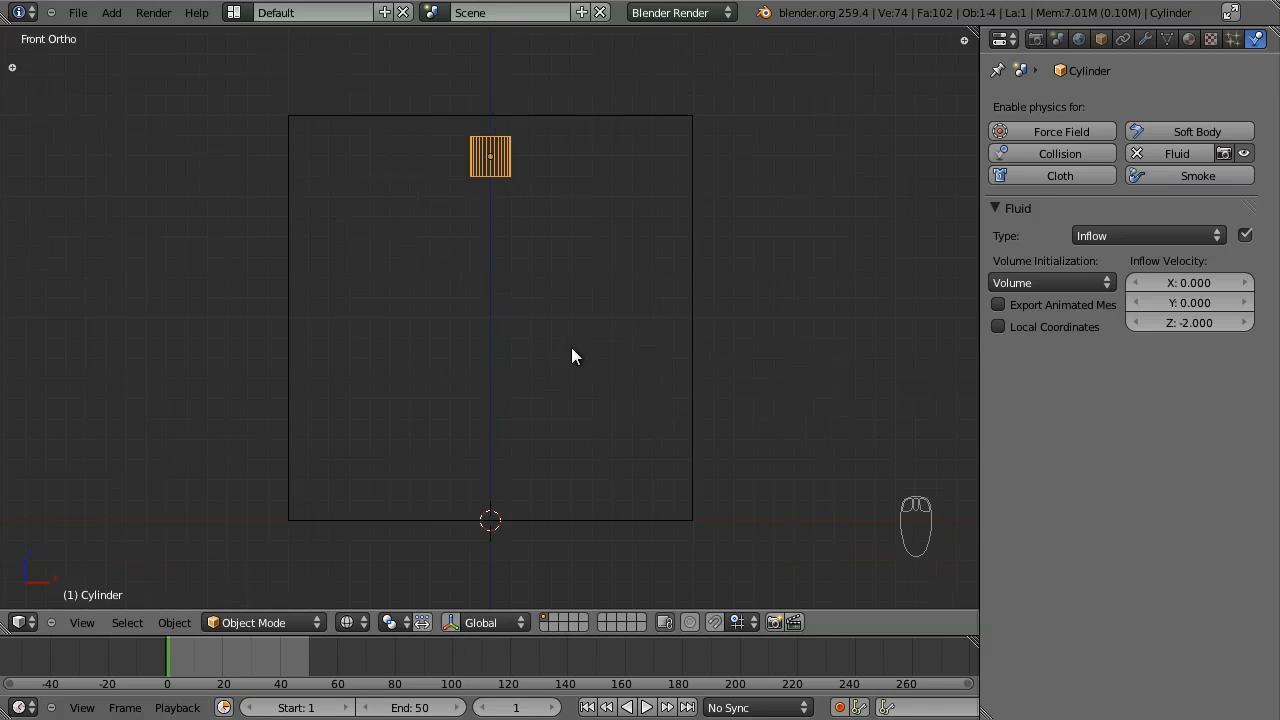
Add a UV sphere, delete its lower vertices to leave a shallow dome under the cylinder.
key(shift+a)
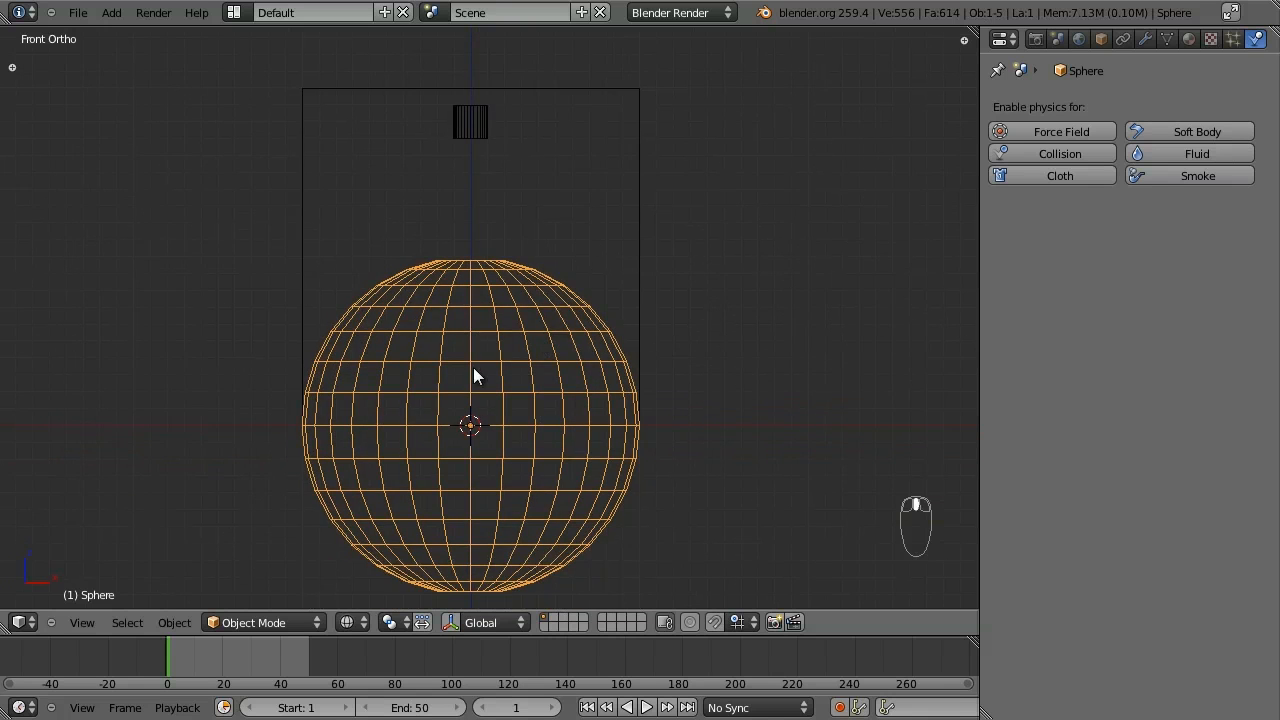
key(Tab)
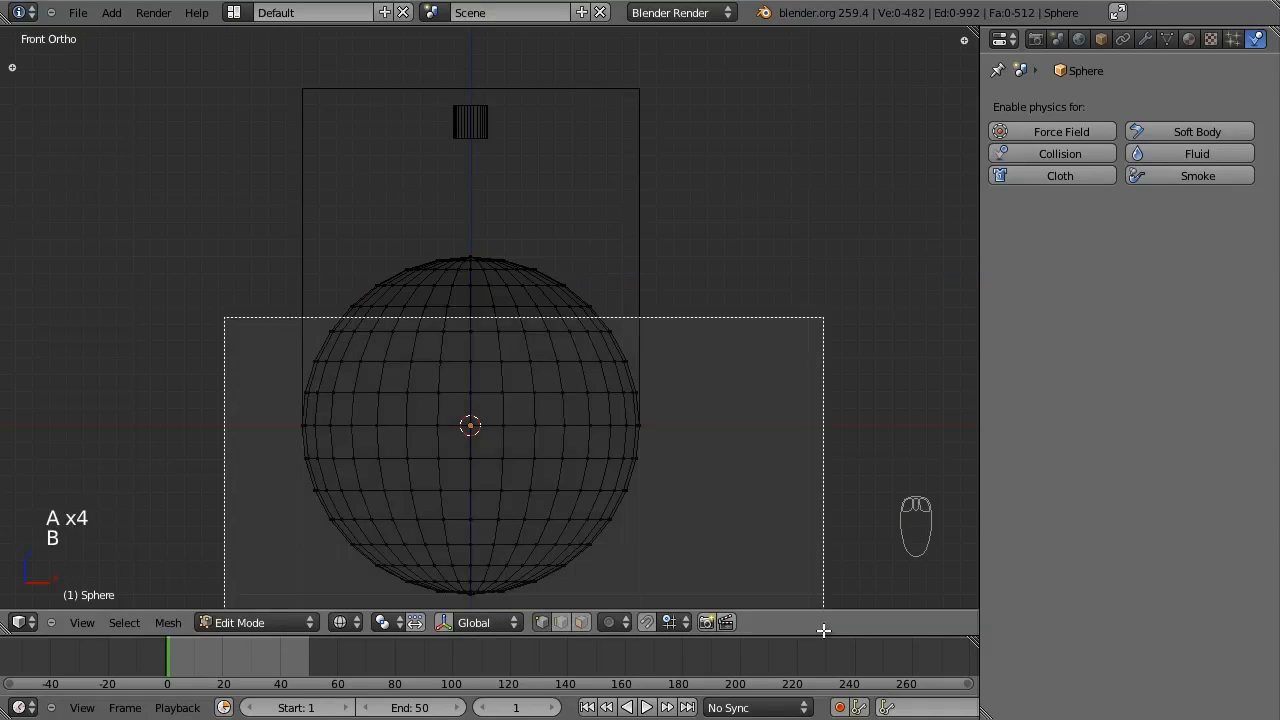
key(x)
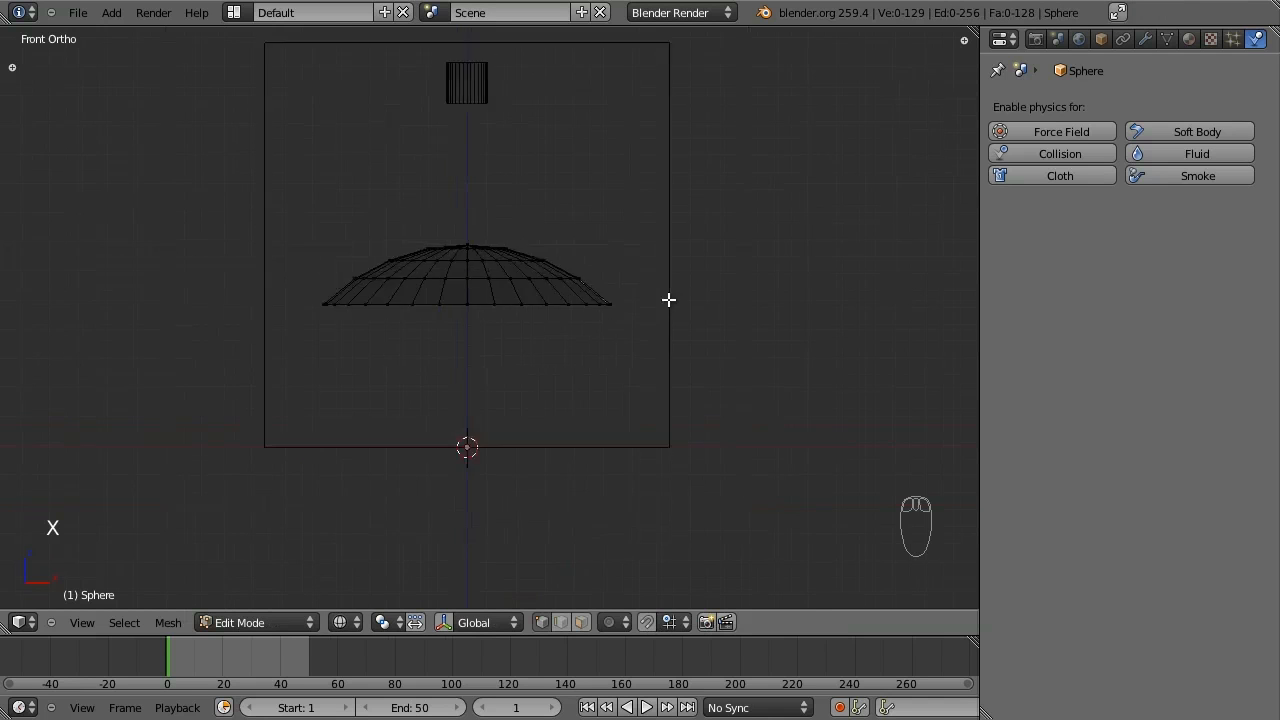
key(Tab)
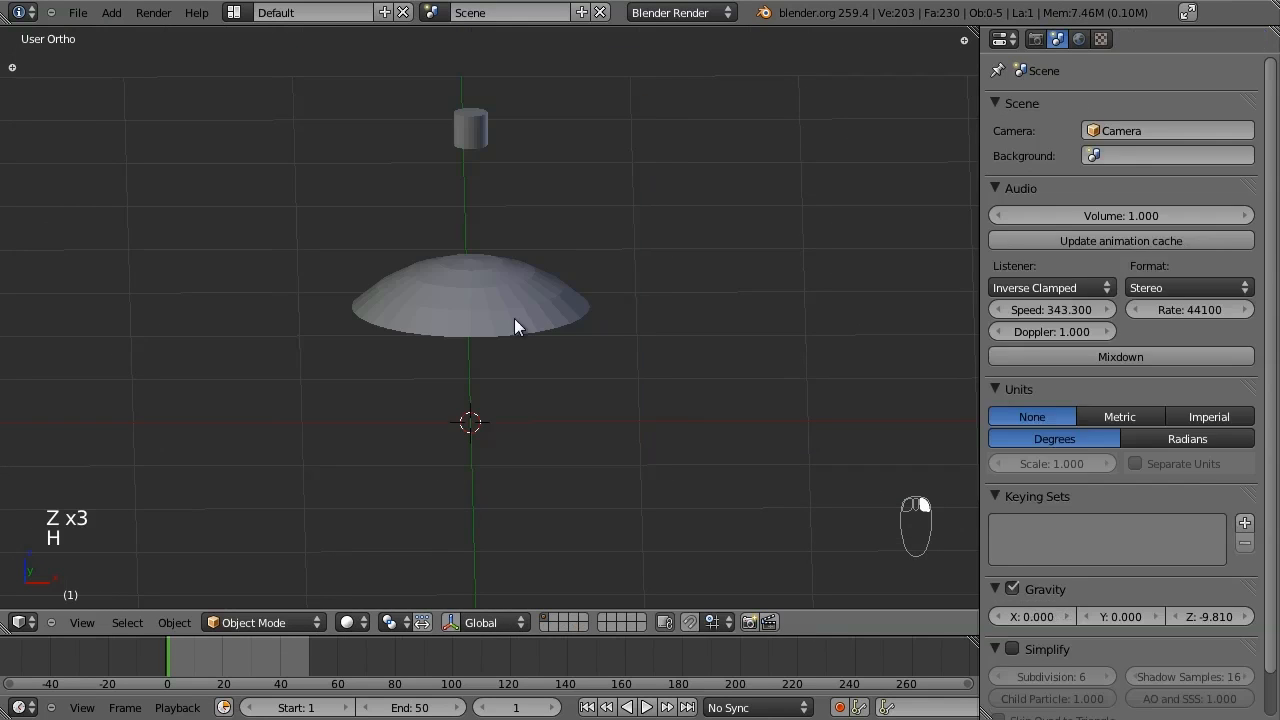
click(1256, 38)
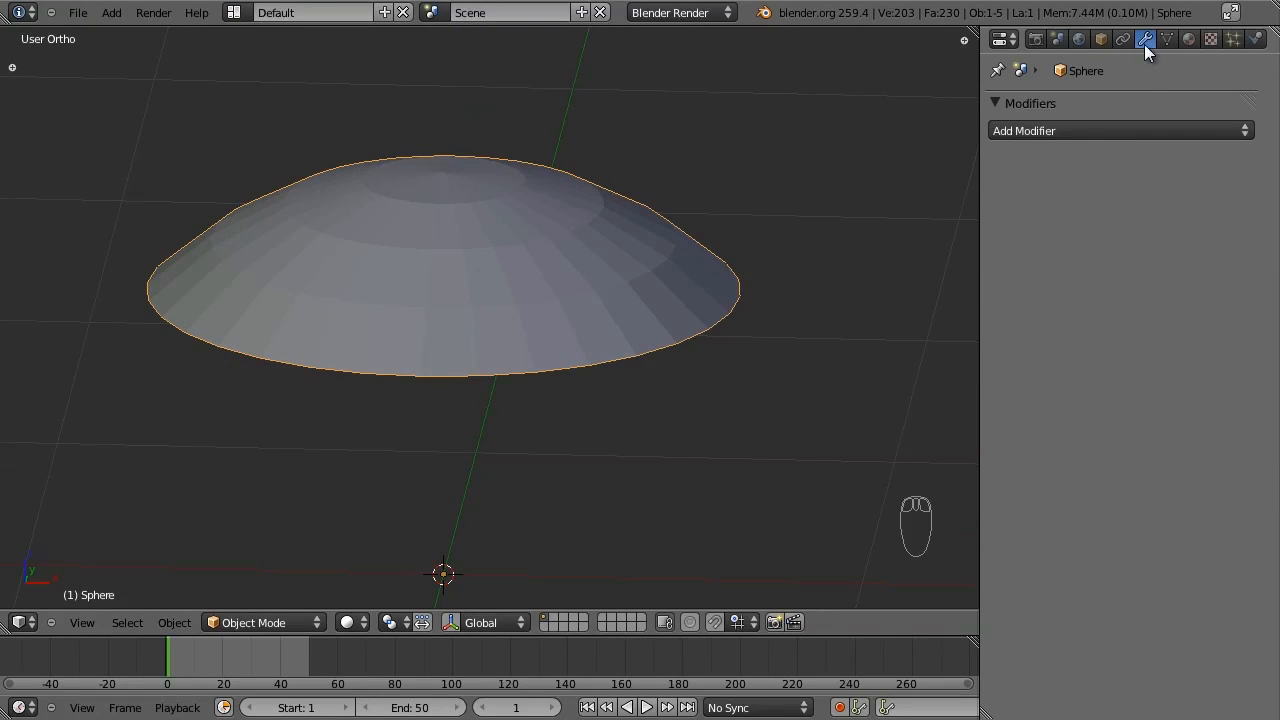
Add Subdivision Surface and Solidify modifiers to the dome with thickness 0.1.
click(1120, 130)
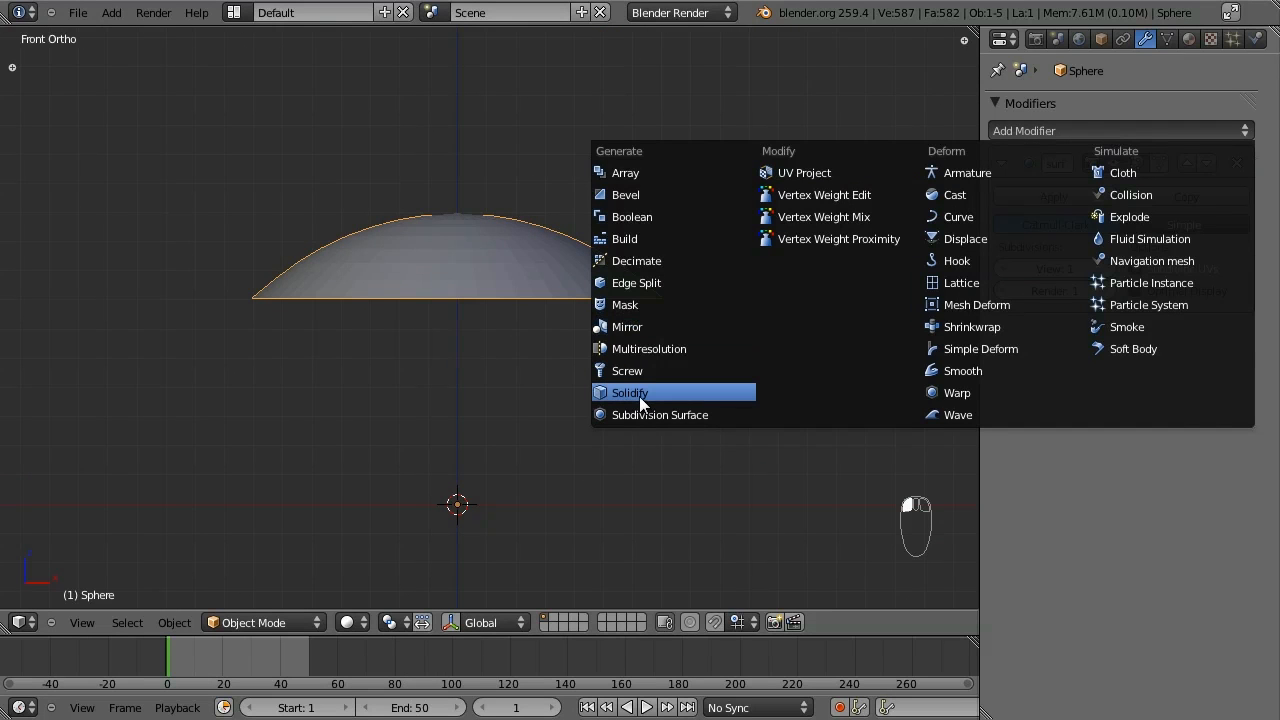
click(628, 392)
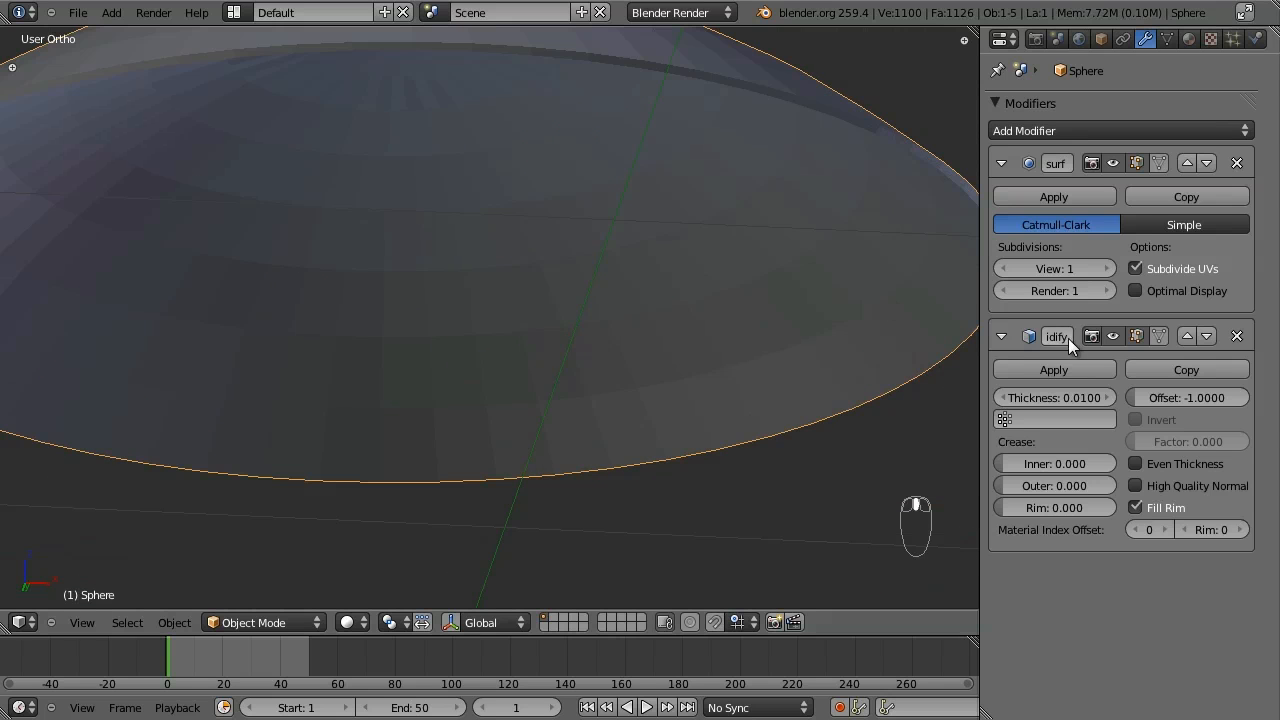
drag(1030, 396, 1090, 396)
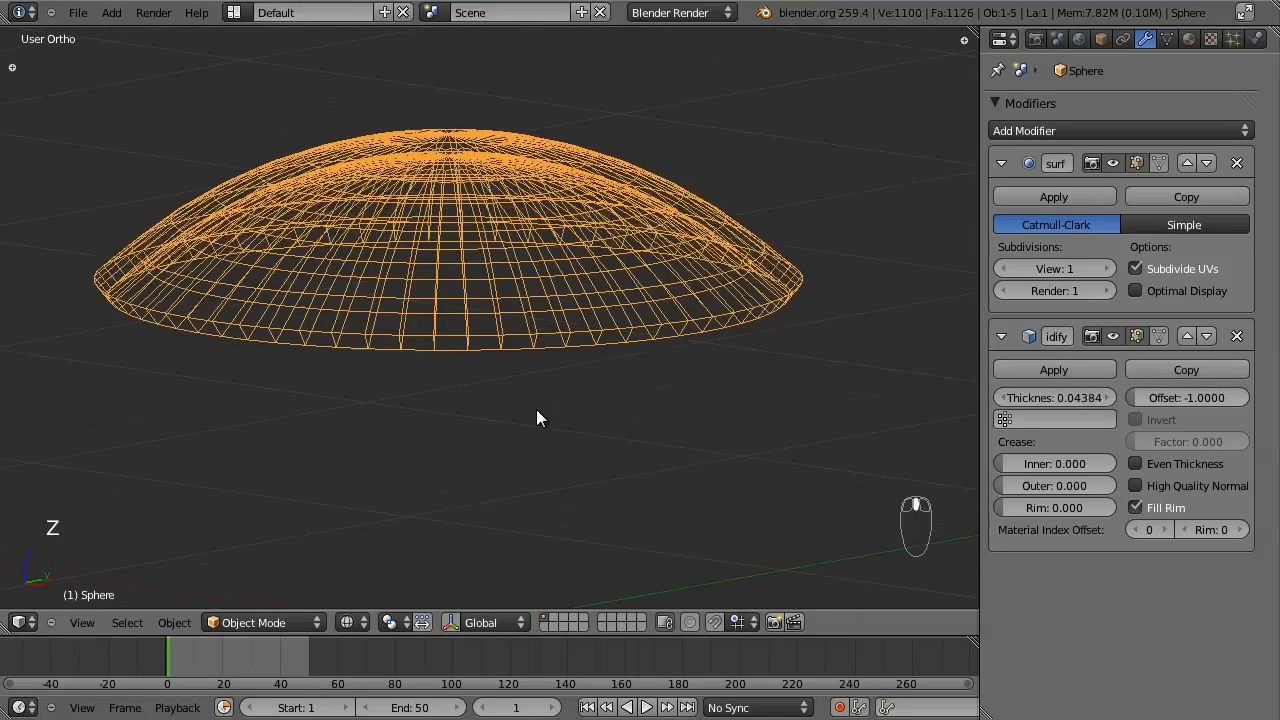
scroll(up, 3)
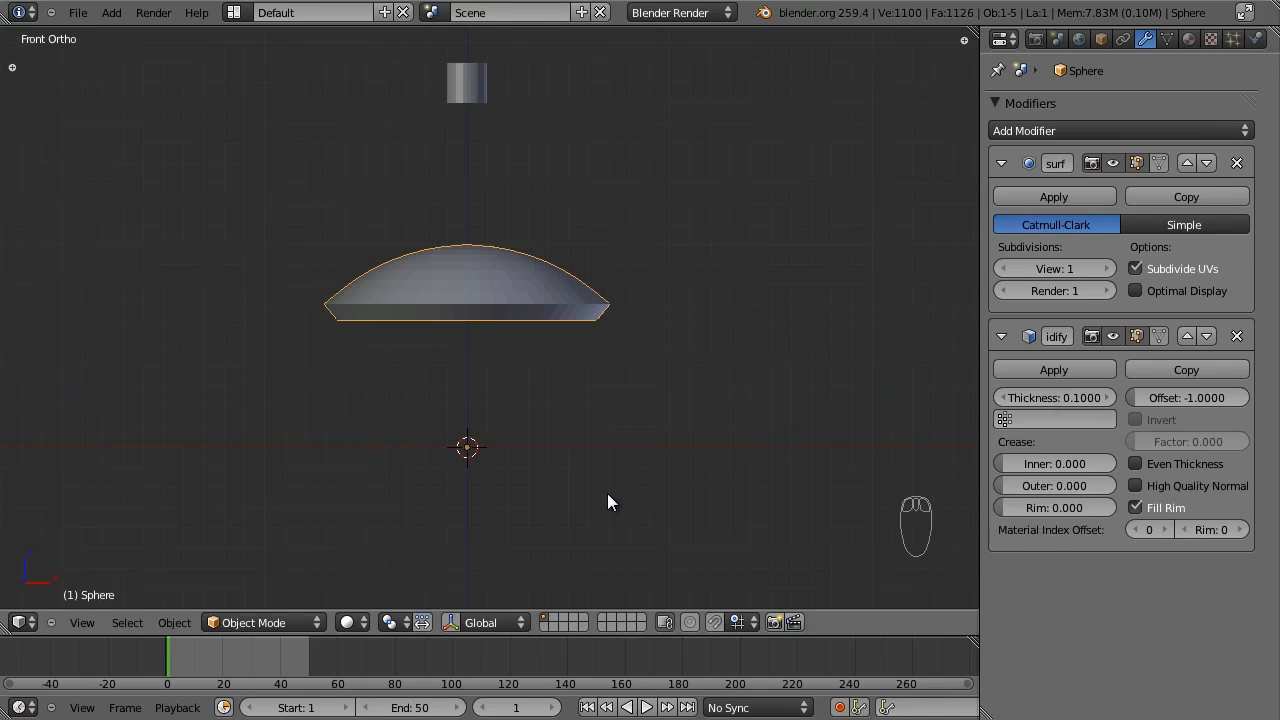
key(ctrl+alt+shift+c)
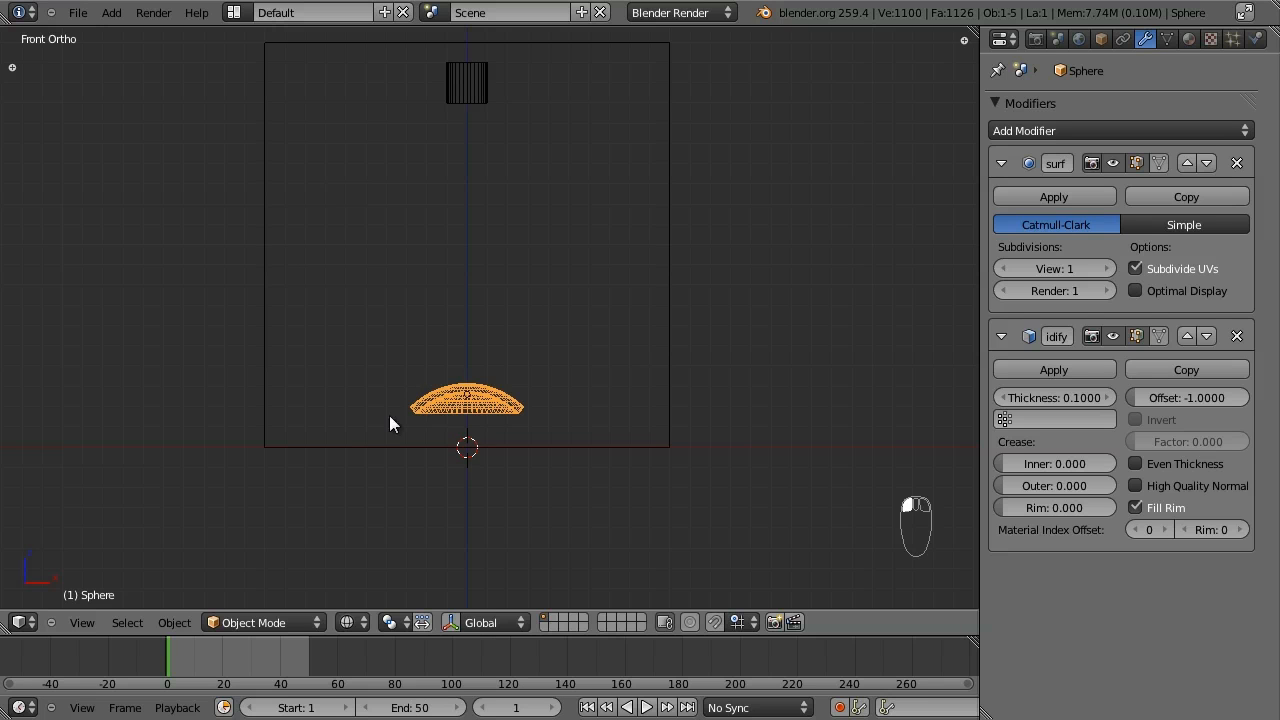
mouse_move(512, 396)
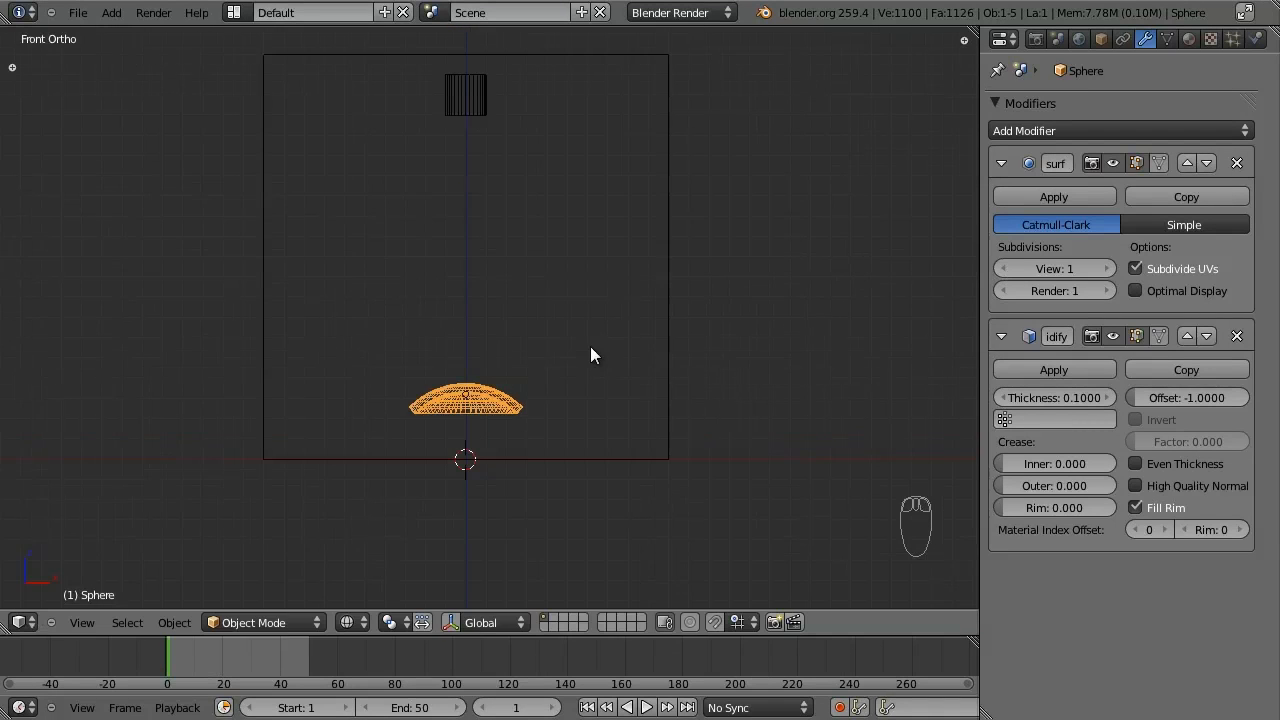
Scale the dome to 0.9 near the domain bottom and save the scene.
key(s)
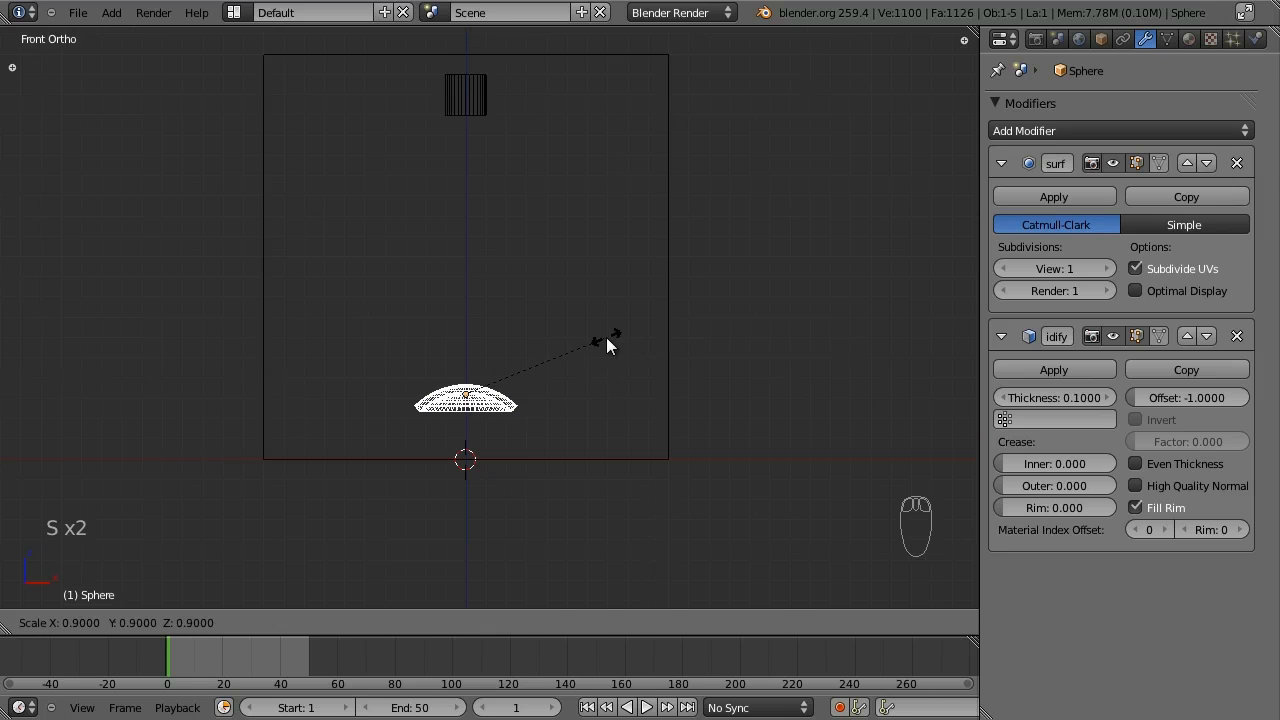
click(504, 280)
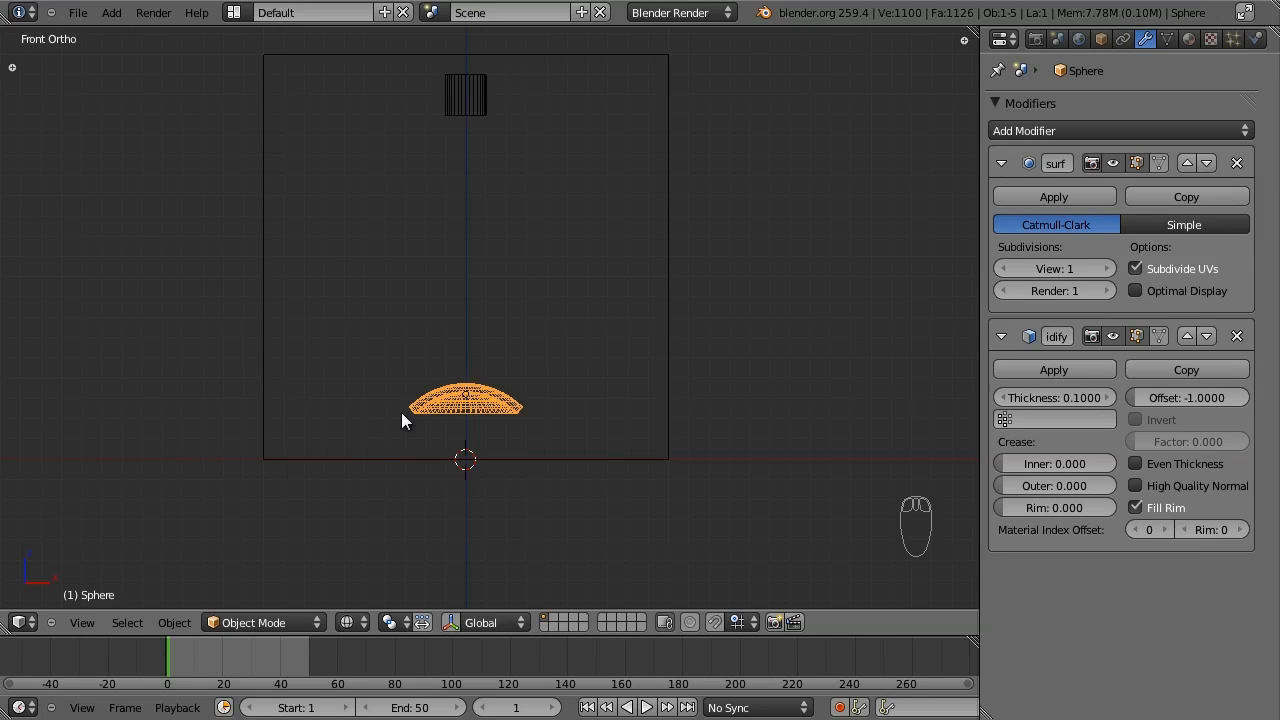
mouse_move(472, 64)
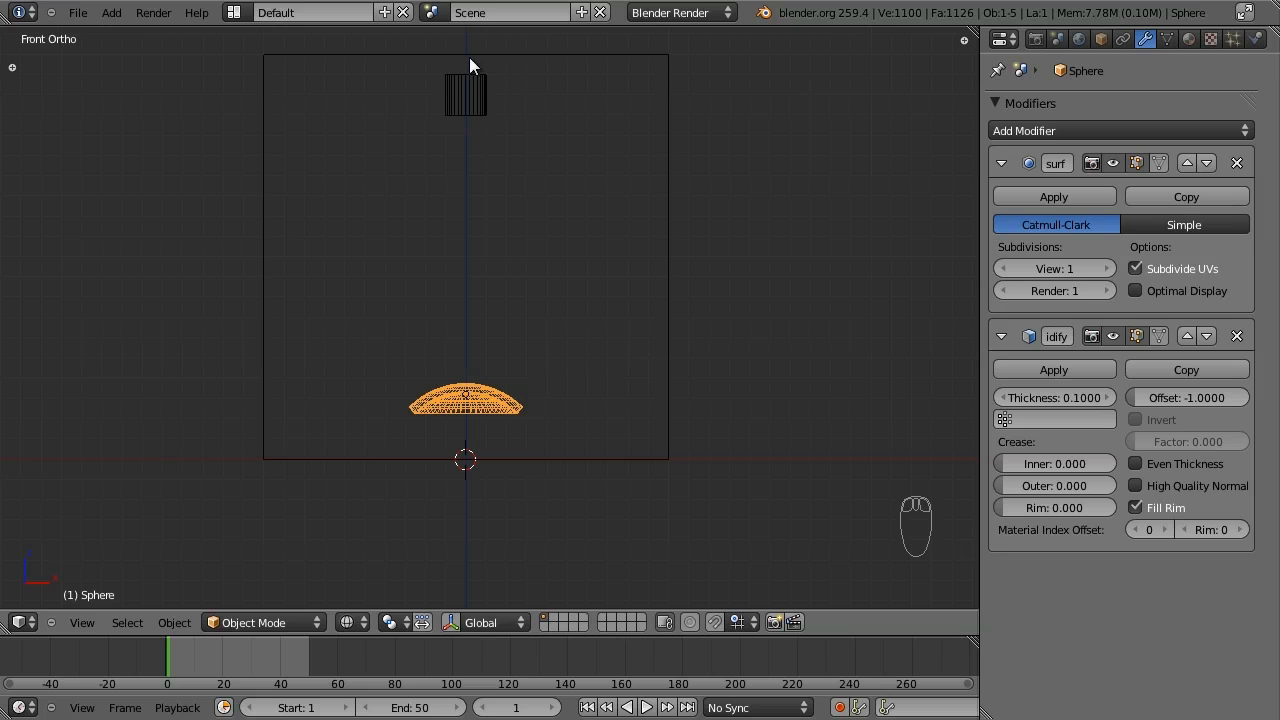
mouse_move(476, 400)
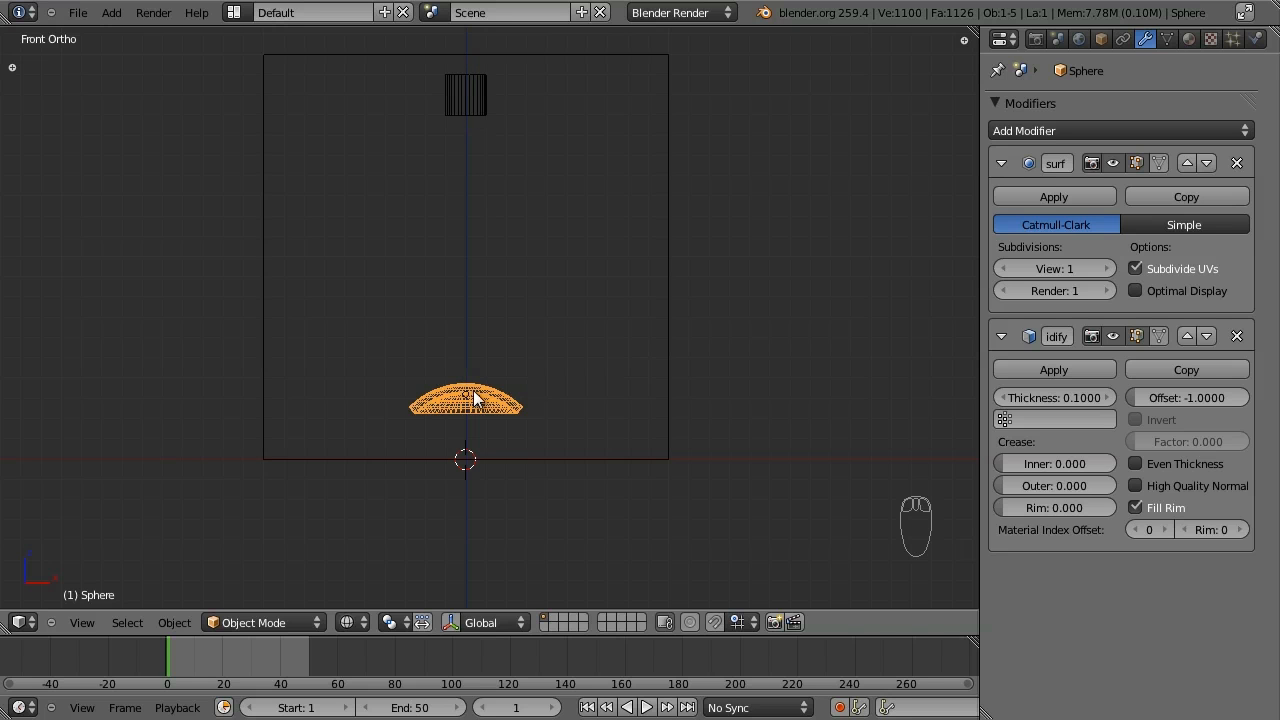
mouse_move(528, 388)
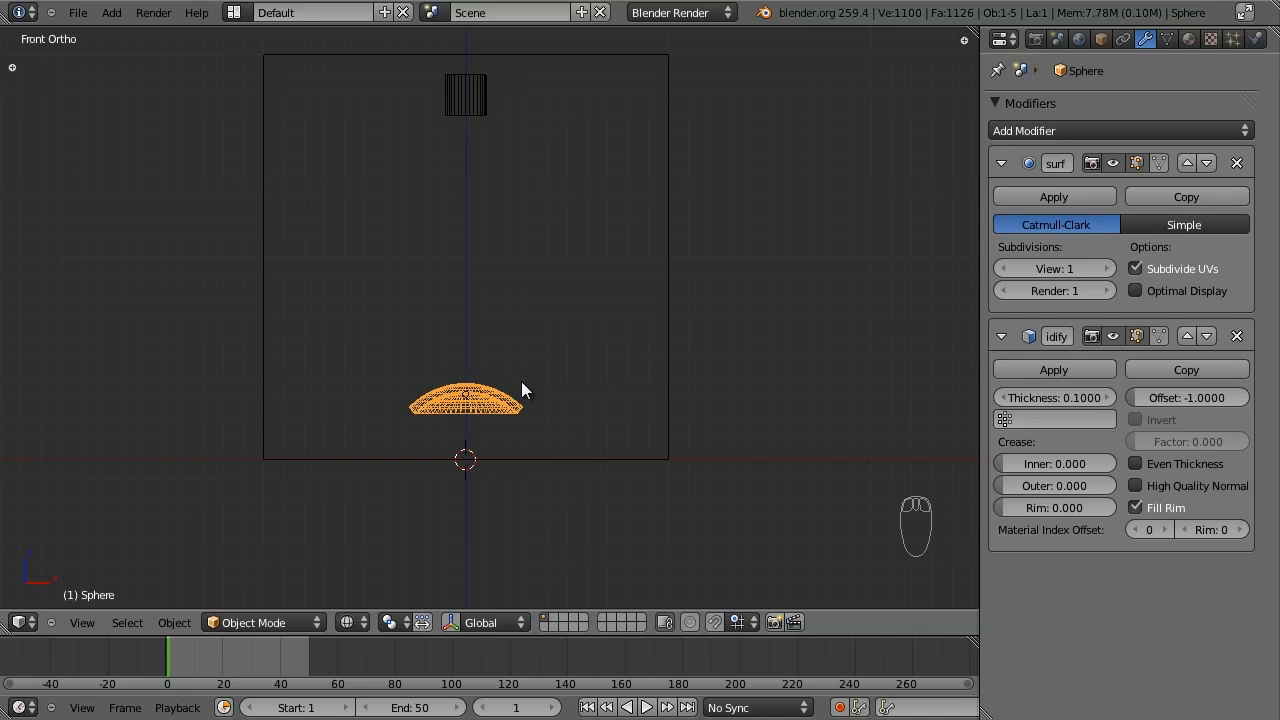
key(s)
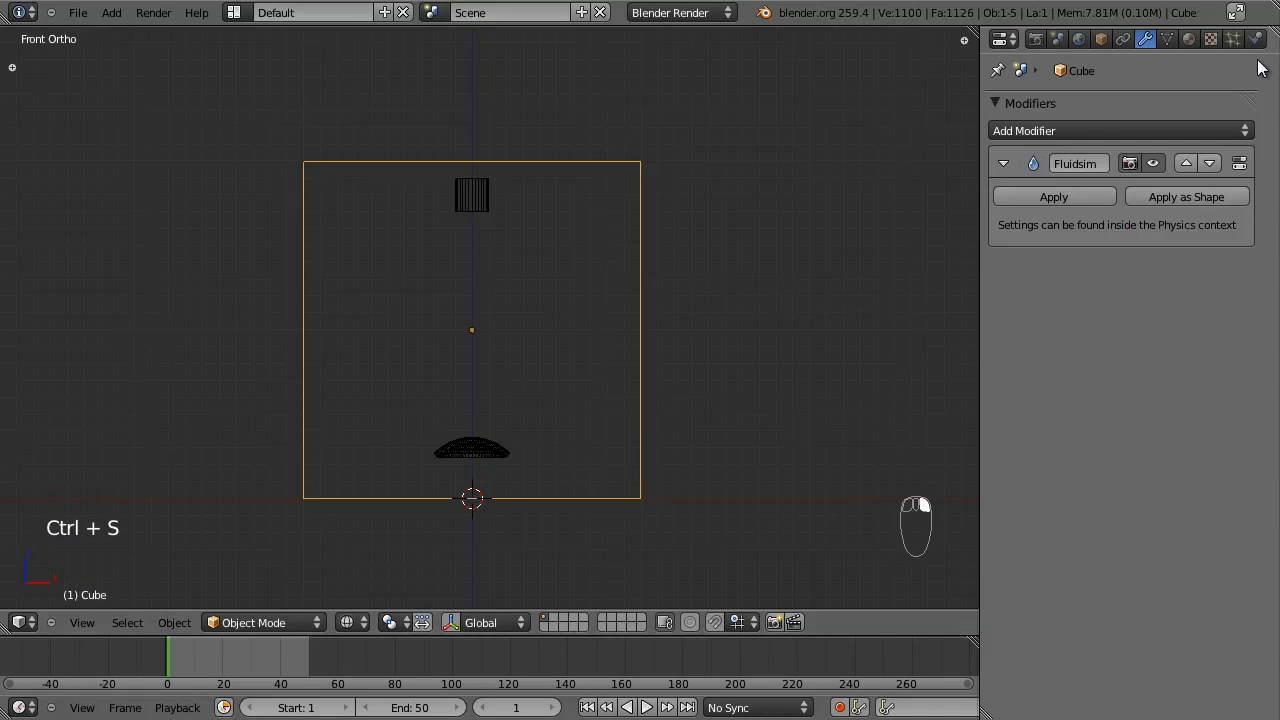
click(1256, 38)
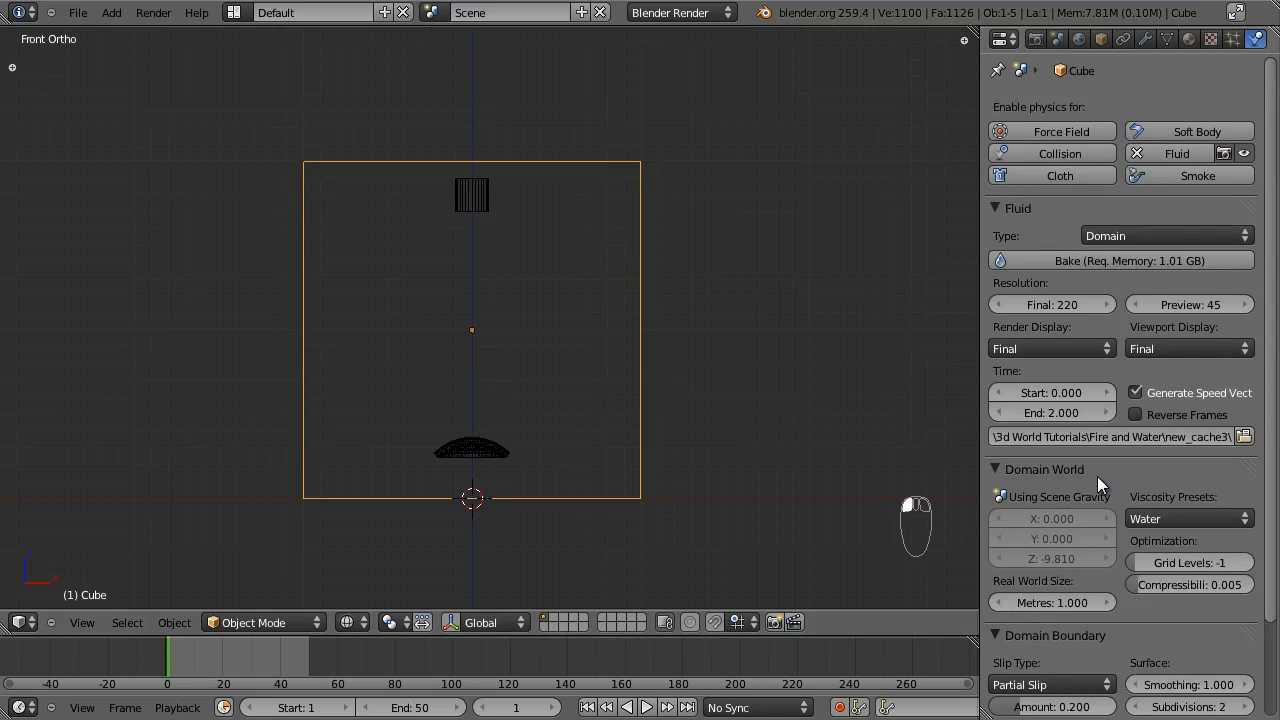
scroll(down, 3)
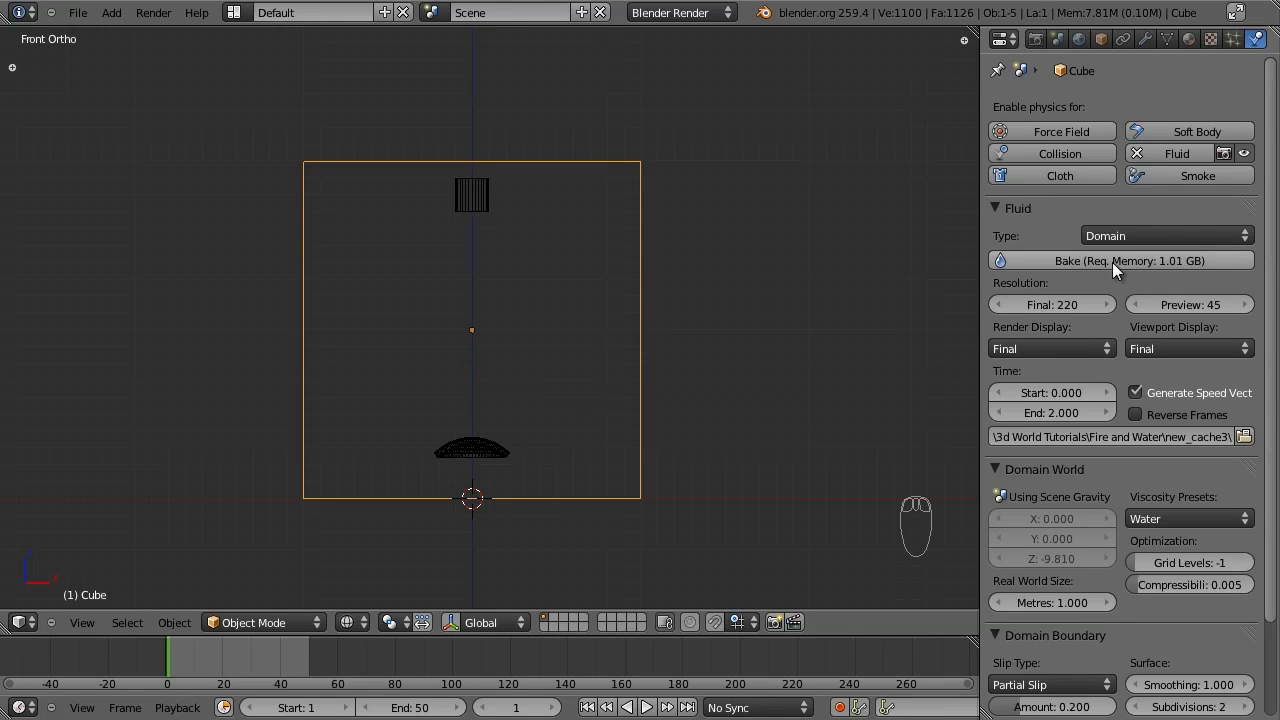
mouse_move(880, 296)
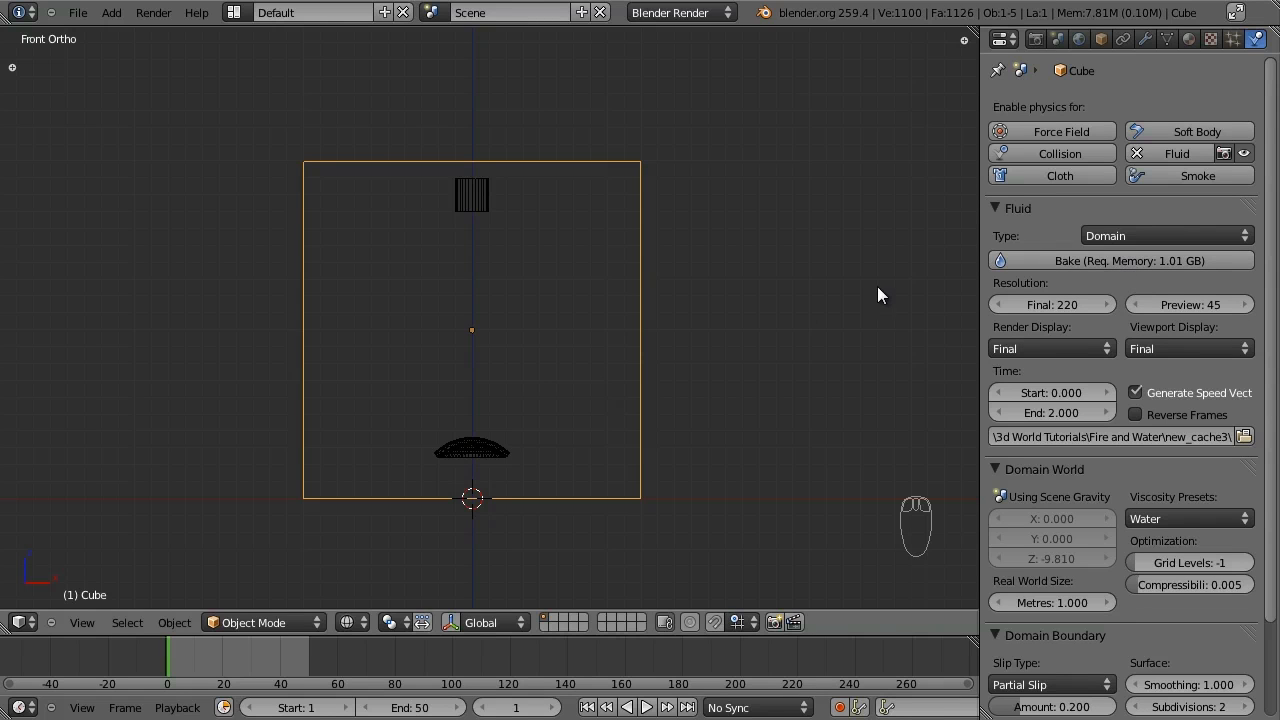
mouse_move(908, 304)
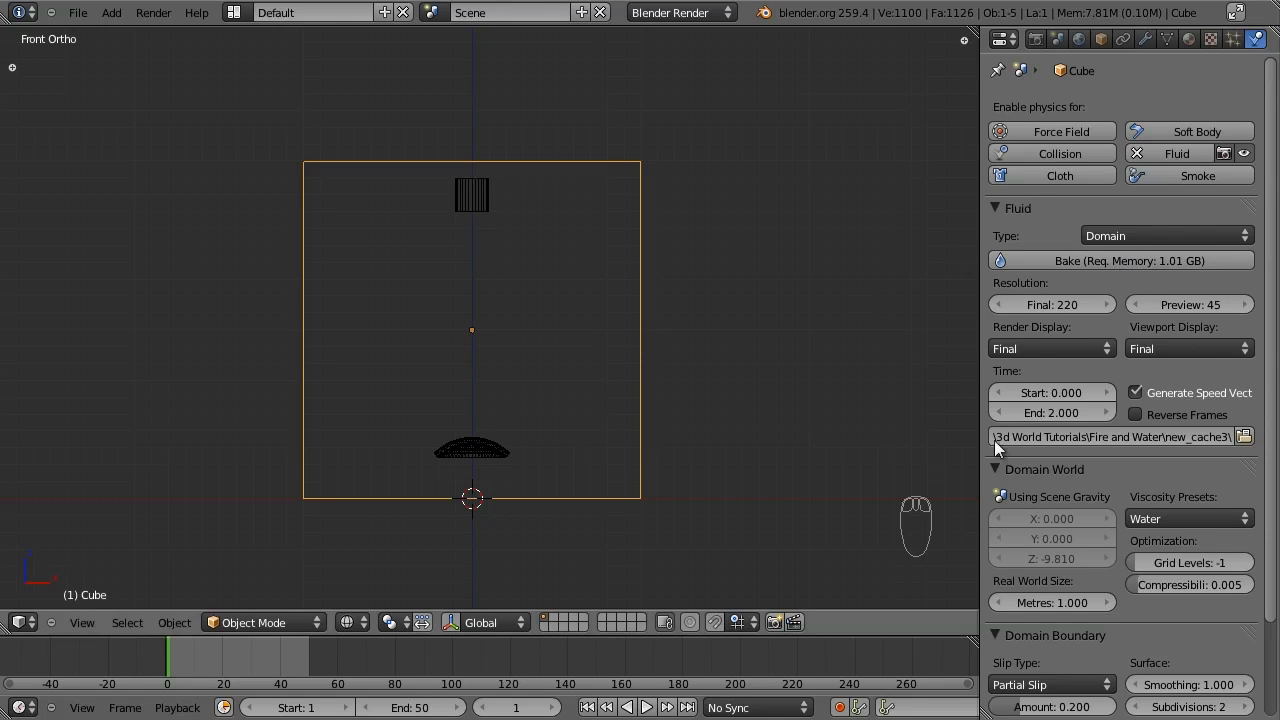
mouse_move(1112, 436)
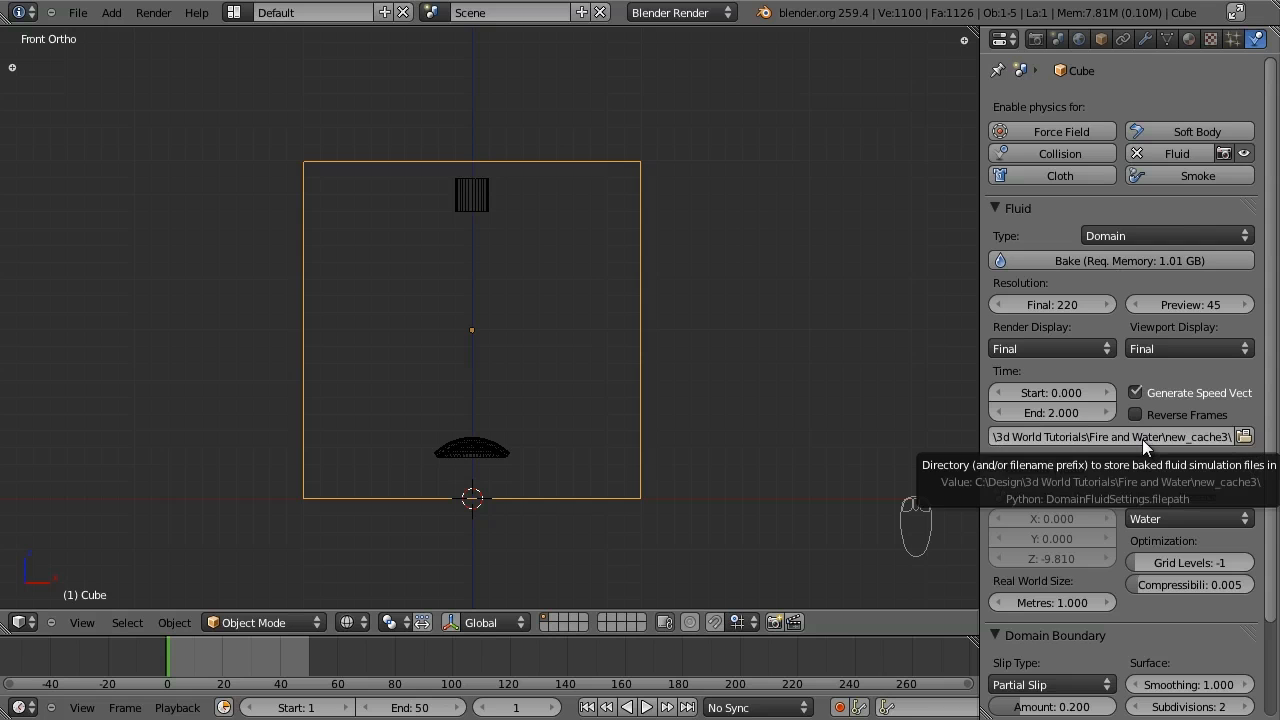
mouse_move(1120, 270)
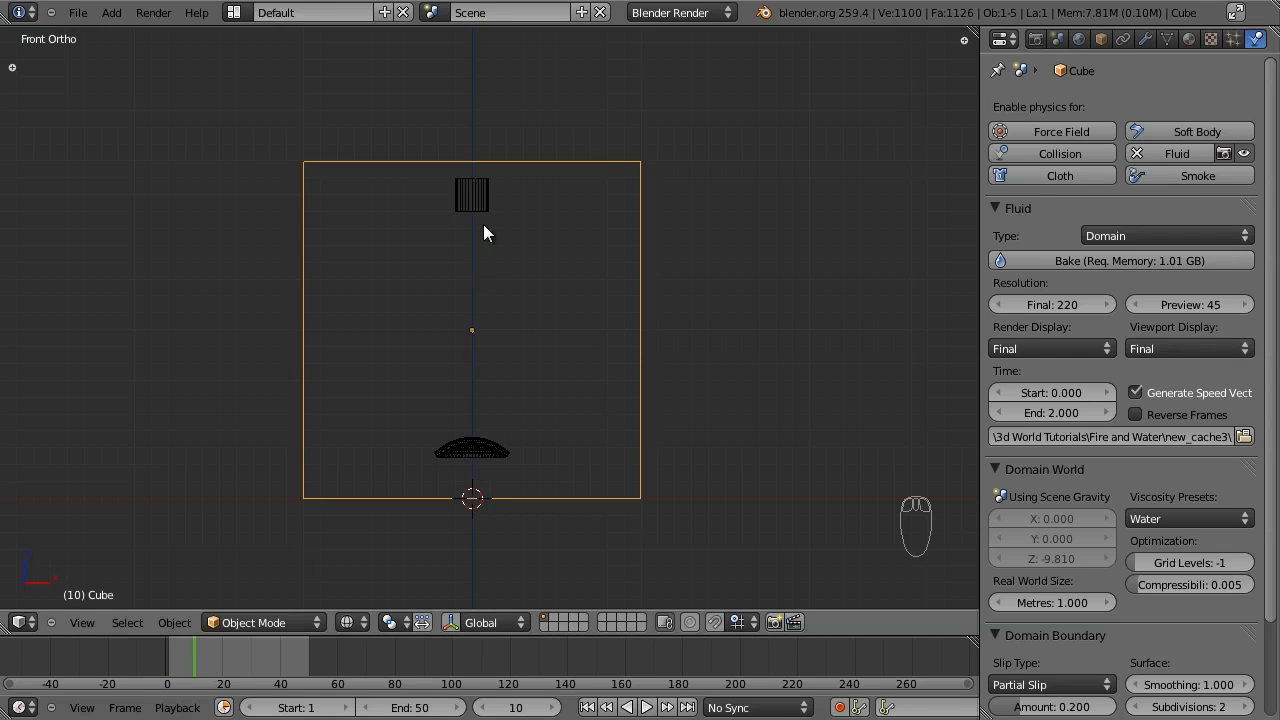
mouse_move(492, 188)
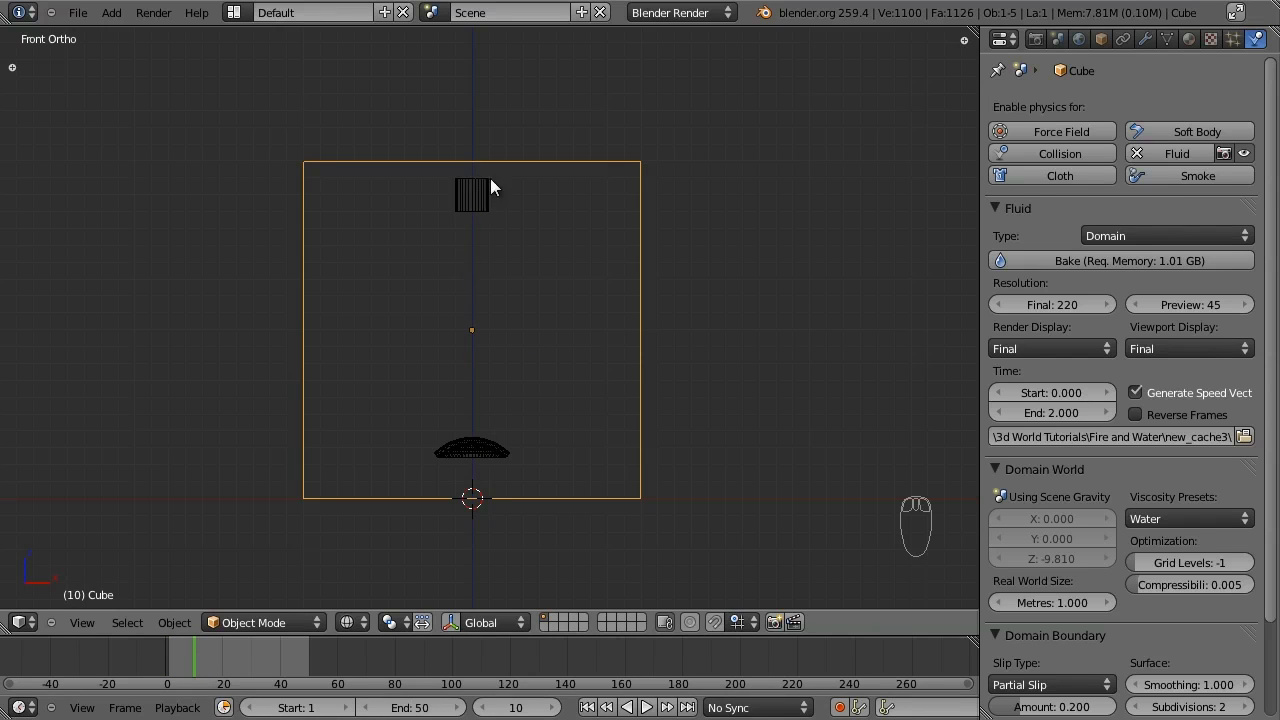
mouse_move(464, 214)
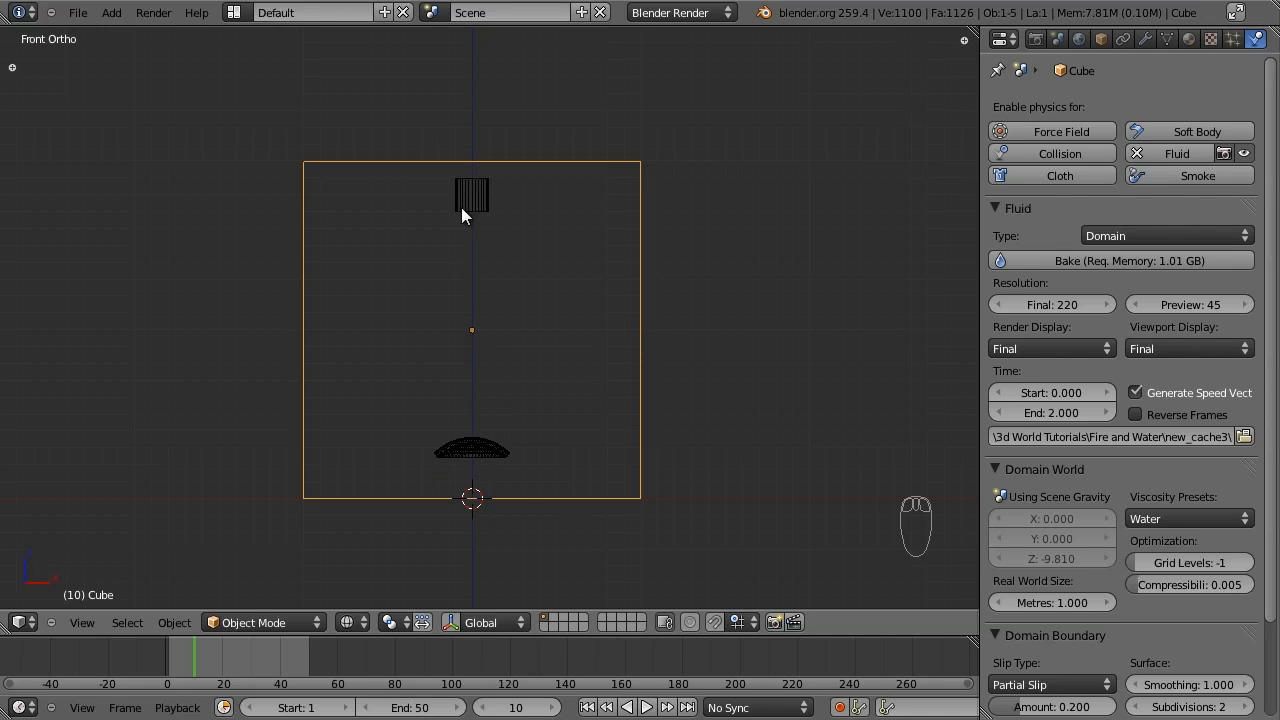
mouse_move(448, 476)
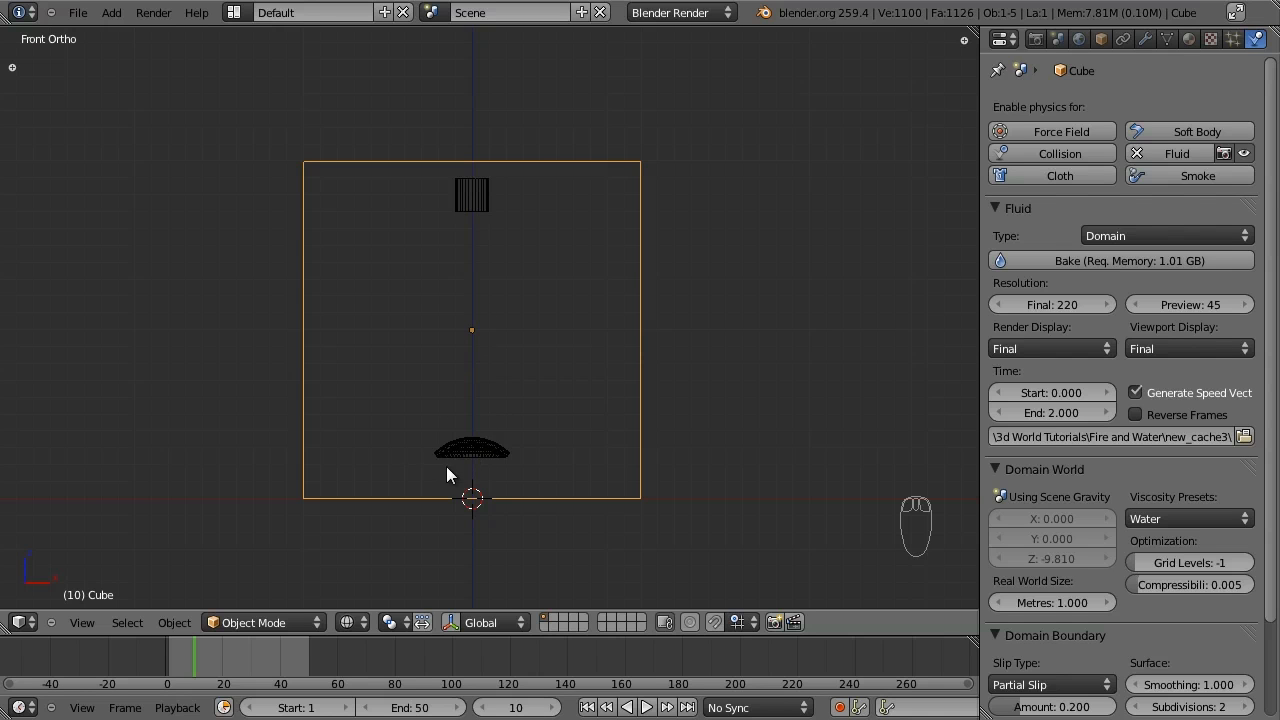
mouse_move(472, 312)
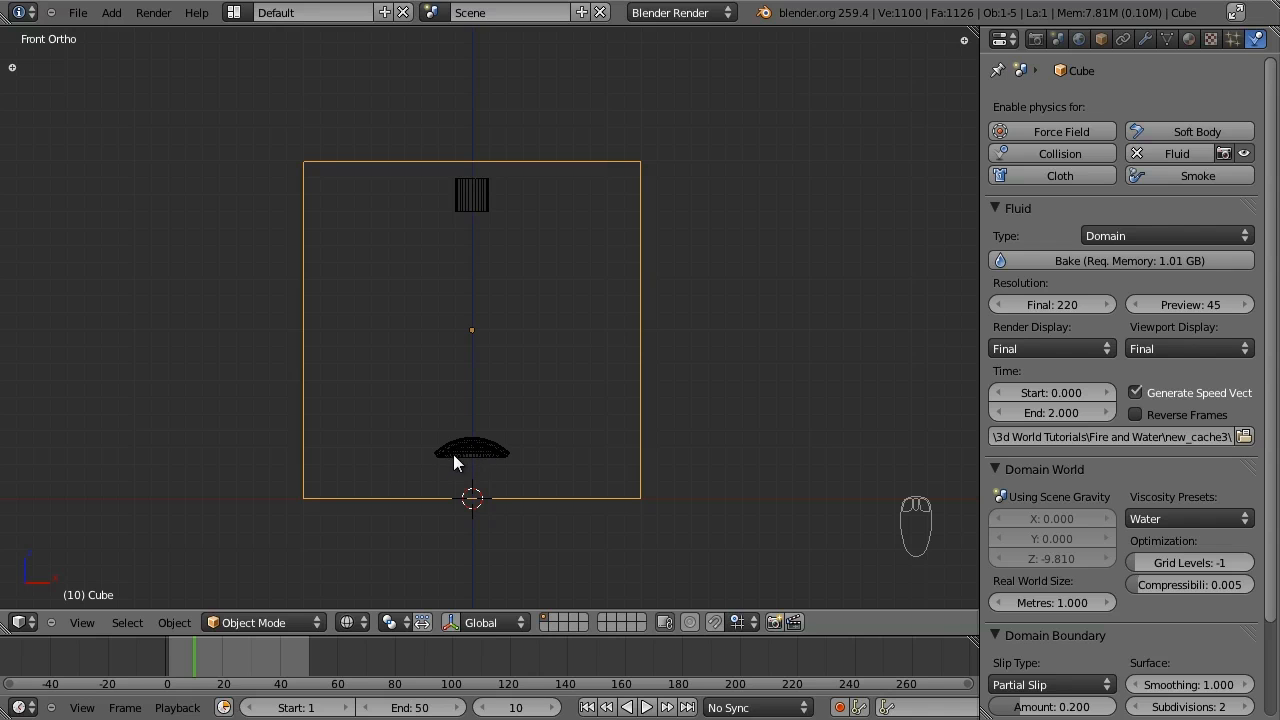
mouse_move(672, 60)
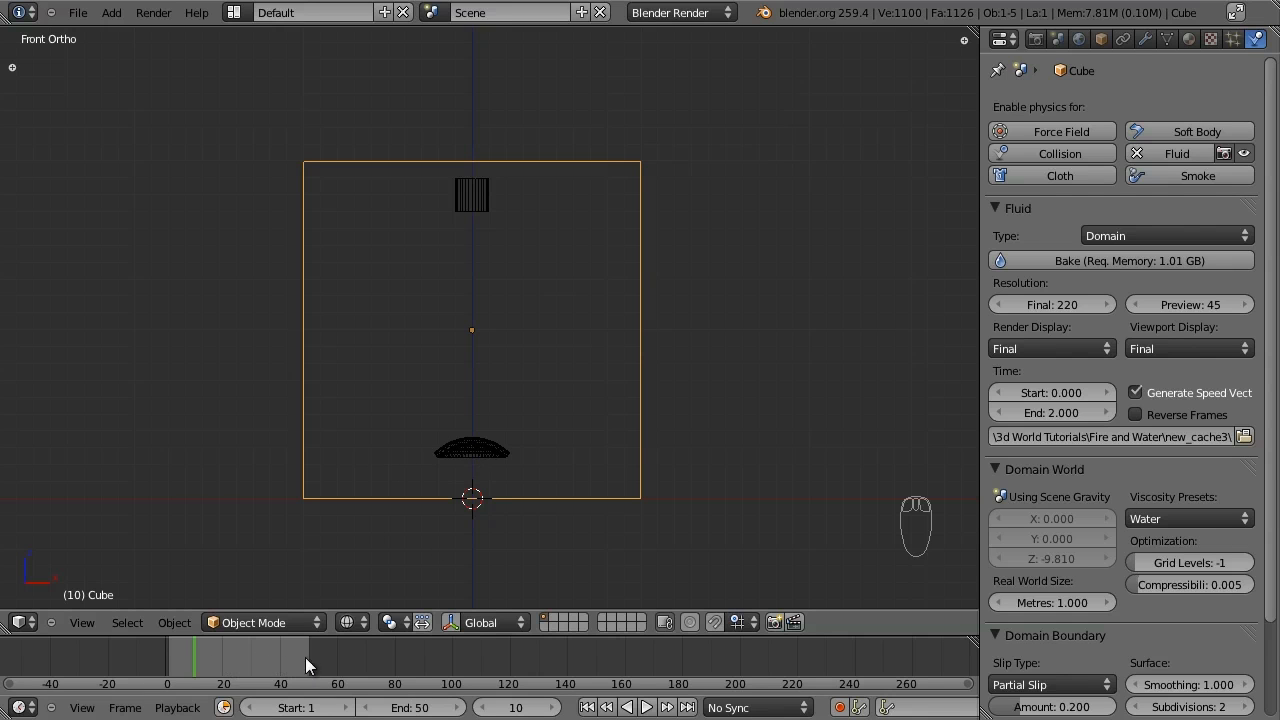
mouse_move(436, 400)
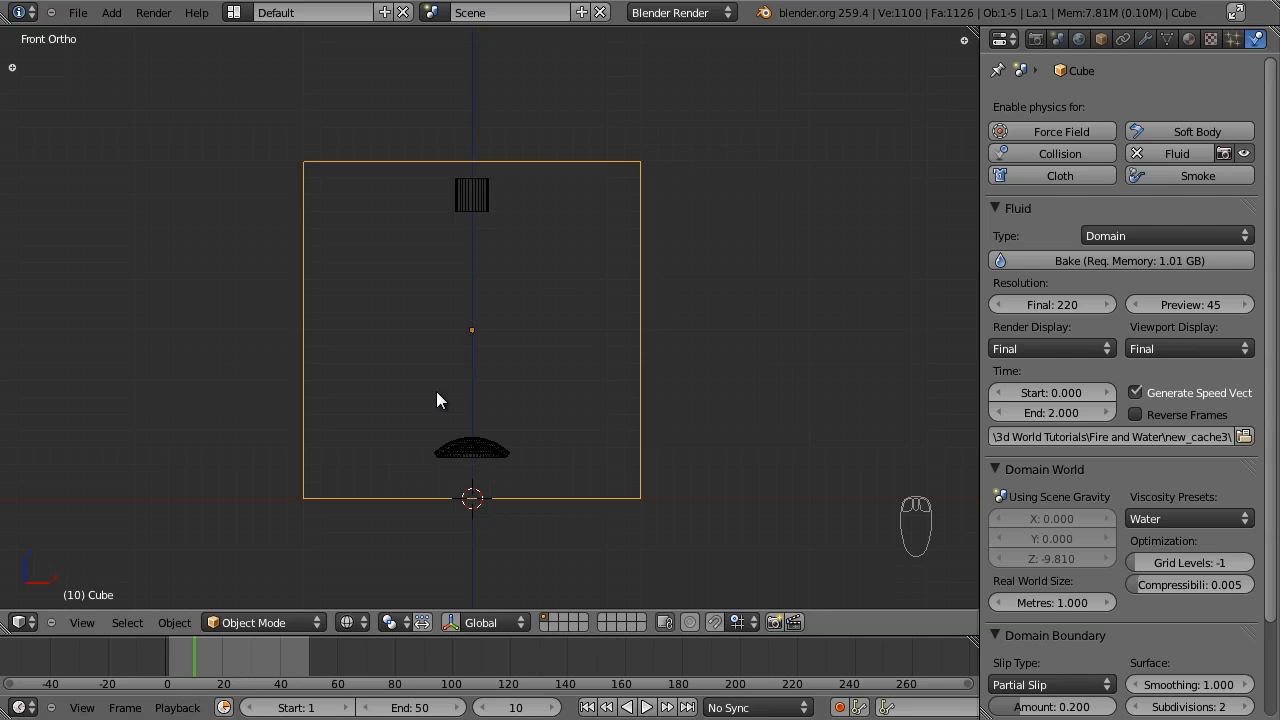
mouse_move(530, 388)
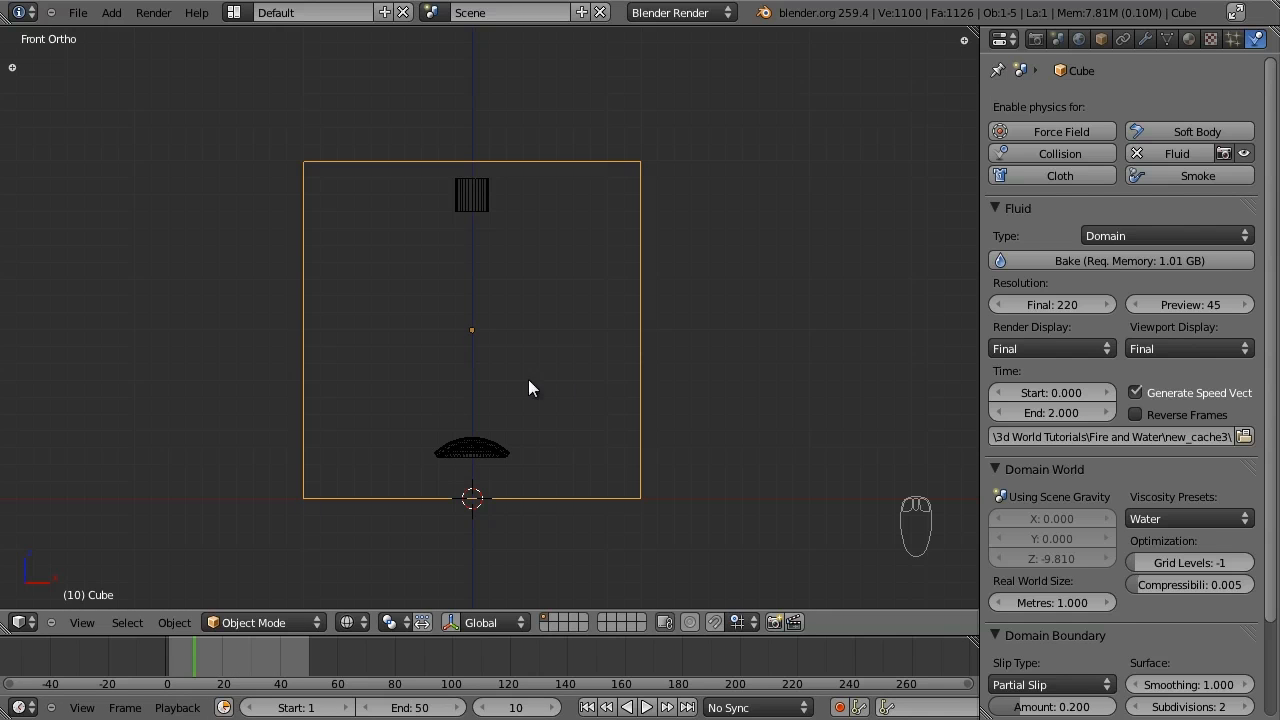
mouse_move(504, 440)
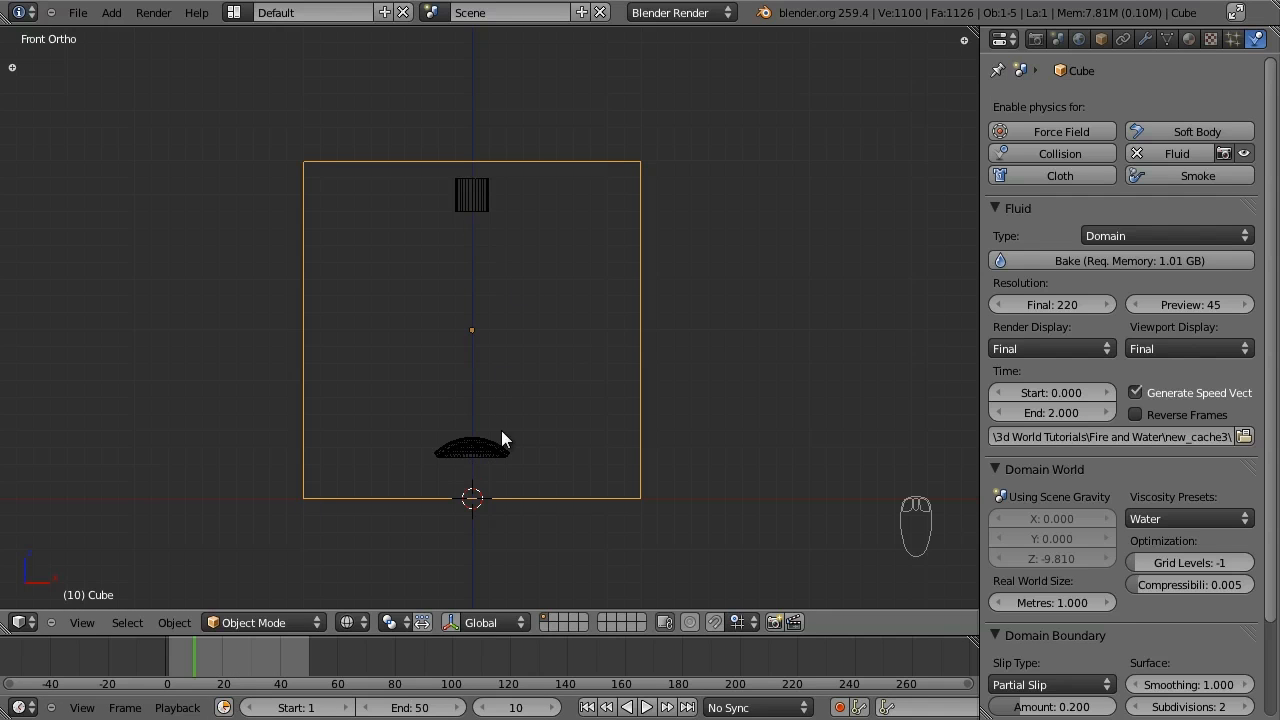
mouse_move(416, 472)
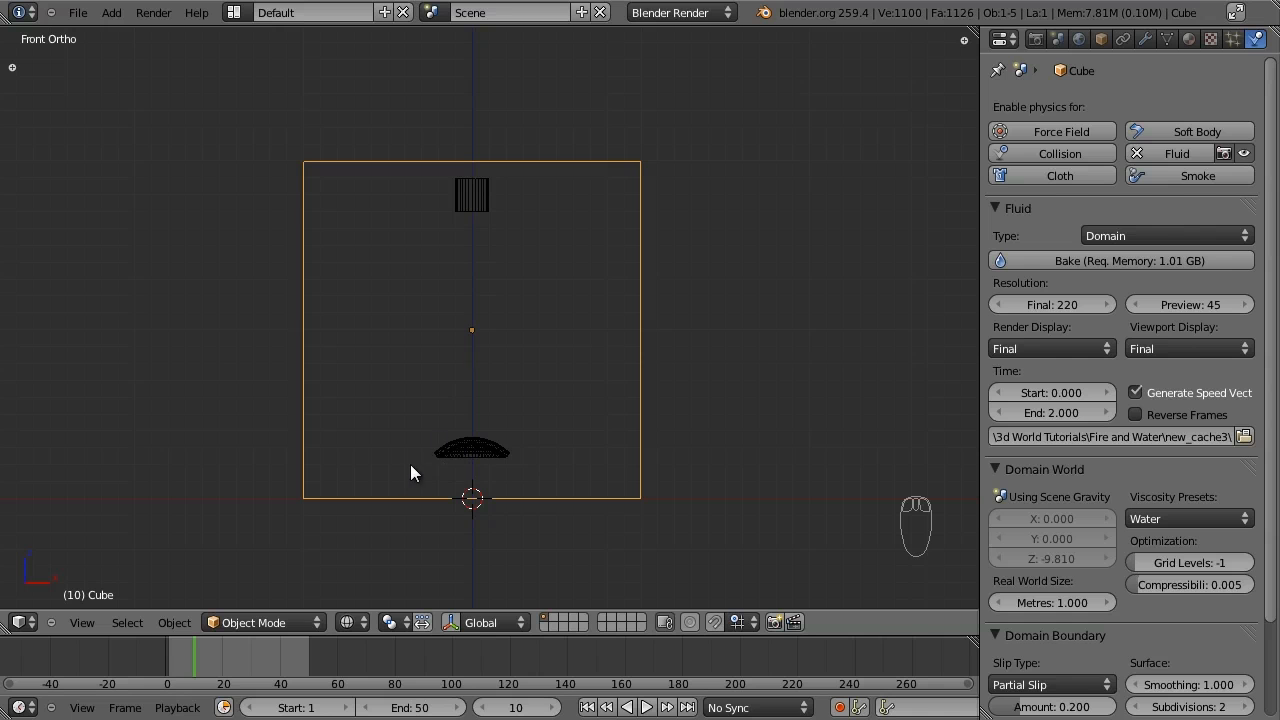
mouse_move(548, 360)
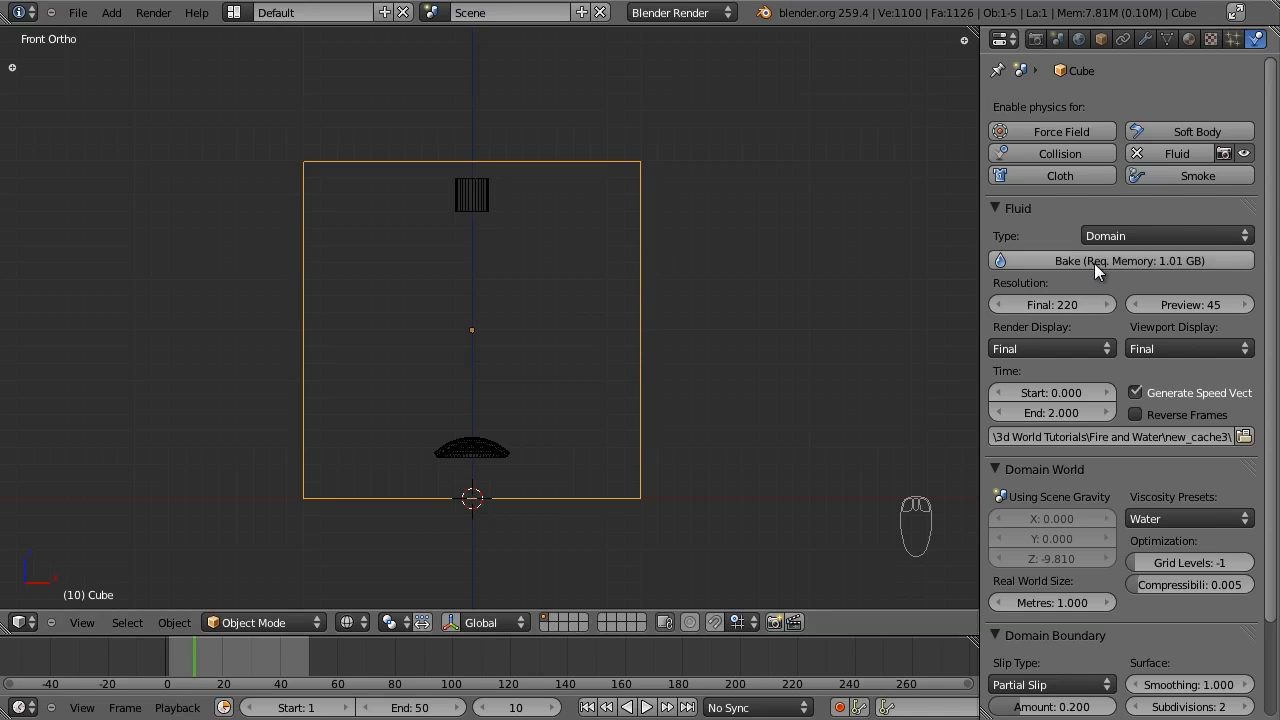
mouse_move(844, 336)
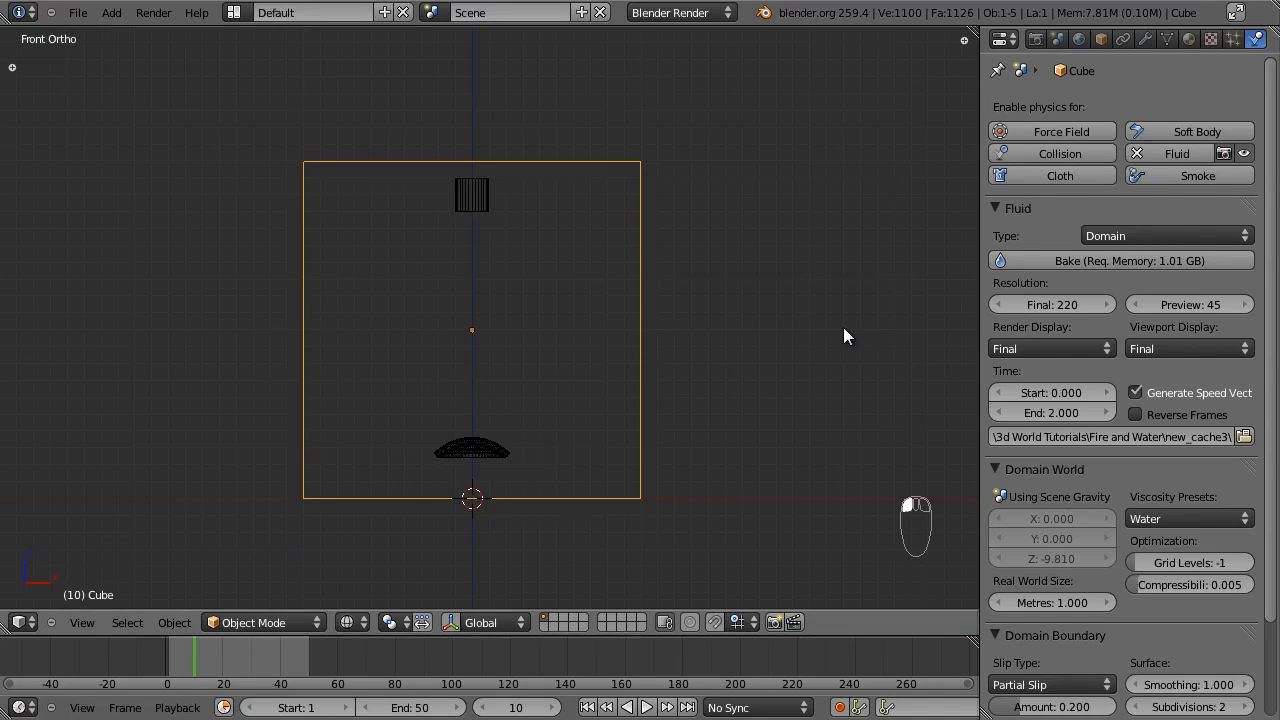
mouse_move(808, 244)
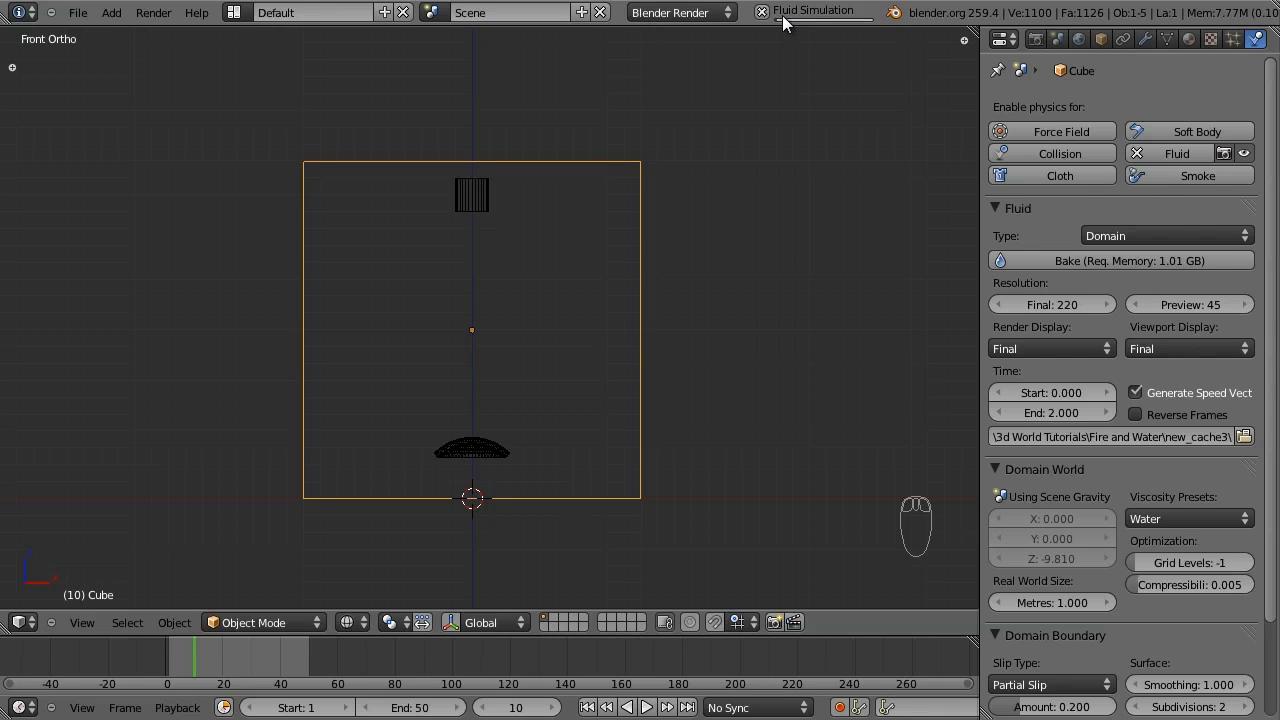
mouse_move(768, 260)
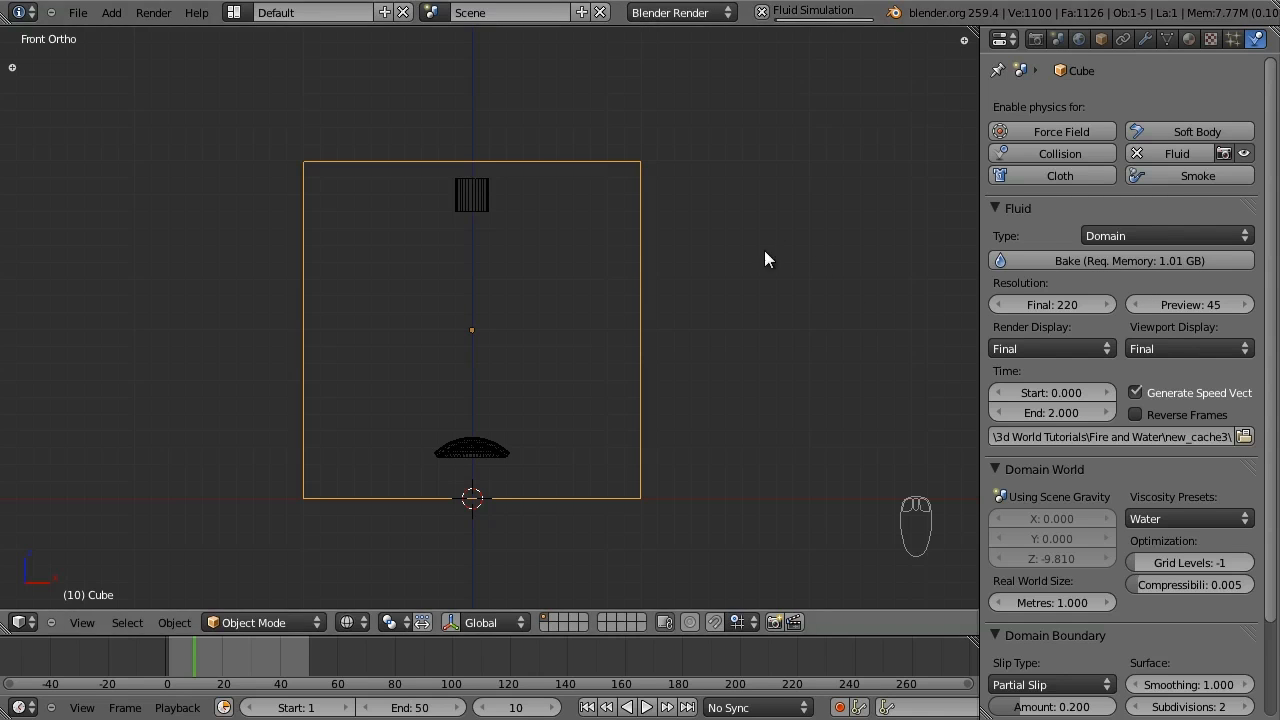
mouse_move(790, 24)
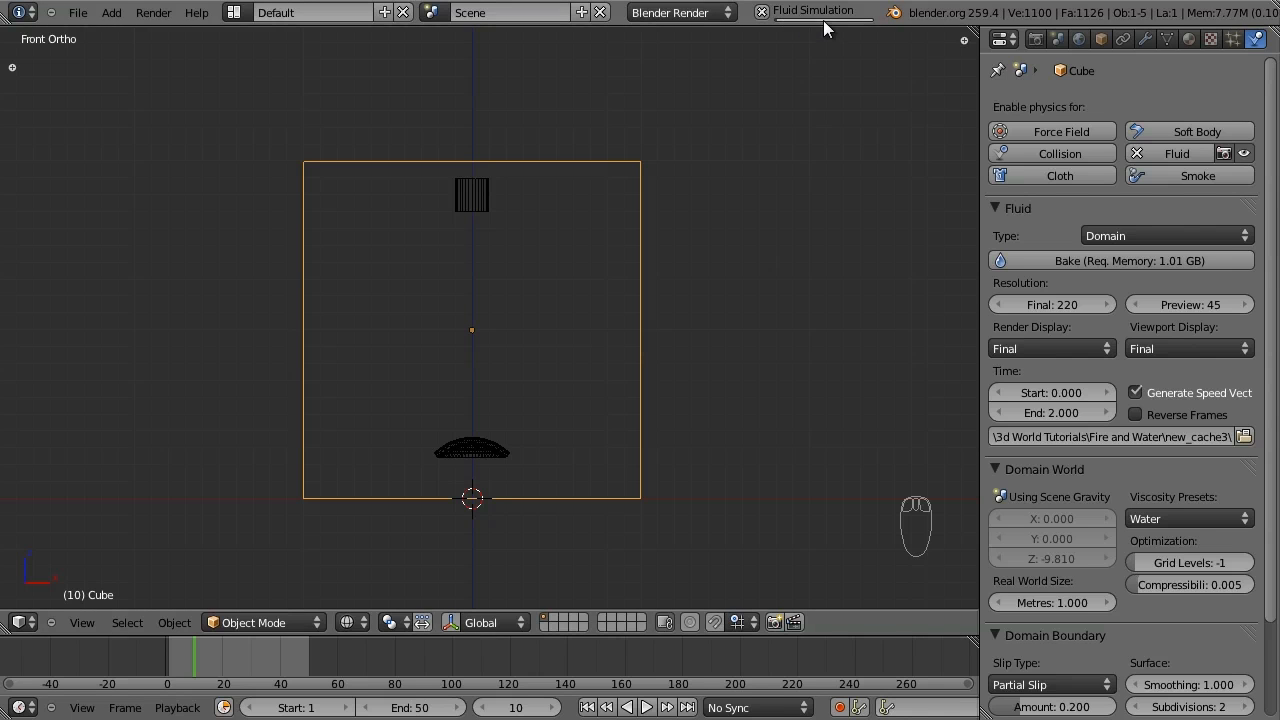
mouse_move(870, 24)
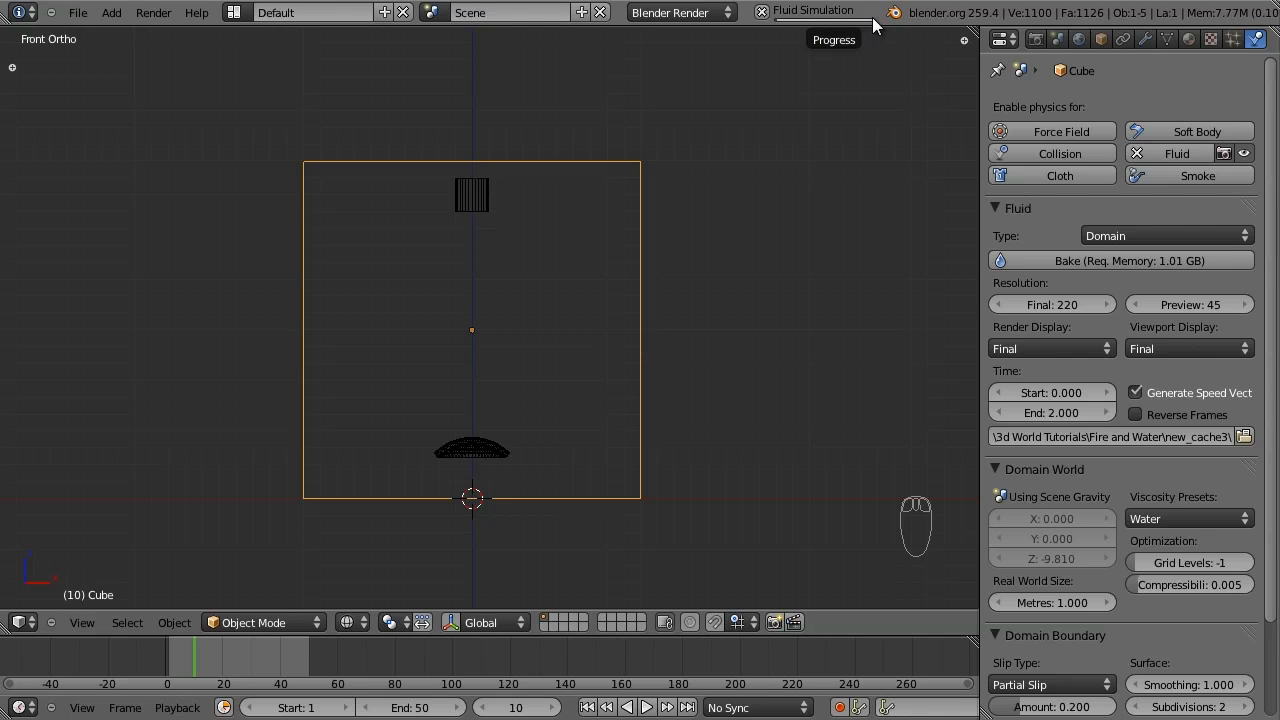
mouse_move(756, 84)
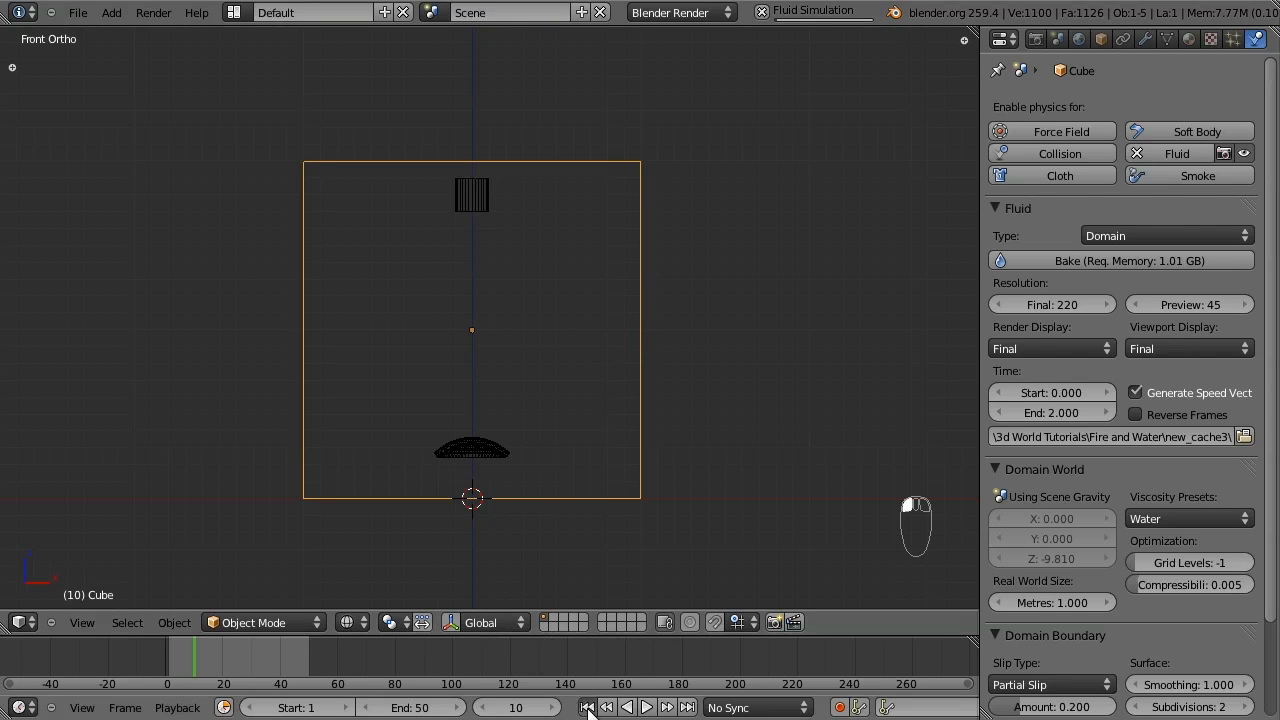
Jump to frame 1 and rotate the view to see the baked liquid blob at the inflow.
click(588, 708)
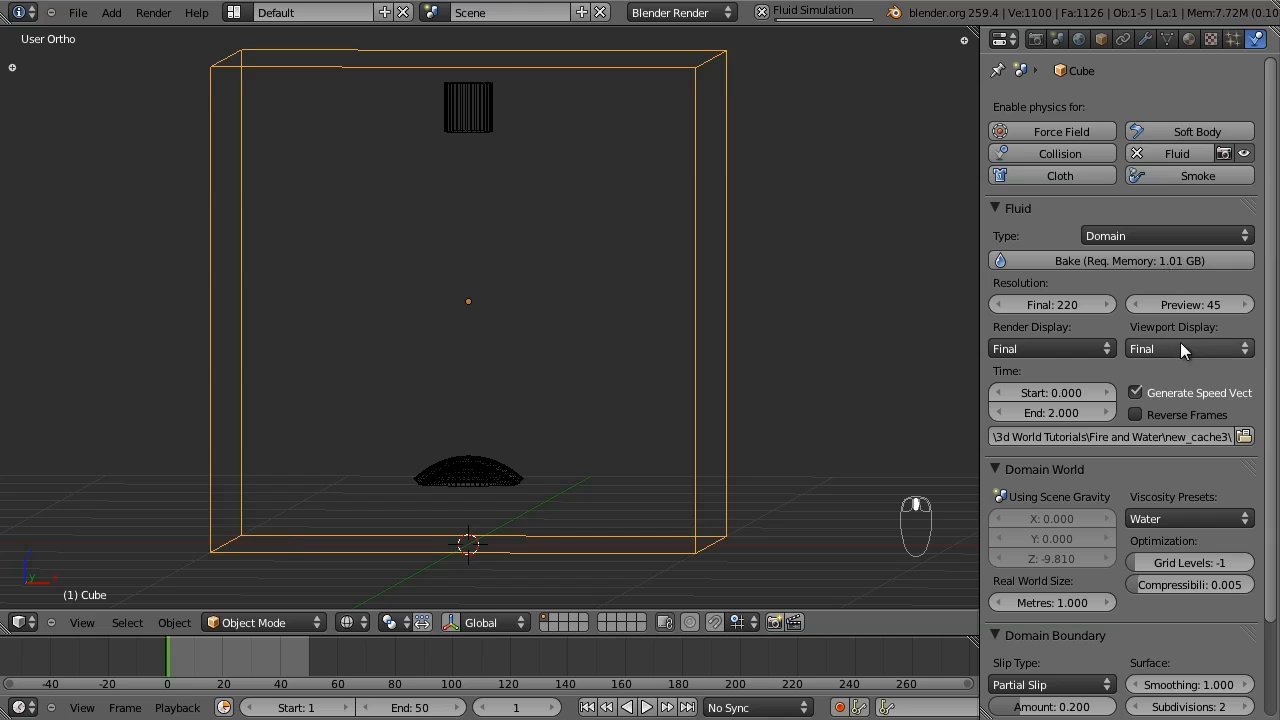
mouse_move(676, 438)
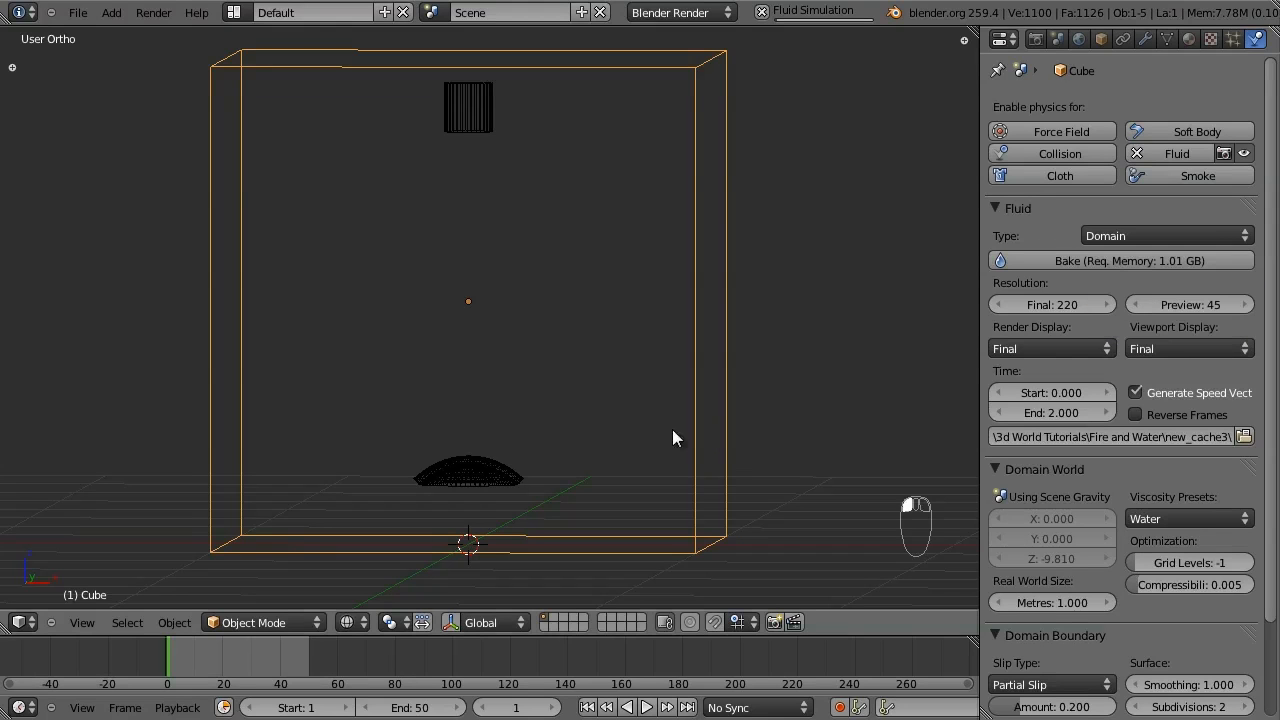
scroll(down, 3)
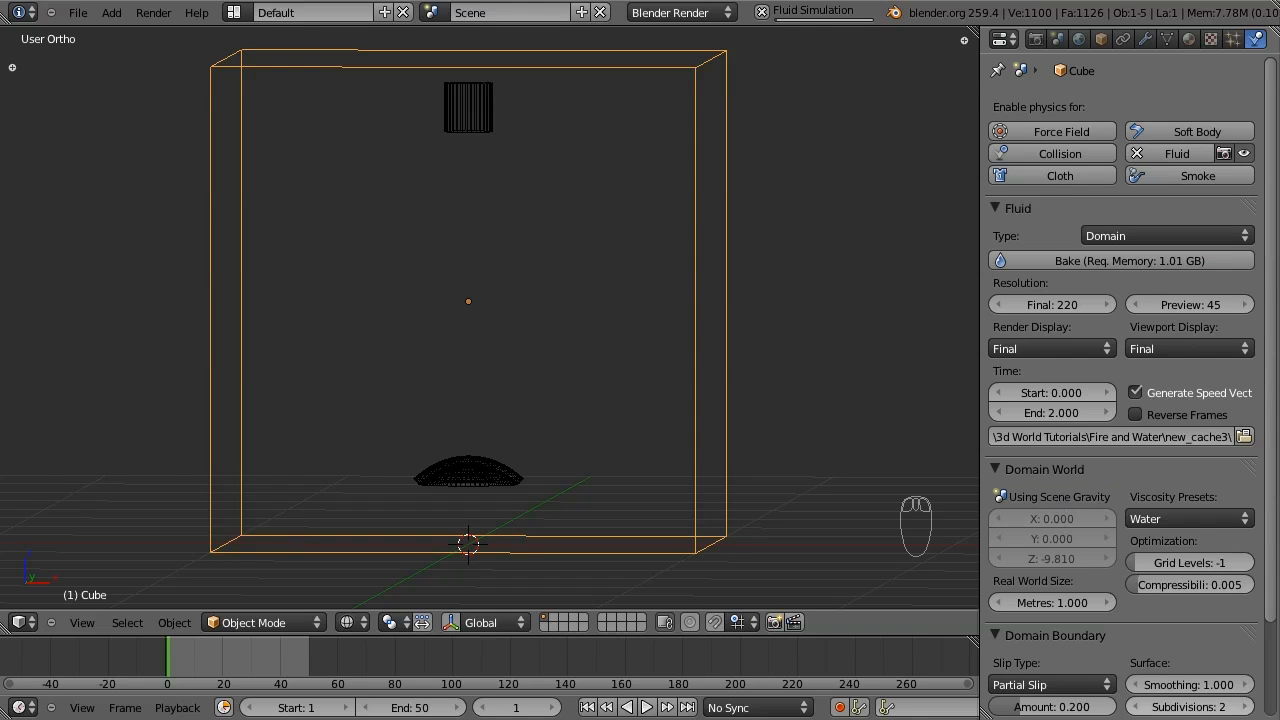
click(468, 108)
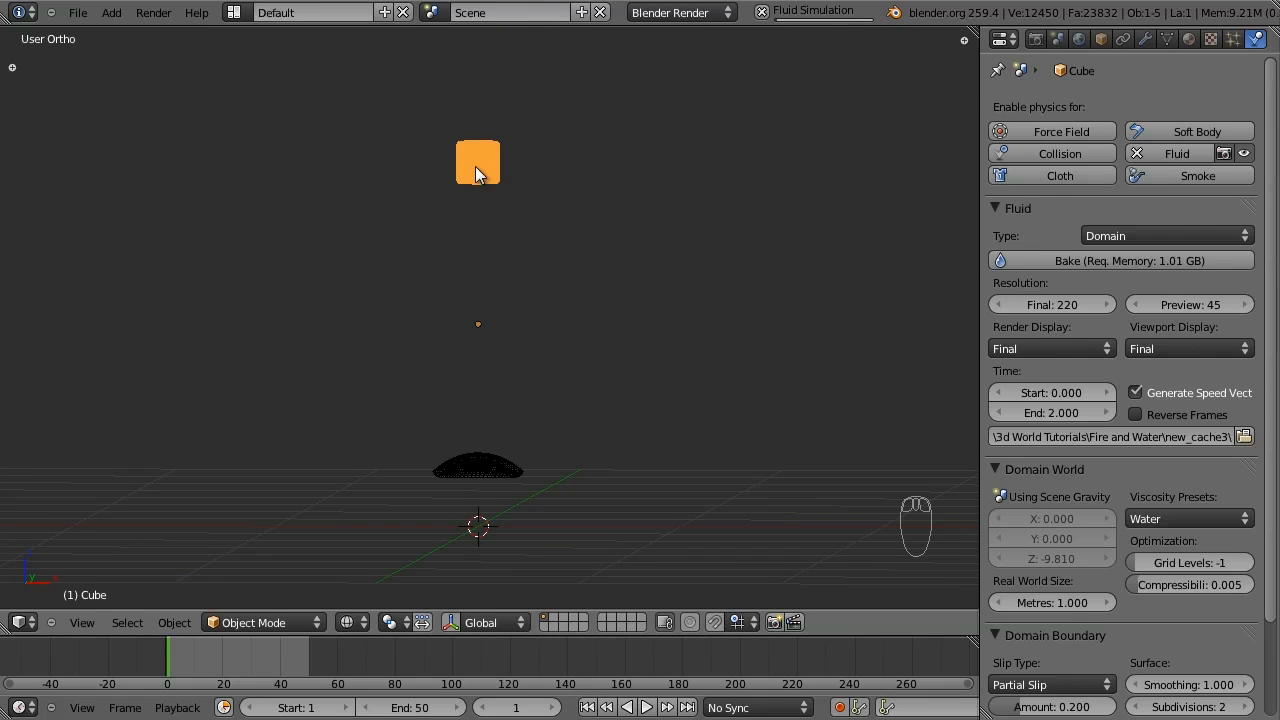
mouse_move(510, 390)
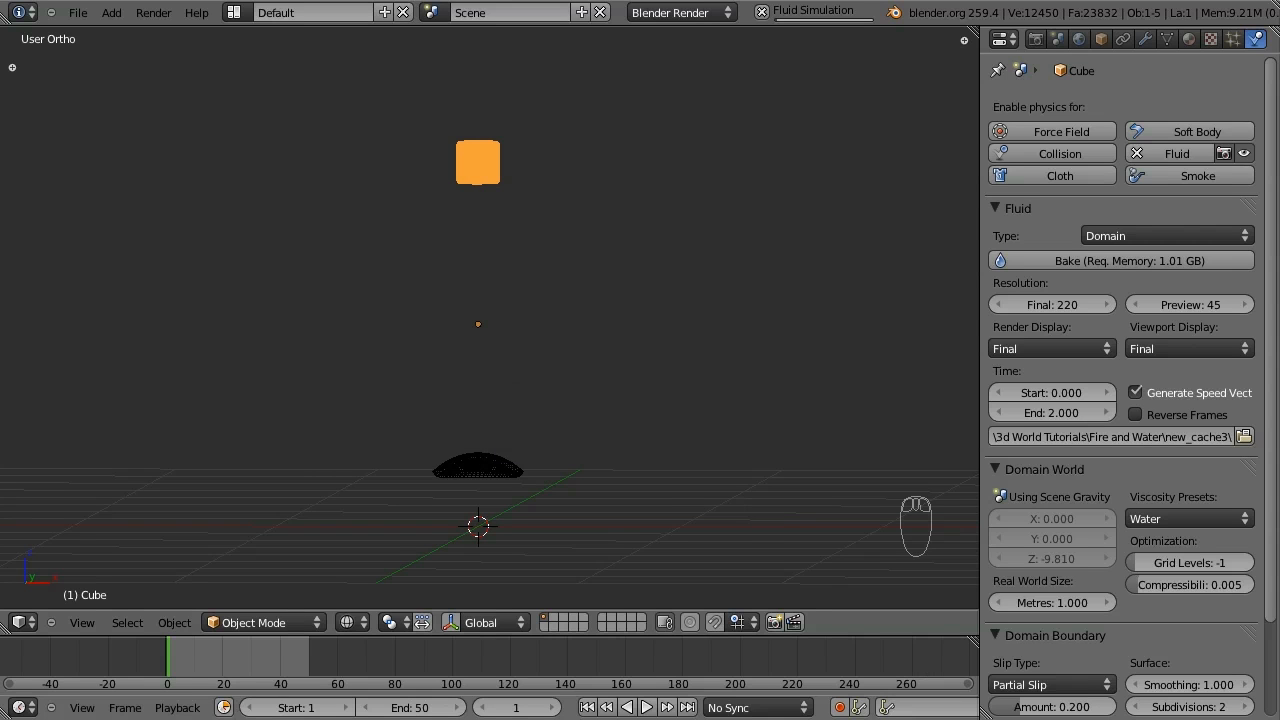
mouse_move(528, 476)
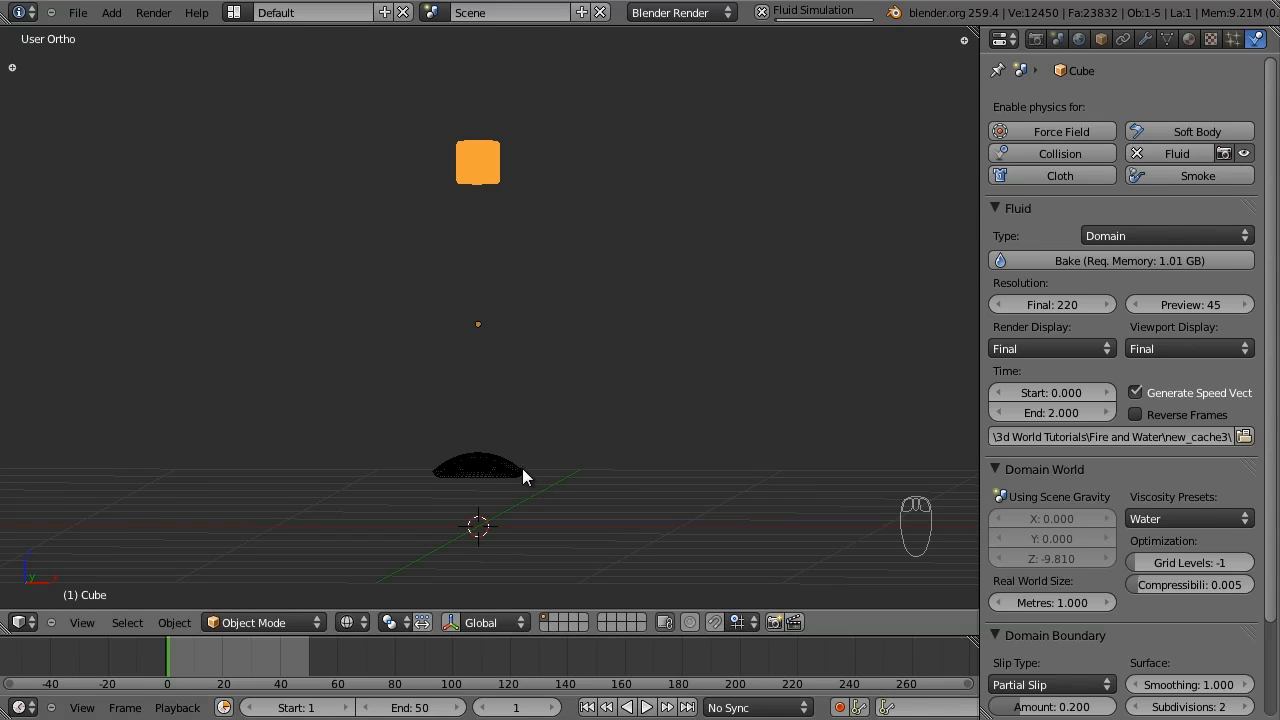
mouse_move(1052, 684)
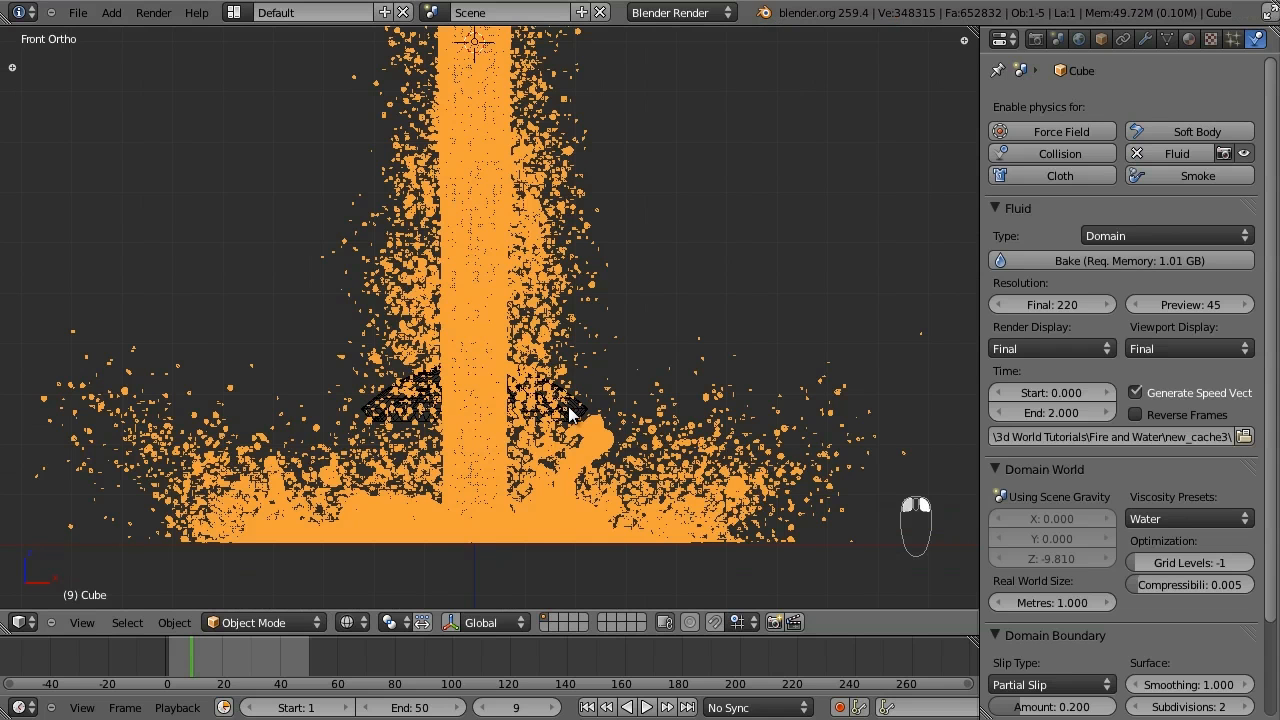
Select the half-sphere, enable Fluid physics and set its type to Obstacle.
click(476, 396)
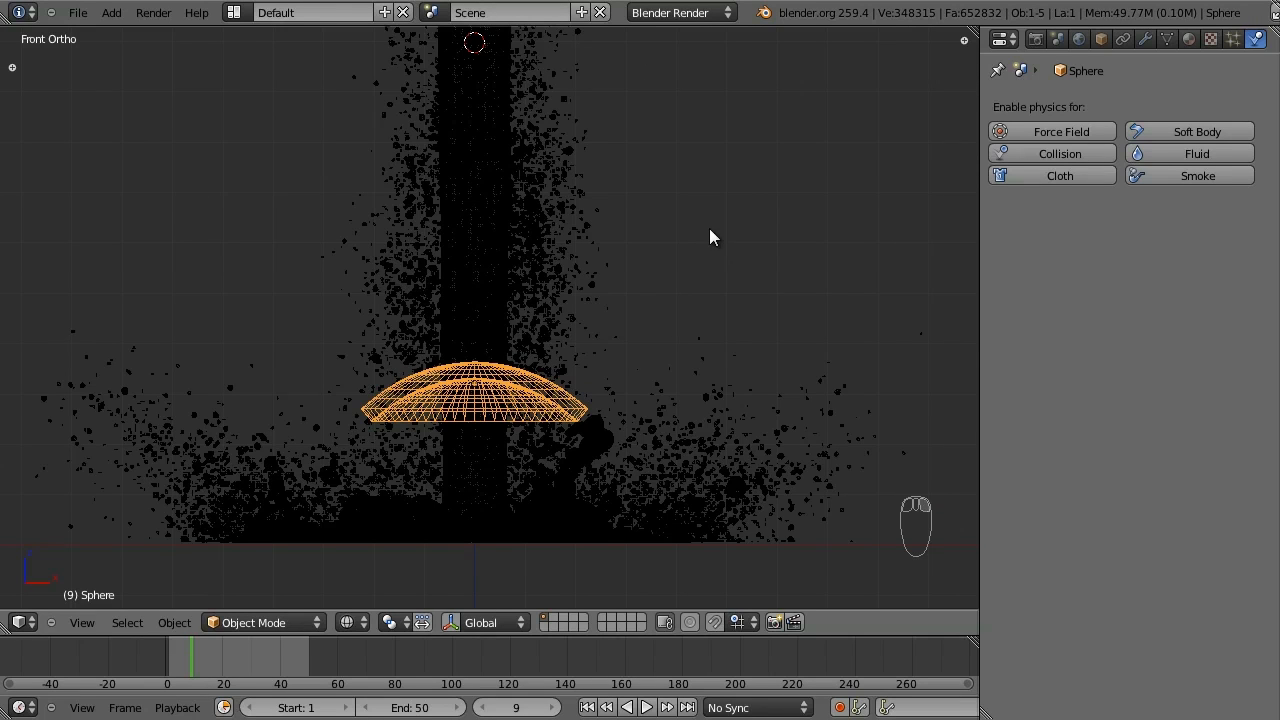
mouse_move(1188, 152)
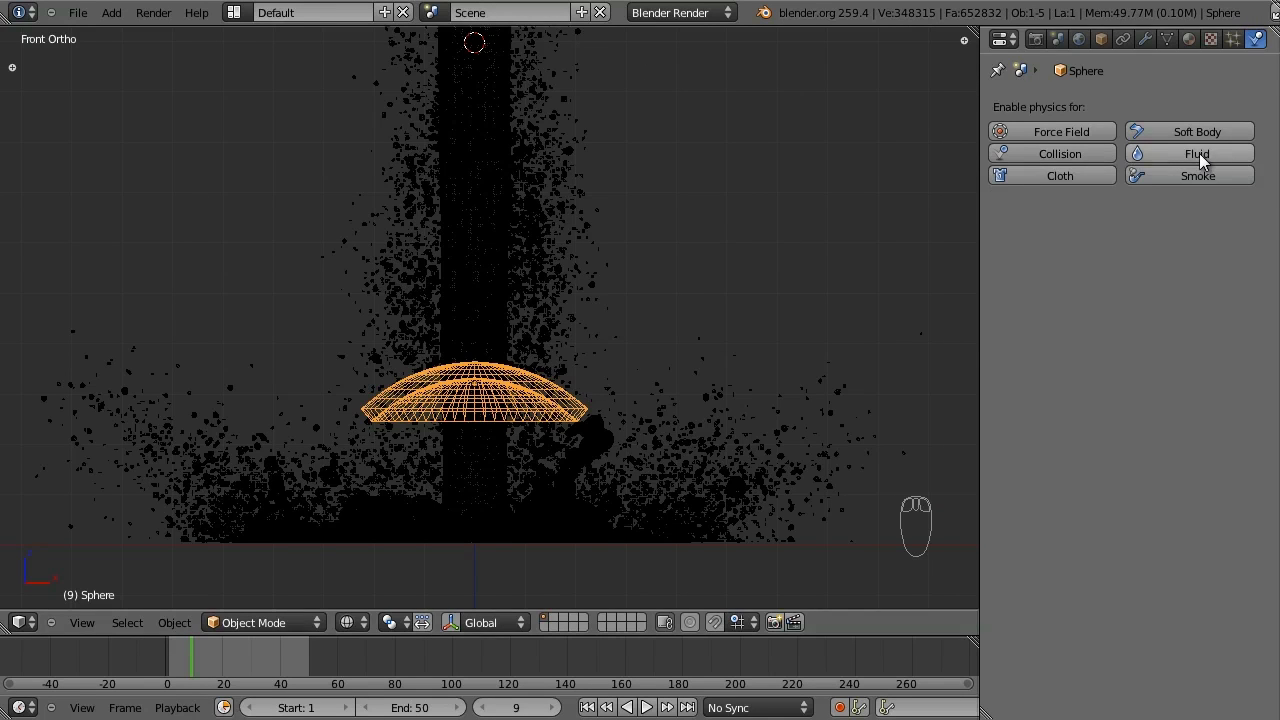
click(1196, 152)
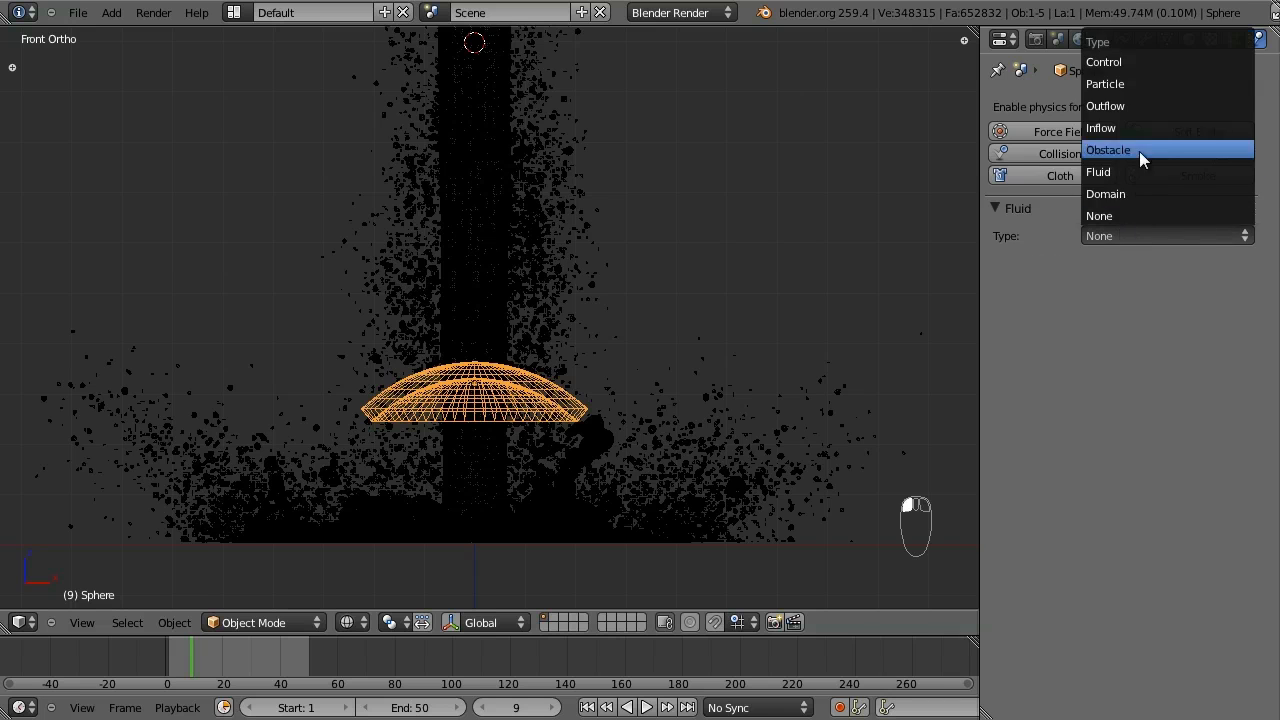
click(1108, 148)
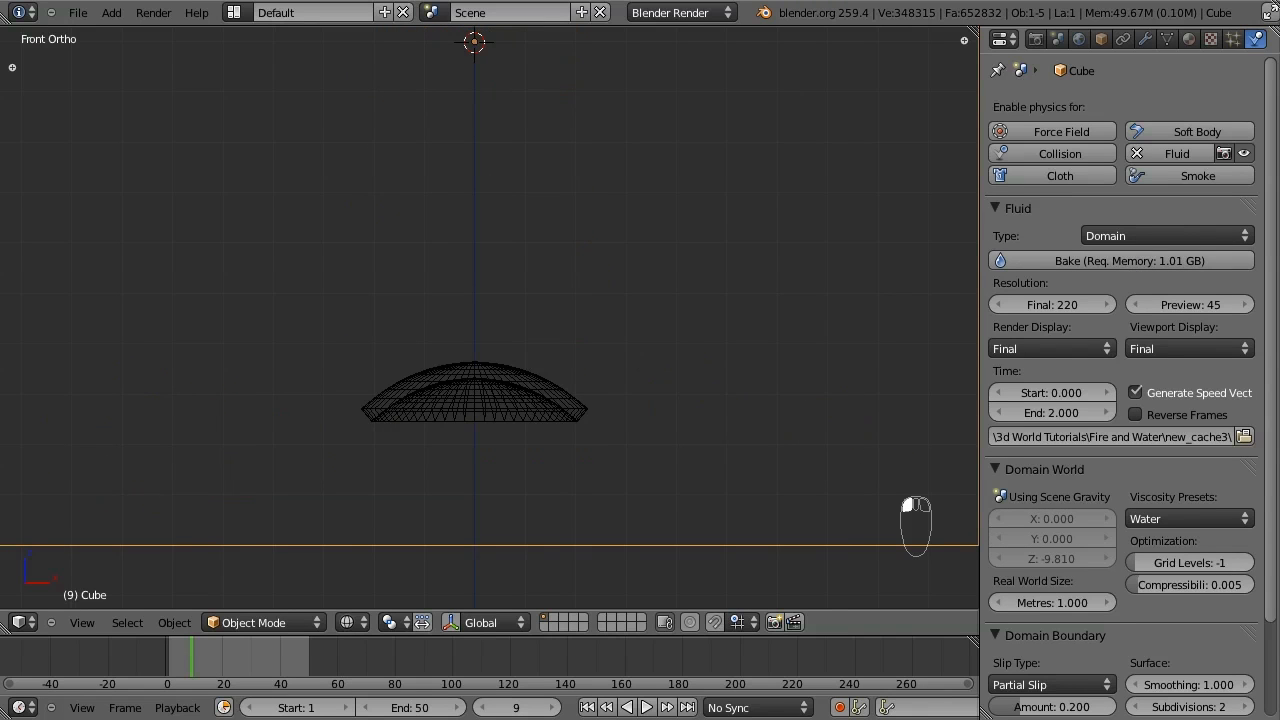
Save, rebake and step back through frames 8–11 to inspect the splash over the obstacle.
key(ctrl+s)
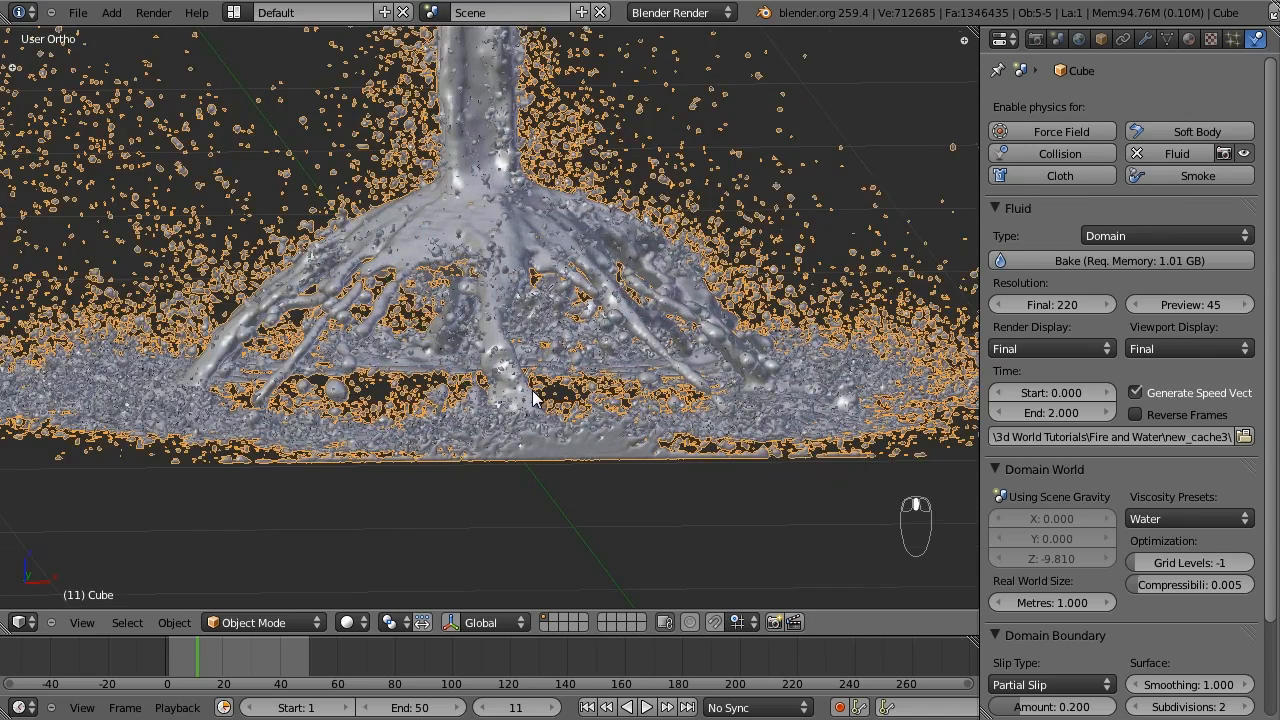
key(Left)
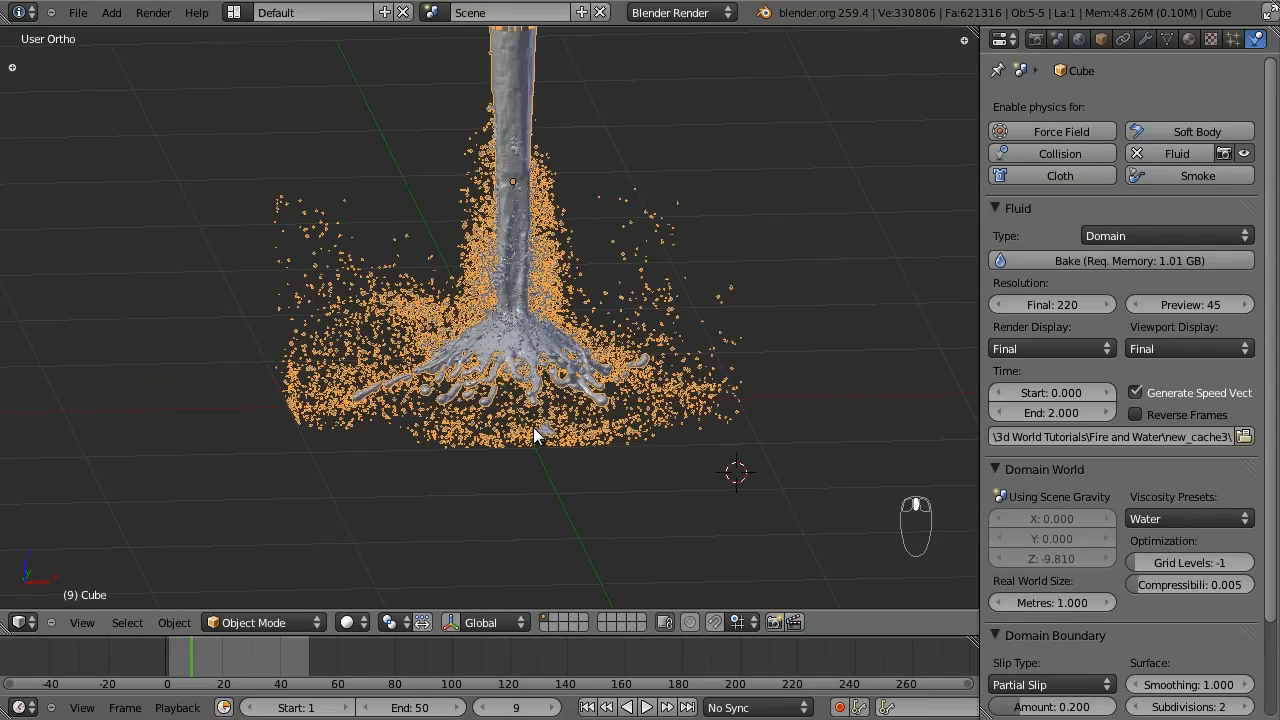
key(Left)
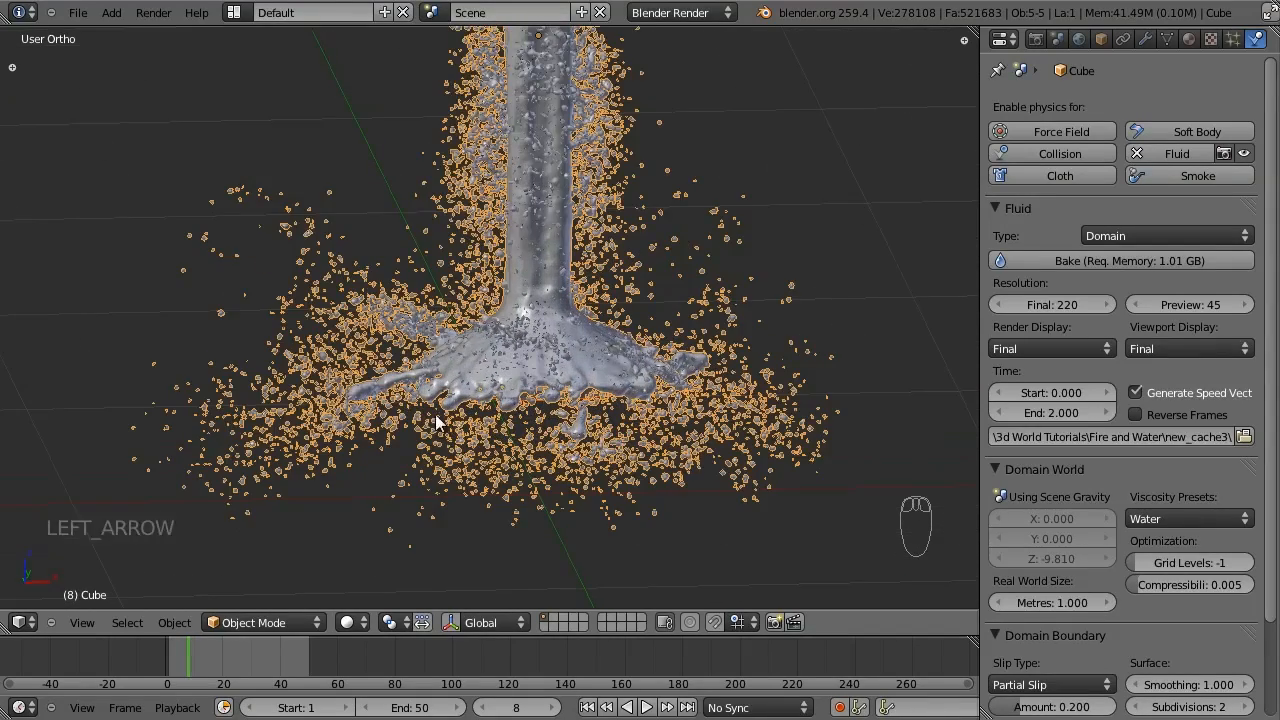